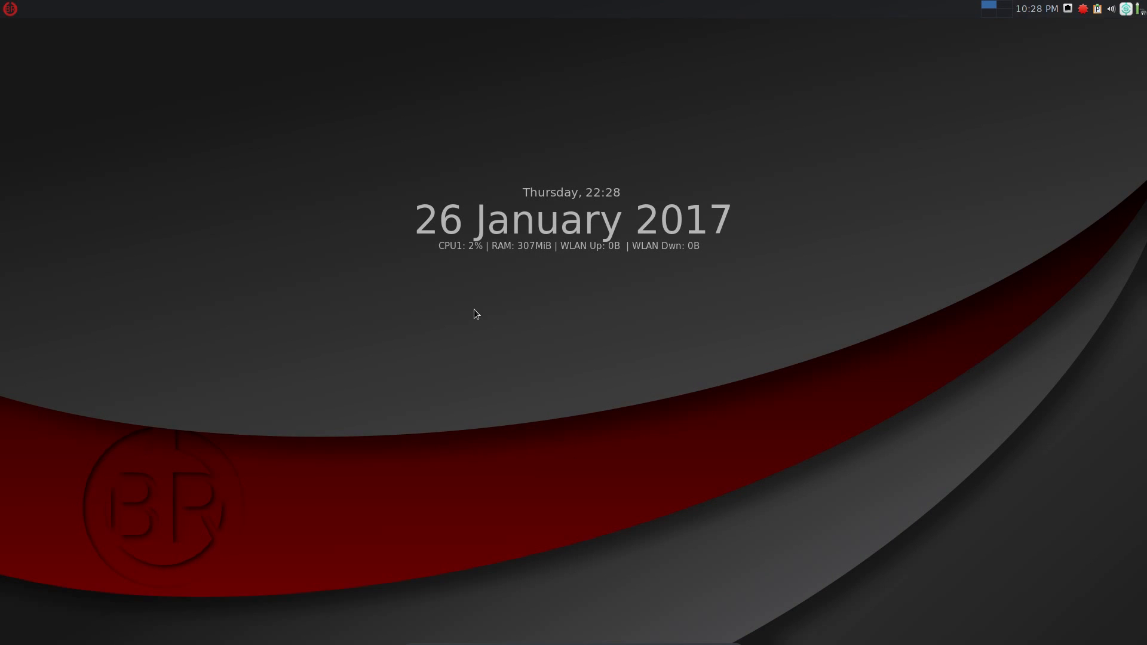
Search 'we' in the Whisker Menu to launch OBRevenge Welcome, then bring up the desktop menu.
click(10, 9)
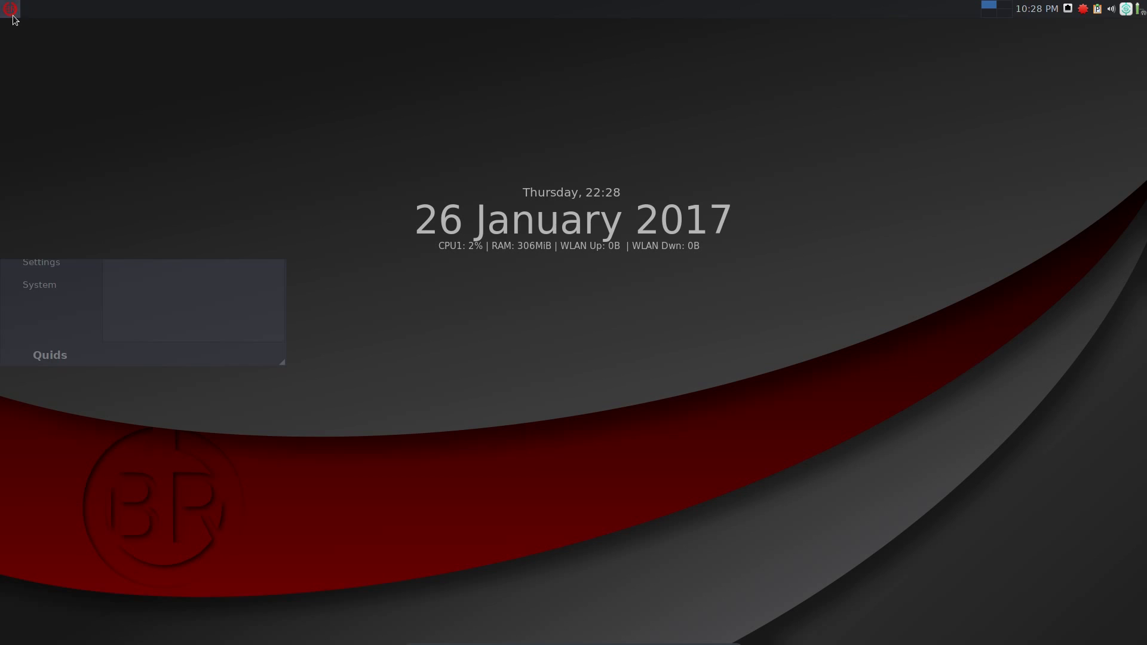
text(we)
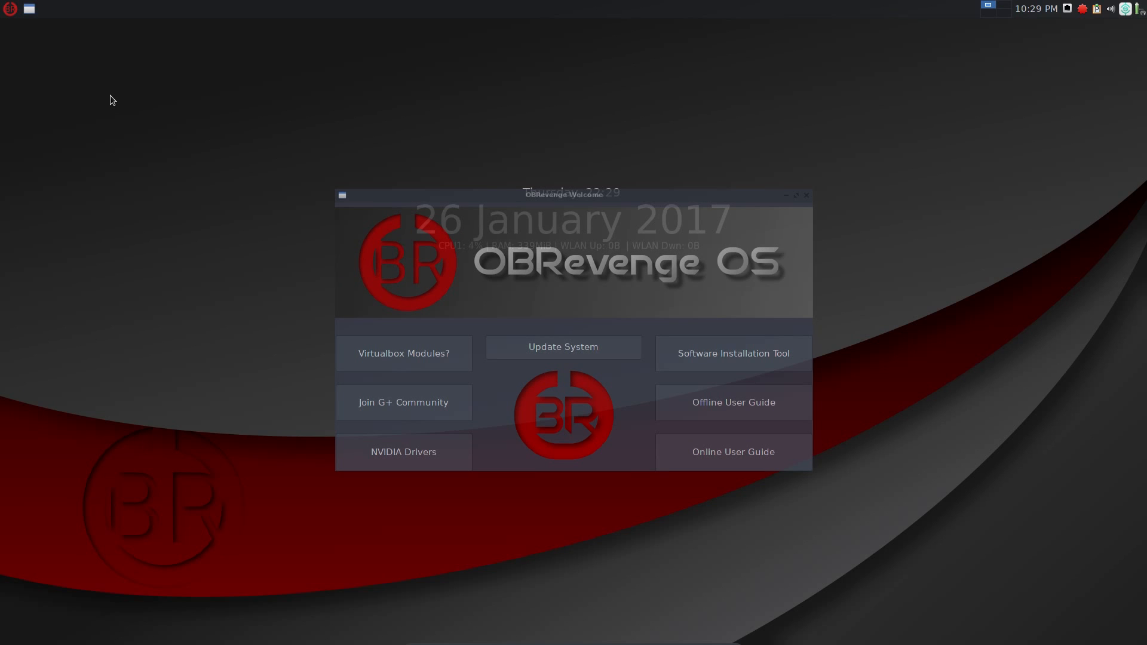
right_click(114, 100)
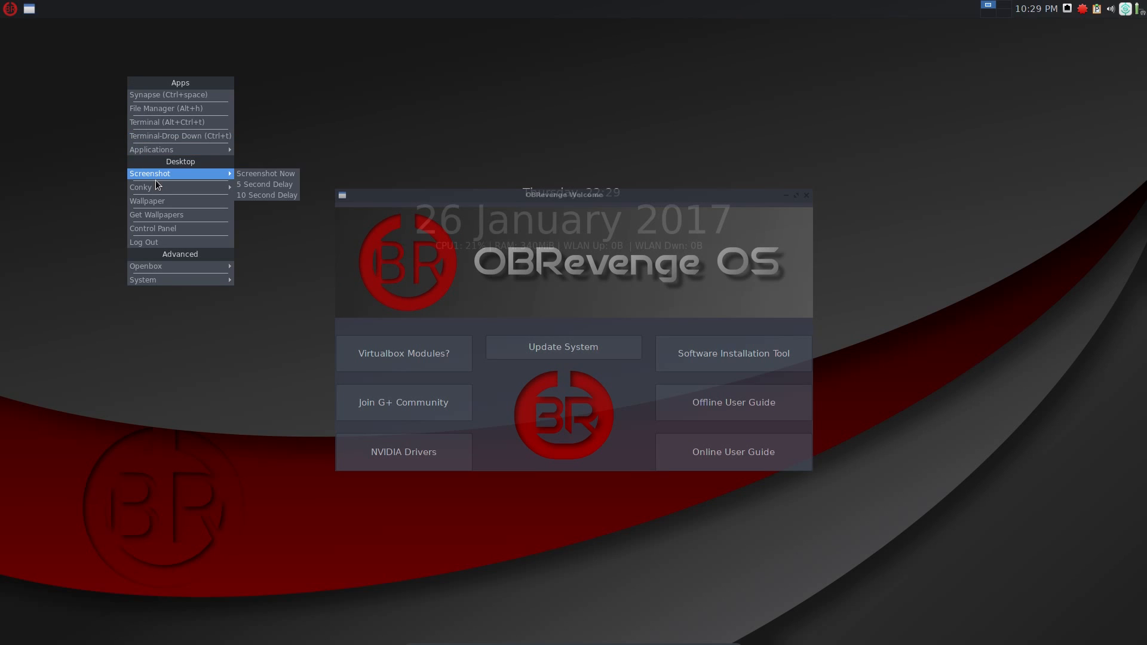
mouse_move(169, 95)
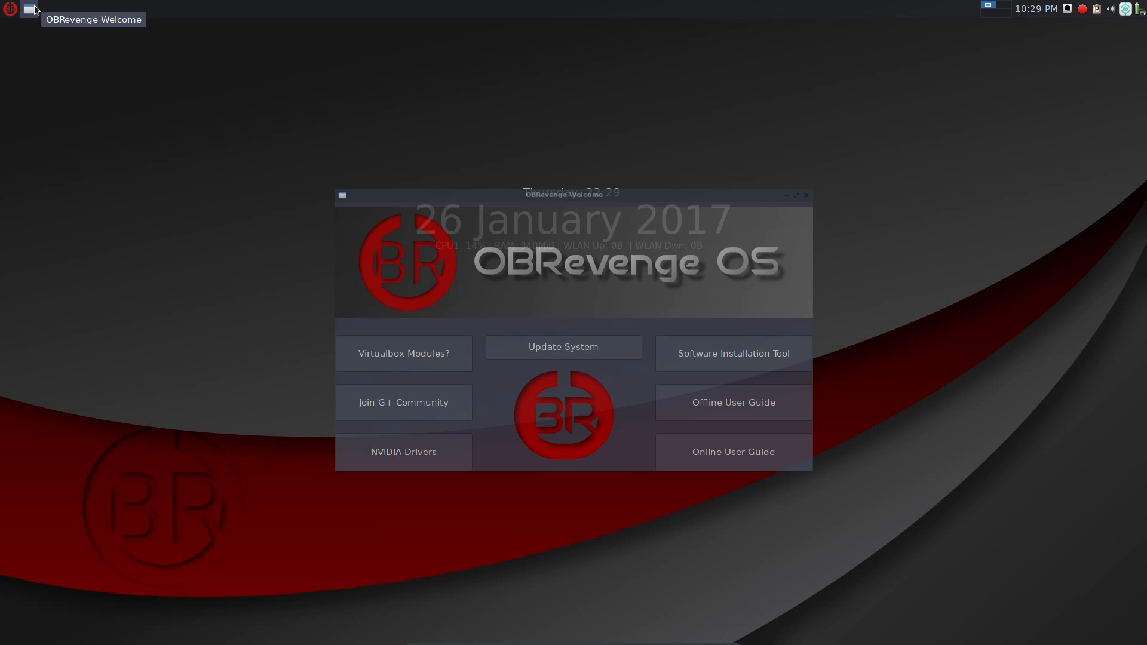
Browse the Multimedia category in the Whisker Menu and close the menu.
click(9, 8)
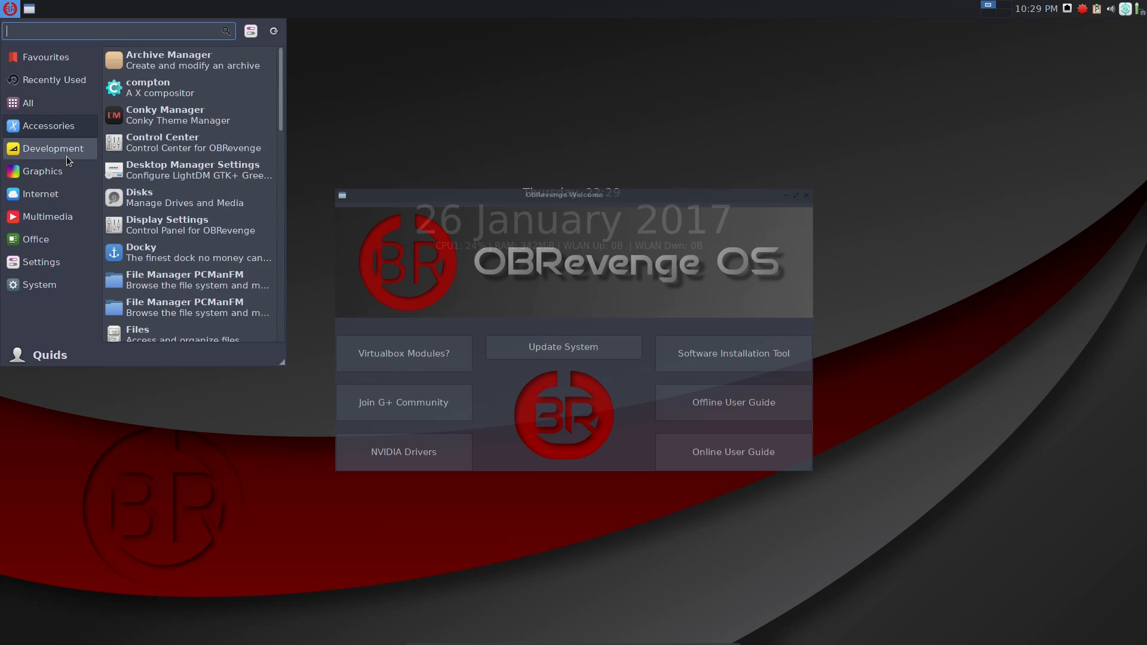
click(48, 216)
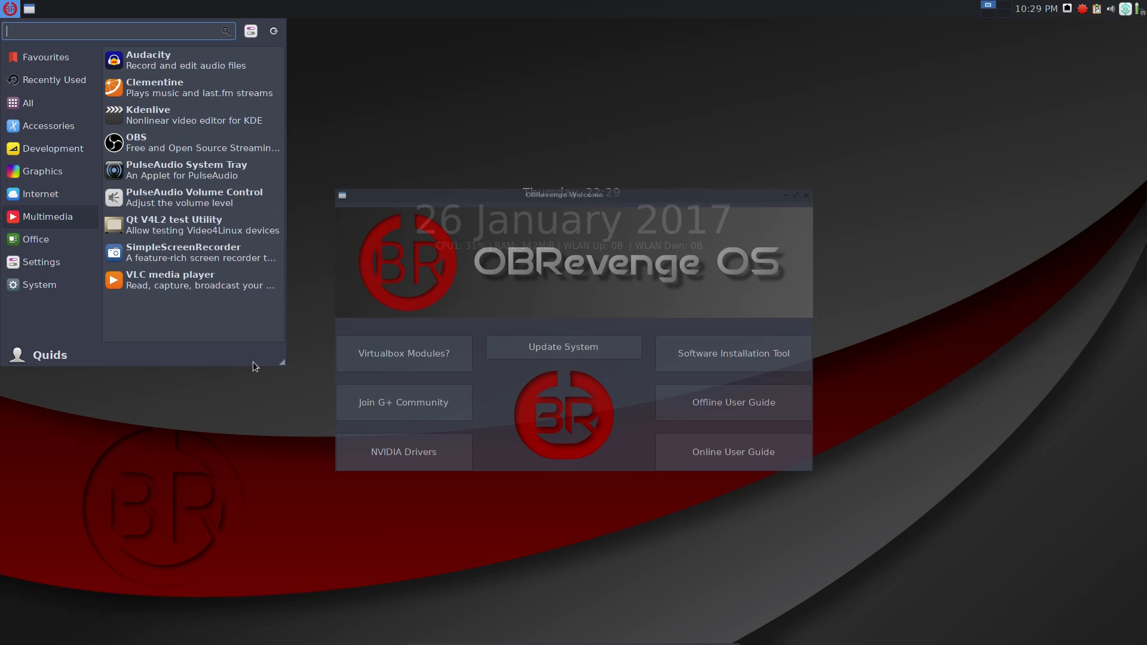
mouse_move(279, 382)
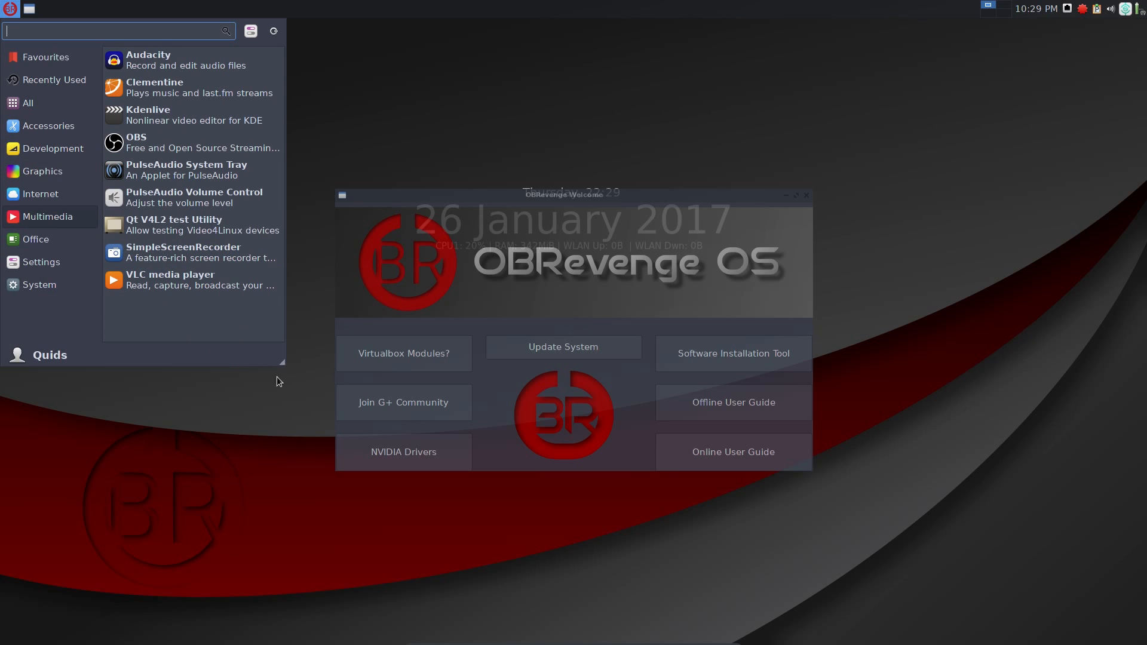
click(45, 58)
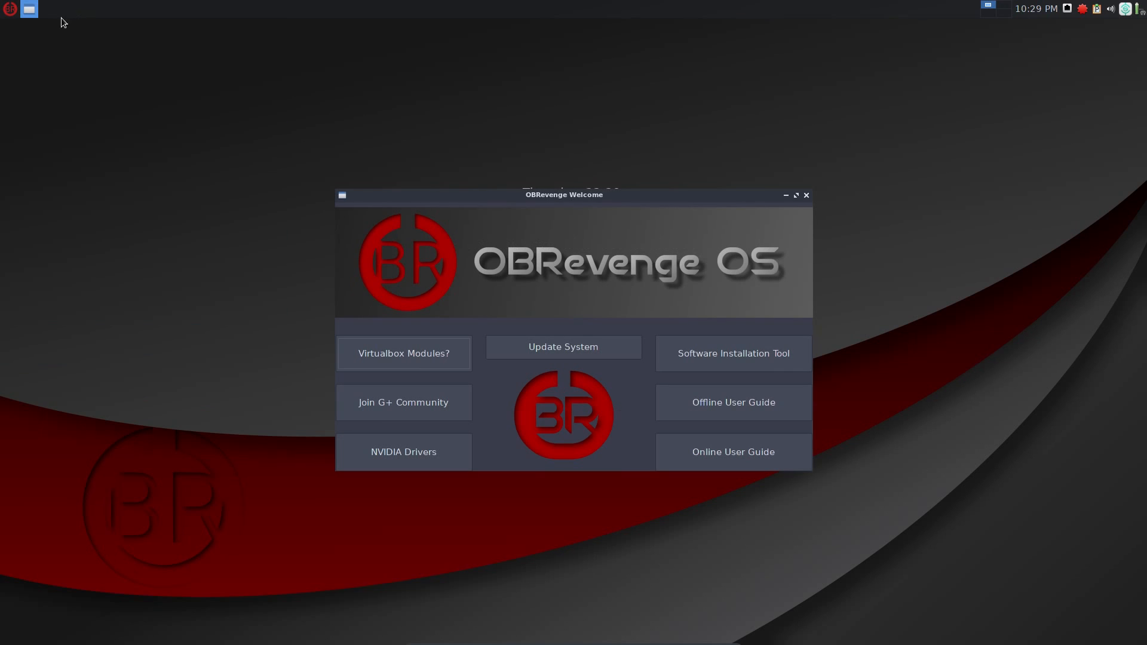
mouse_move(42, 8)
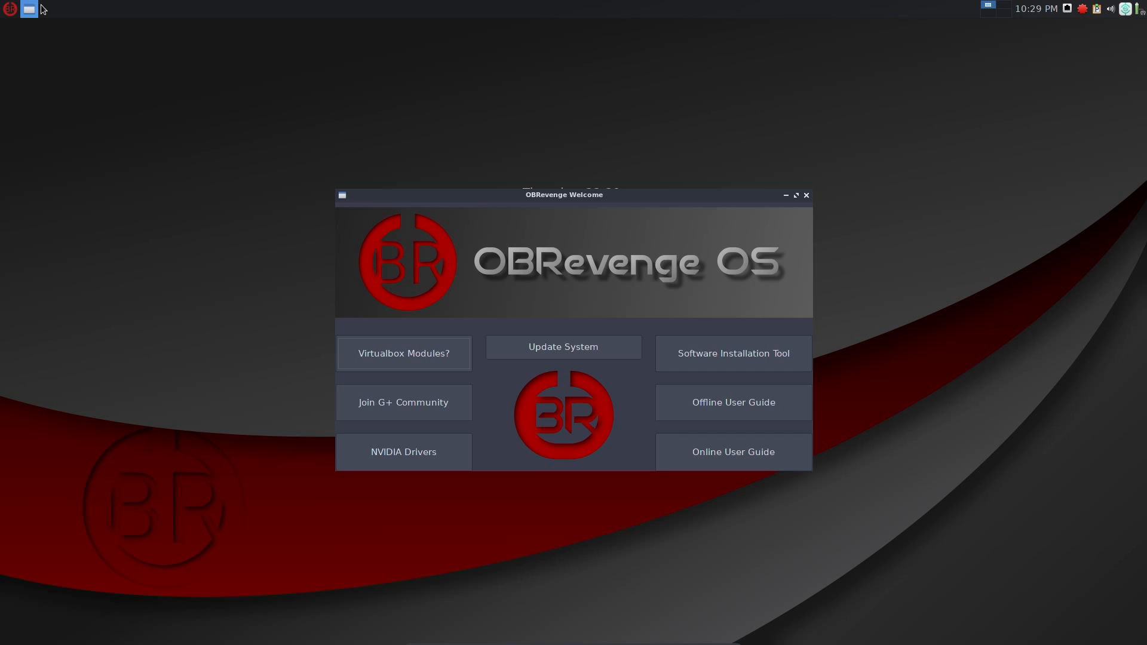
mouse_move(813, 20)
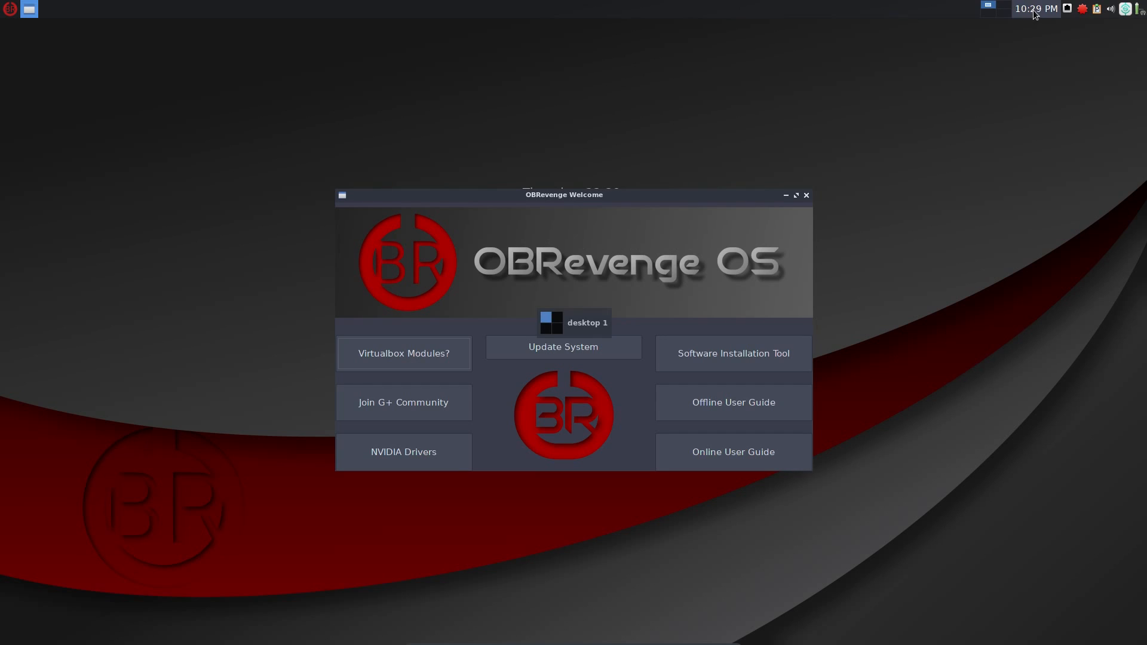
mouse_move(1067, 18)
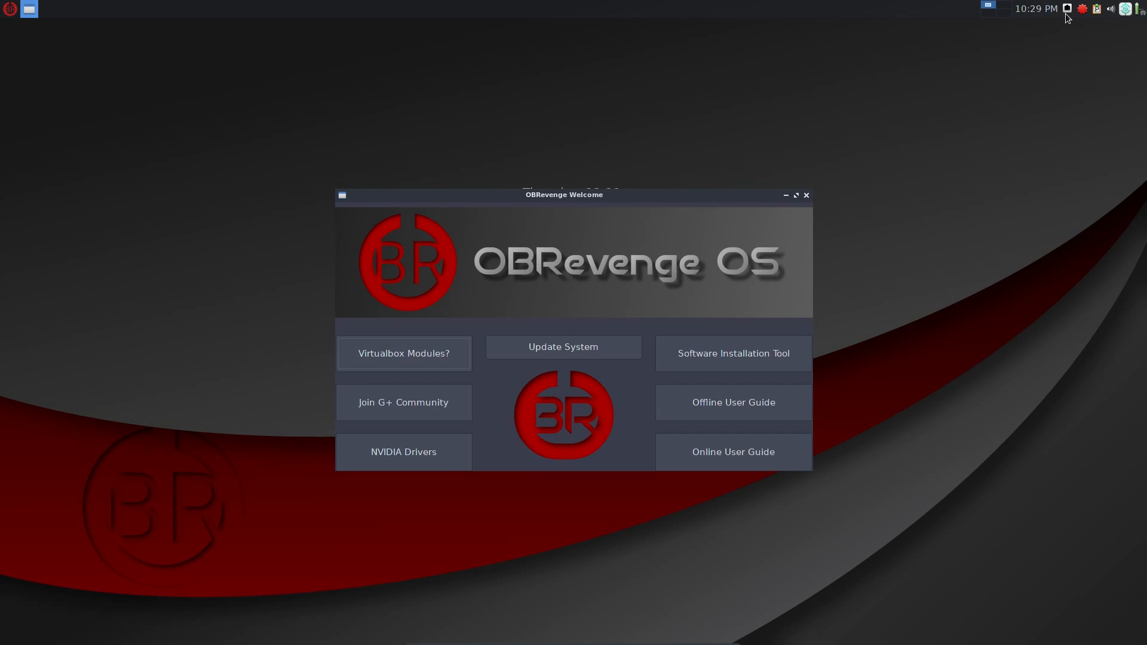
mouse_move(1086, 12)
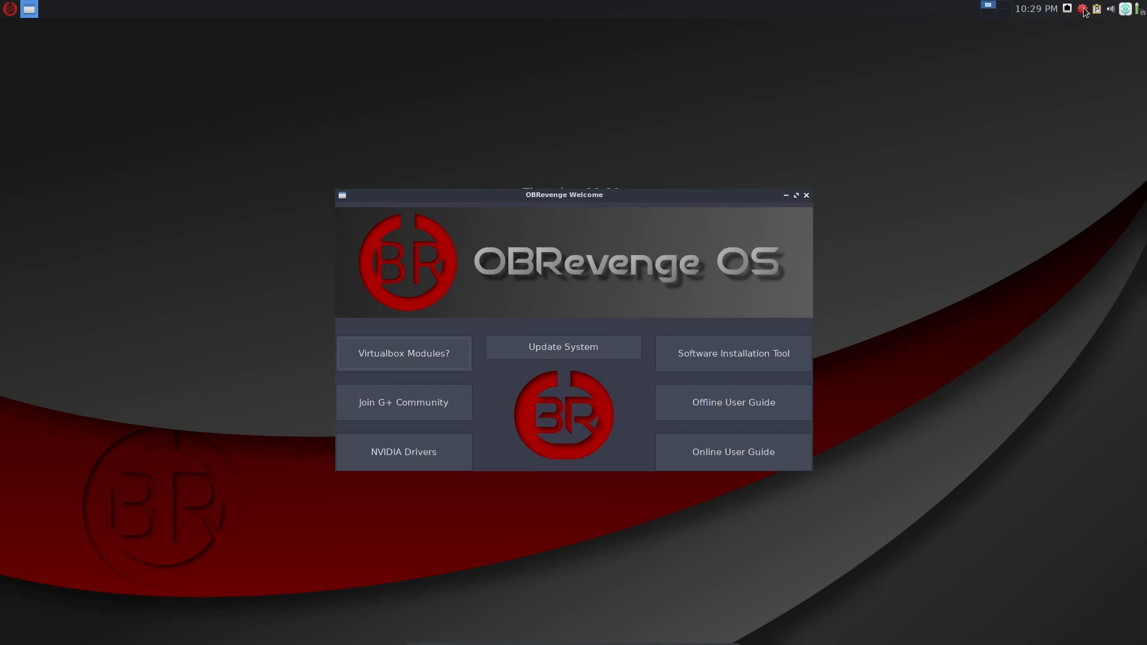
Switch off the System tray icon in Xfce Power Manager settings and close them.
click(1117, 8)
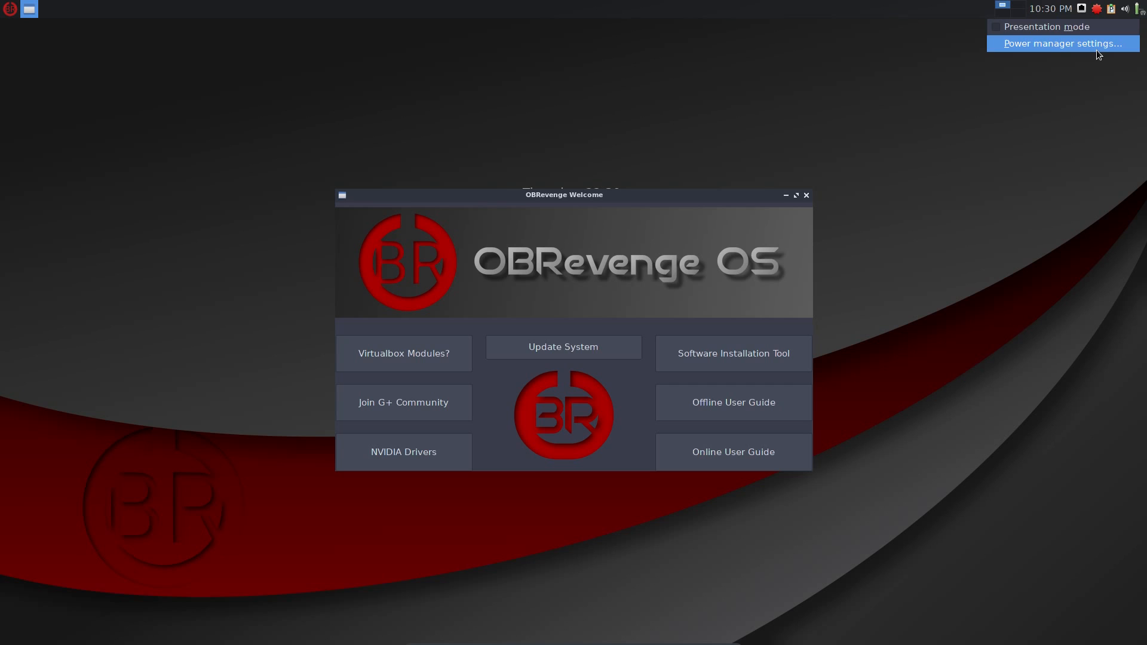
click(1063, 43)
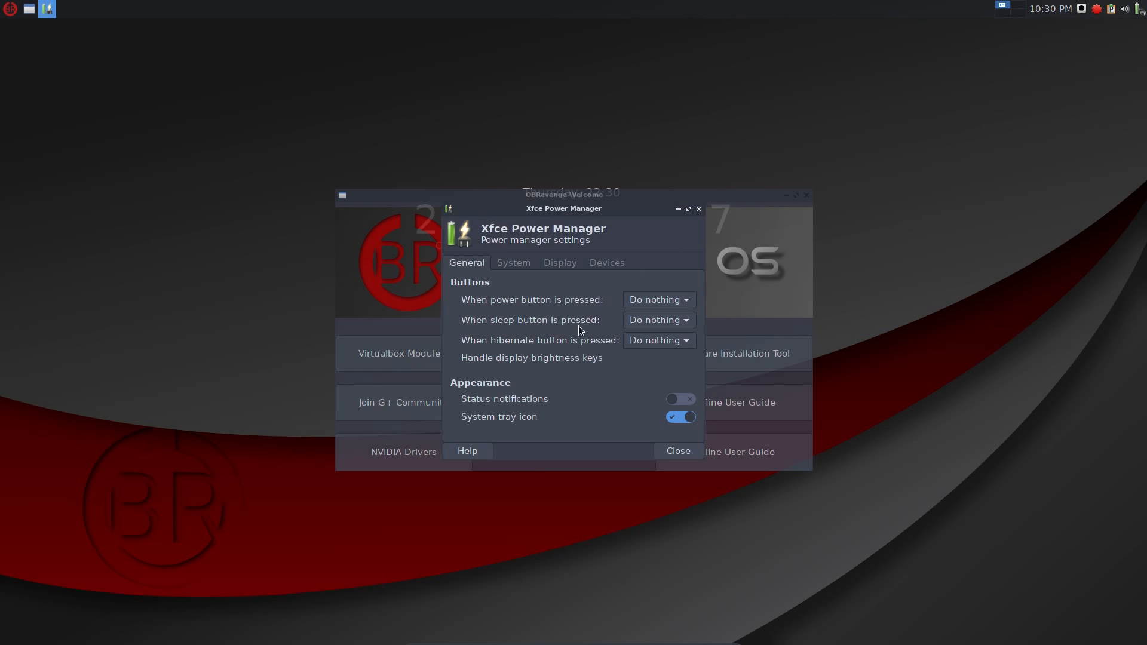
click(680, 417)
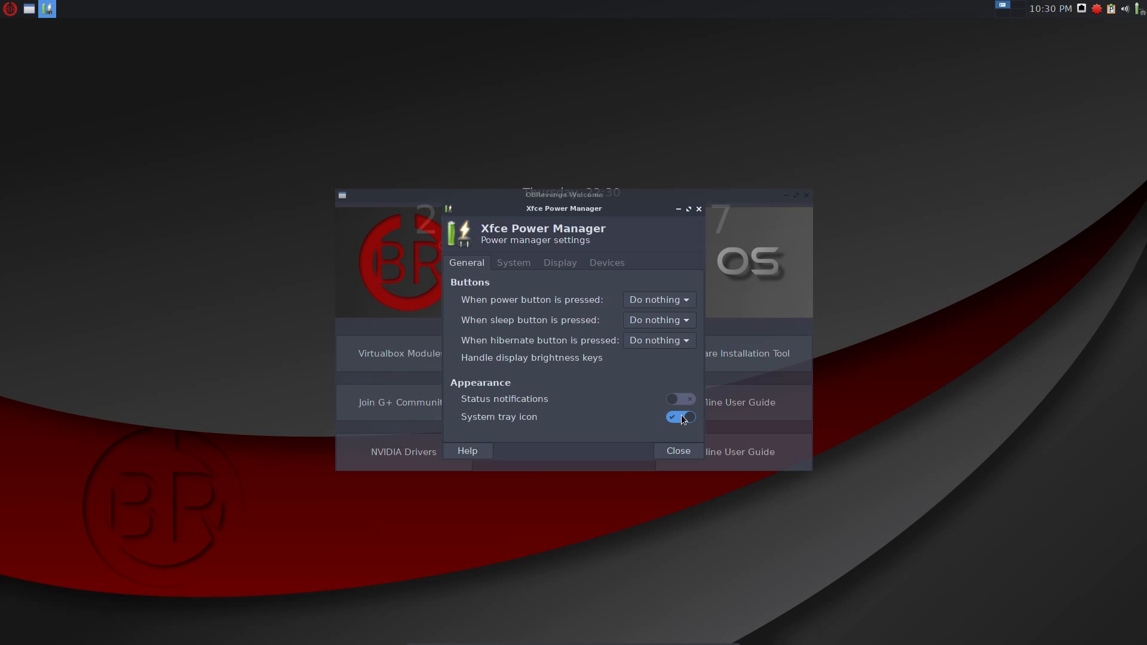
click(680, 416)
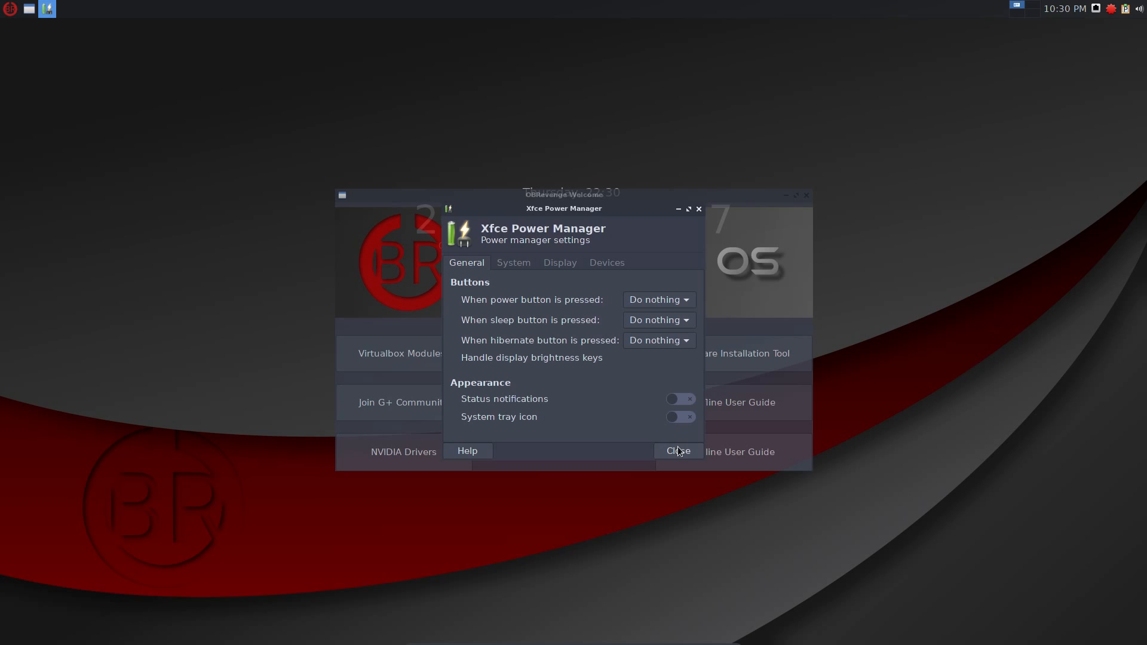
click(677, 451)
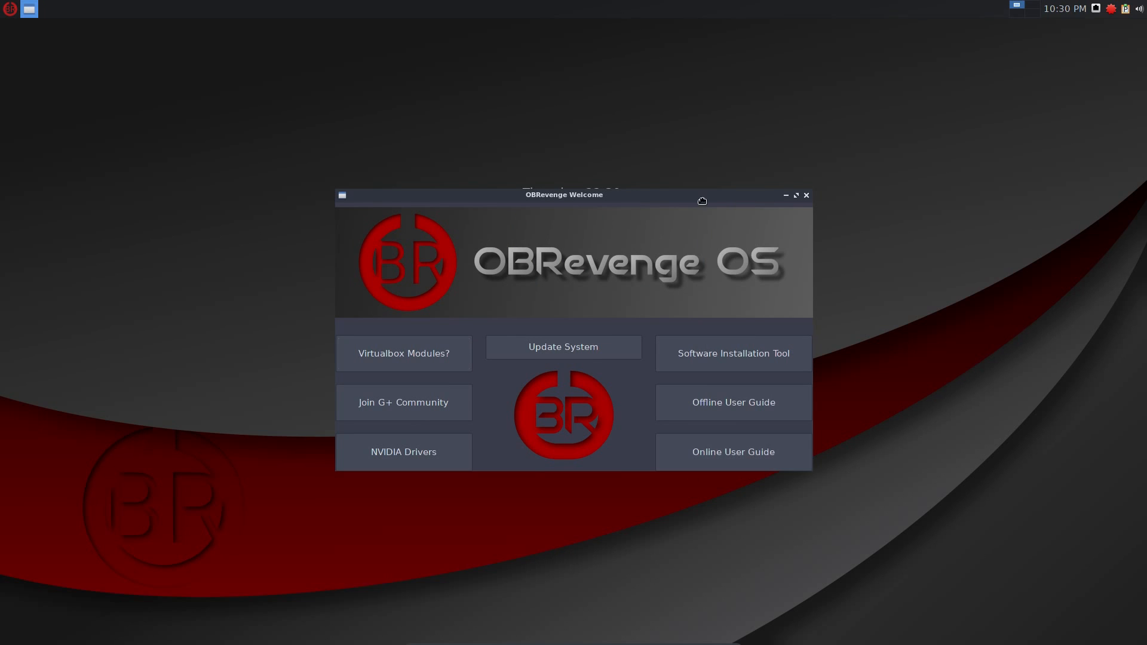
Drag the Welcome window aside and settle it back near the centre, slightly higher.
drag(564, 195, 159, 185)
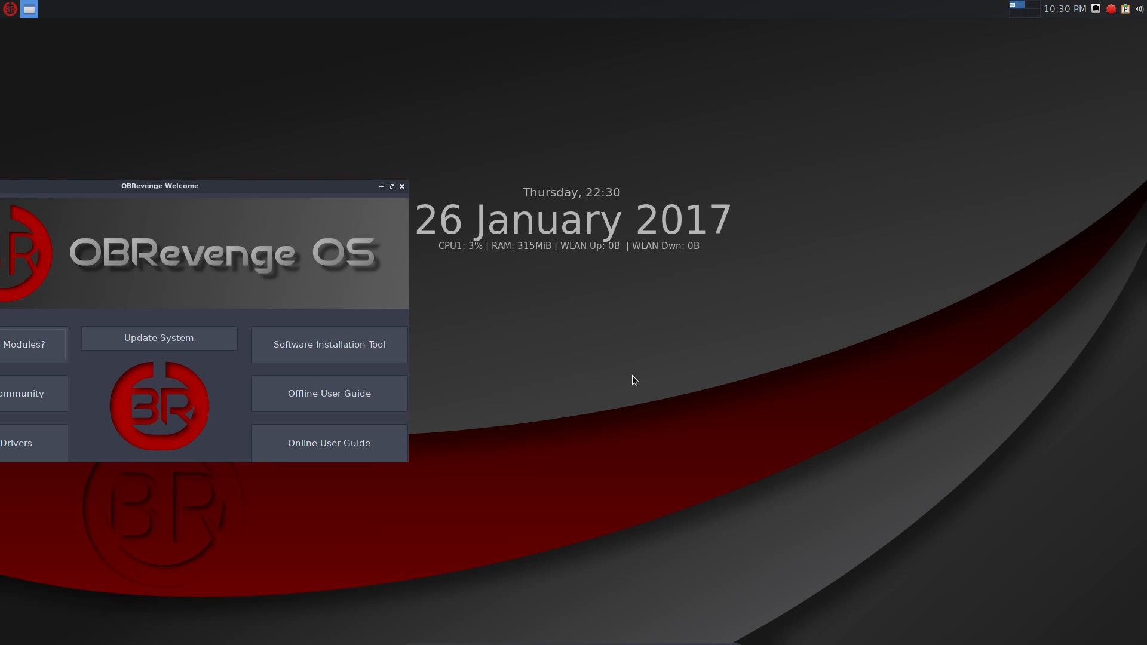
mouse_move(980, 272)
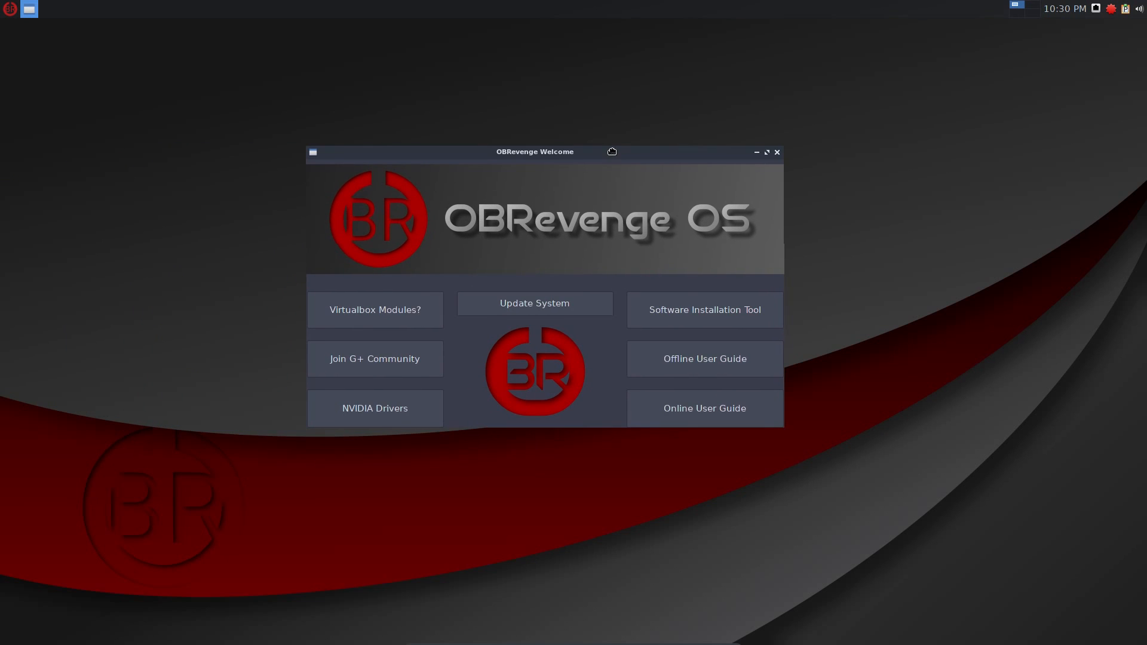
click(703, 309)
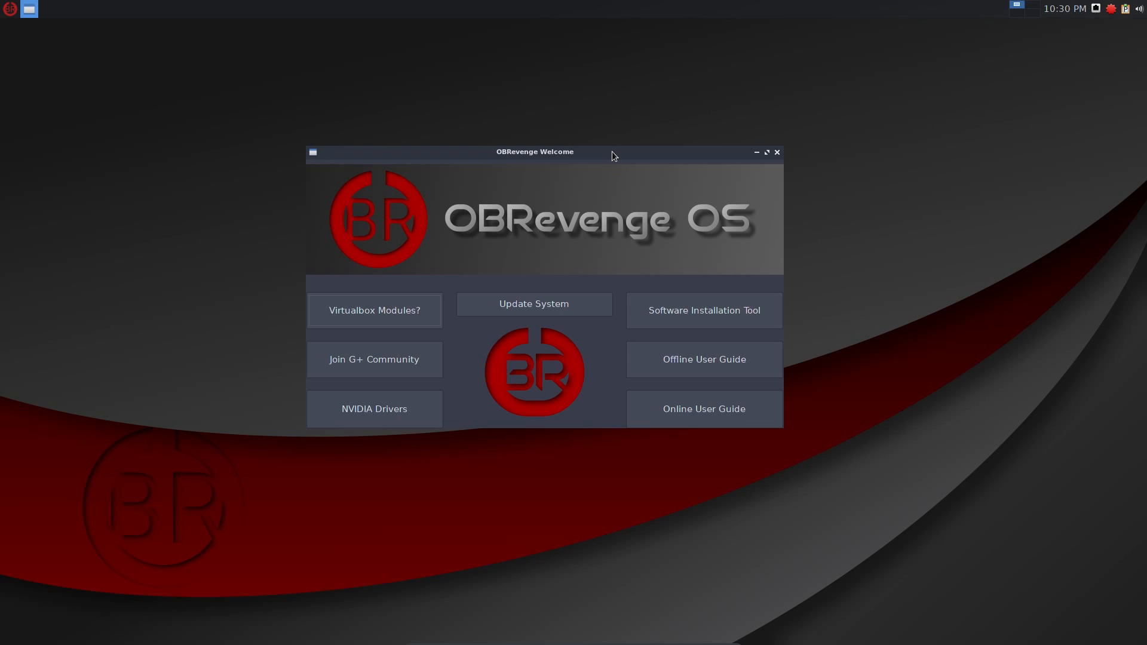
mouse_move(612, 156)
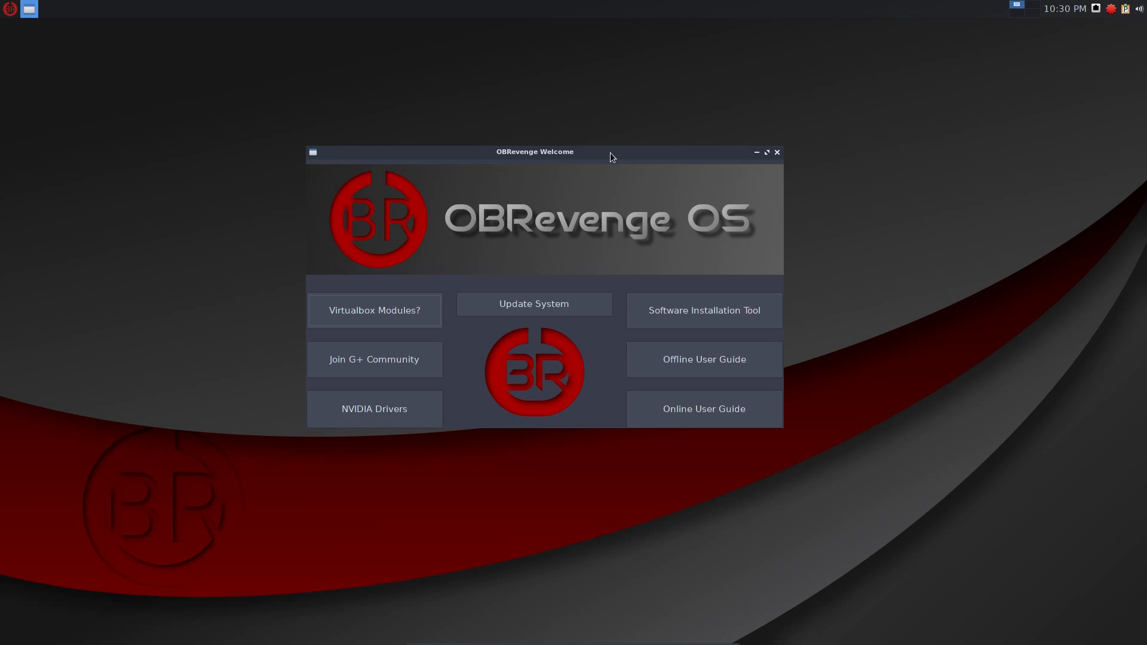
mouse_move(610, 158)
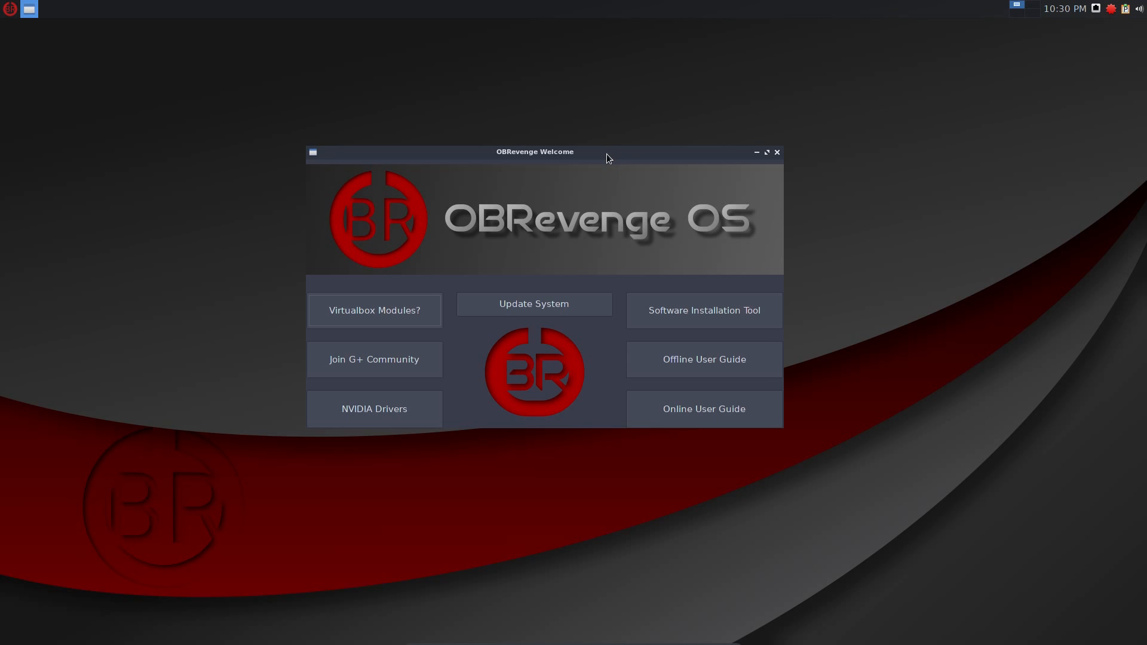
mouse_move(251, 393)
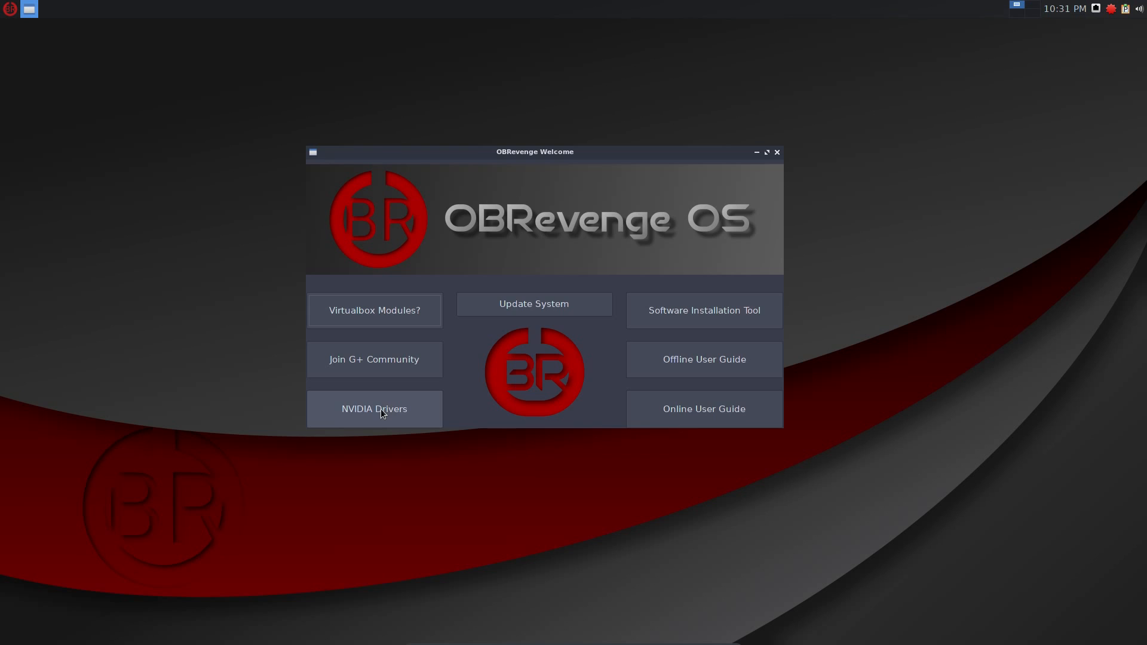
click(374, 409)
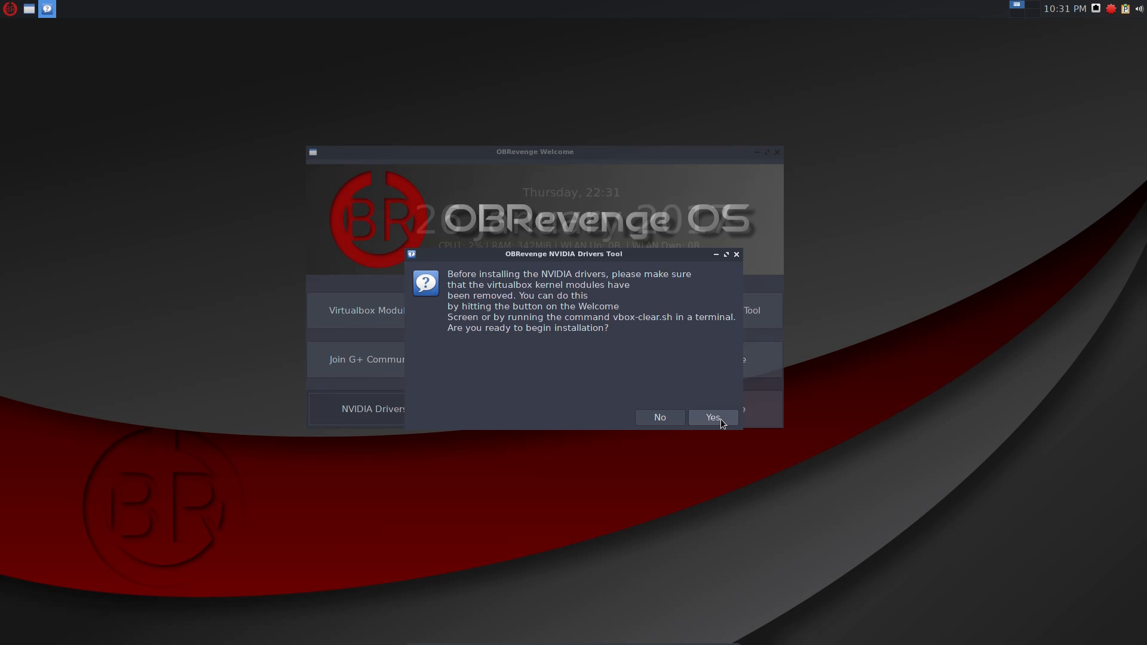
click(712, 417)
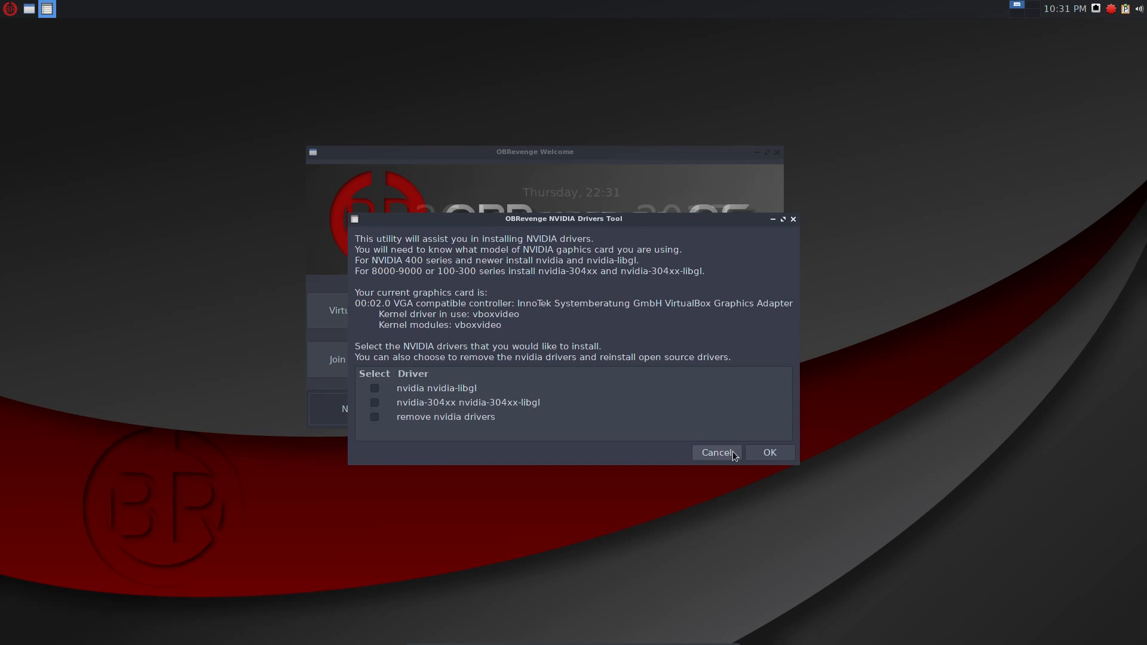
click(716, 452)
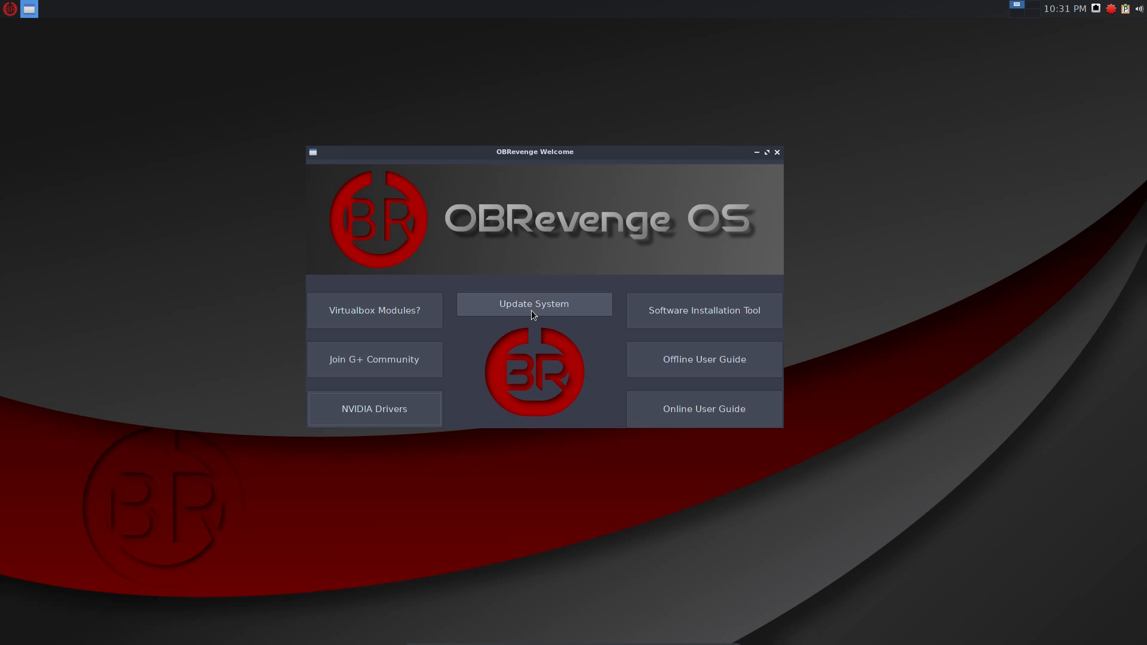
click(533, 304)
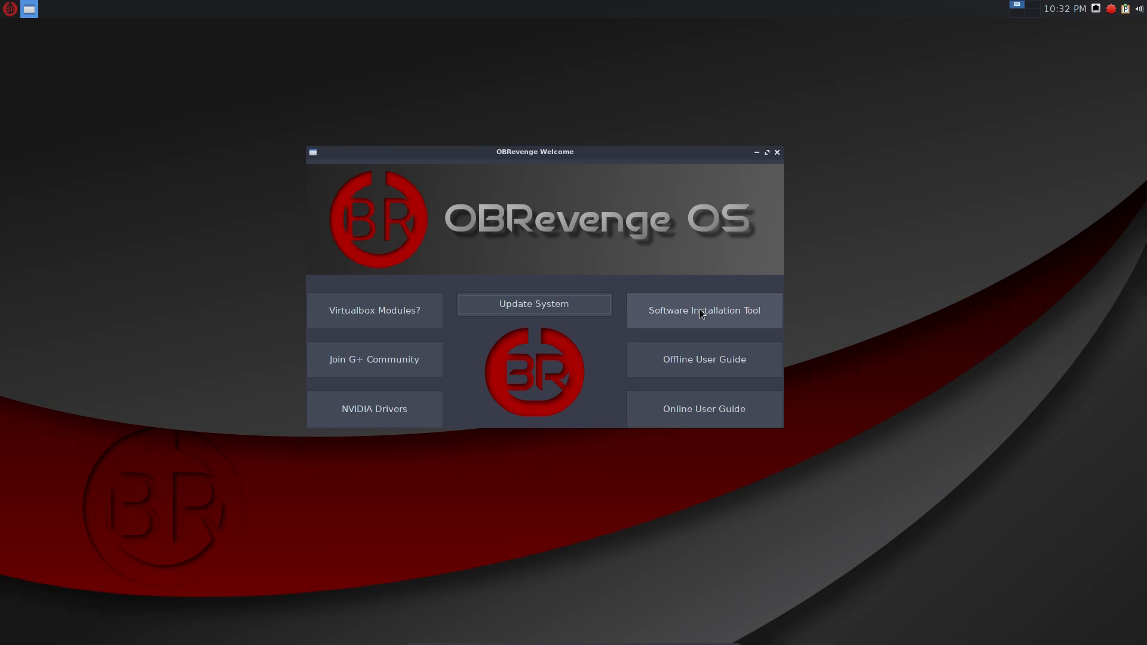
click(703, 311)
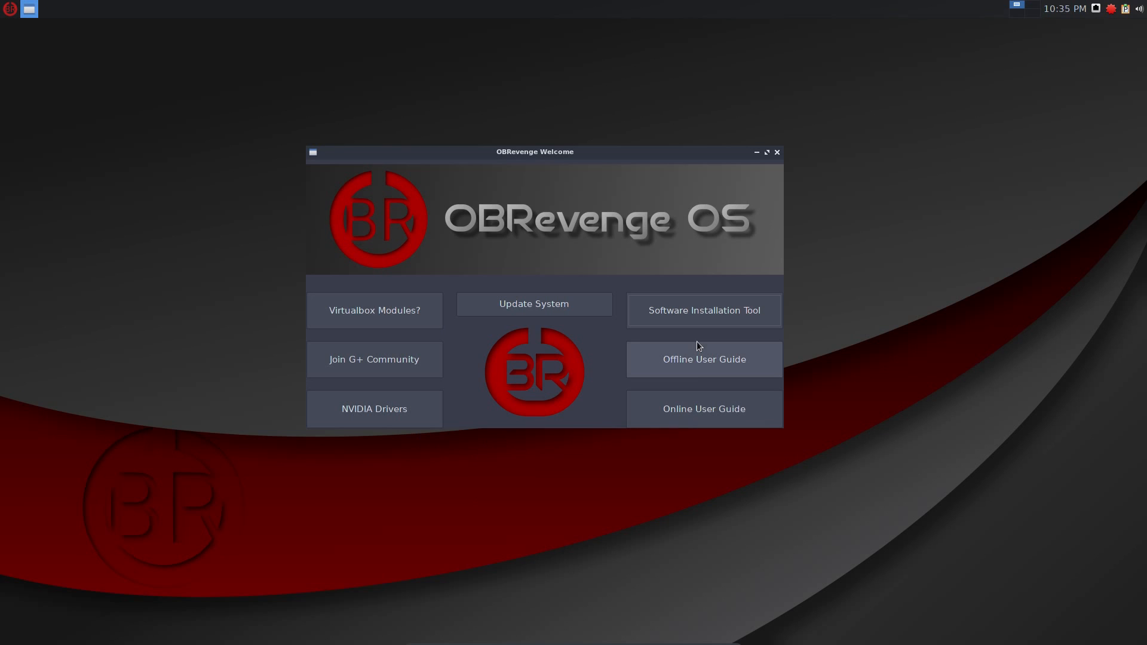
Launch the Offline User Guide and read its Dual Booting and Openbox Configuration sections.
click(702, 360)
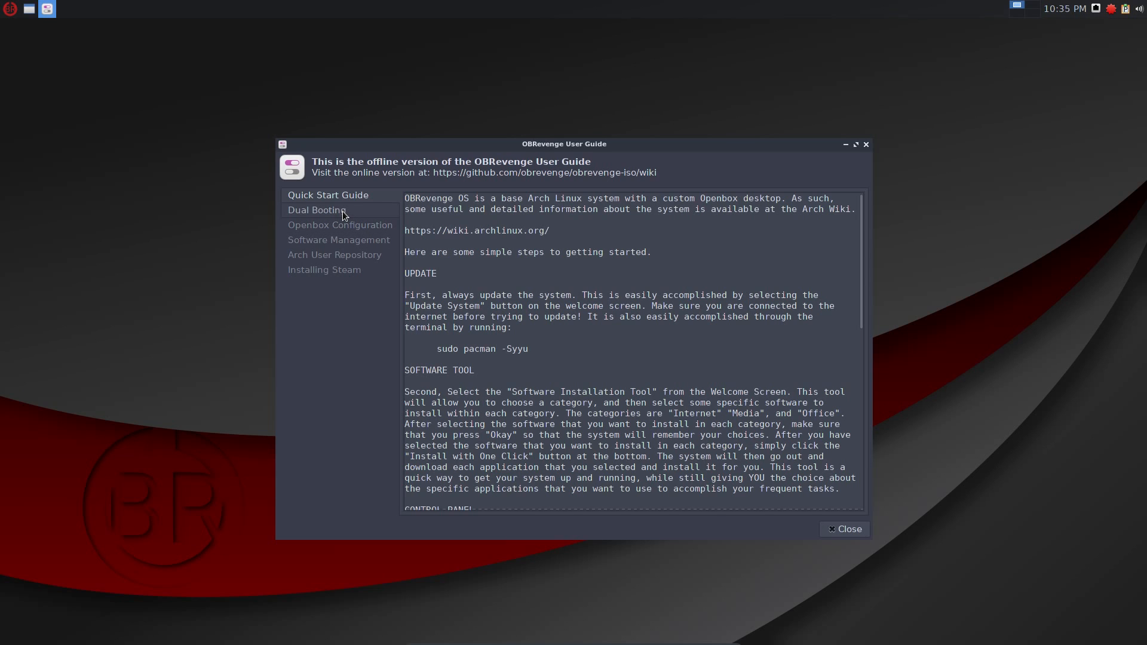
click(317, 211)
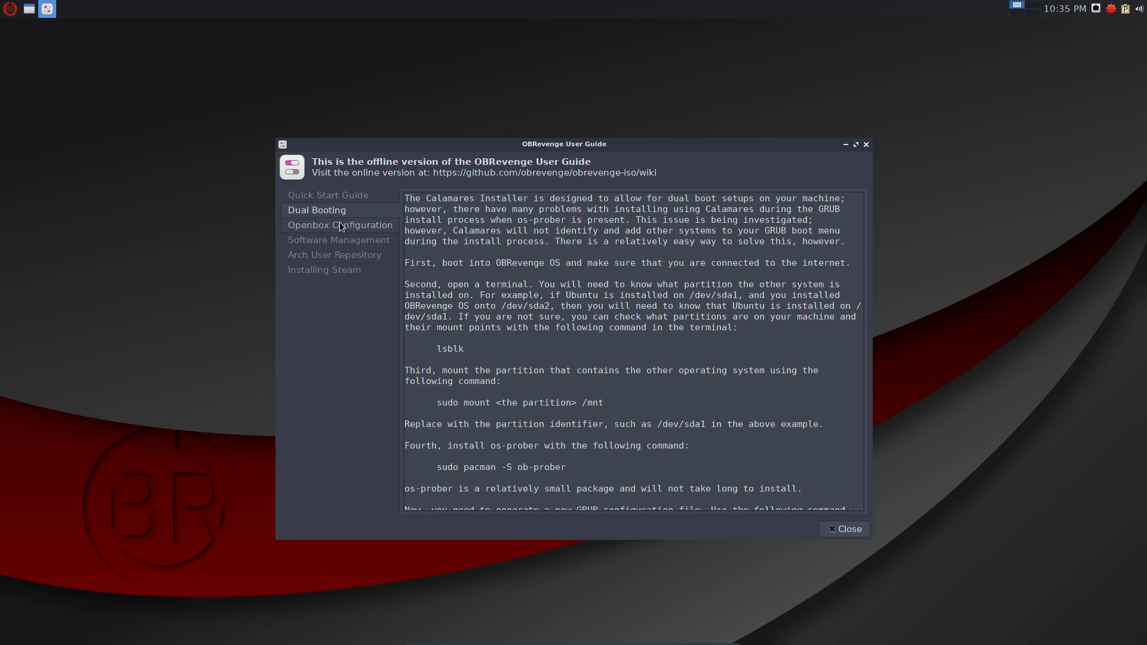
click(338, 225)
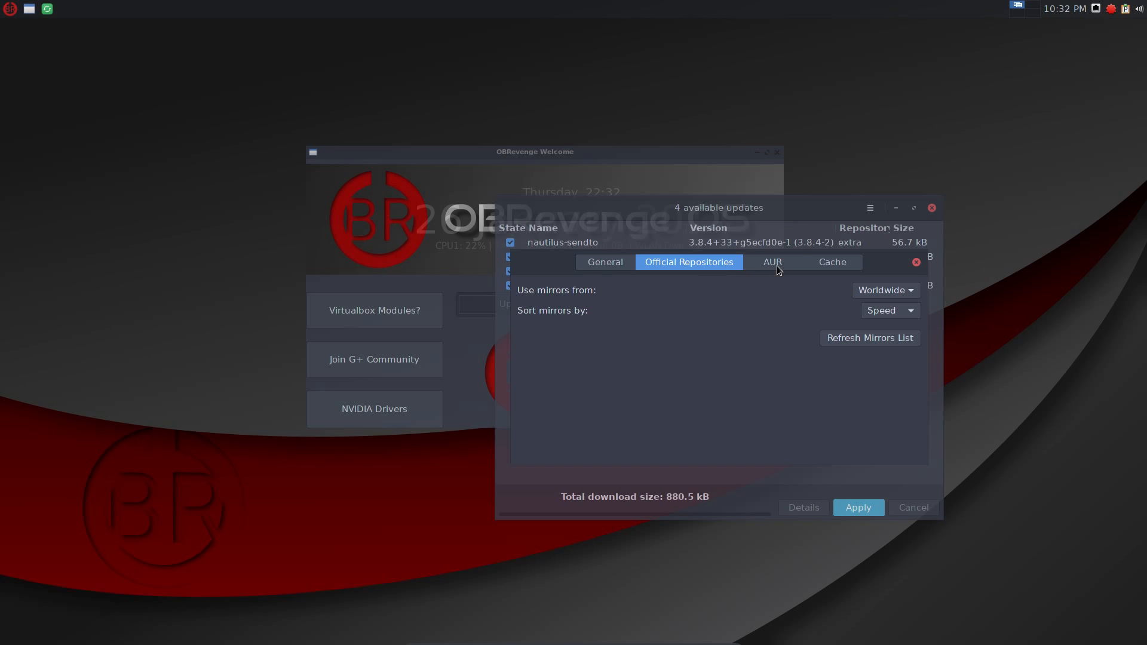
click(772, 261)
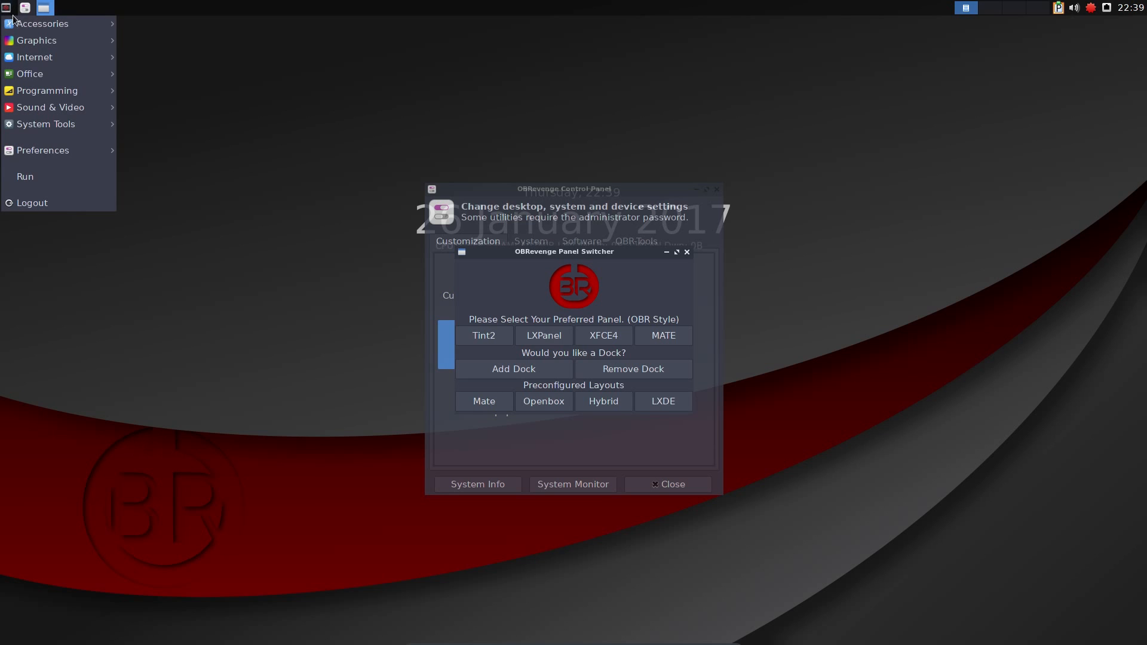
mouse_move(46, 89)
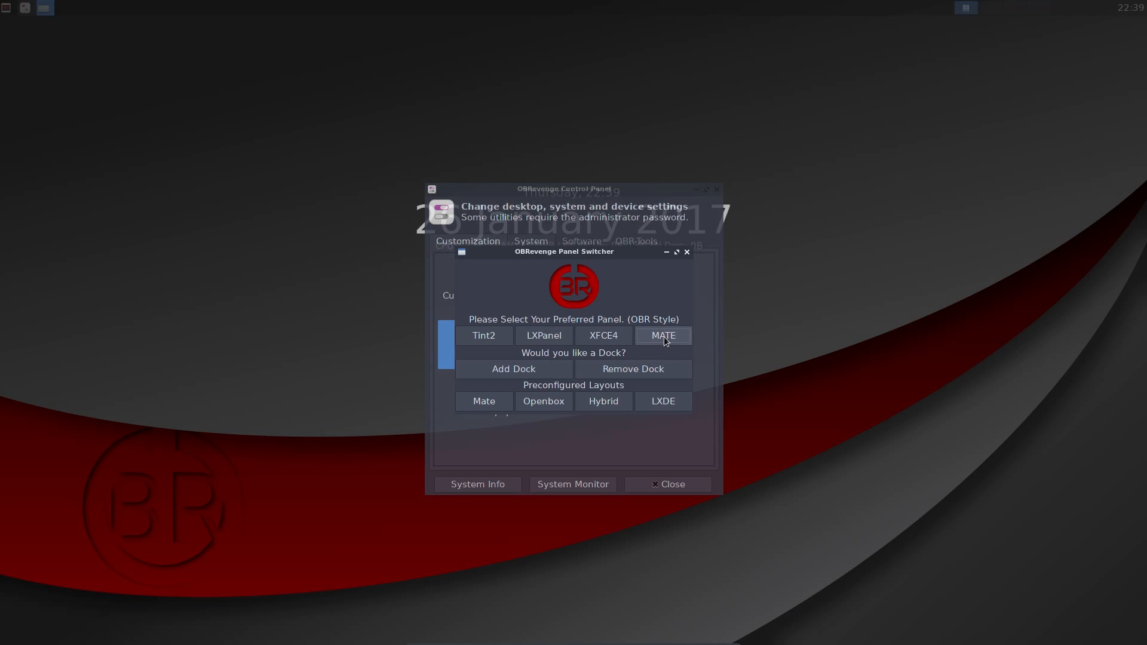
Switch to the MATE-style panel and browse its Applications, Places and System menus.
click(662, 335)
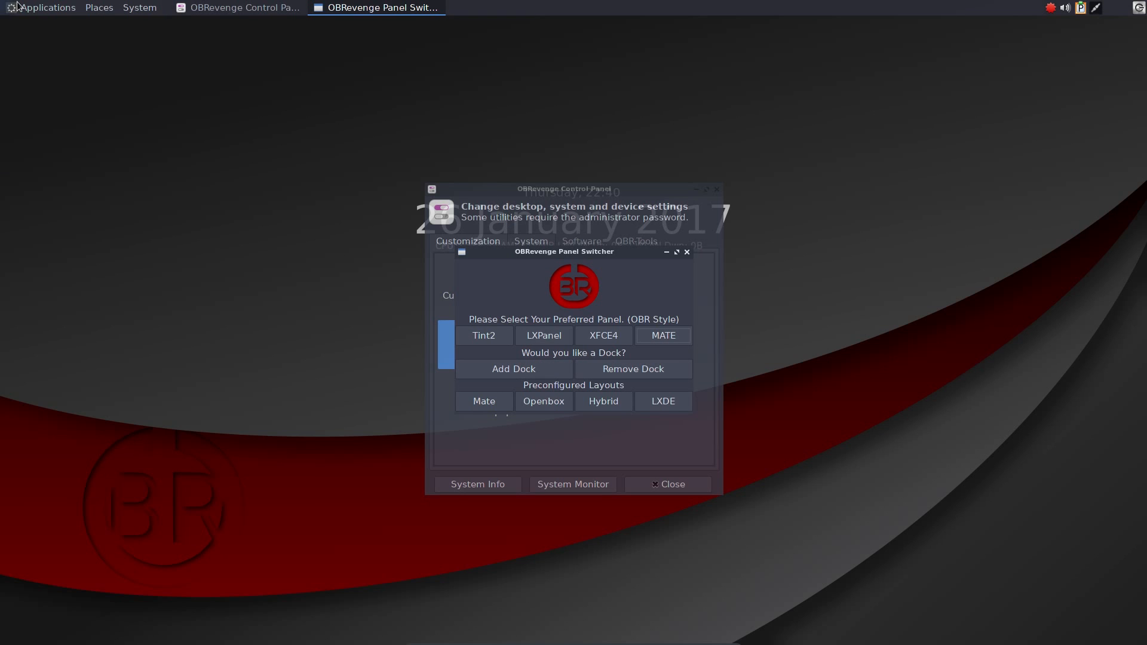
click(47, 7)
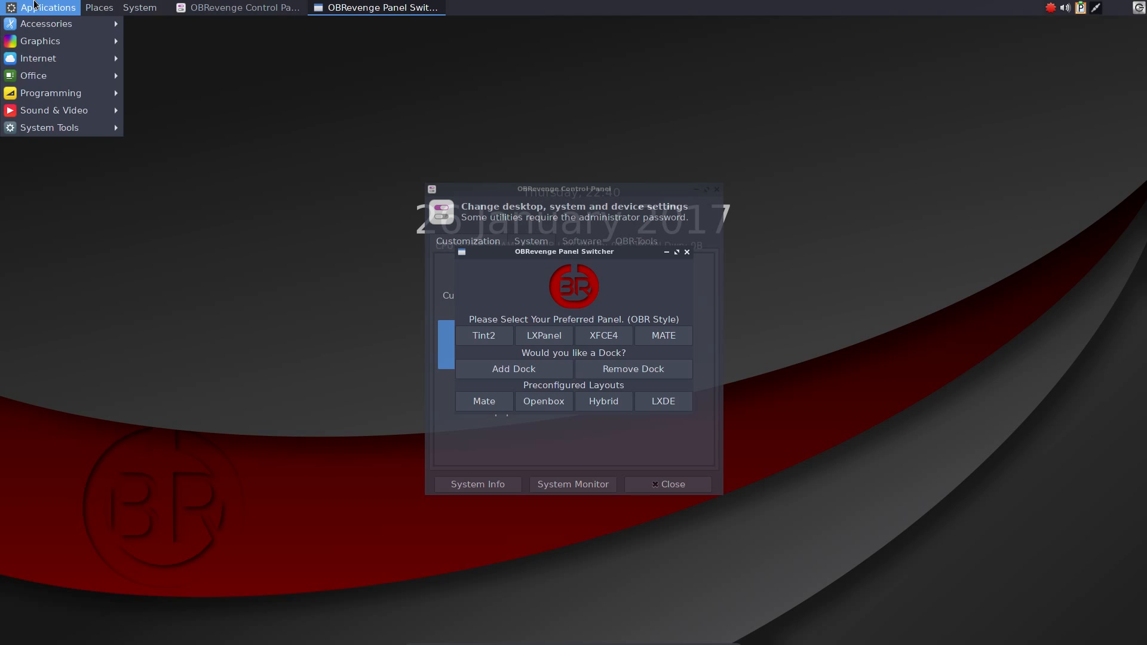
click(100, 7)
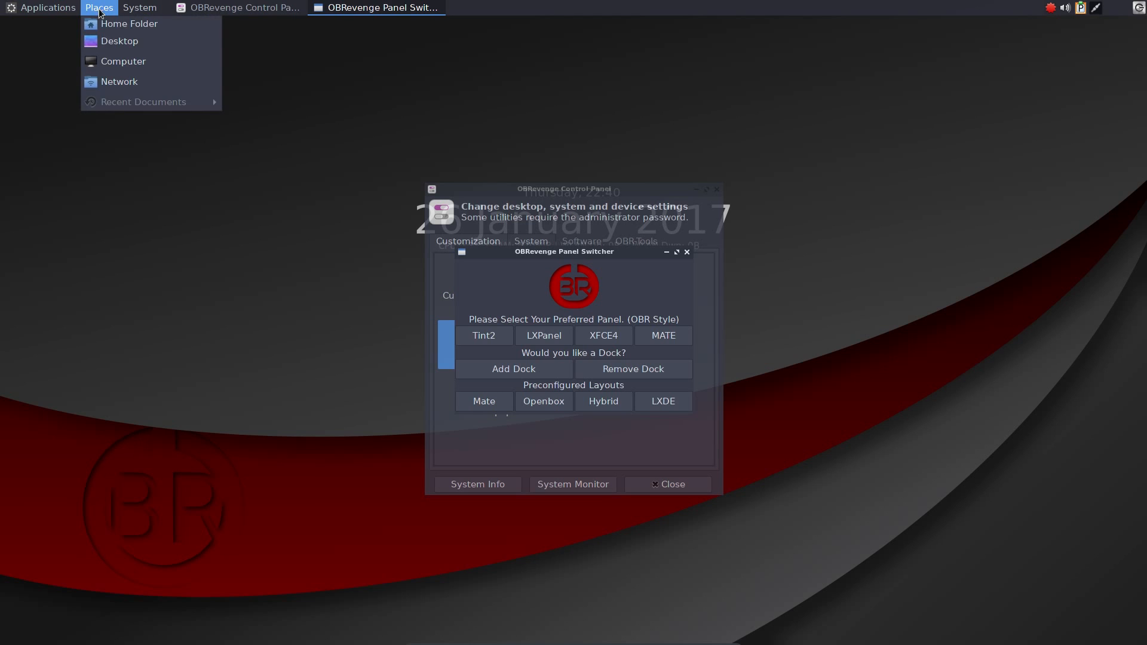
click(140, 7)
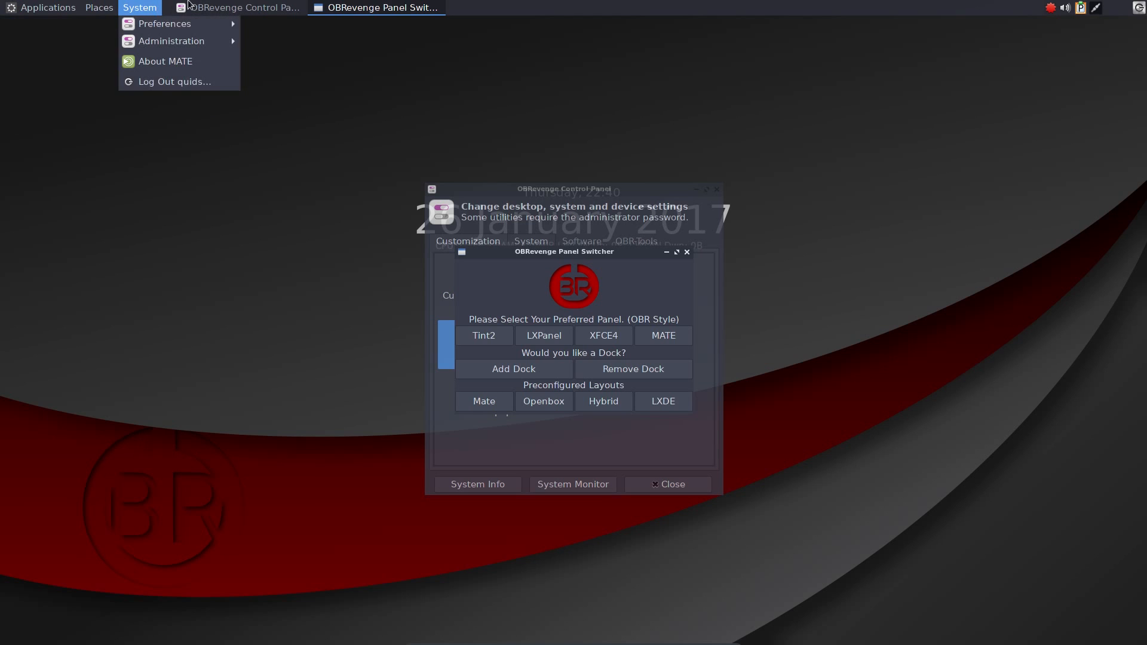
mouse_move(164, 24)
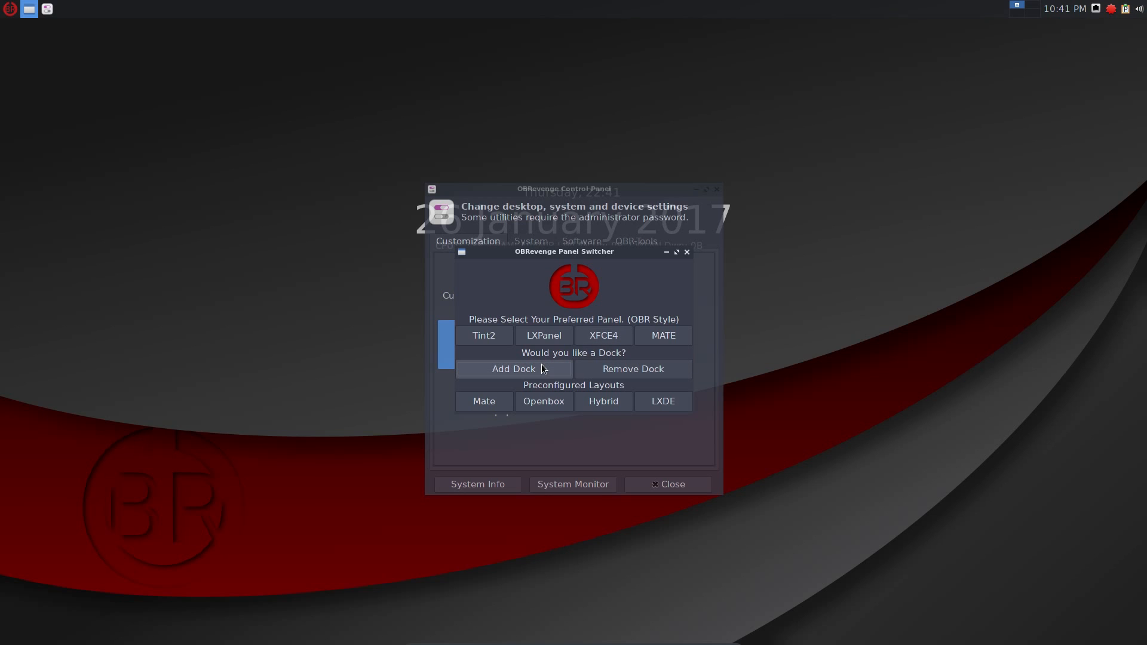
Add a dock to the desktop, then remove it again.
click(513, 369)
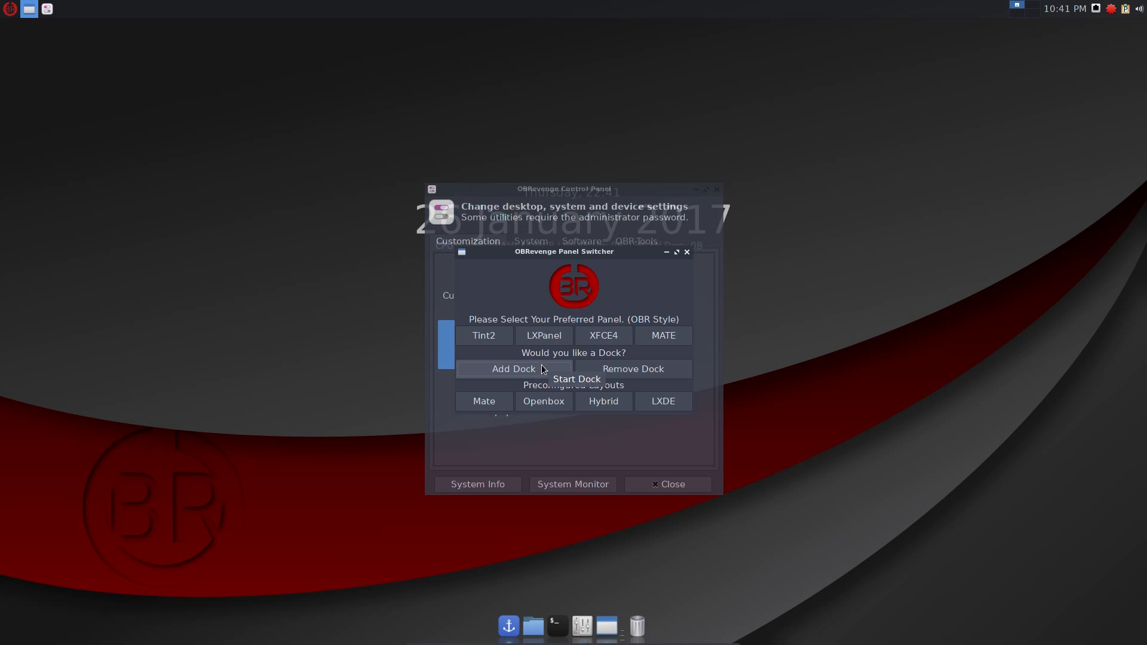
mouse_move(553, 367)
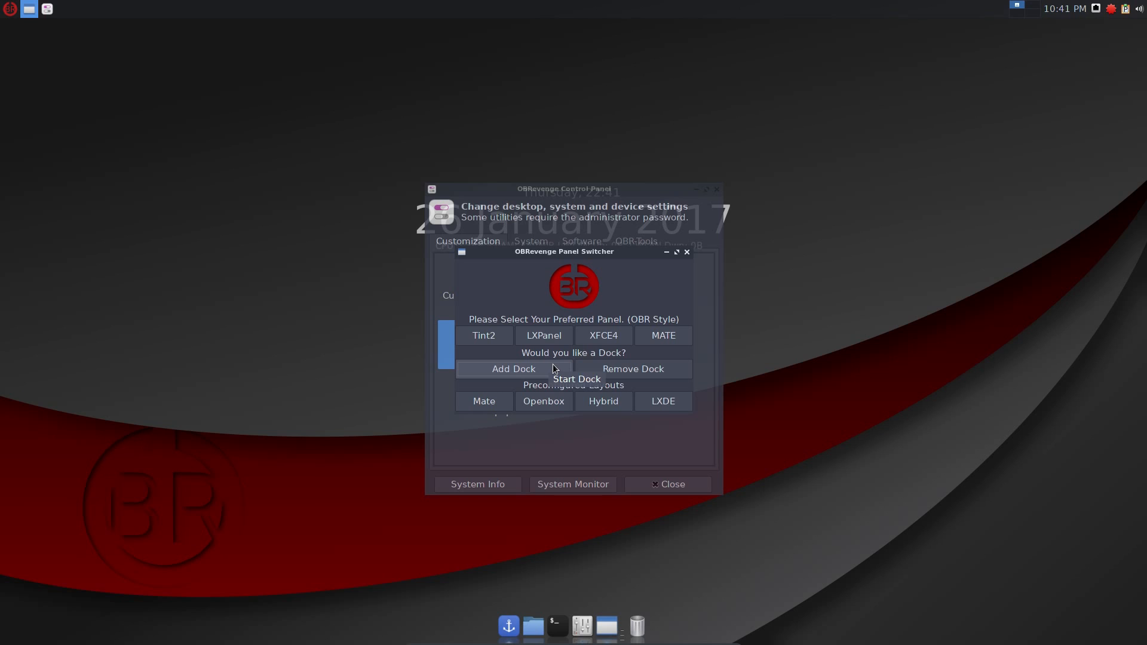
mouse_move(581, 373)
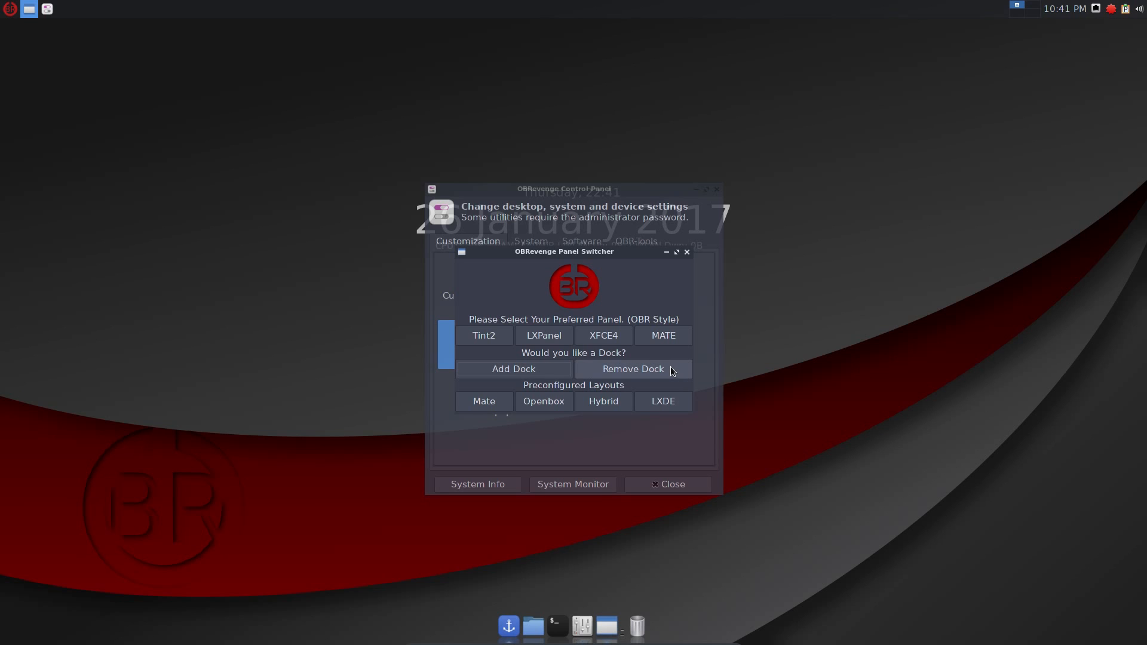
click(662, 402)
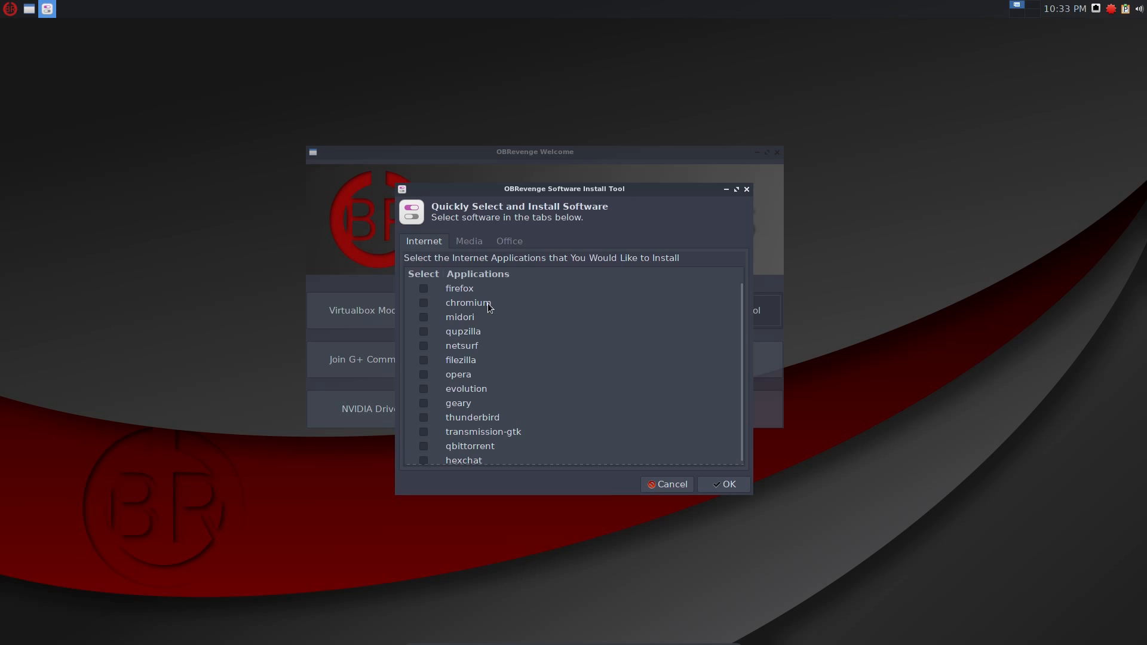
mouse_move(459, 325)
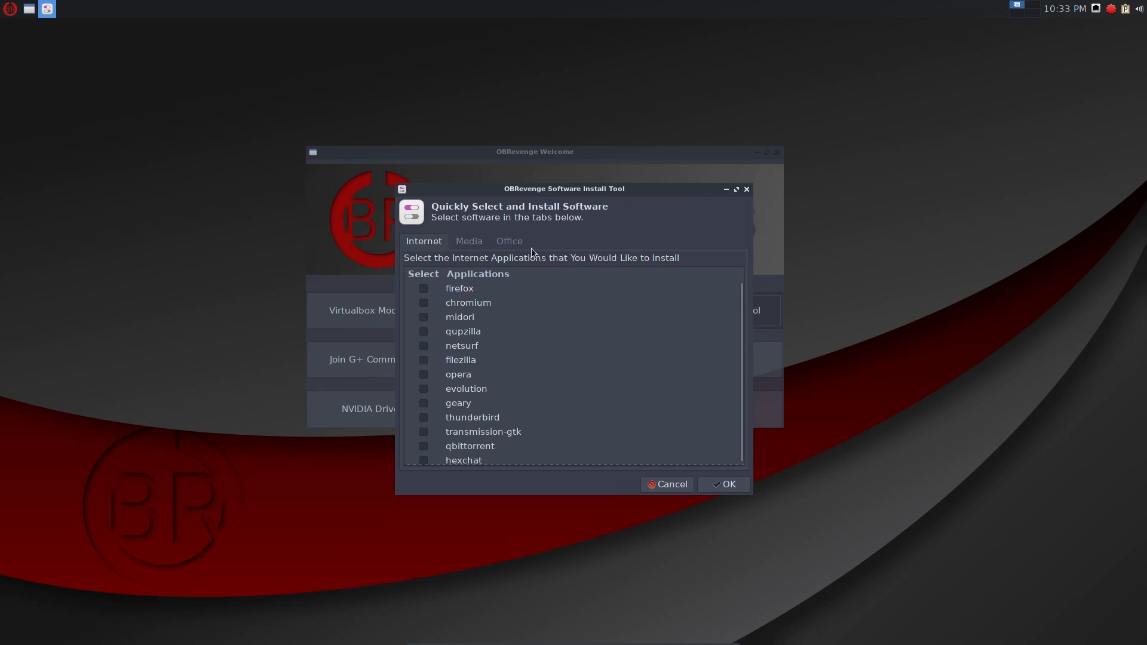
mouse_move(441, 246)
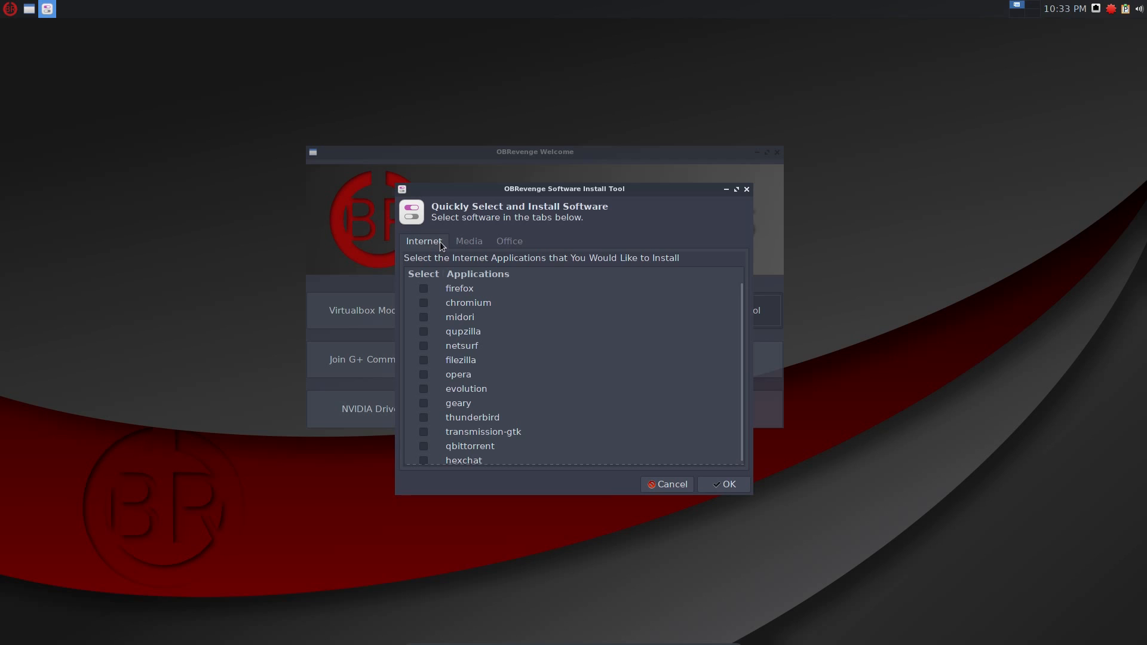
Browse the Media and Office application lists, then return to the Internet list.
click(468, 240)
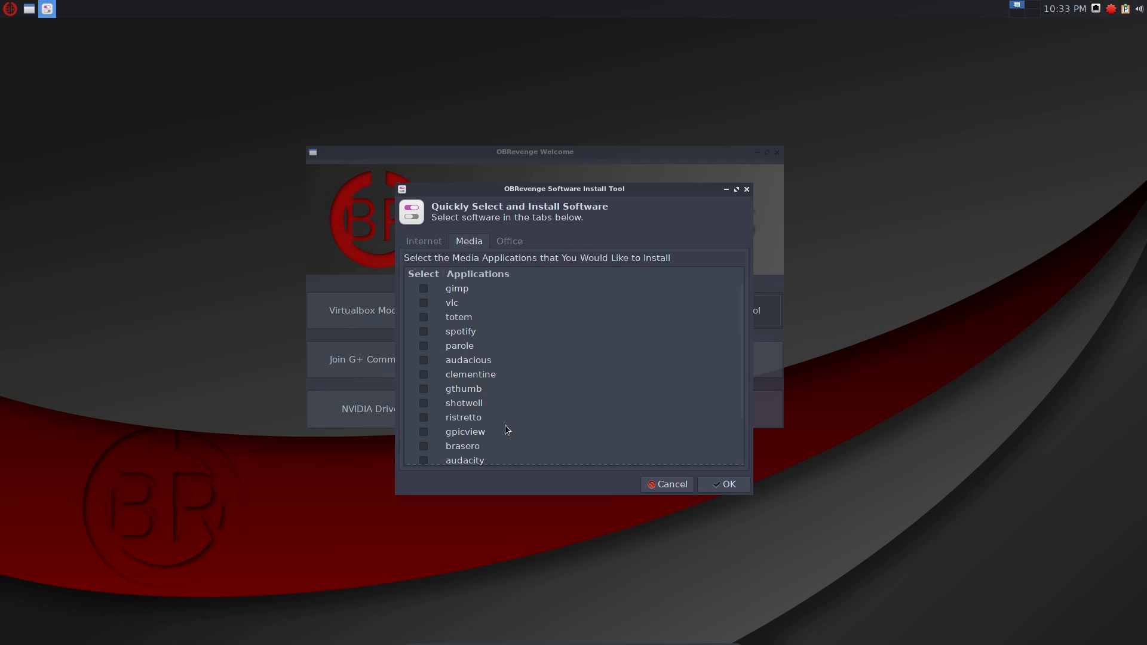
scroll(down, 3)
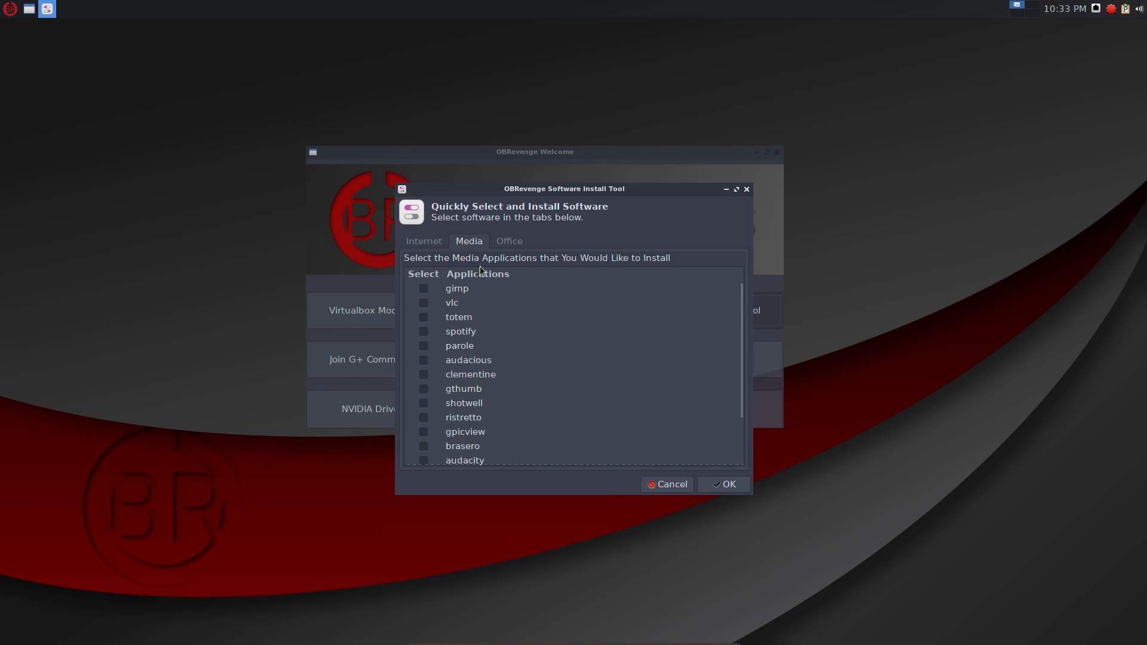
click(509, 240)
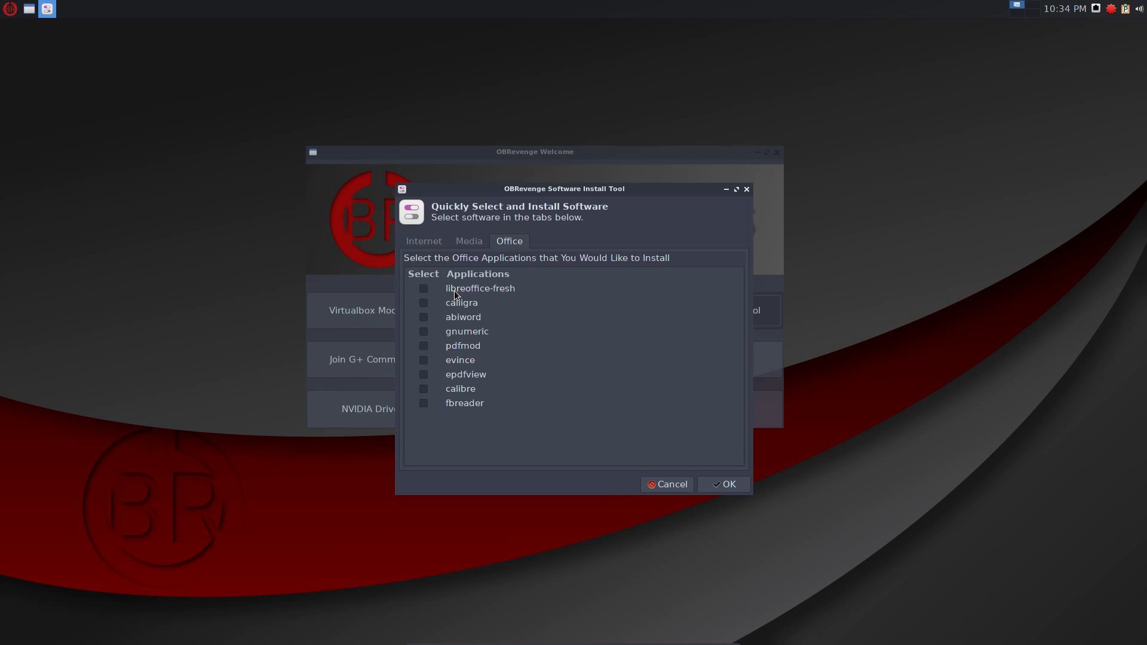
mouse_move(469, 326)
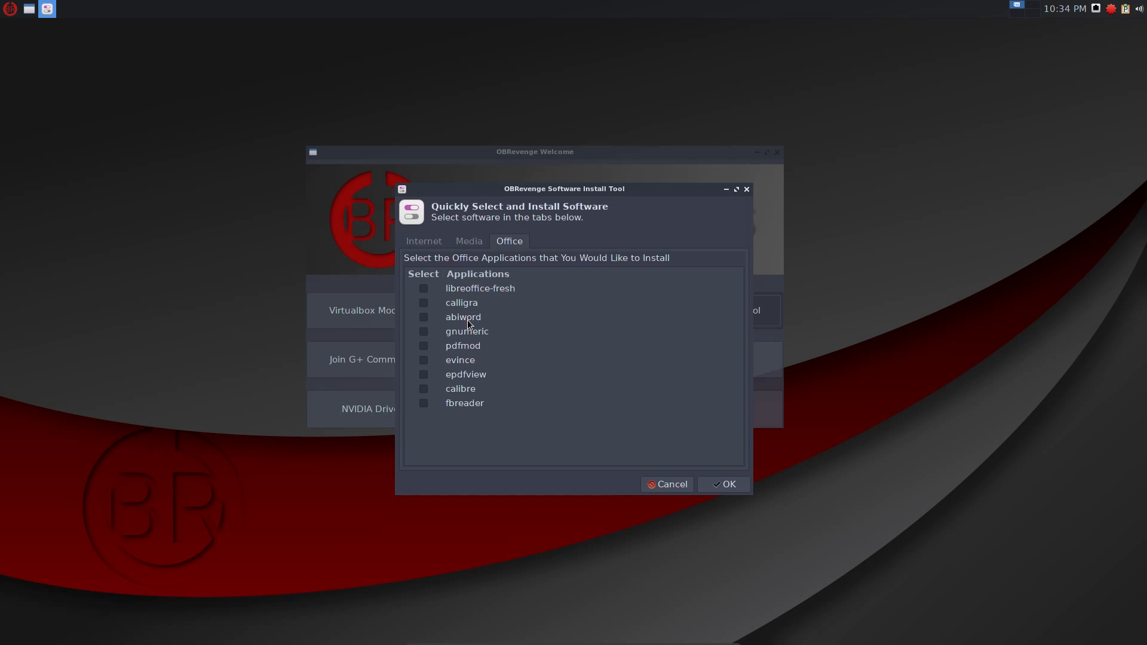
mouse_move(475, 365)
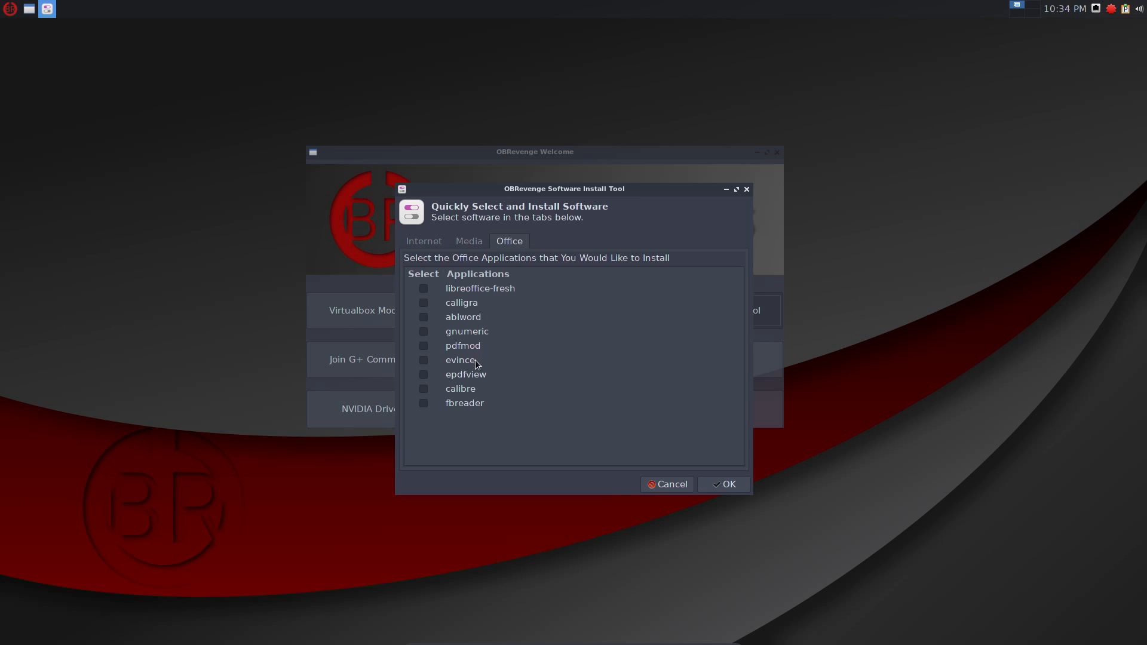
mouse_move(448, 292)
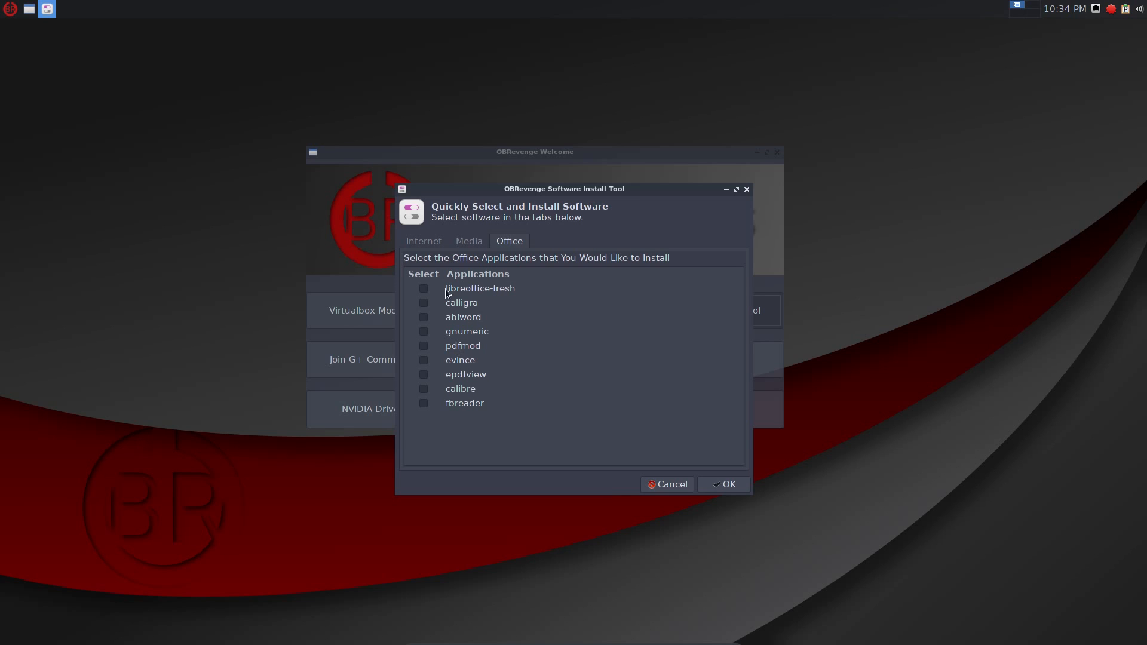
click(424, 240)
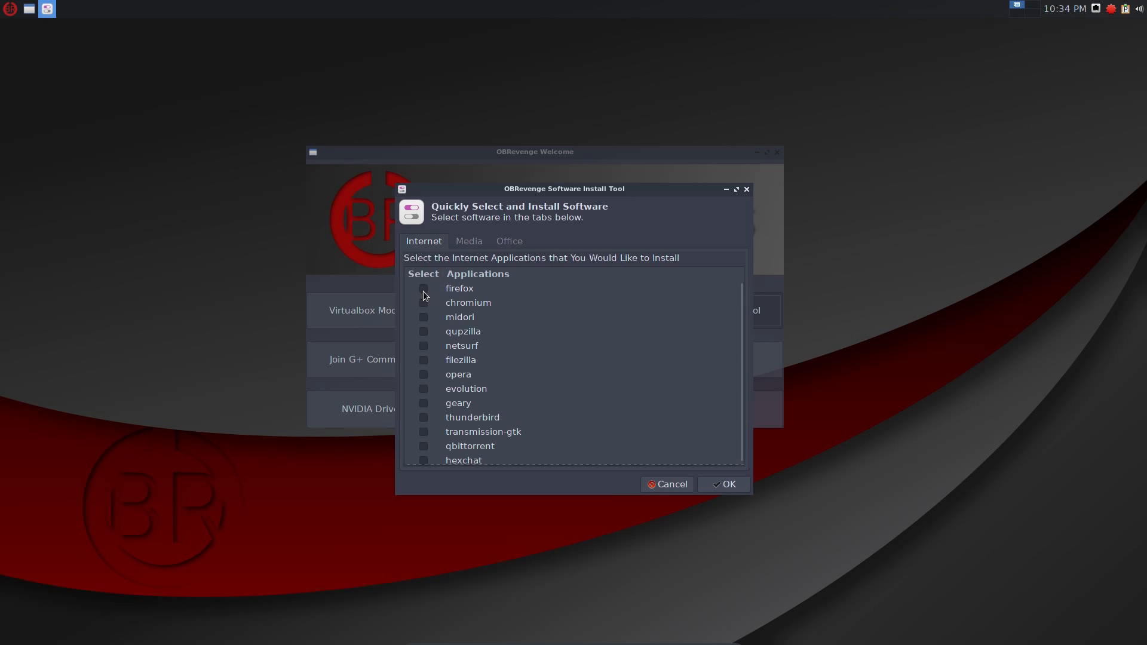
Toggle firefox and chromium, then mark shotwell under Media for installation.
click(423, 288)
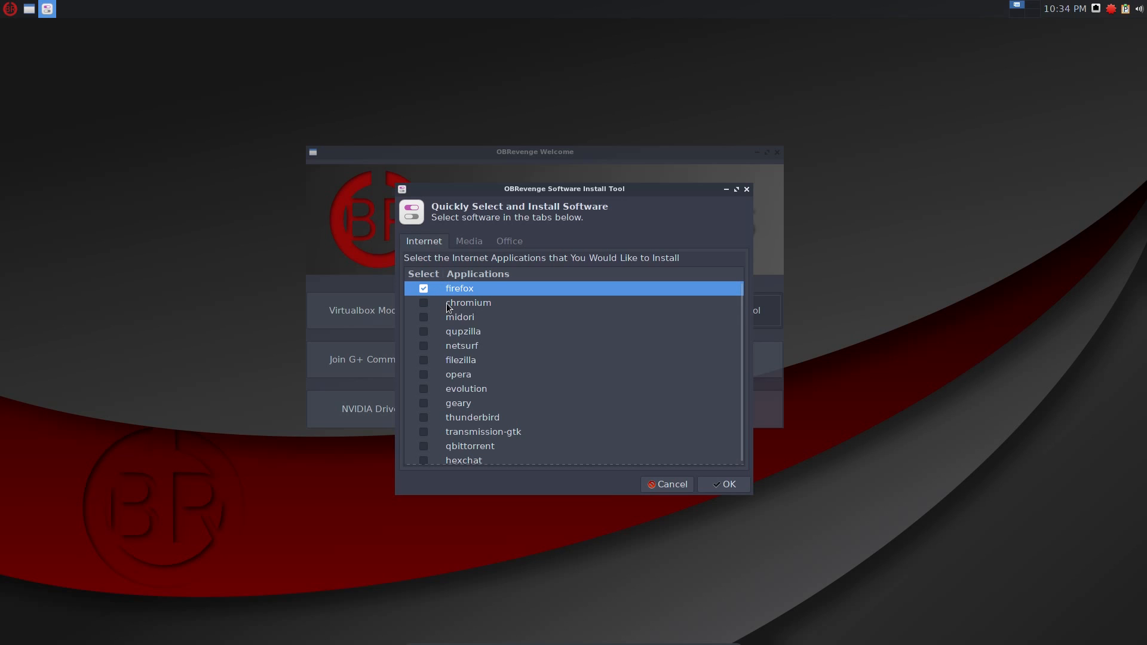
click(423, 303)
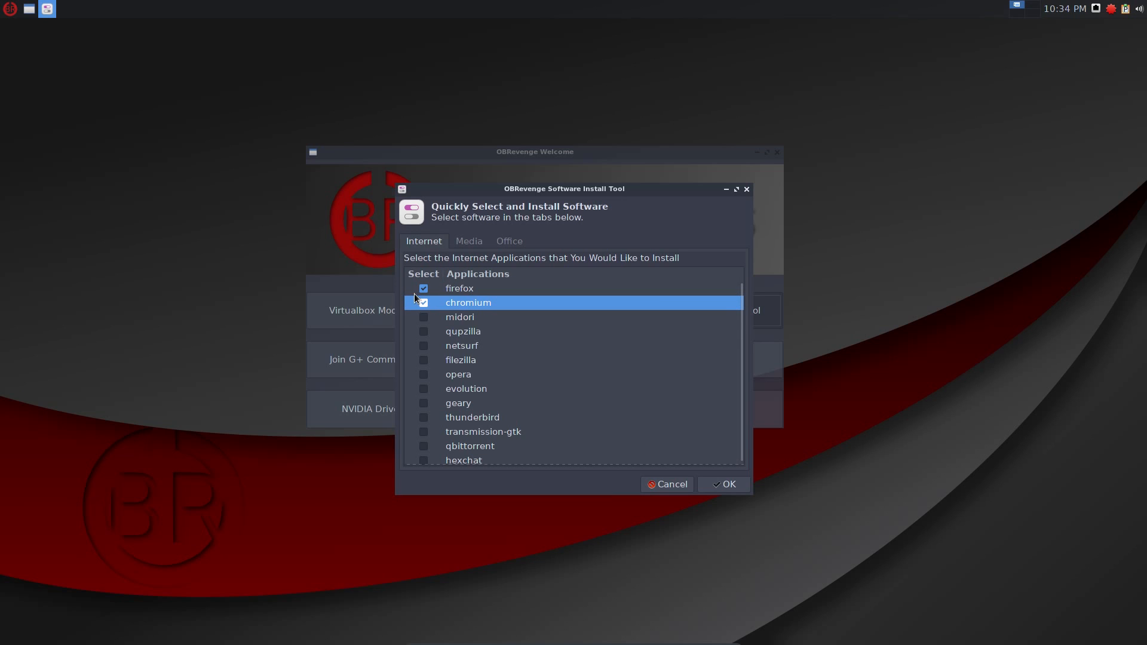
click(423, 303)
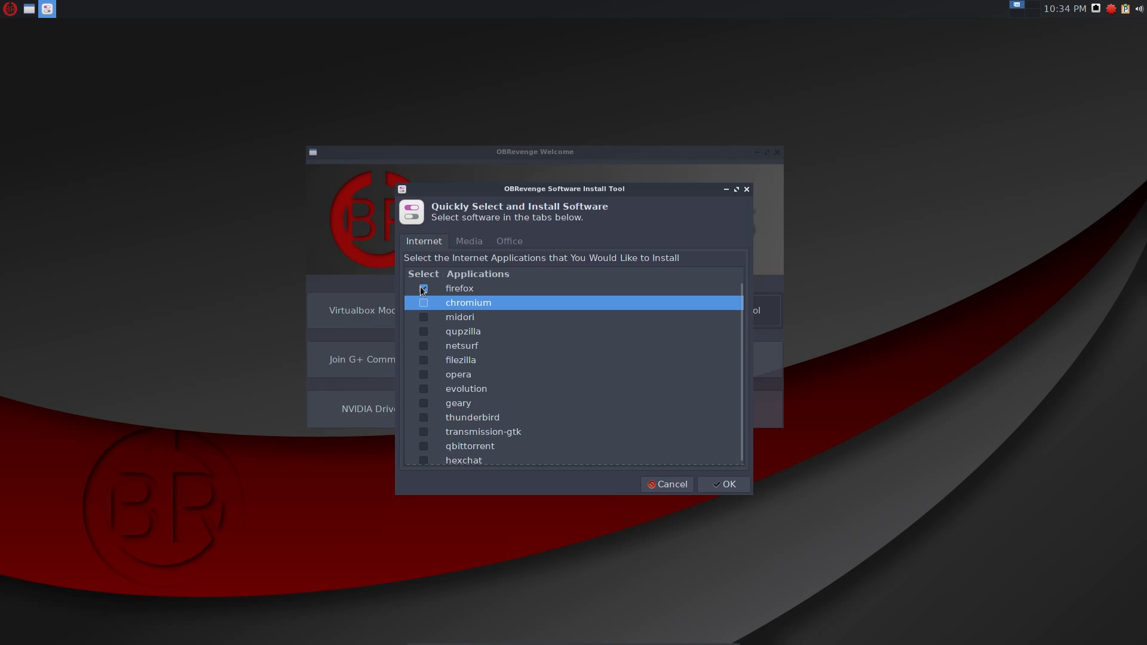
mouse_move(423, 289)
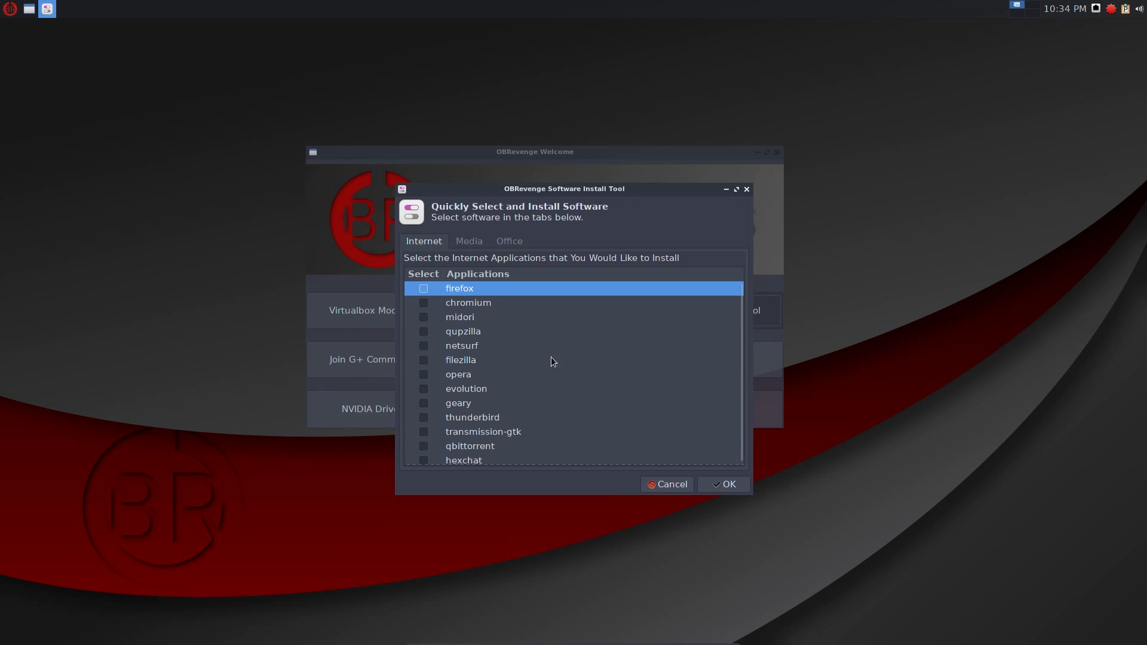
mouse_move(487, 265)
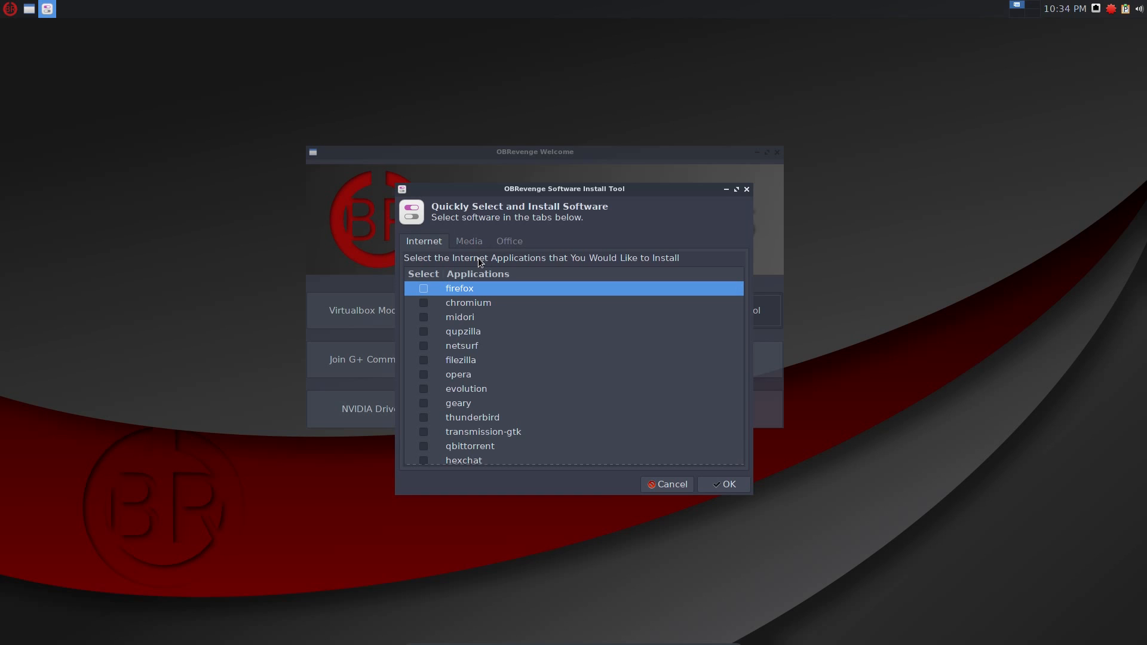
click(469, 240)
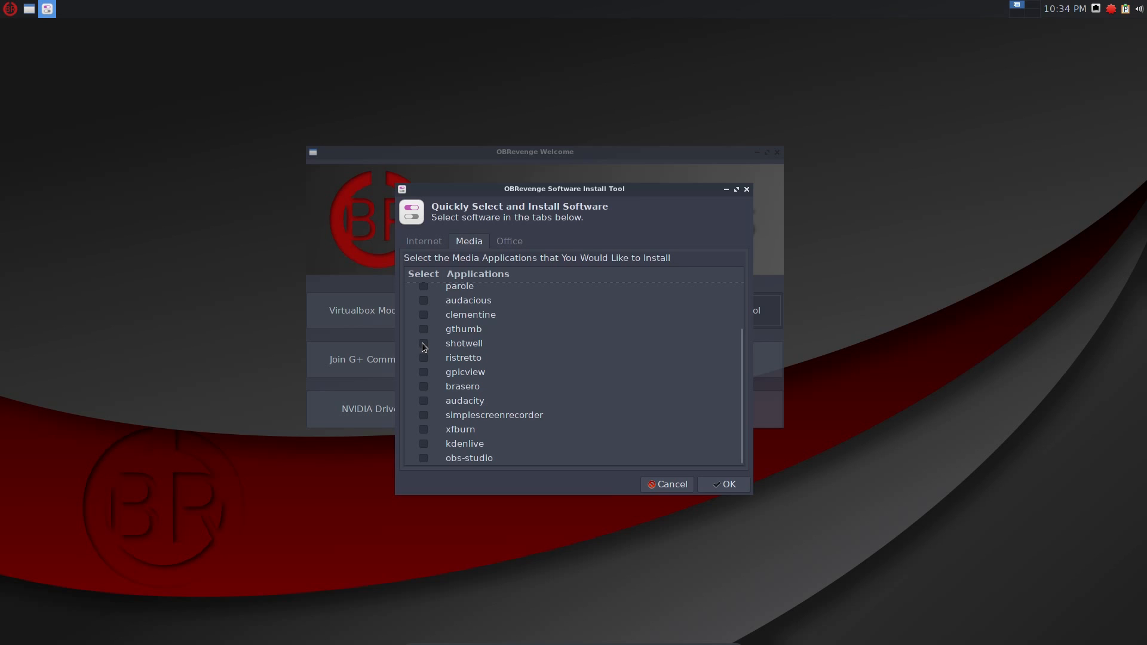
click(423, 343)
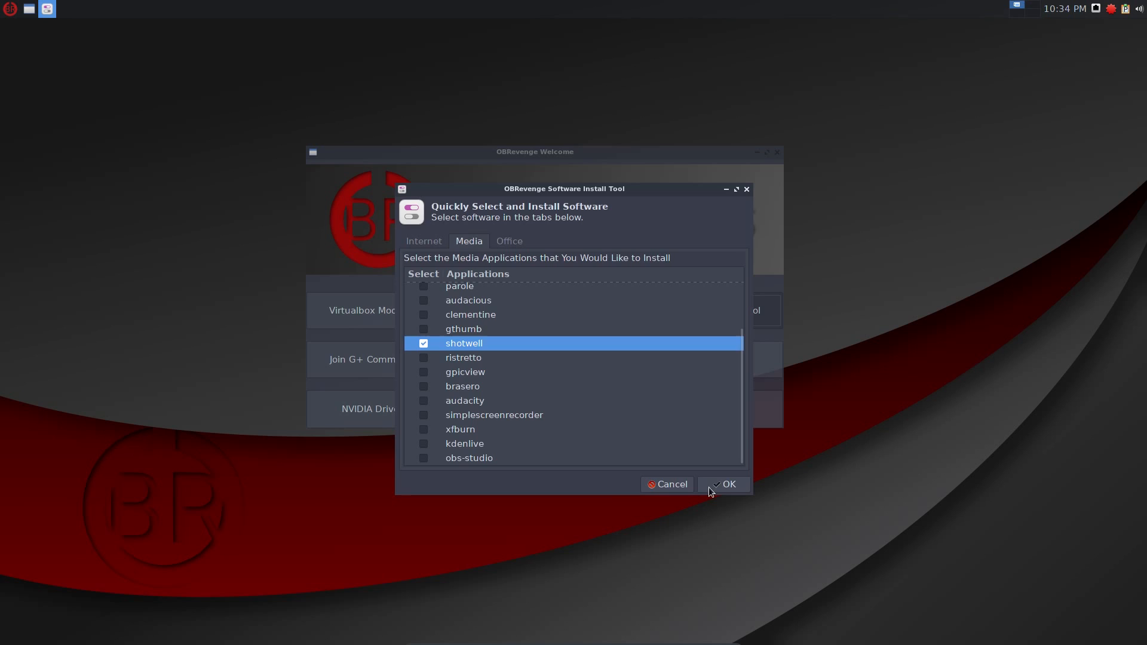
Install shotwell, confirming the prompt and dismissing the Installation Complete notice.
click(725, 484)
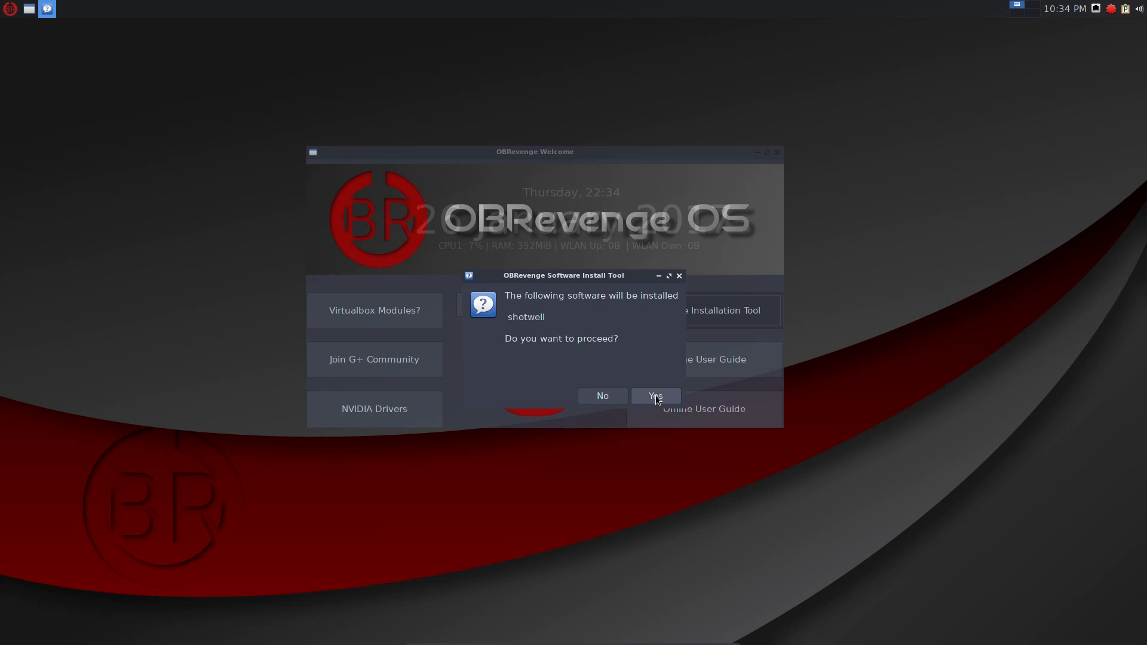
click(654, 396)
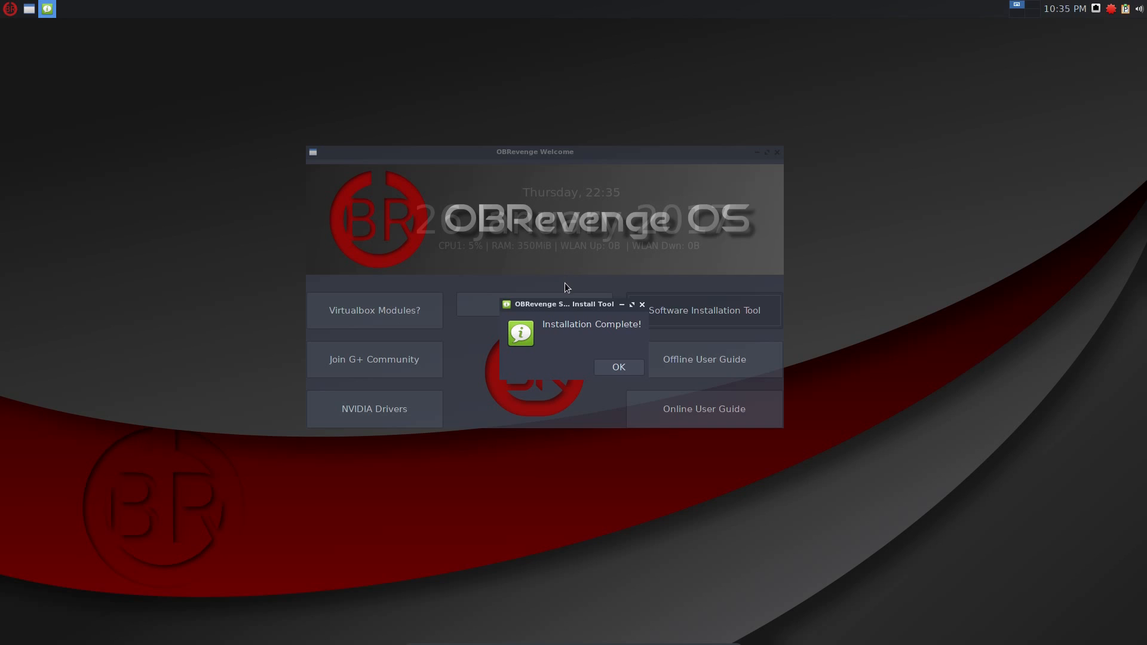
mouse_move(541, 285)
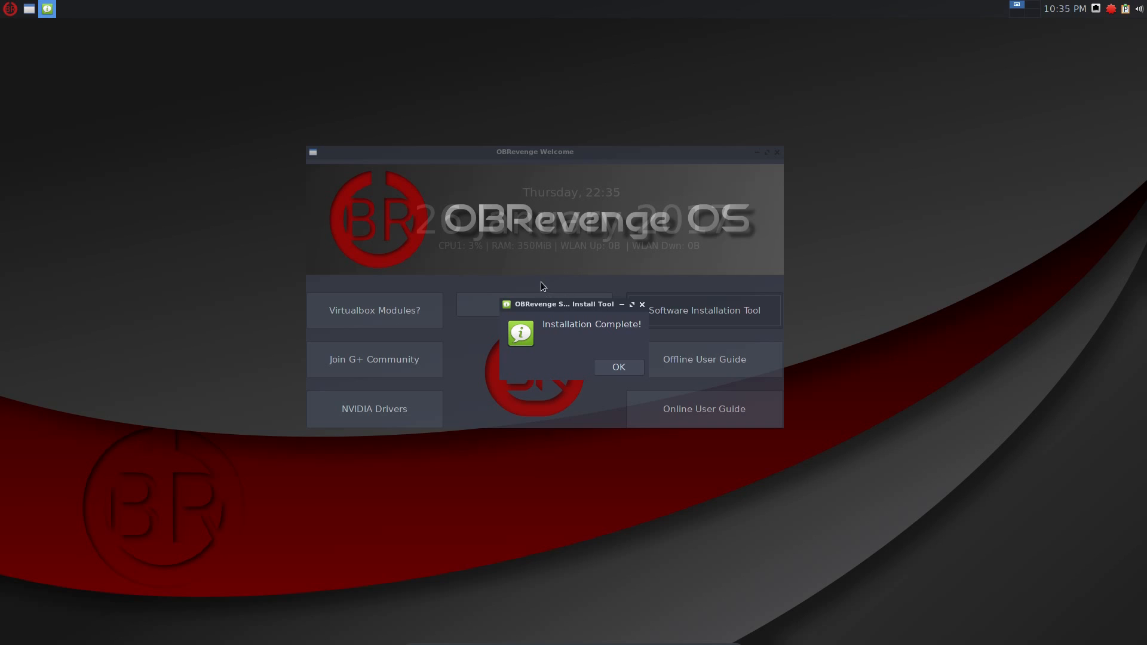
mouse_move(463, 255)
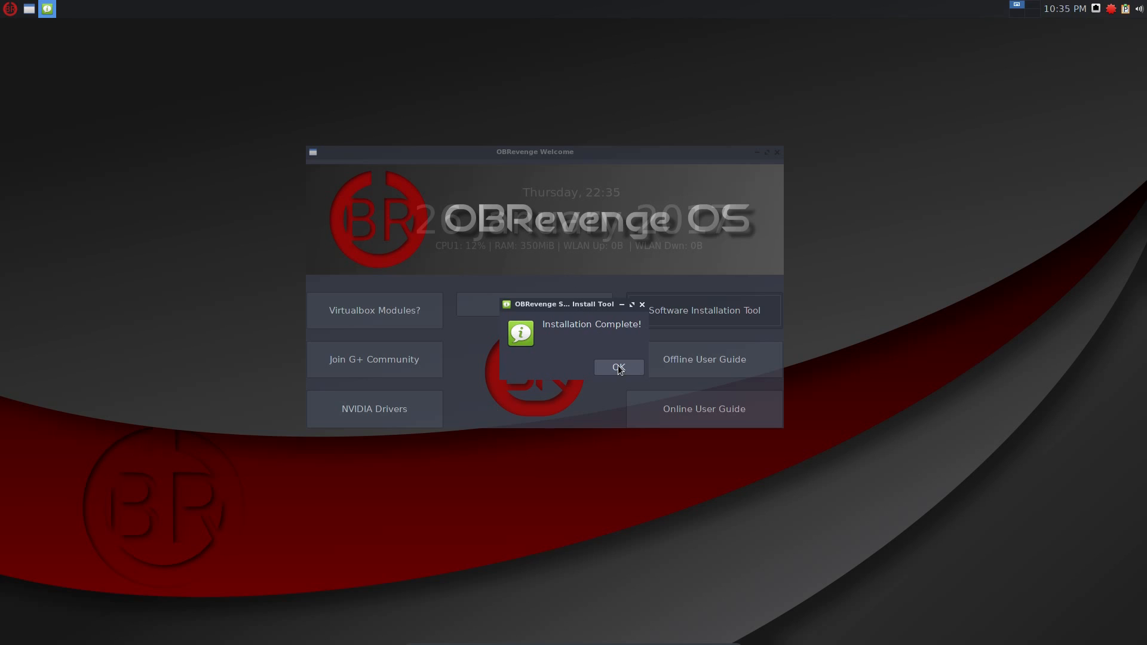
click(618, 367)
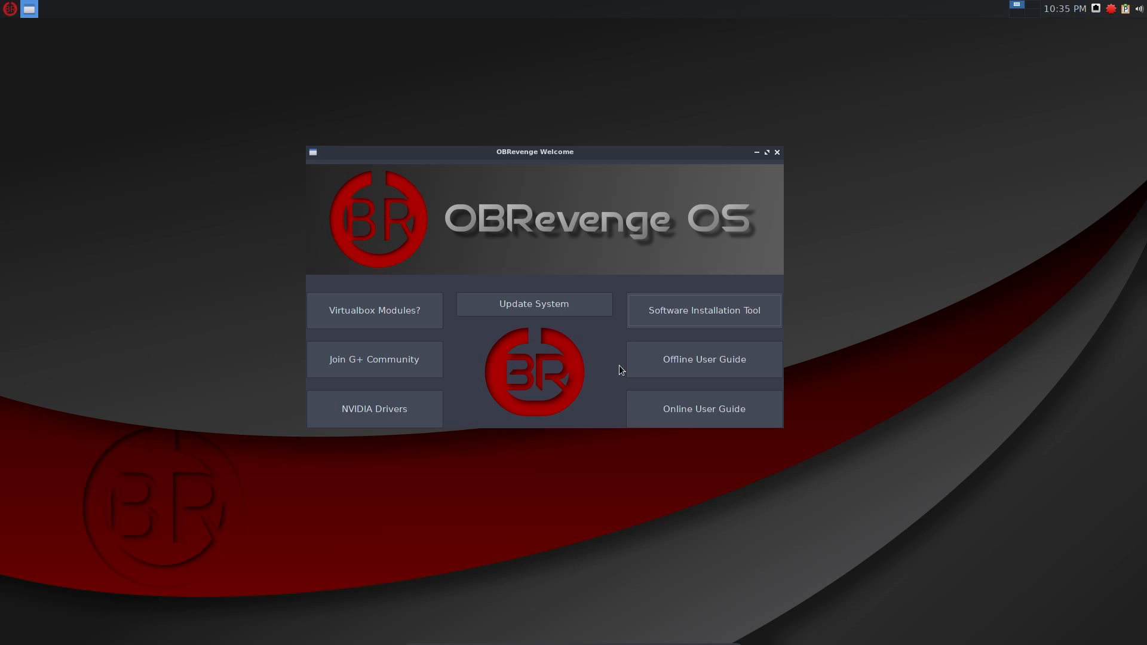
Read the offline guide's Dual Booting, Openbox Configuration, Arch User Repository and Installing Steam sections, then close it.
click(702, 360)
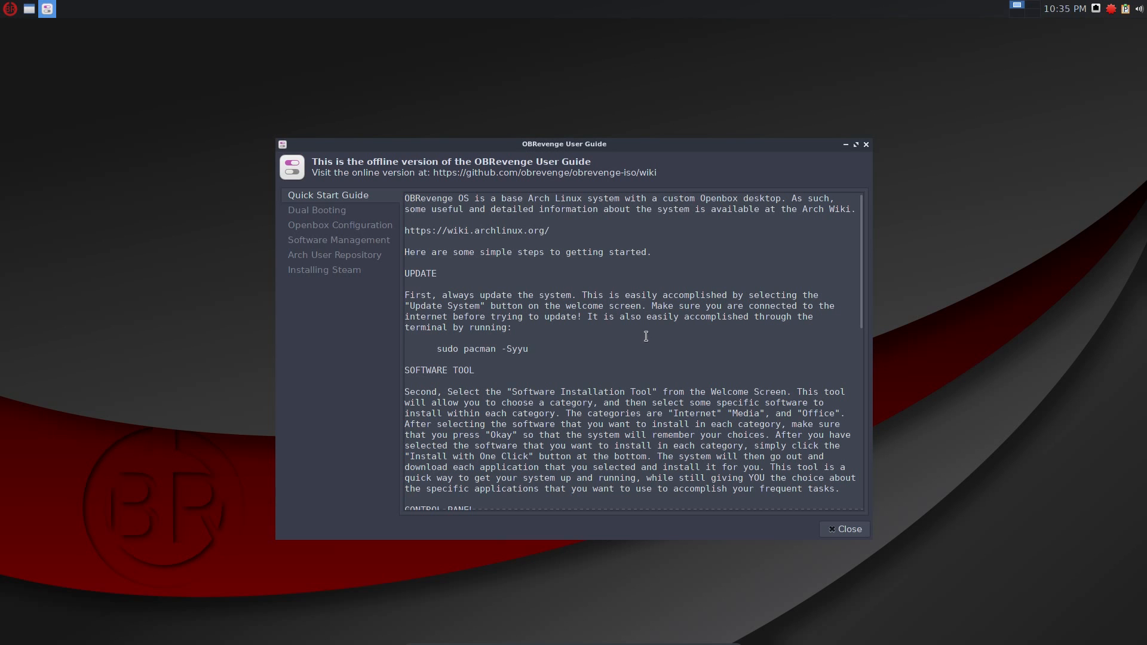
mouse_move(458, 256)
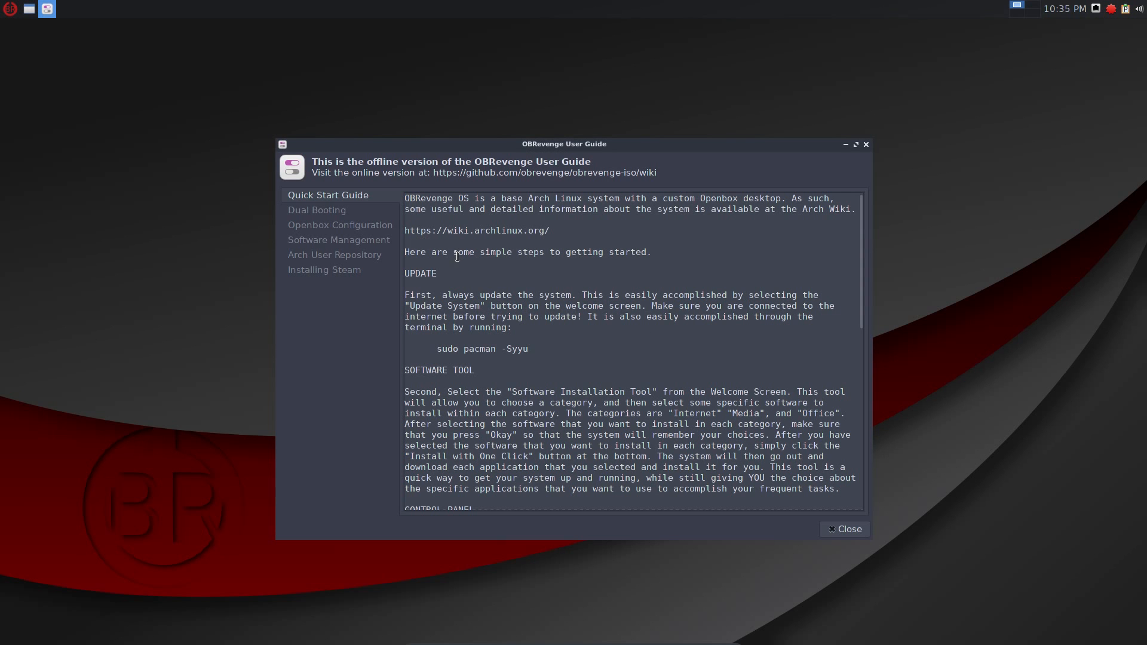
click(318, 210)
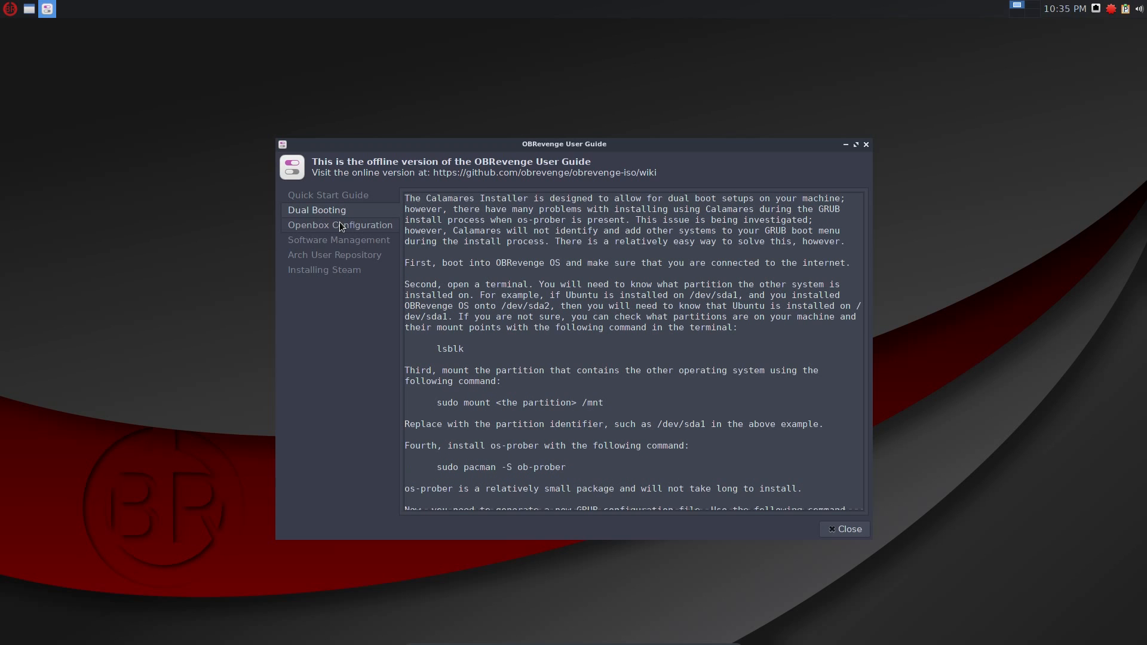
click(339, 225)
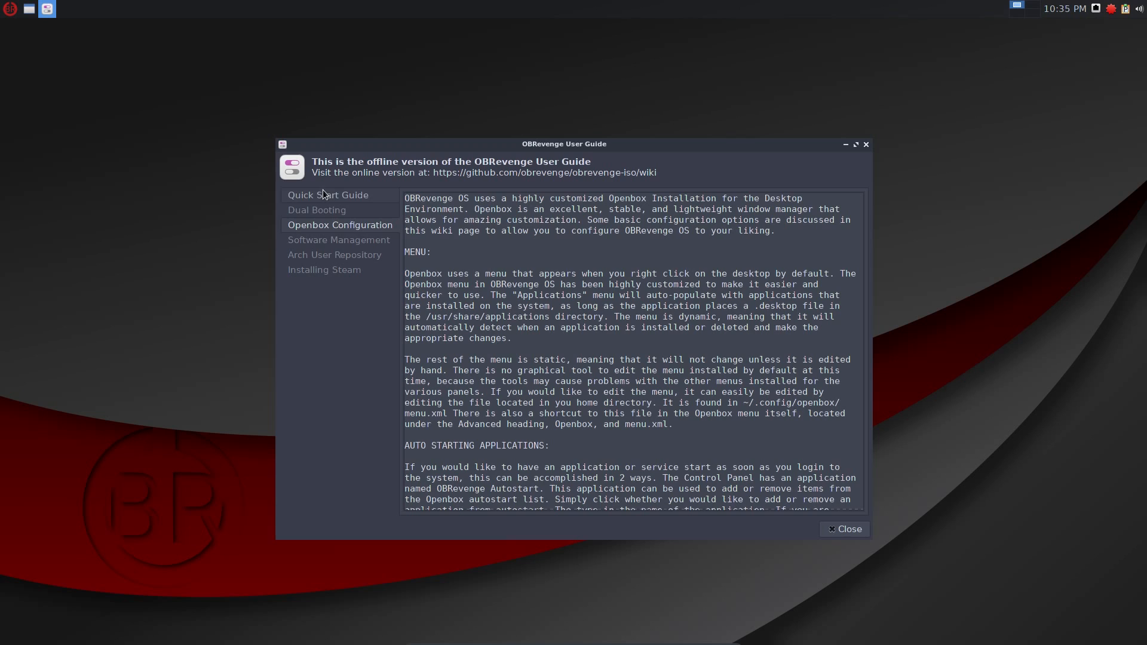
click(335, 255)
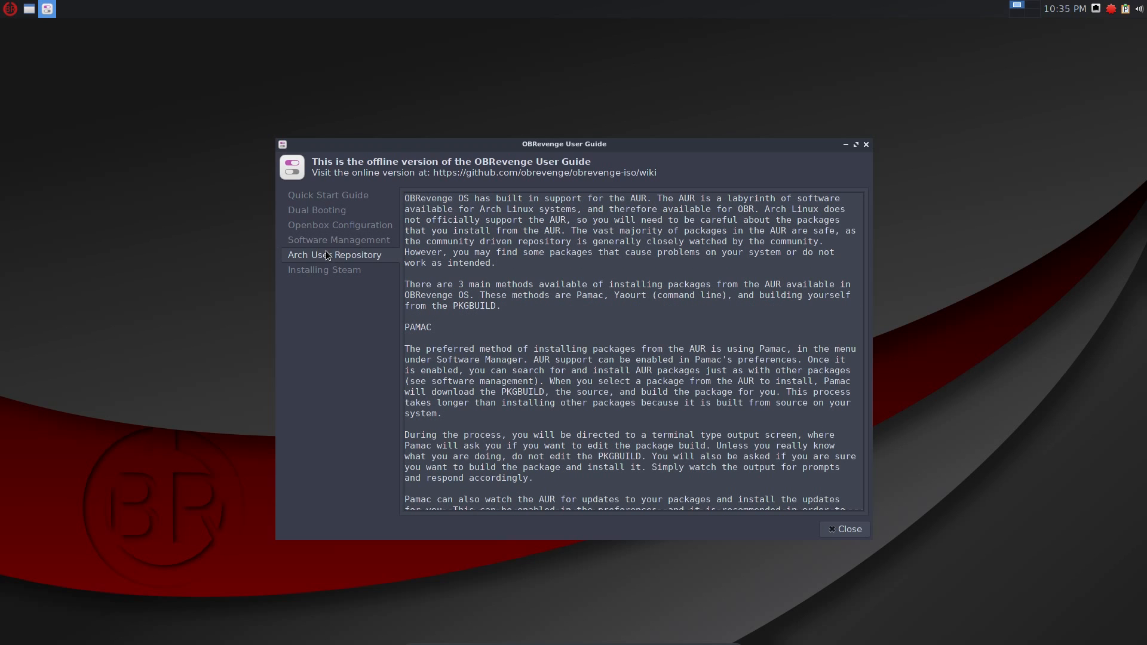
click(324, 269)
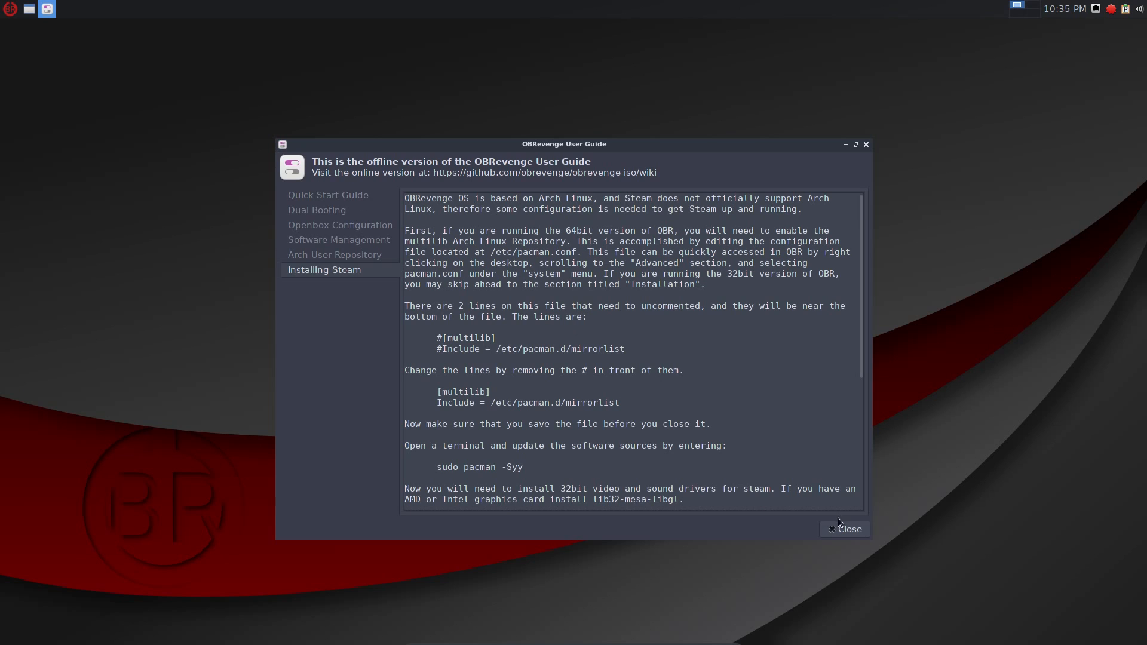
click(845, 529)
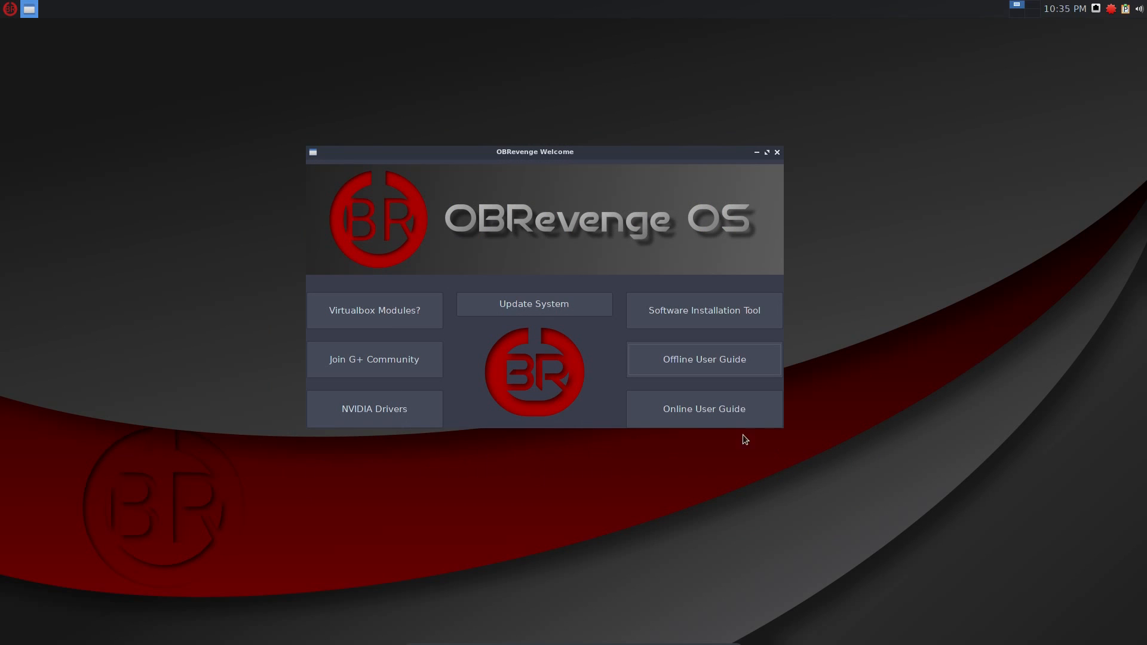
Launch the Online User Guide and move its window higher on screen.
click(703, 409)
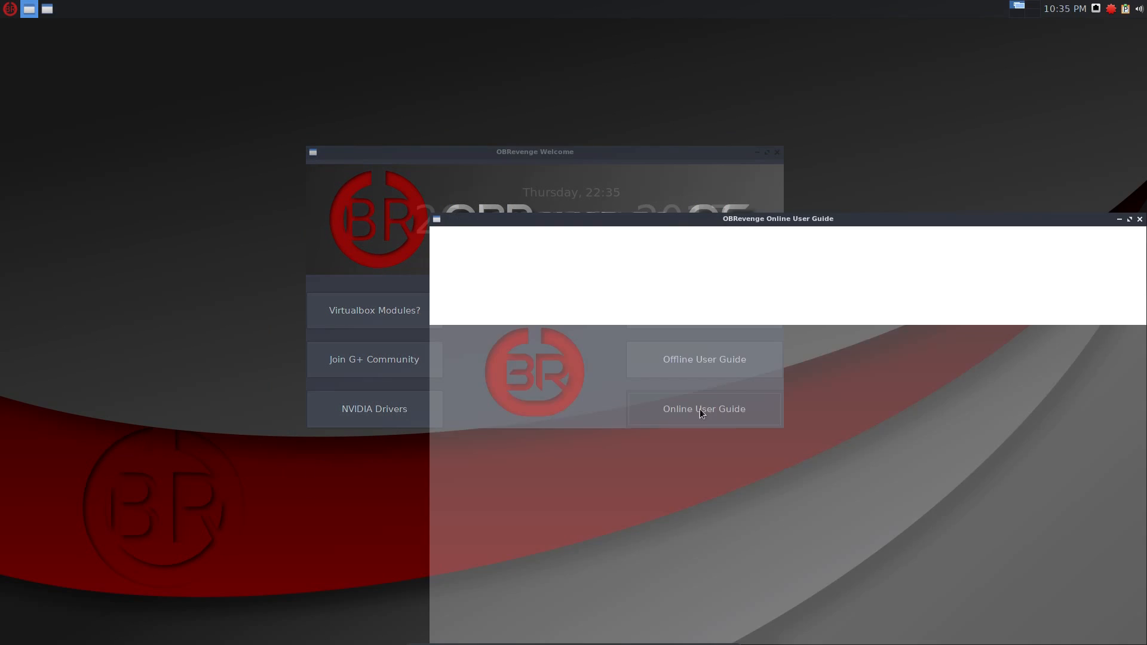
click(703, 409)
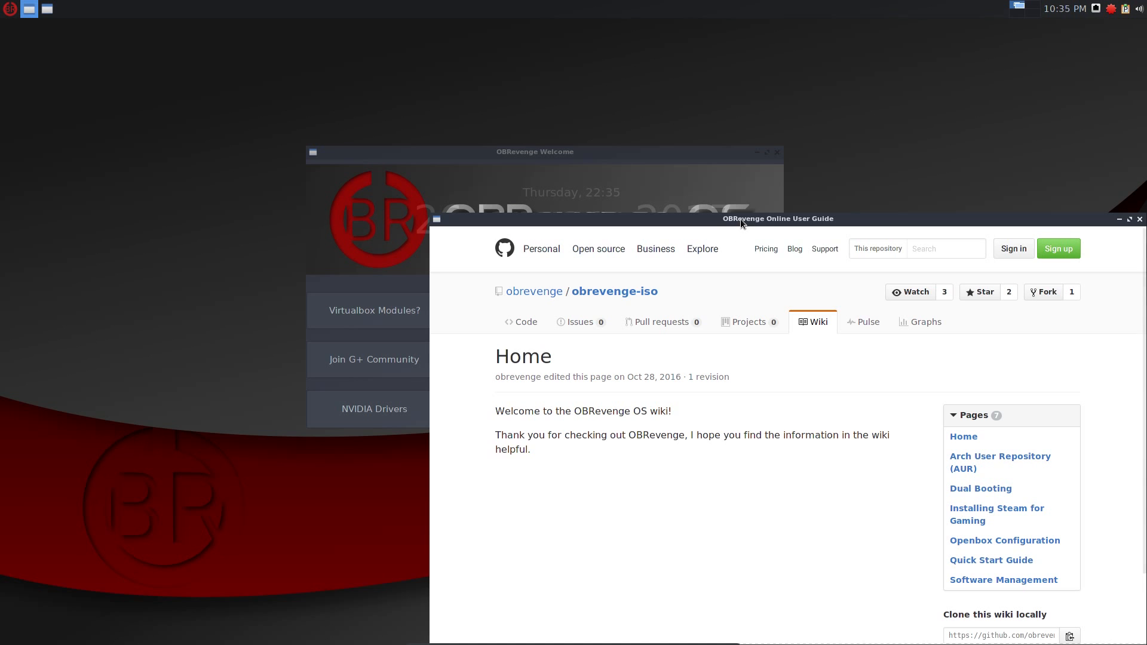
drag(777, 218, 640, 84)
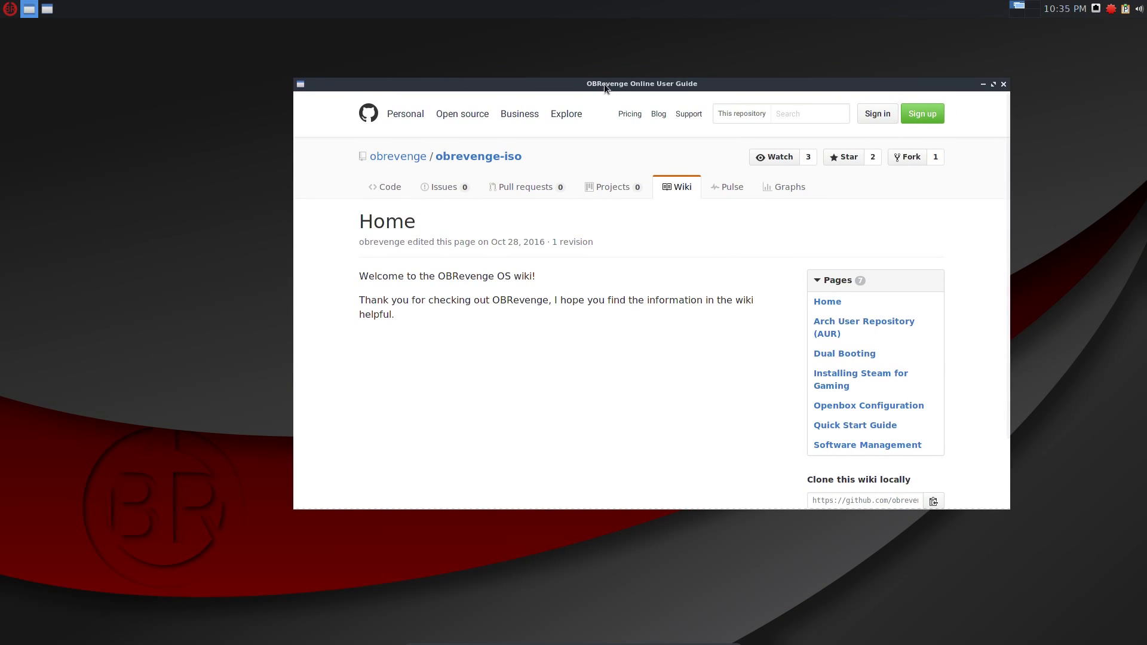
mouse_move(695, 204)
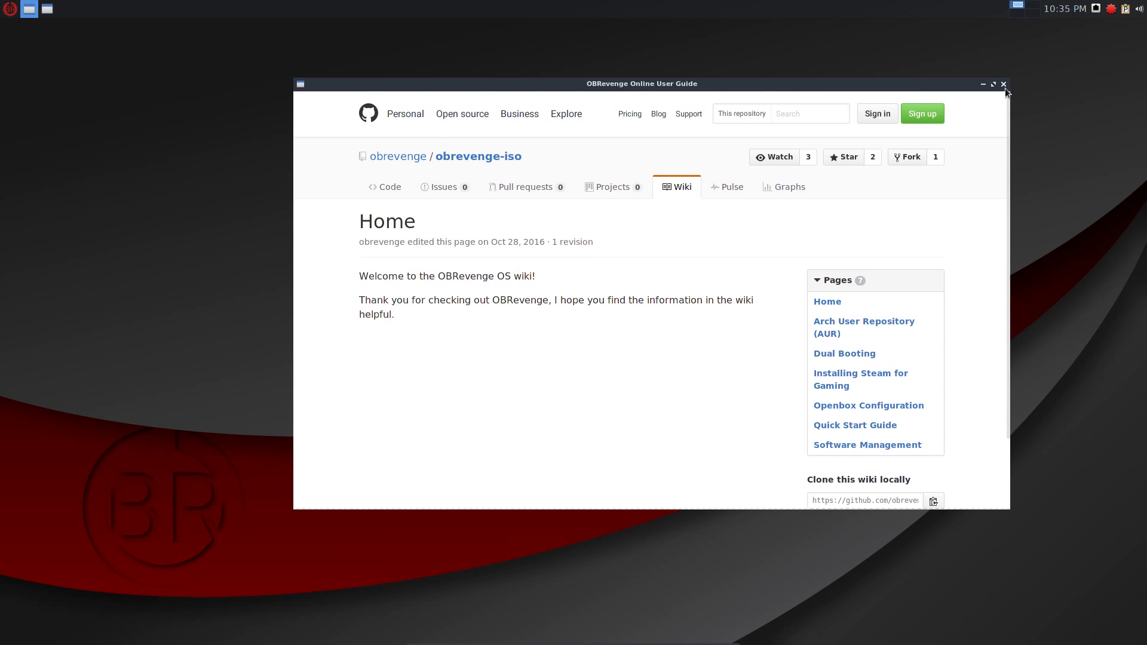
scroll(down, 3)
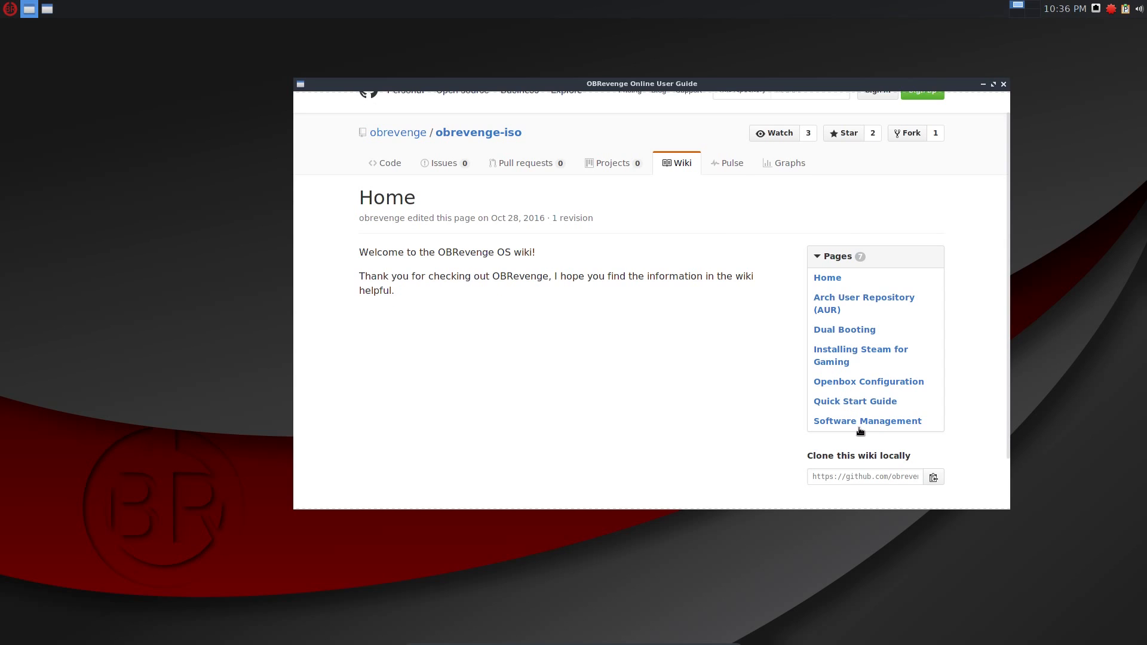
mouse_move(845, 381)
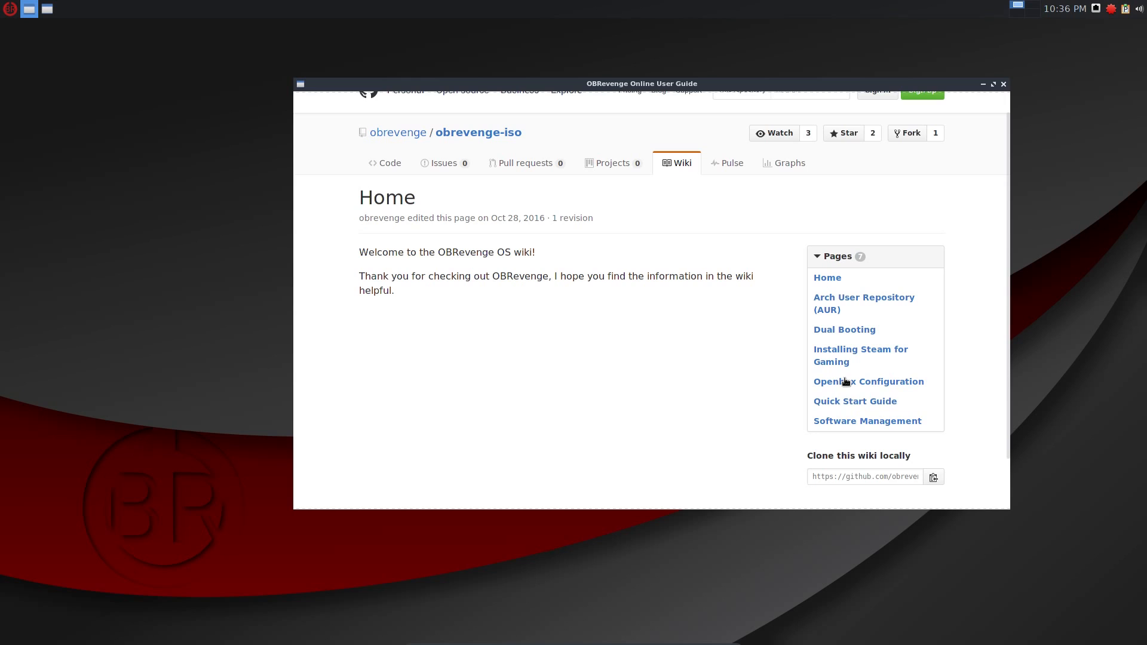
Open the wiki's Installing Steam for Gaming page and read down to the install command.
click(860, 356)
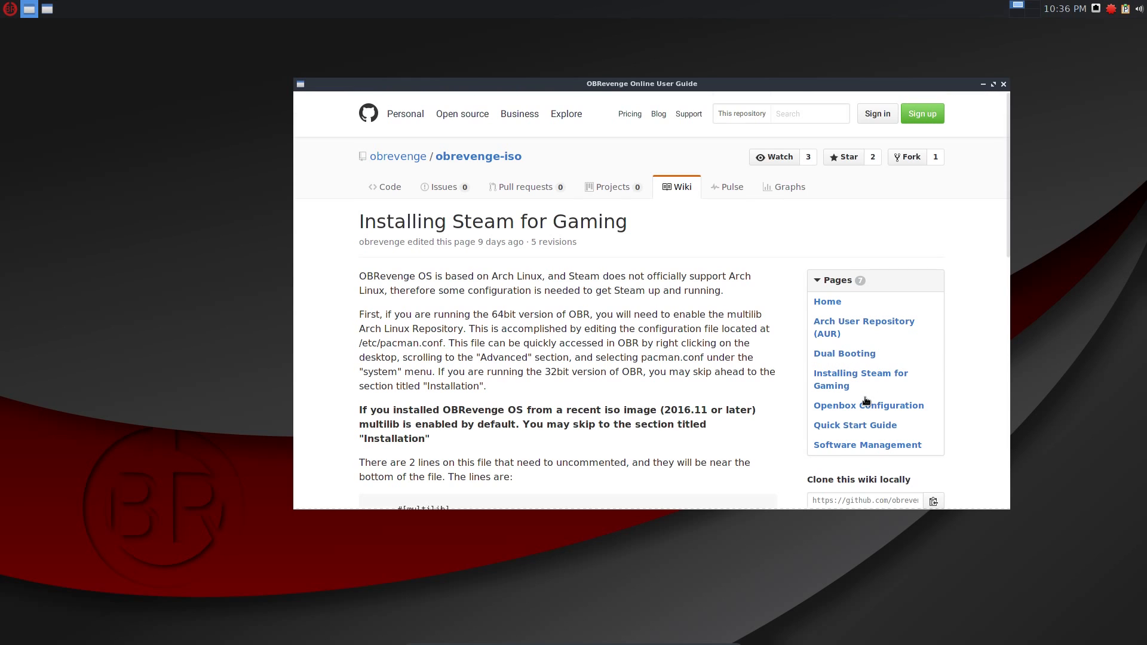
mouse_move(549, 433)
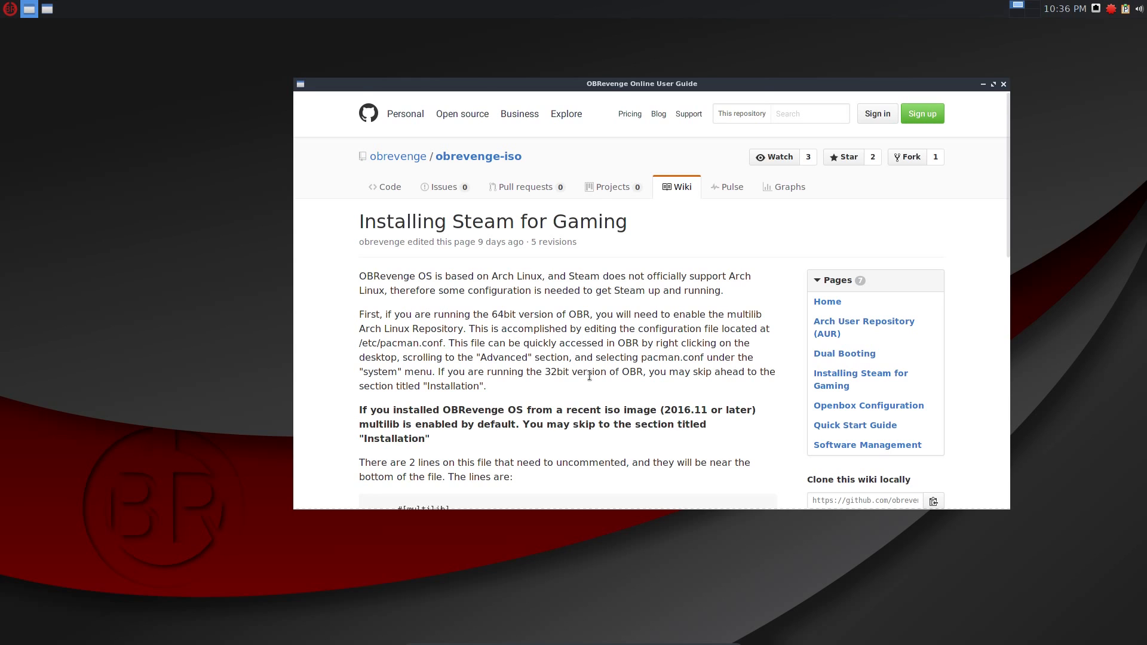
scroll(down, 3)
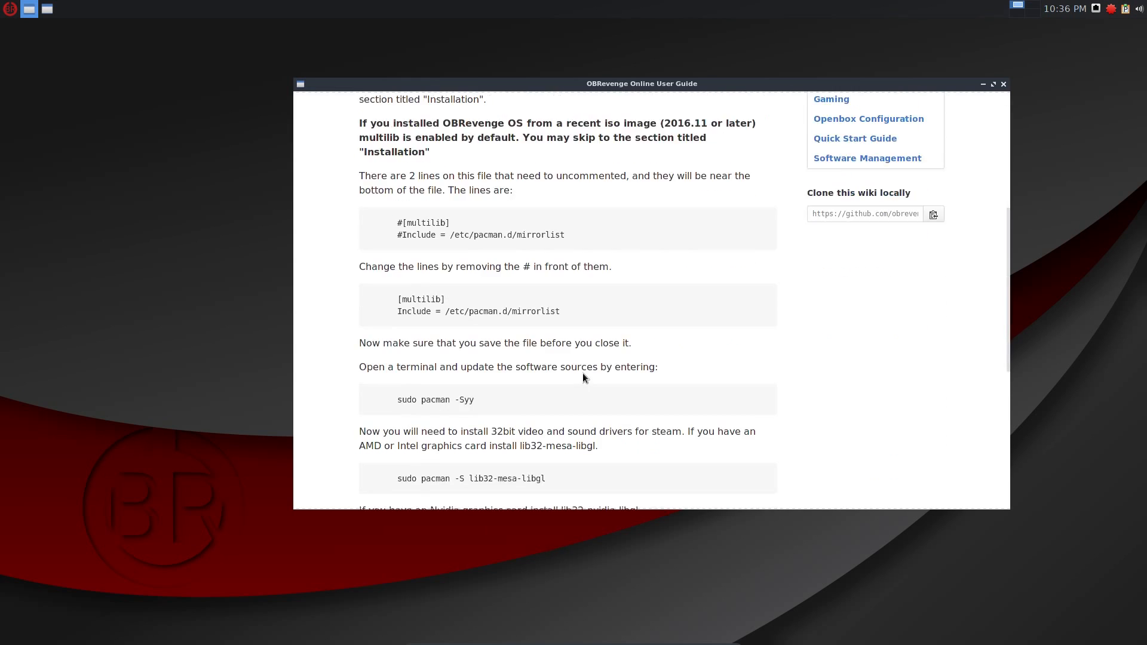
scroll(down, 3)
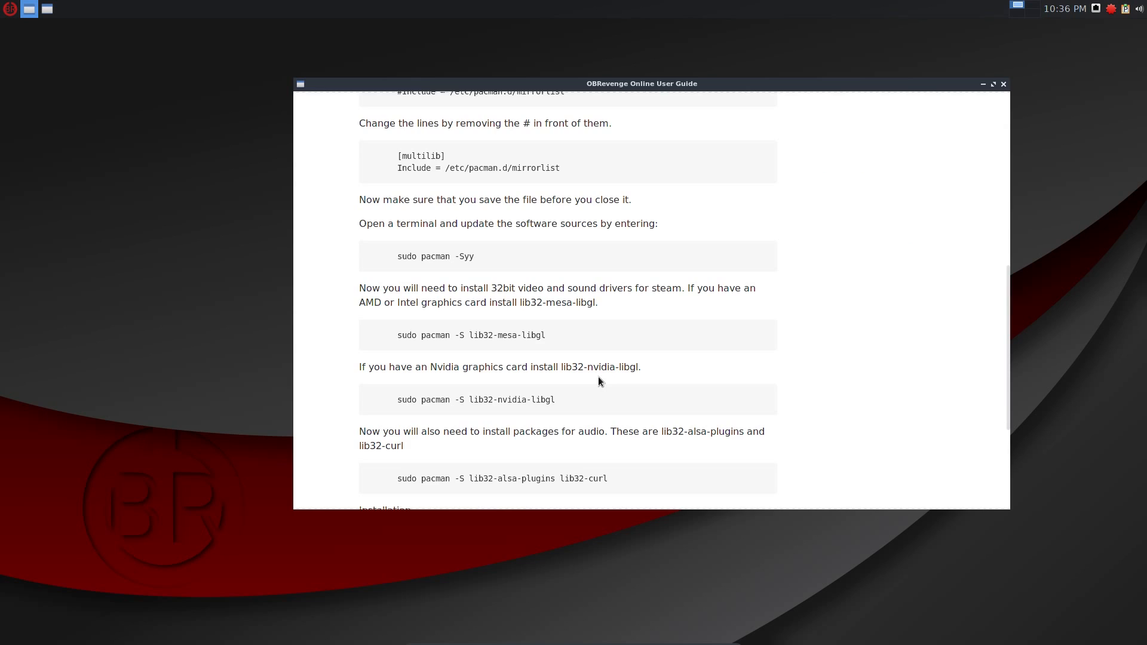
scroll(down, 3)
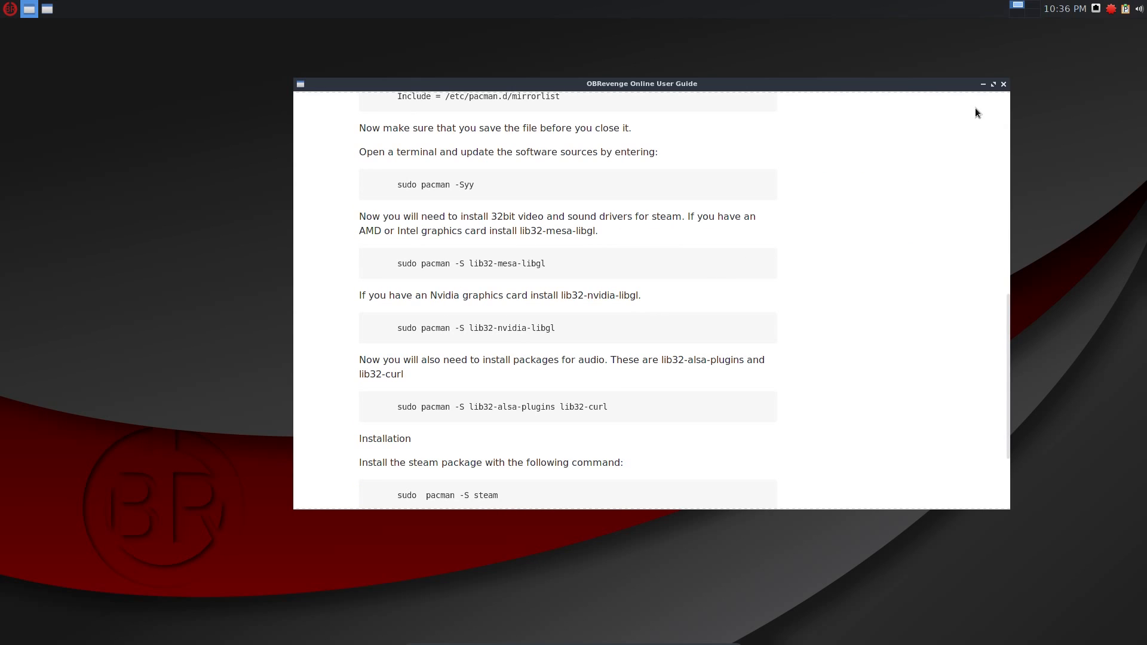
mouse_move(988, 118)
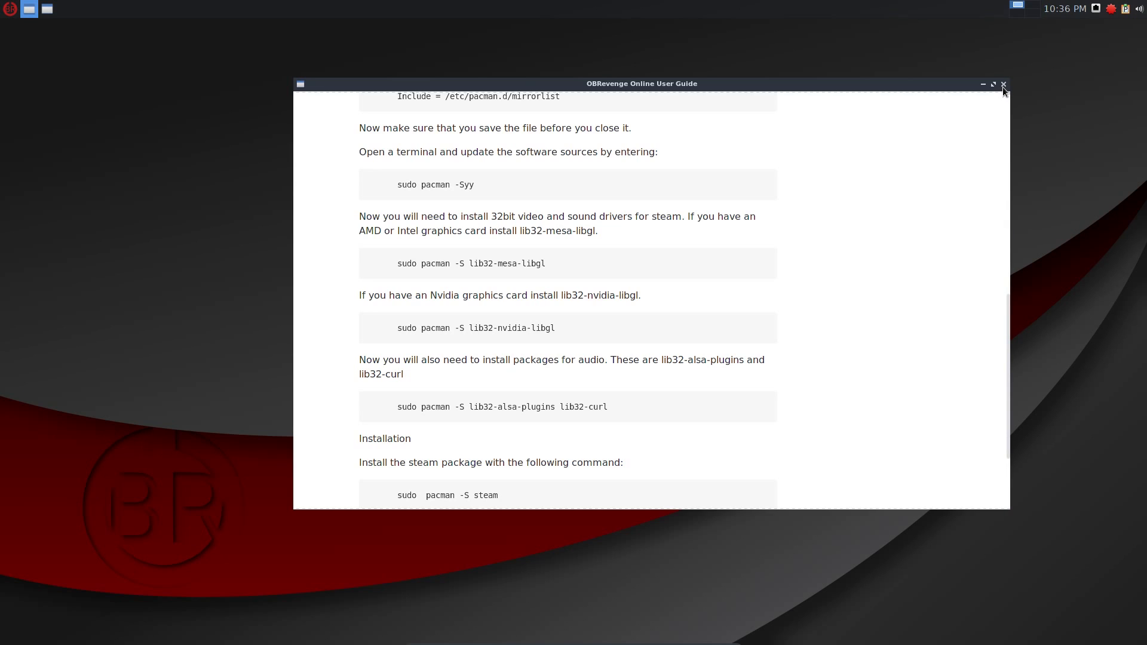
Close the online guide and search 'set' in the Whisker Menu.
click(1002, 83)
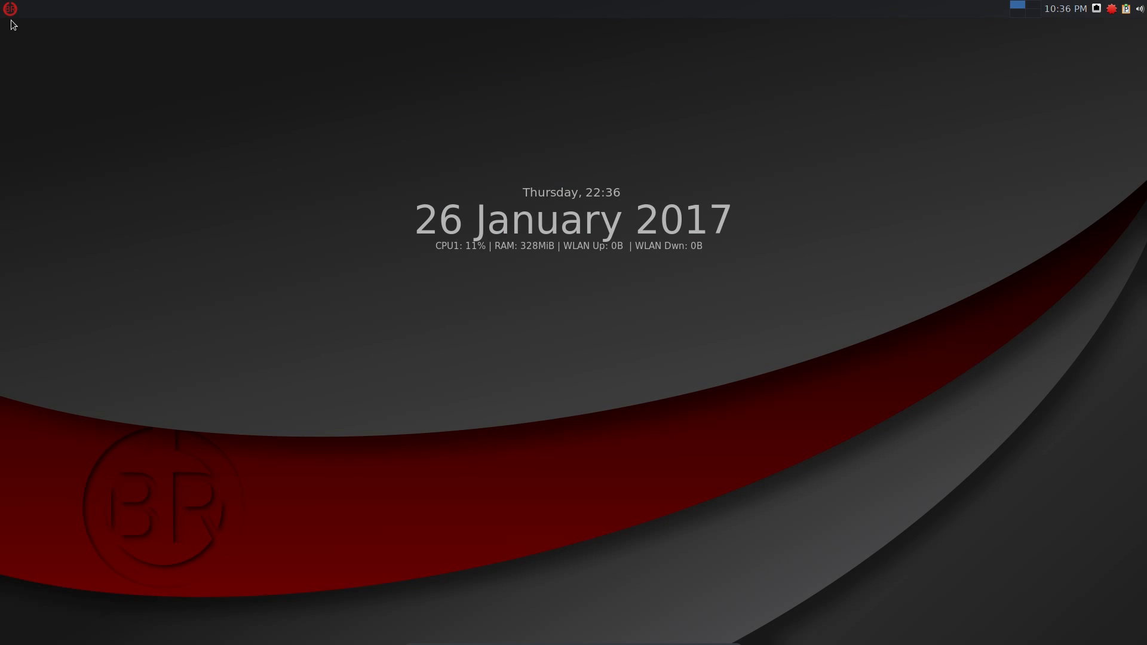
click(10, 9)
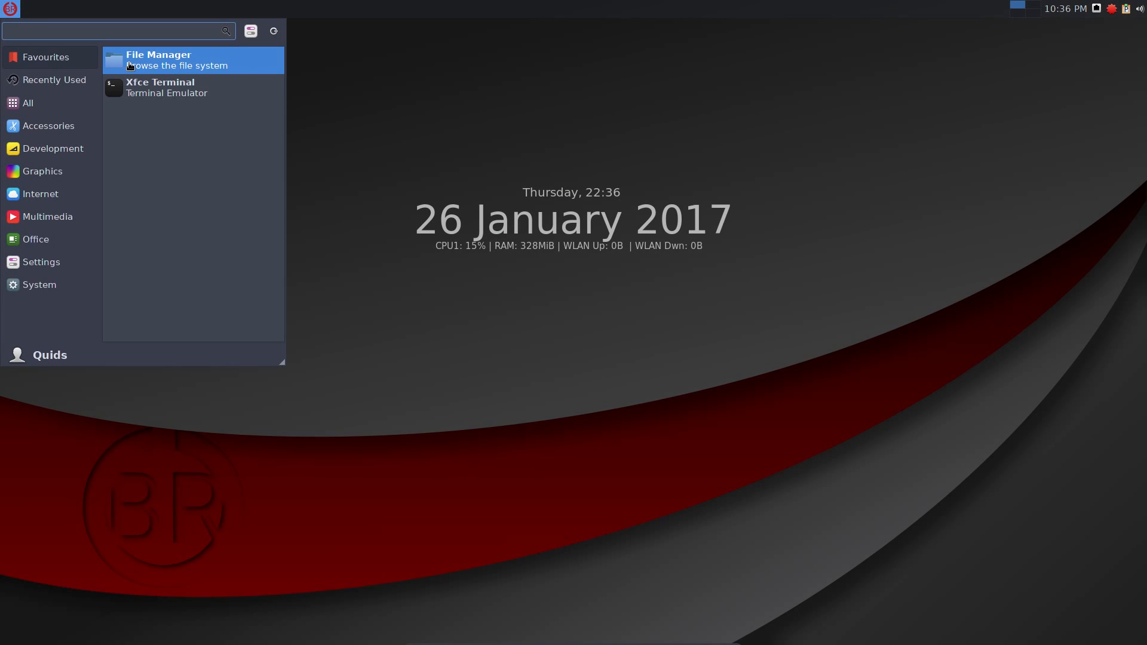
mouse_move(250, 31)
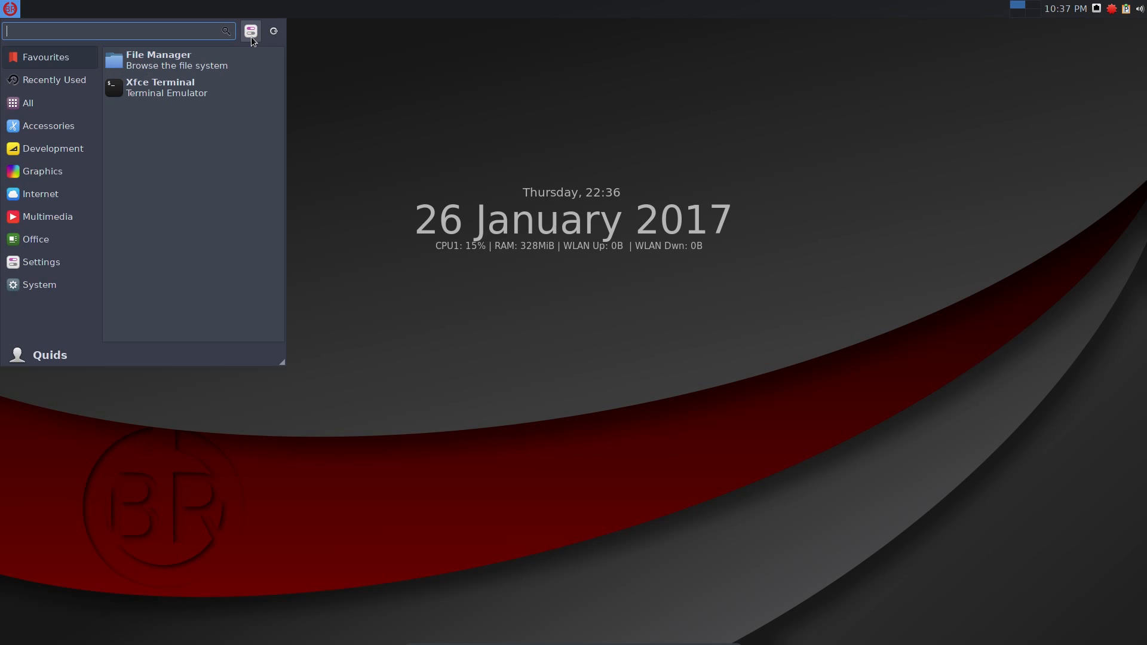
mouse_move(251, 31)
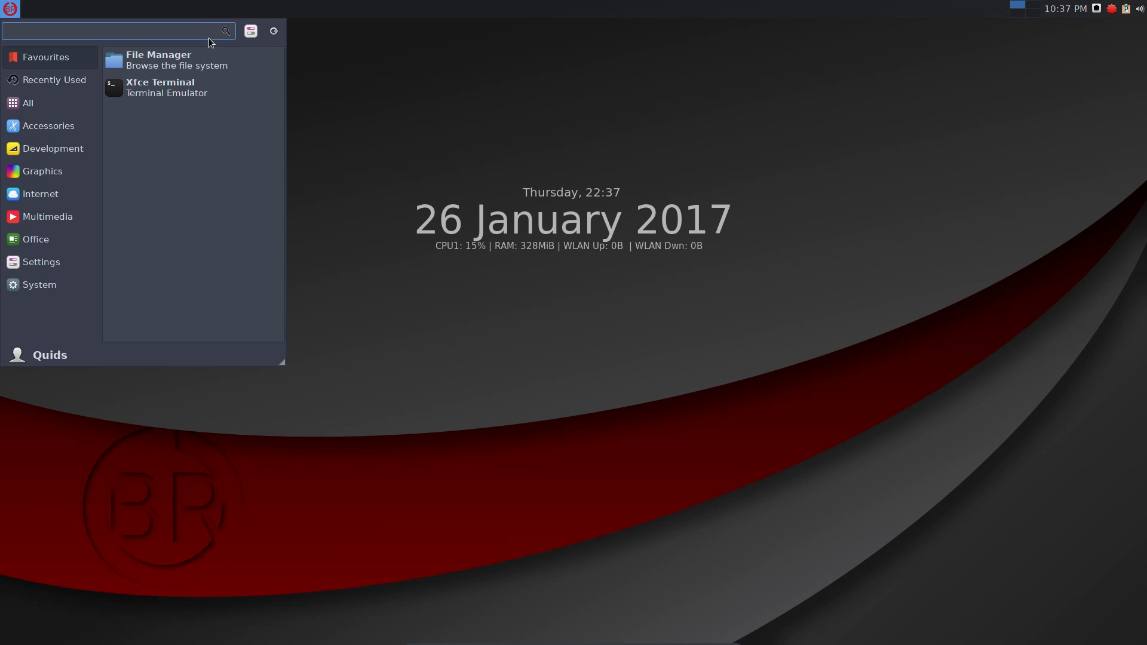
text(set)
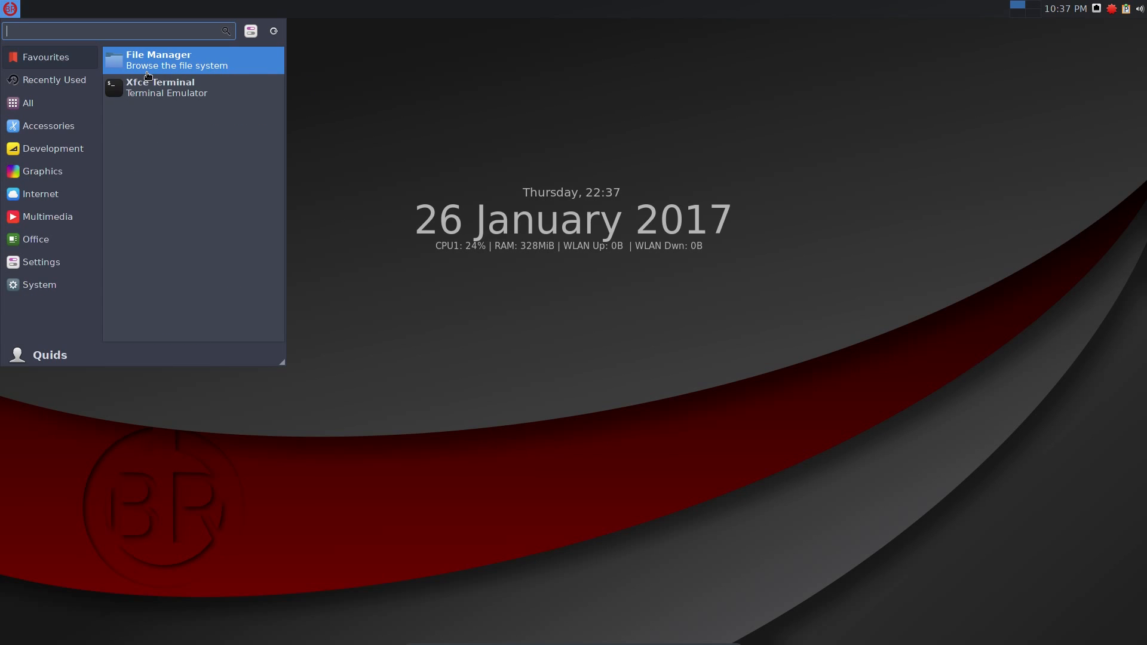
Launch the OBRevenge Control Panel by searching 'cont' in the Whisker Menu.
text(cont)
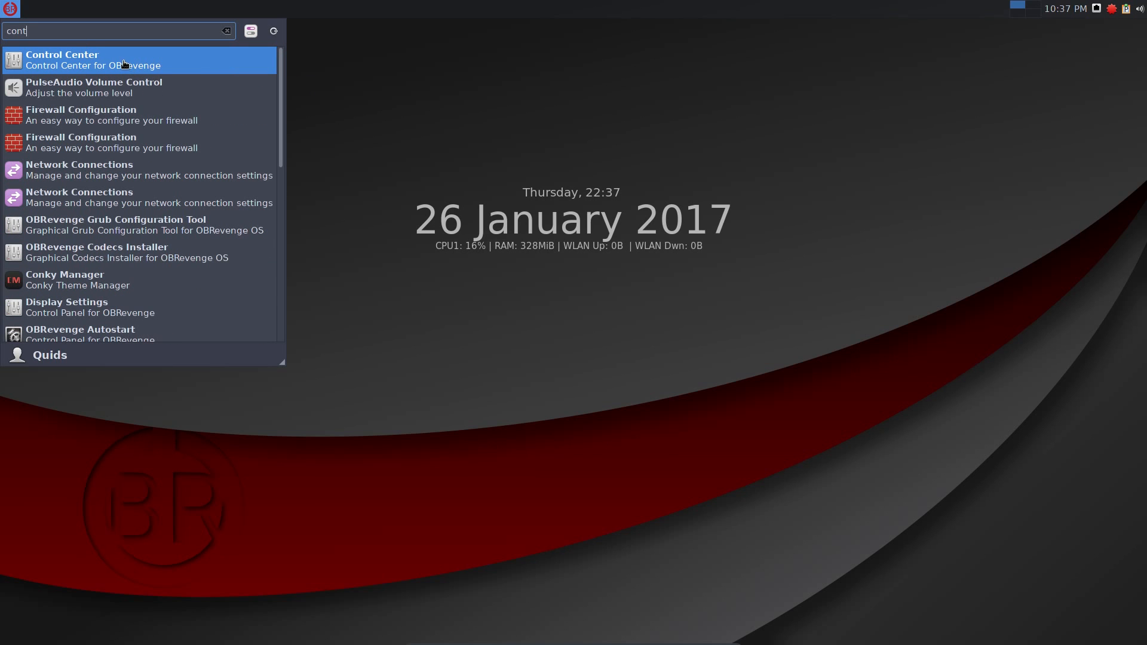
click(61, 60)
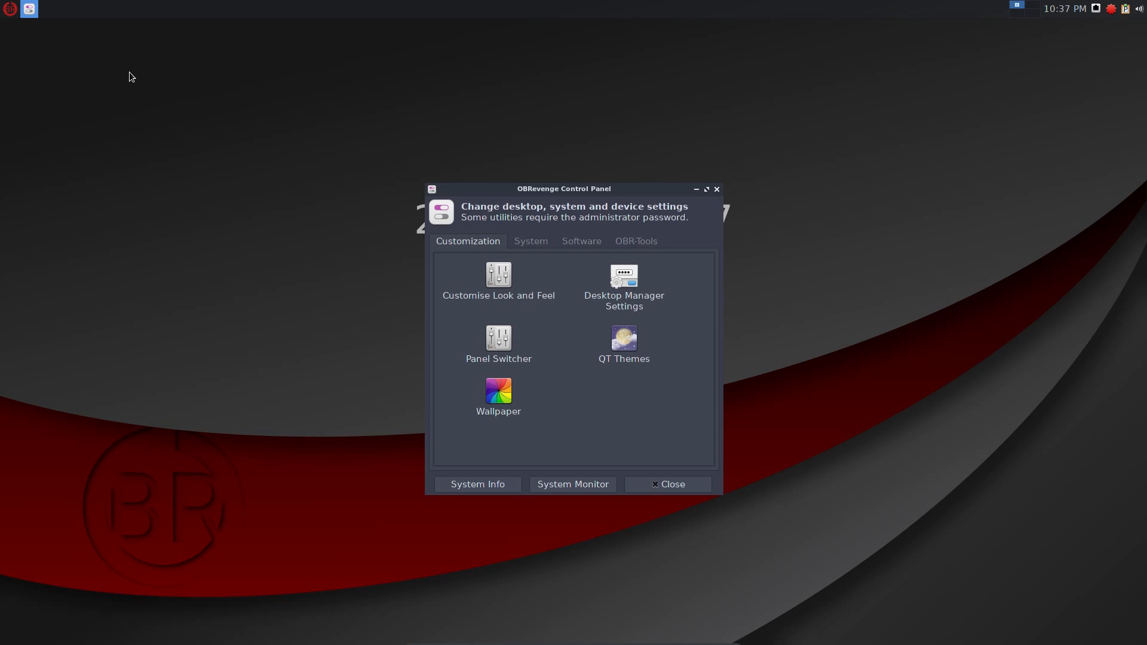
mouse_move(415, 274)
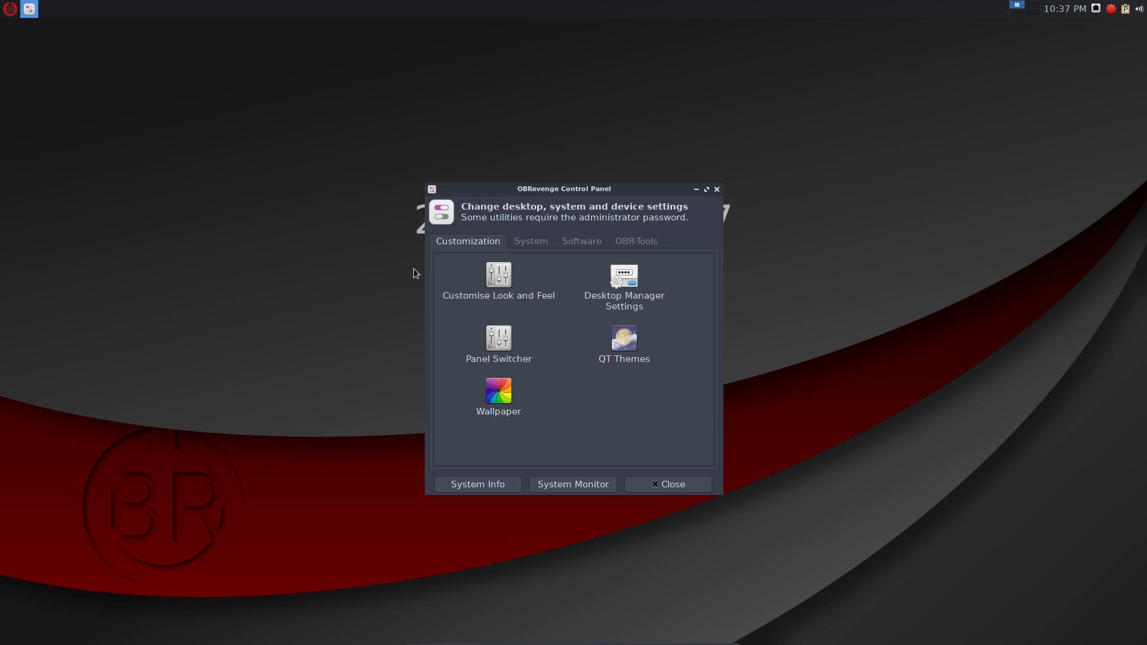
mouse_move(498, 279)
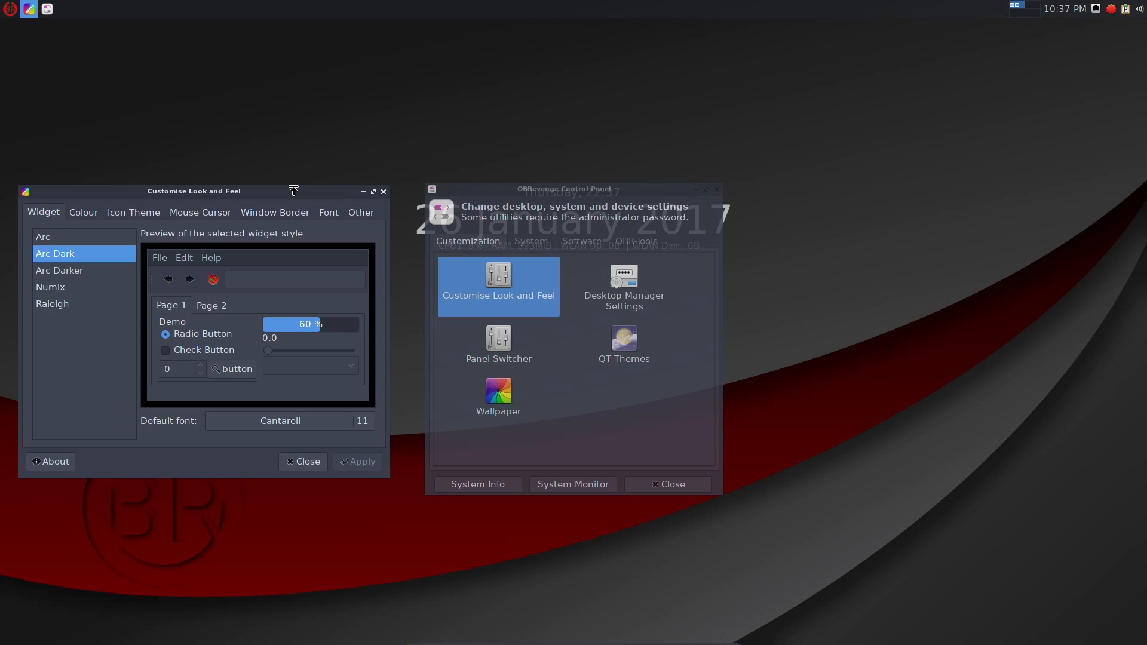
mouse_move(194, 231)
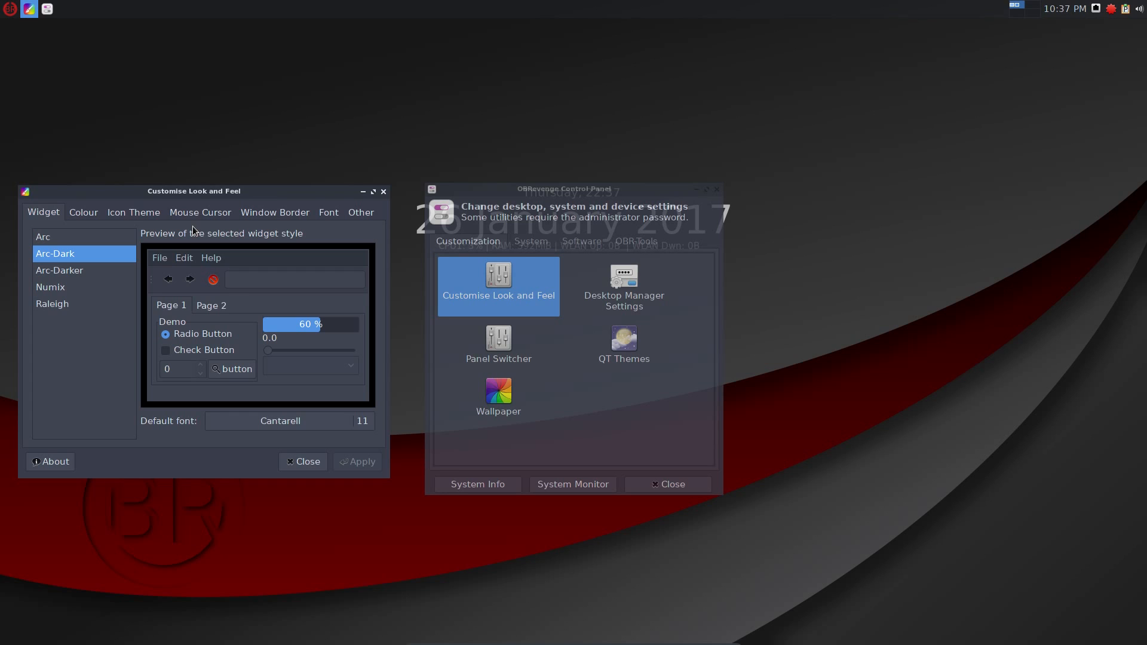
Move the Customise Look and Feel window toward the centre of the screen.
drag(193, 191, 293, 182)
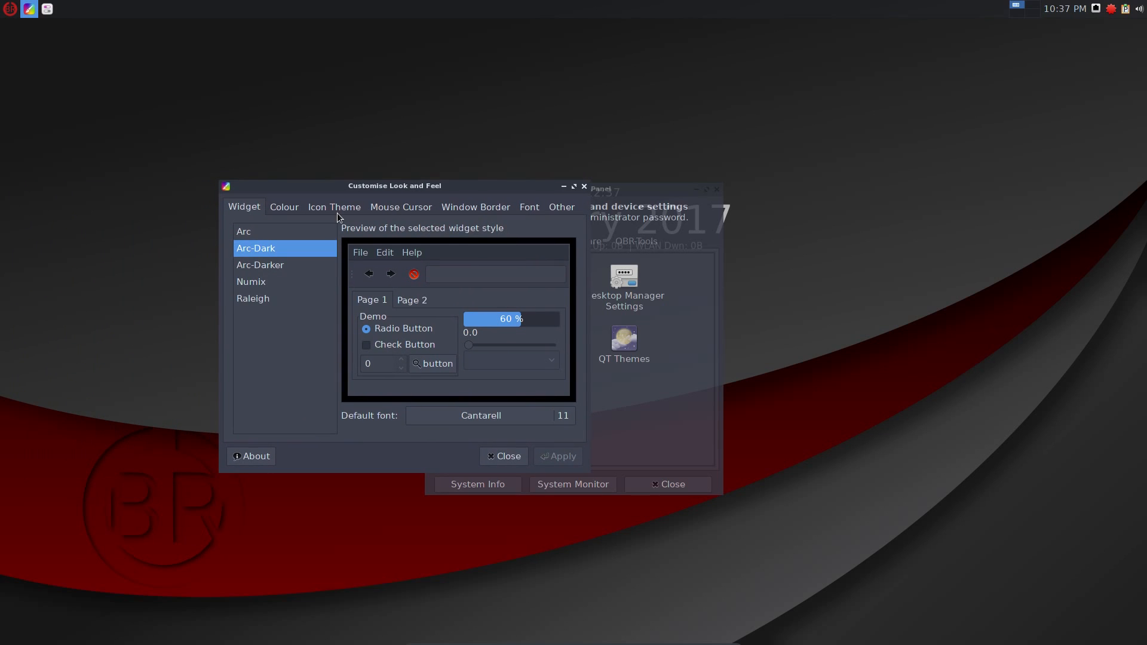
mouse_move(524, 195)
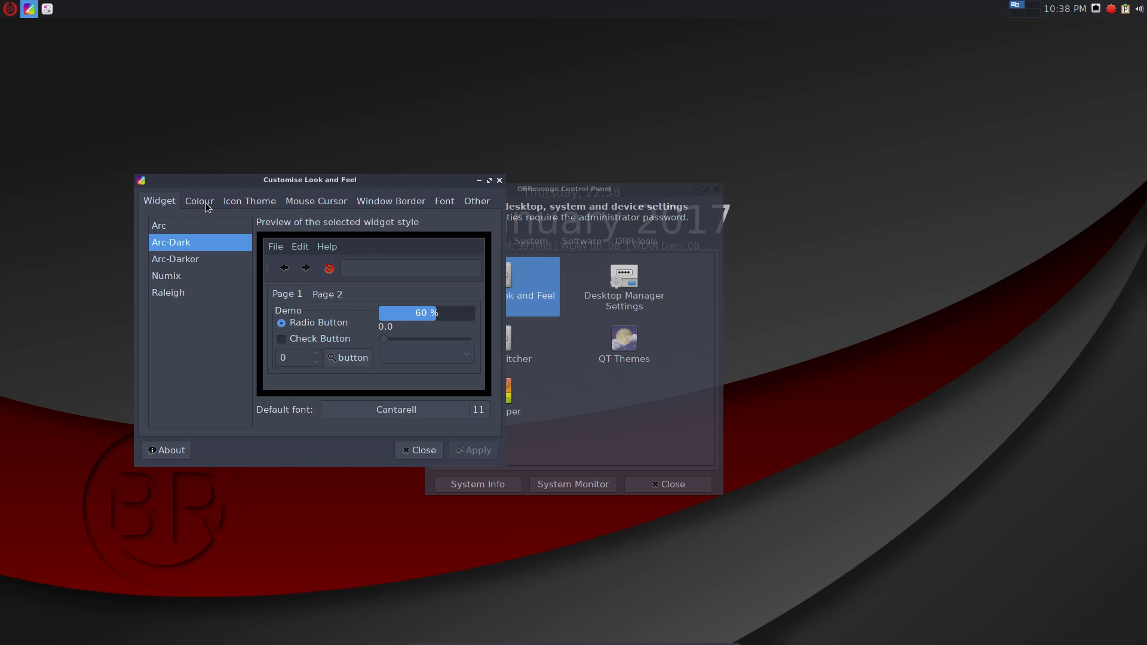
Preview the Arc-Darker widget style, then review the Colour, Icon Theme and Mouse Cursor settings.
click(175, 259)
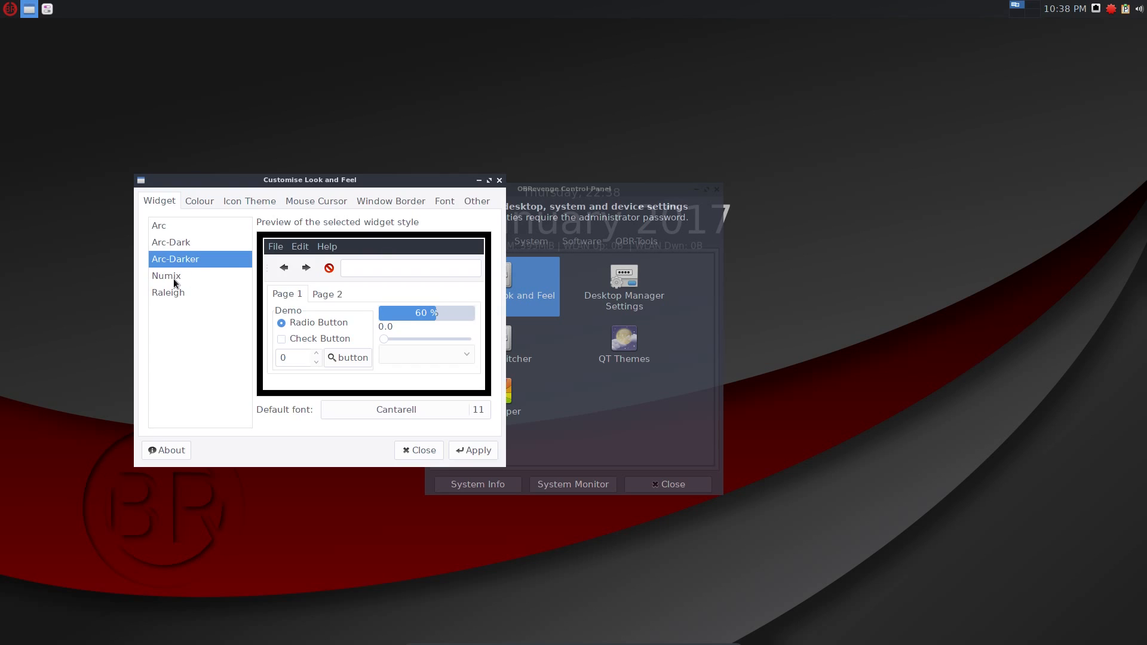
click(171, 242)
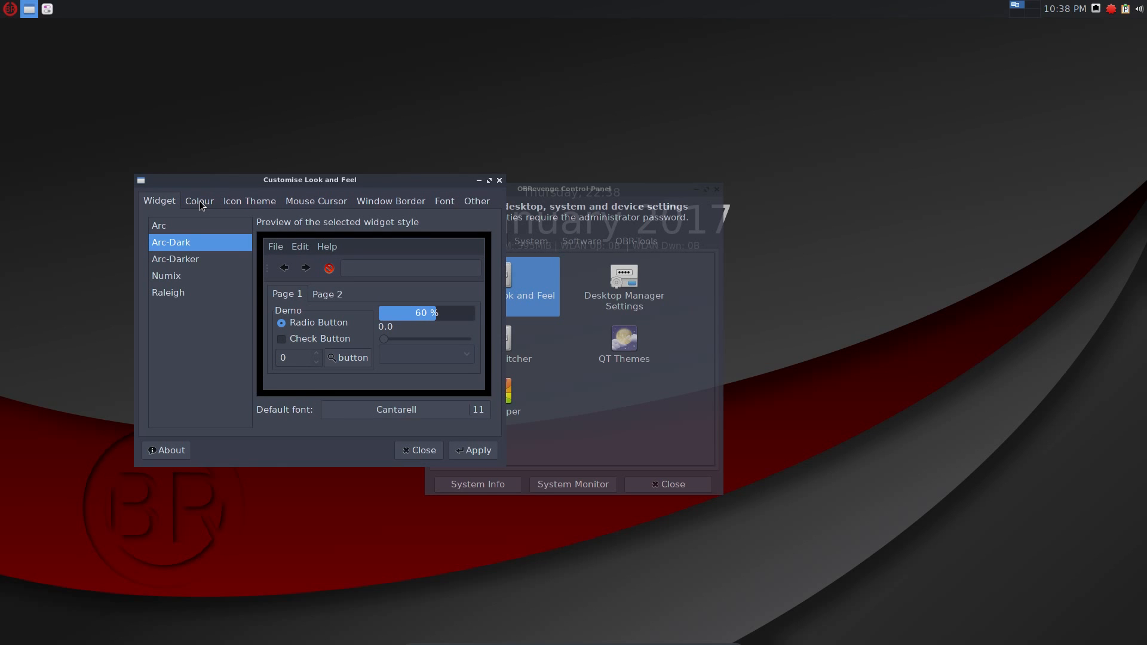
click(199, 201)
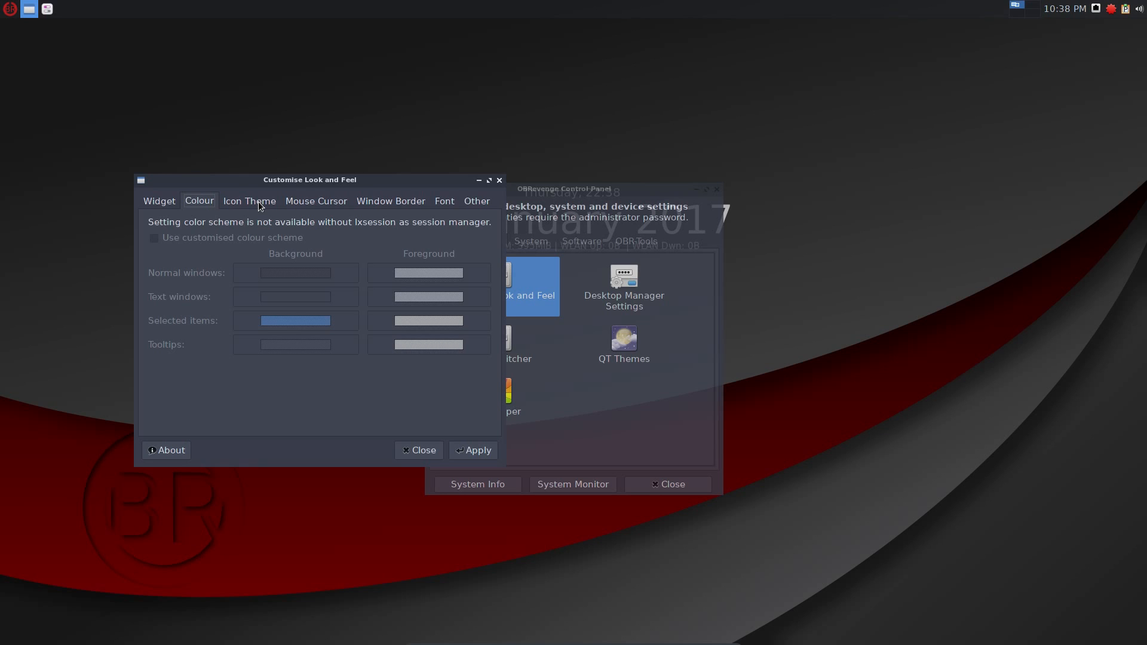
click(249, 201)
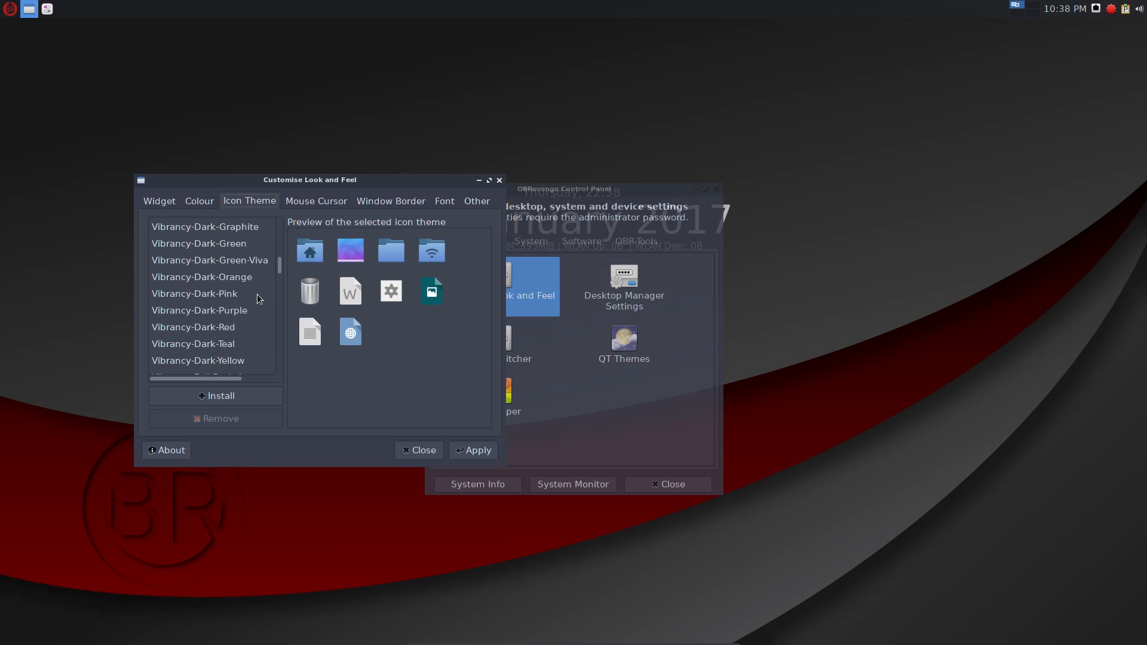
click(315, 201)
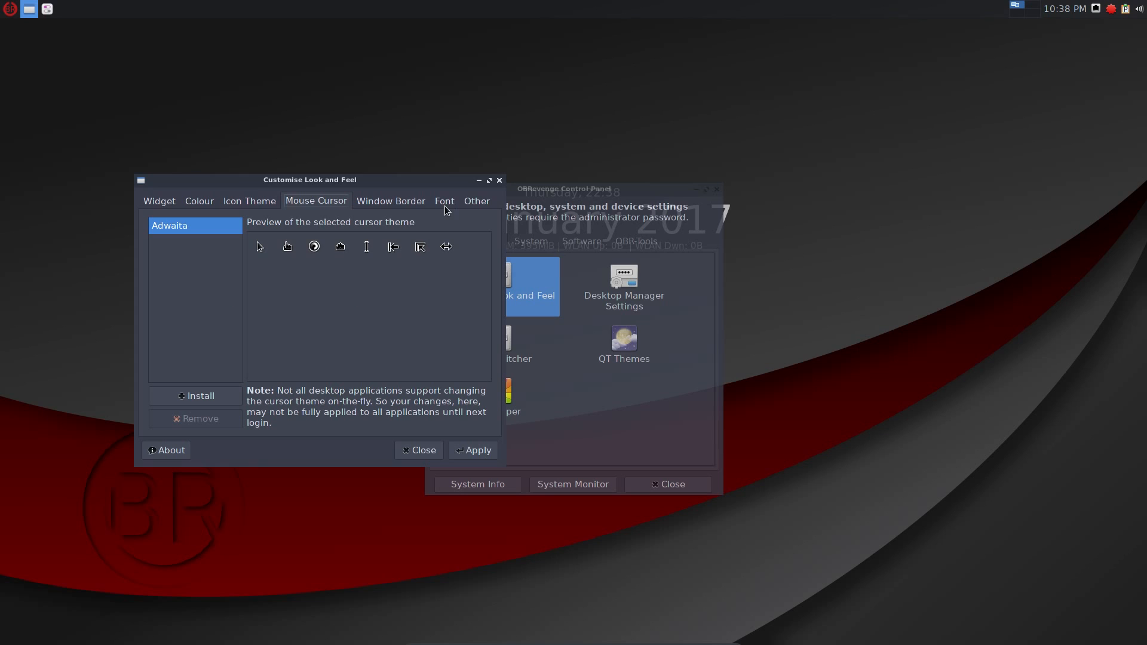
Preview the Arc and Clearlooks window border themes.
click(390, 201)
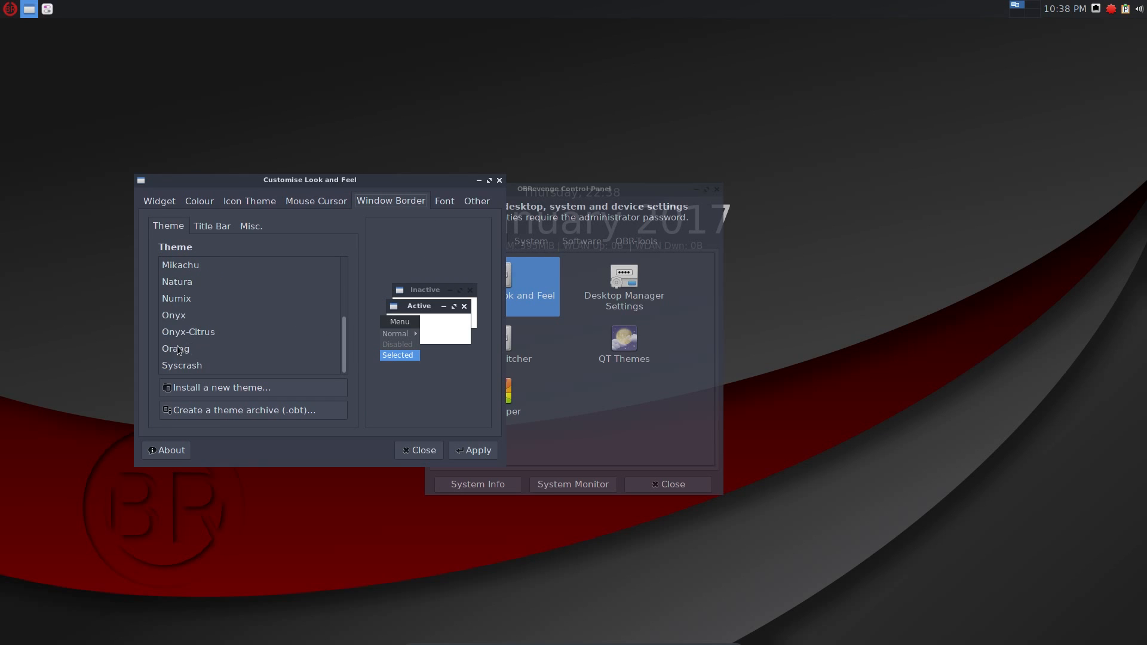
click(176, 301)
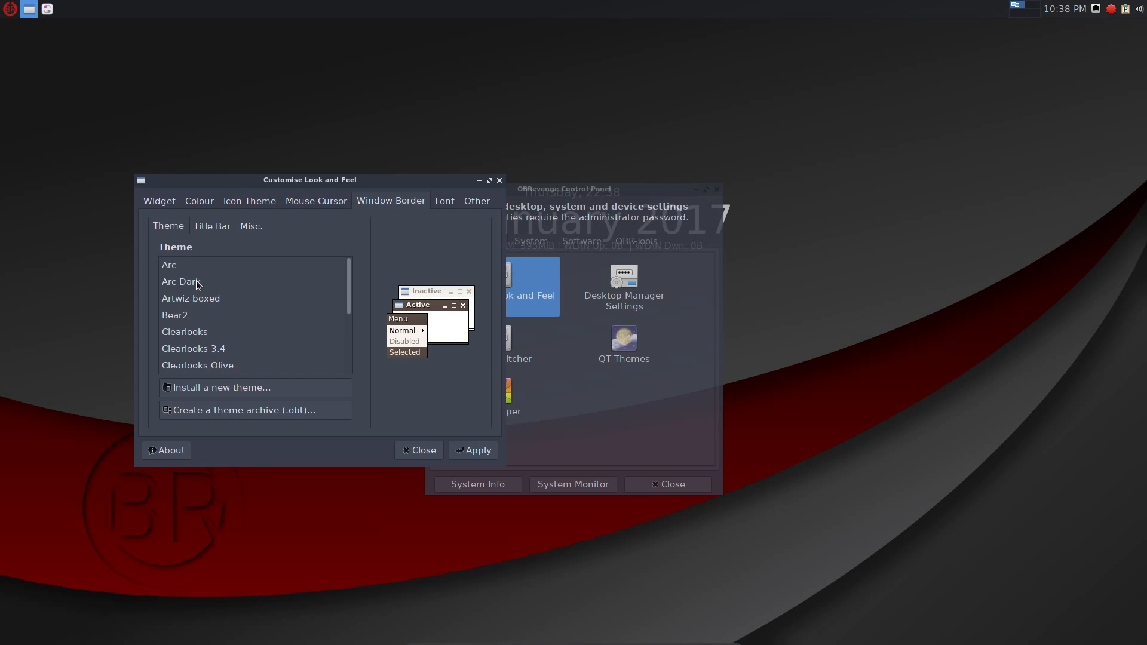
click(169, 265)
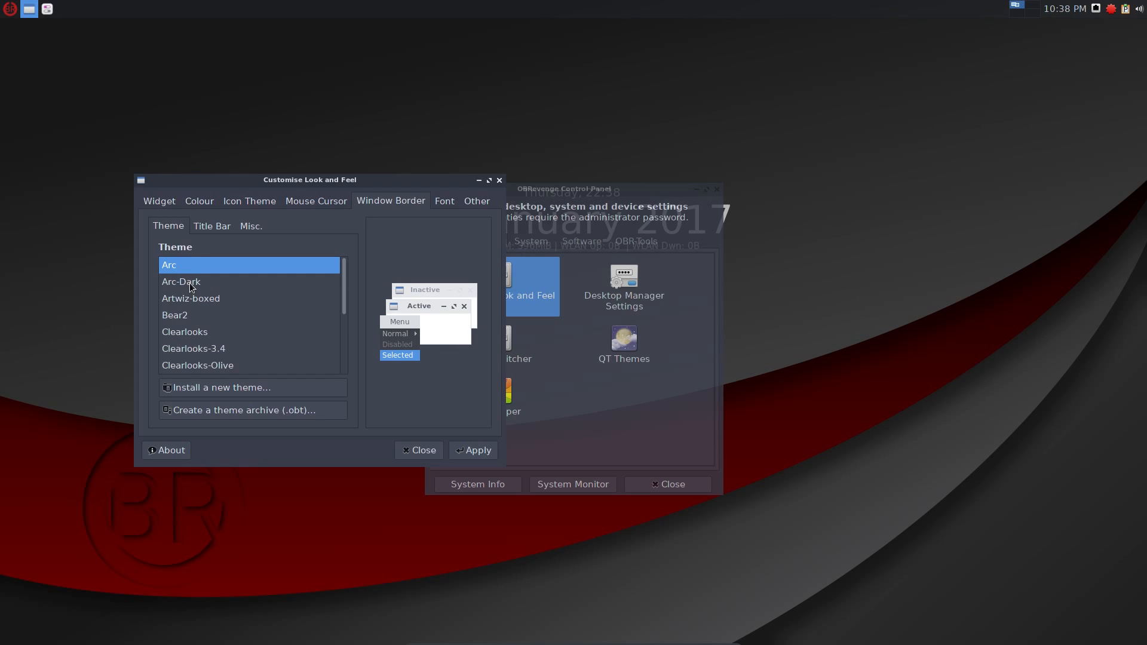
click(184, 331)
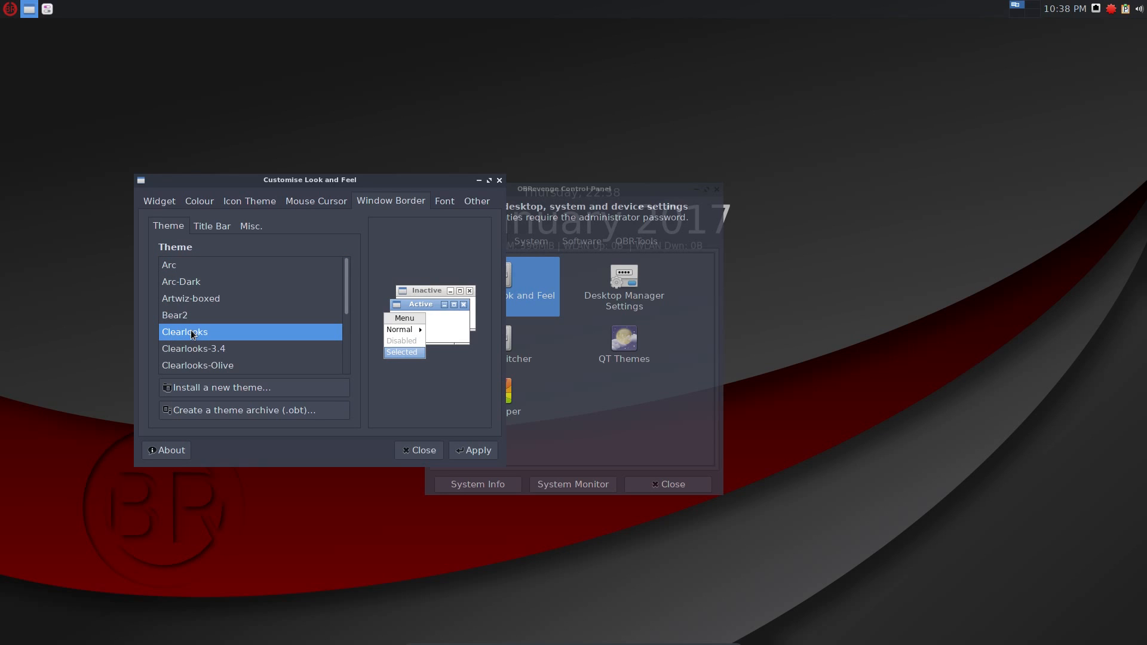
Review the Font and Other settings, then close Customise Look and Feel without applying.
click(444, 201)
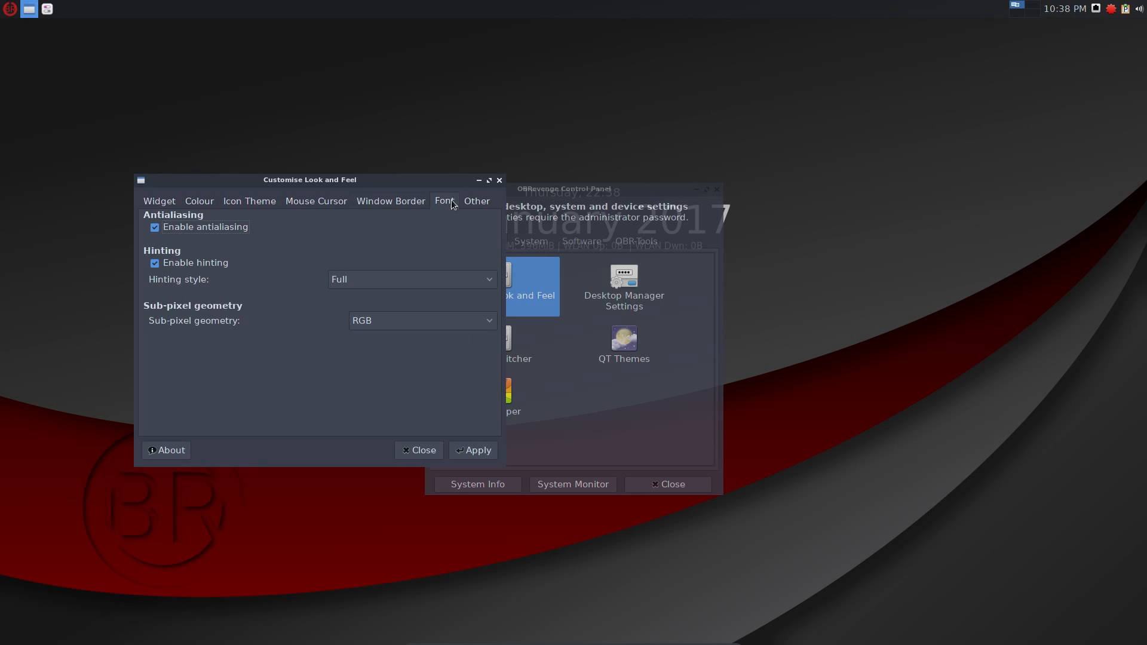
click(477, 200)
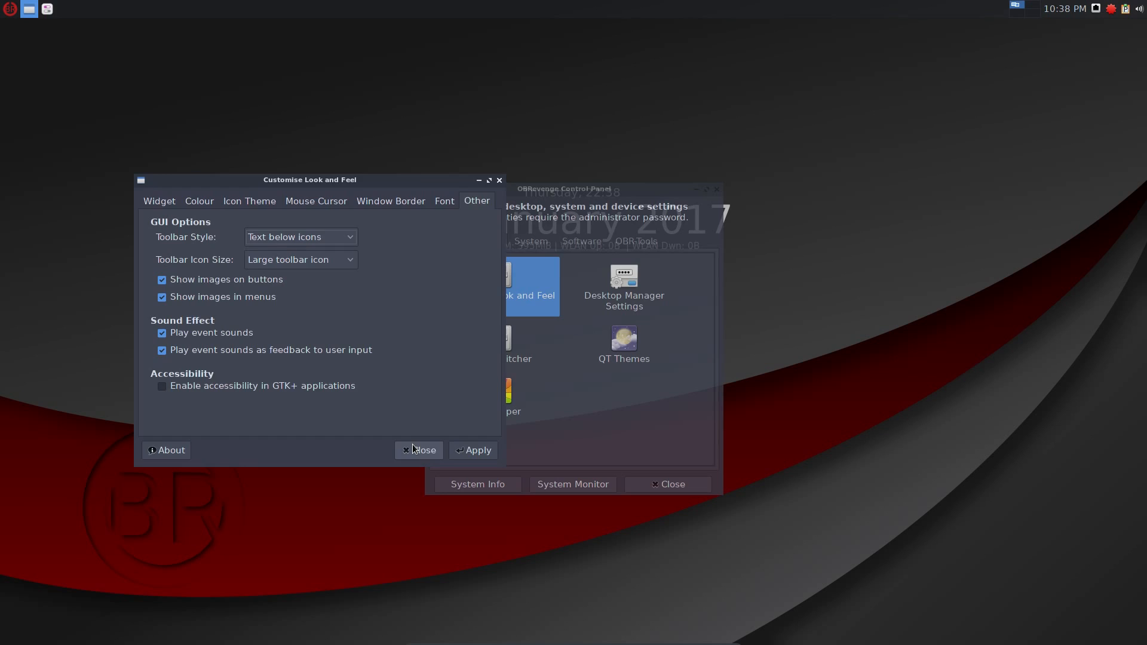
click(418, 451)
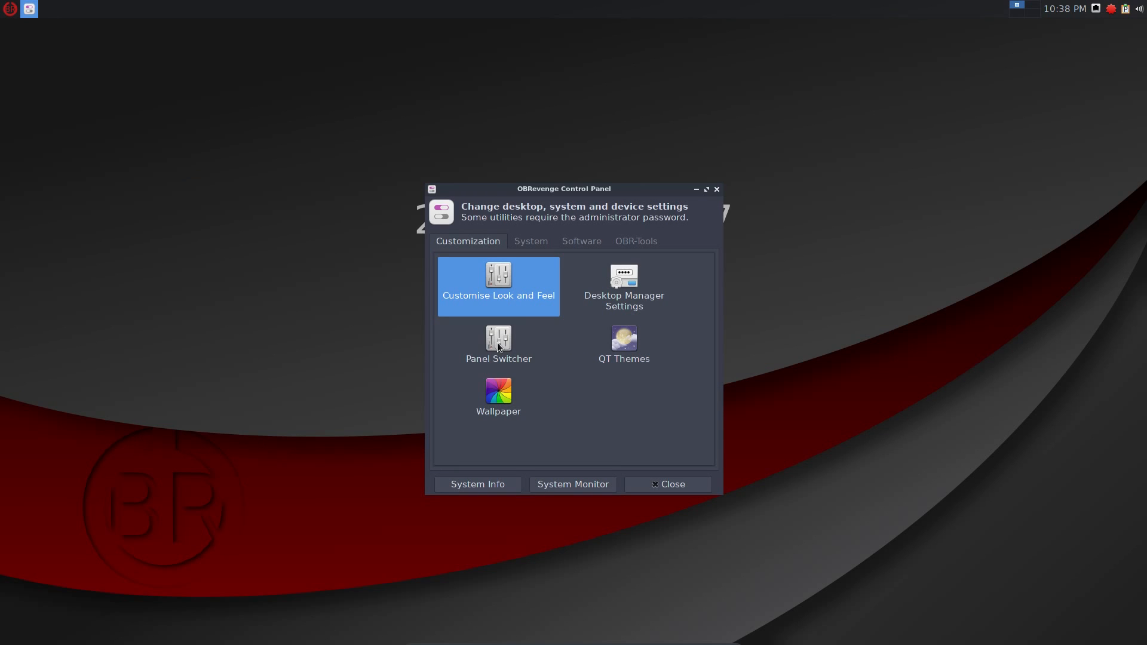
Launch the Panel Switcher and bring up the Openbox root menu on the desktop.
double_click(497, 338)
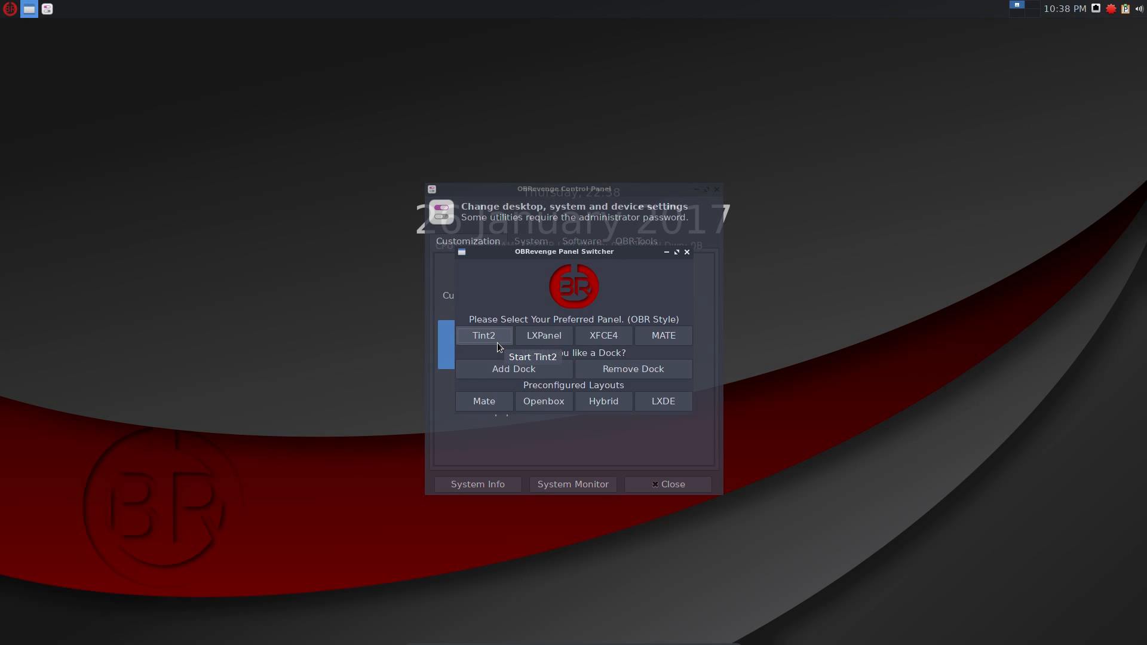
mouse_move(603, 341)
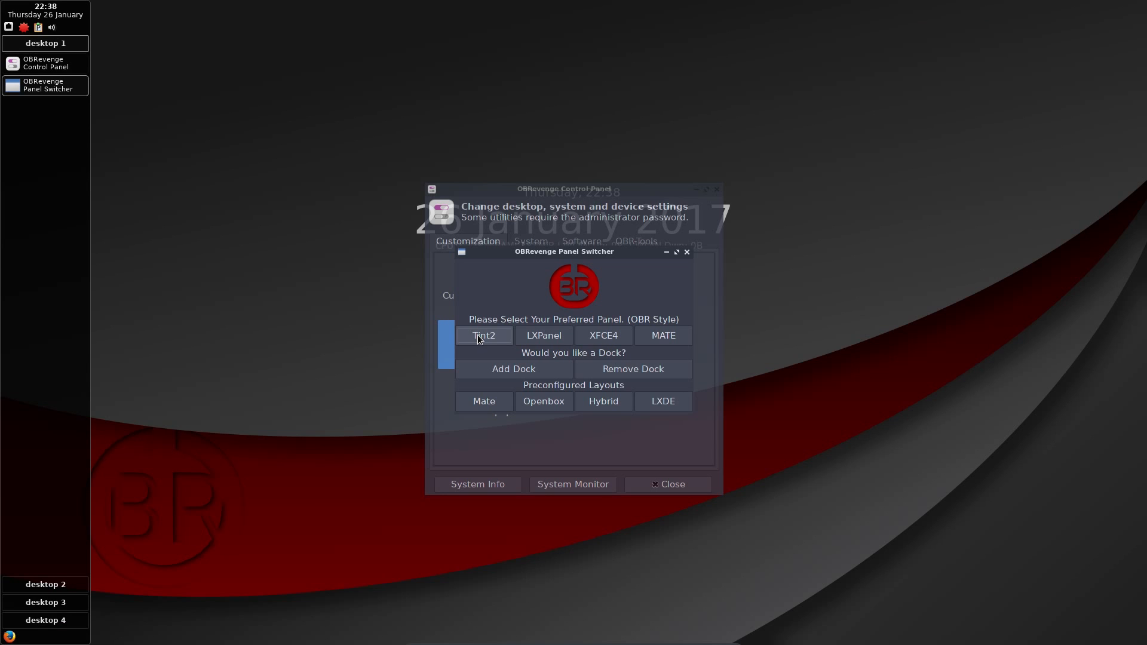
mouse_move(195, 246)
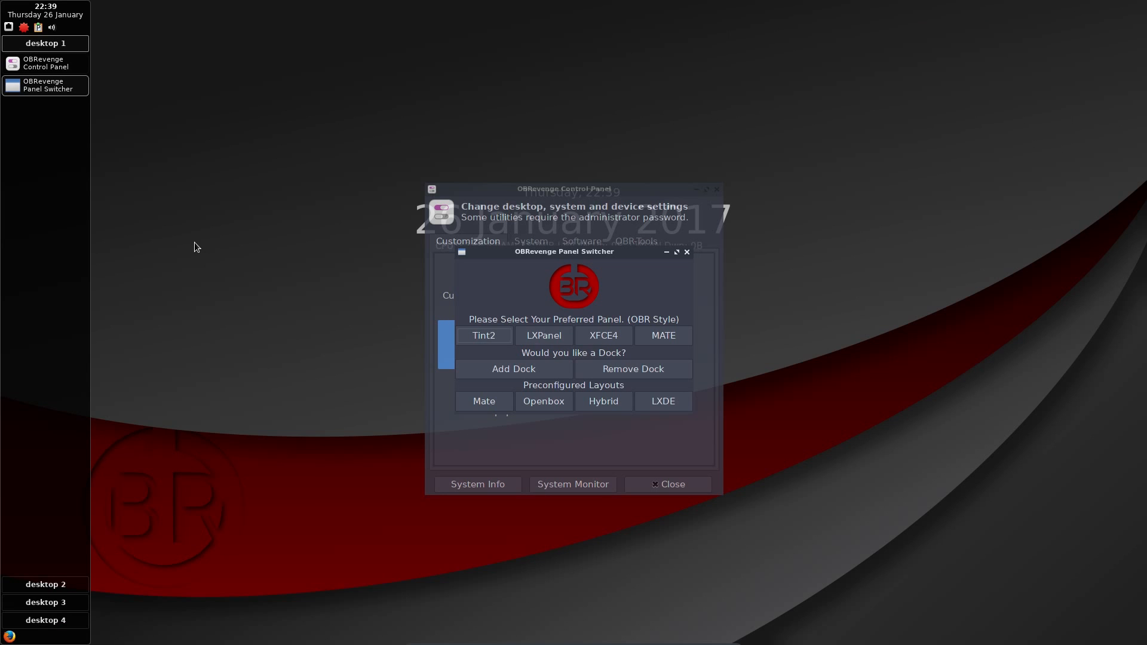
mouse_move(135, 123)
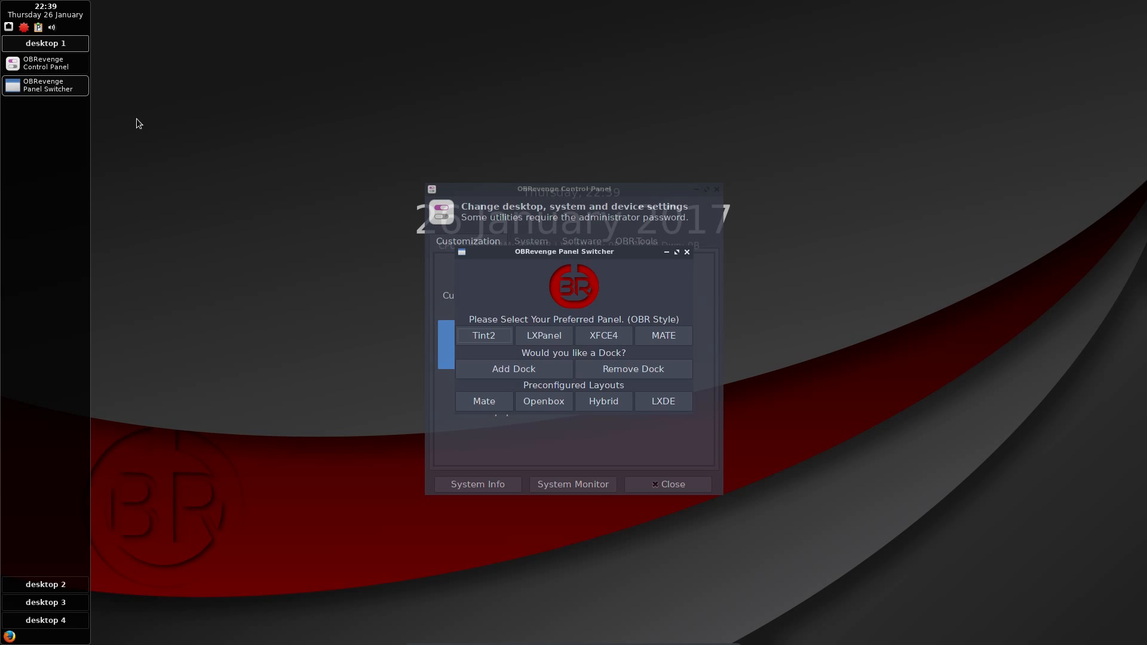
mouse_move(200, 127)
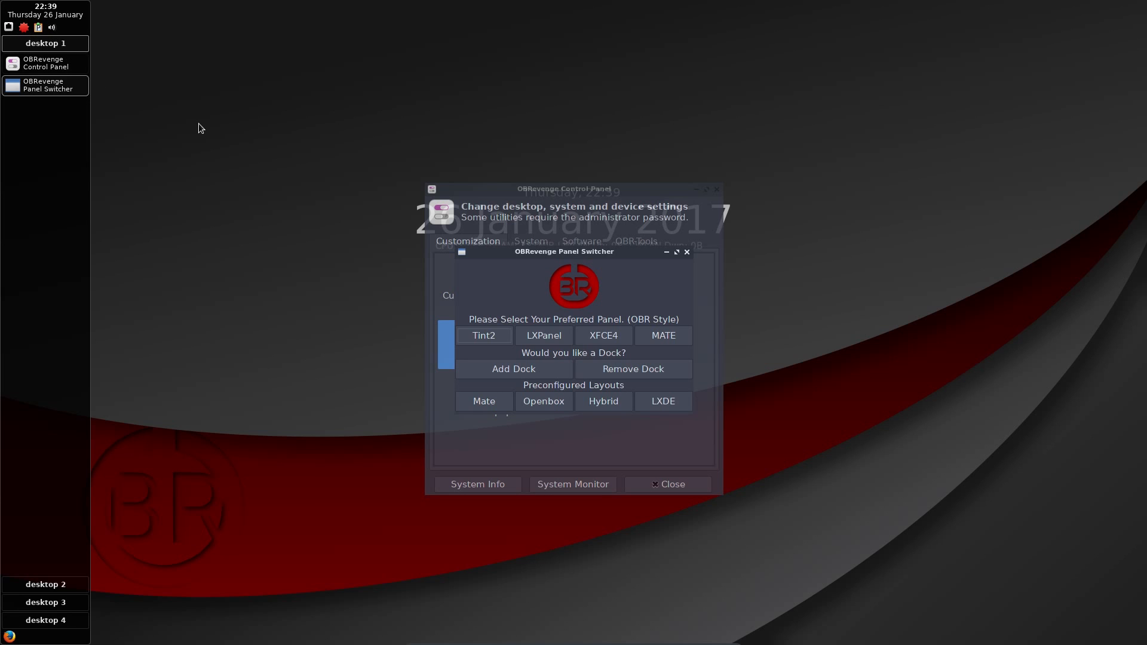
right_click(198, 129)
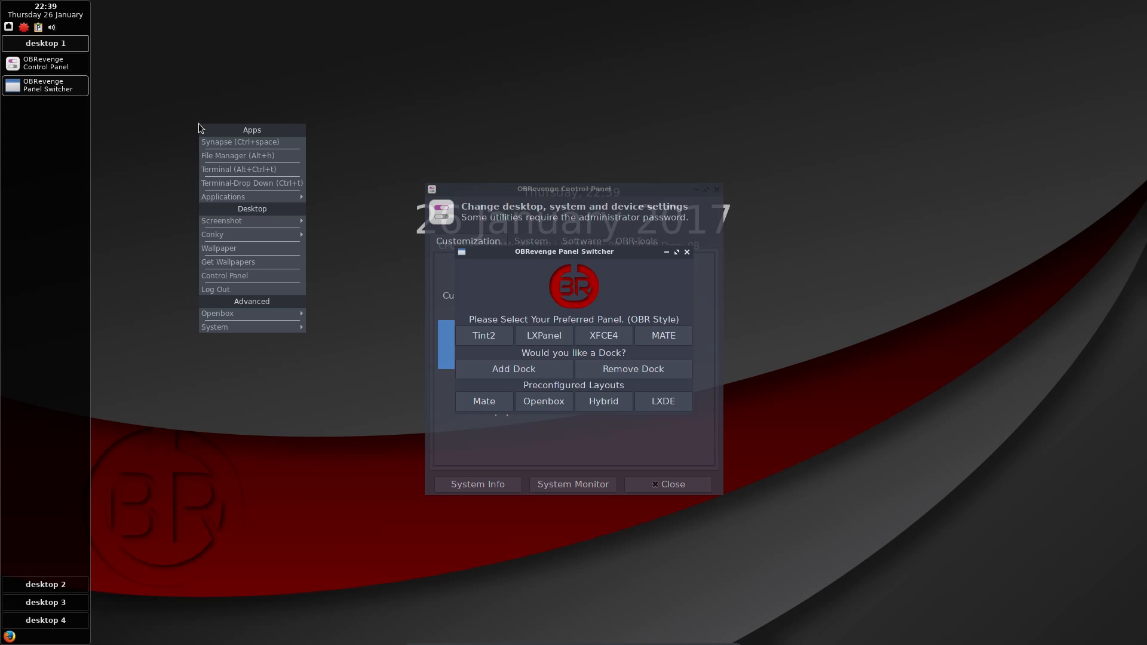
mouse_move(221, 220)
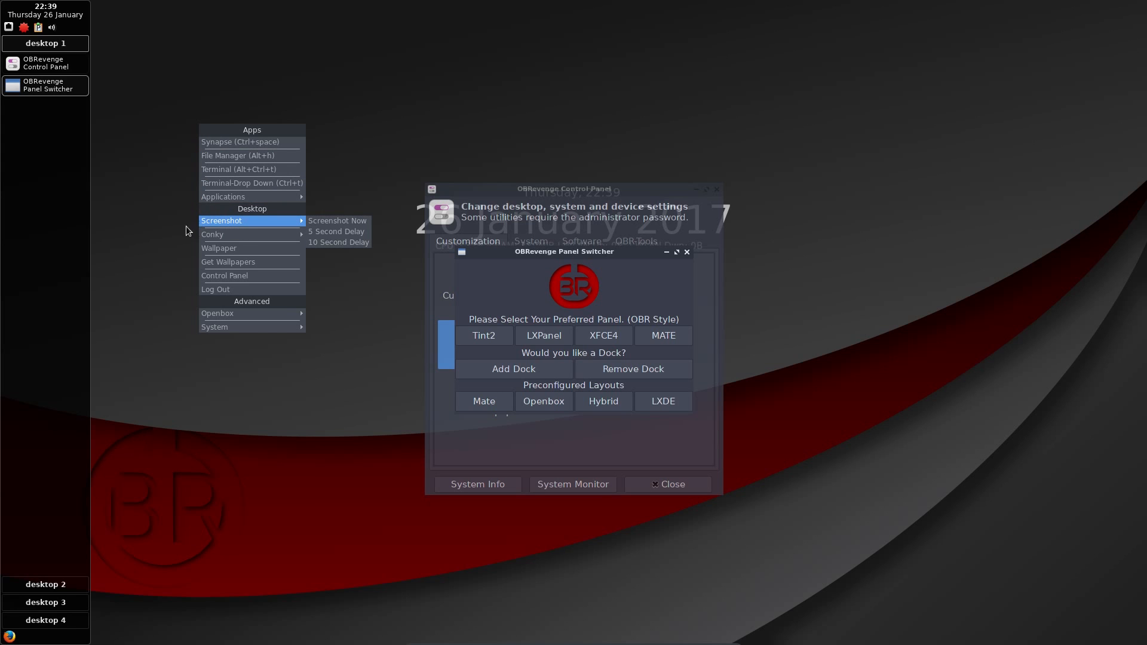
mouse_move(251, 196)
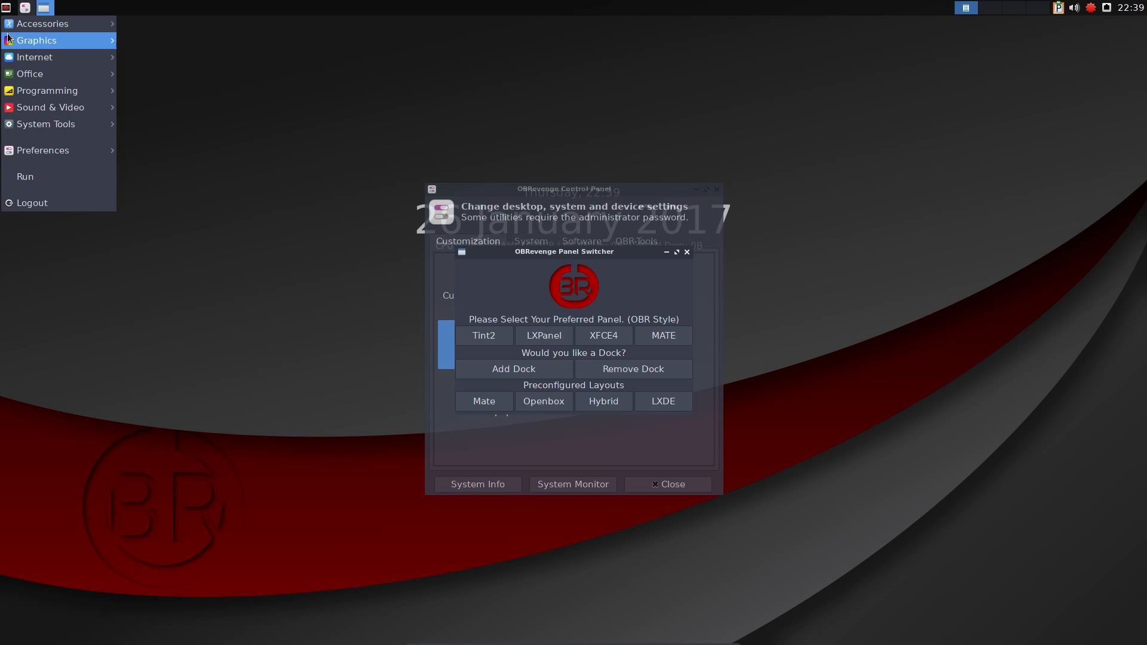
Switch to the MATE panel, browse its Applications menu, then restore the Tint2 panel.
click(543, 334)
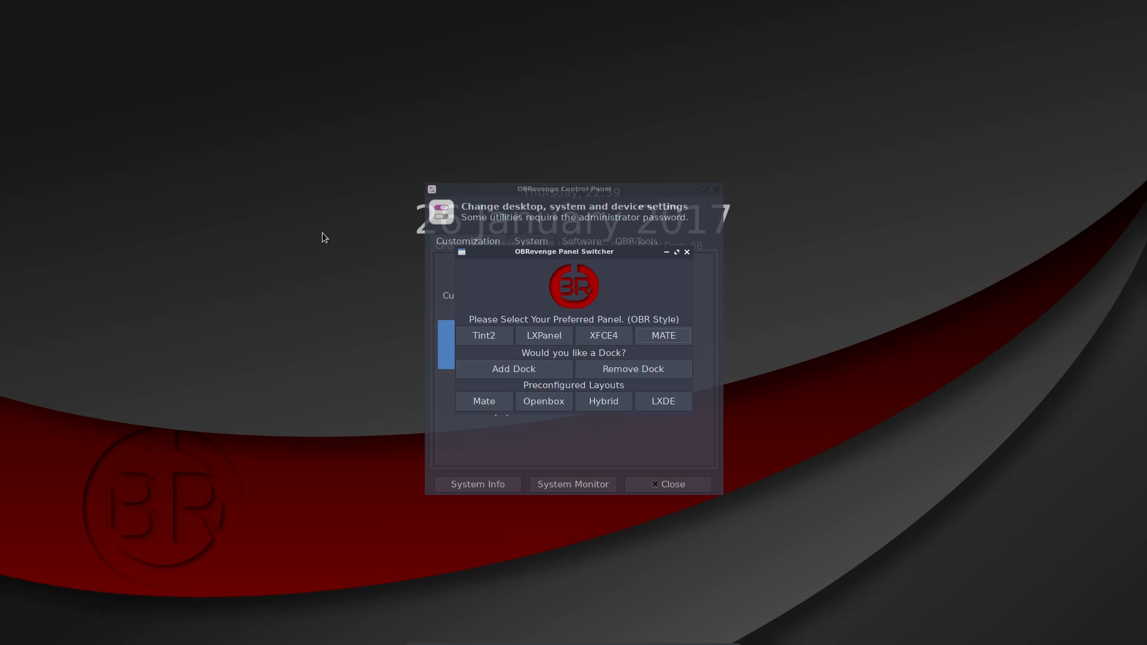
click(48, 7)
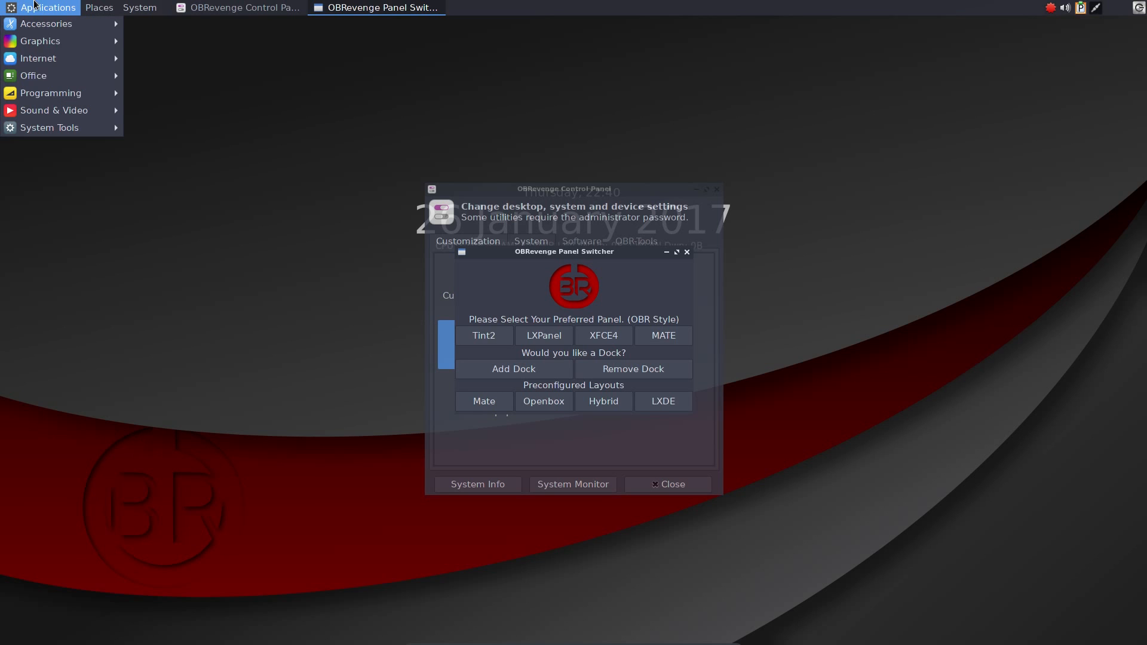
mouse_move(83, 10)
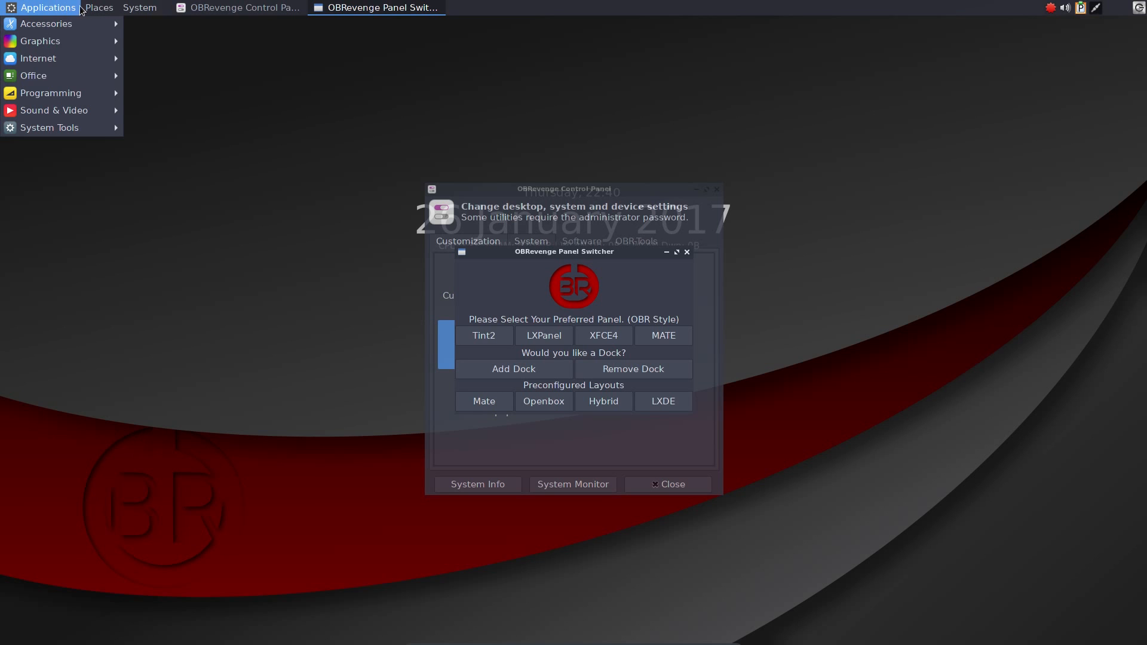
mouse_move(31, 13)
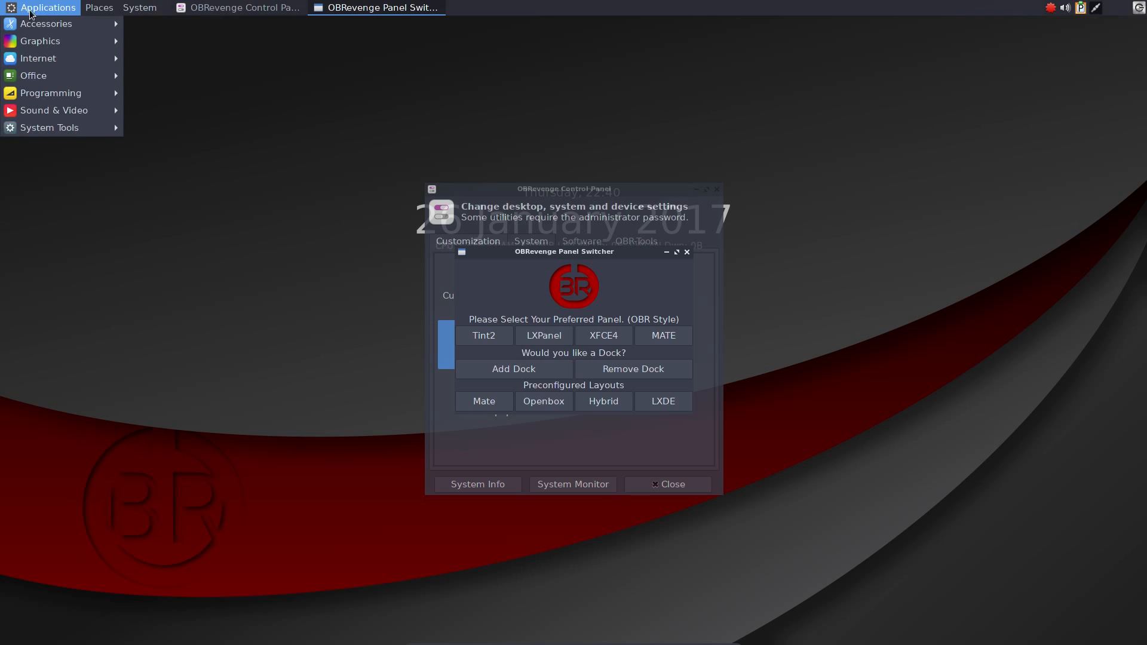
click(140, 7)
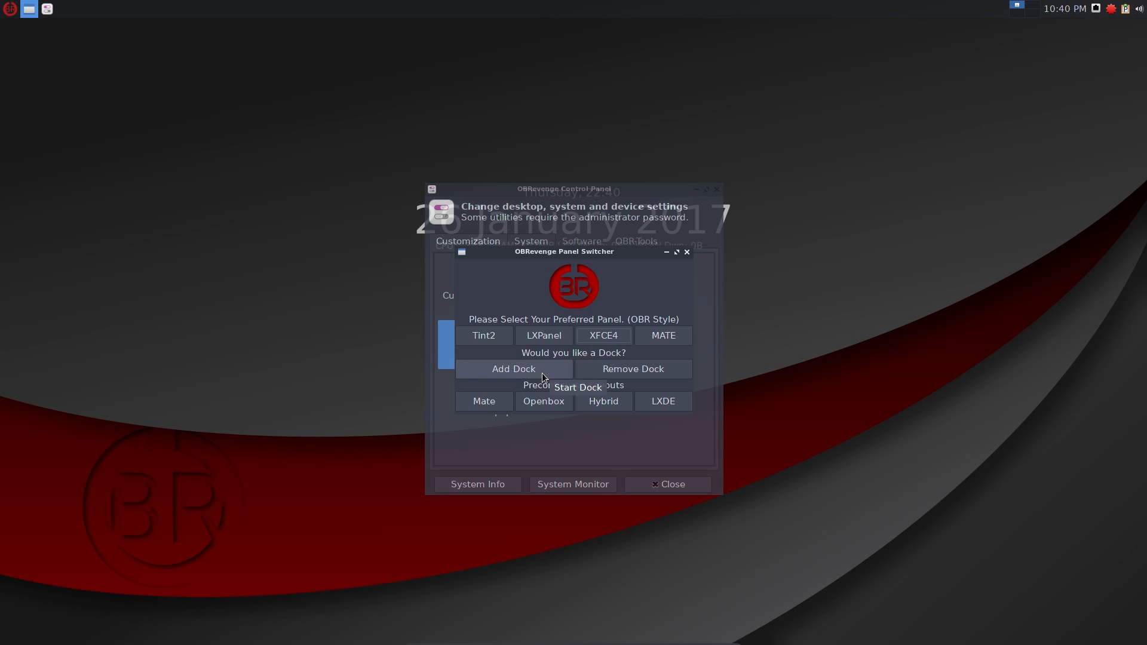
mouse_move(539, 369)
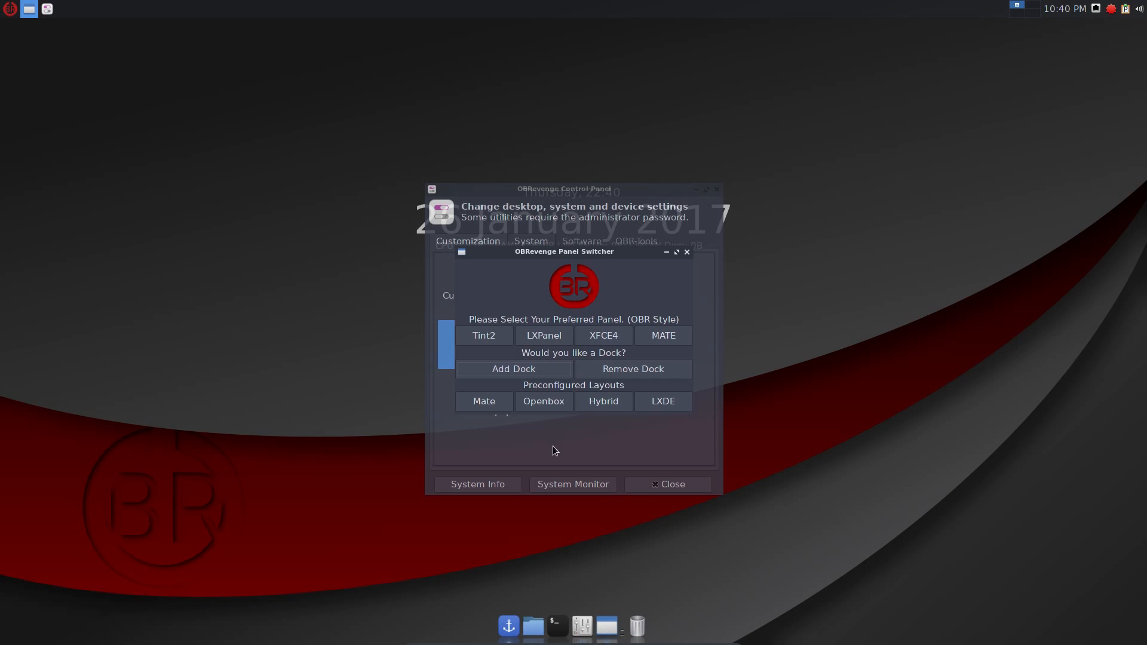
mouse_move(512, 625)
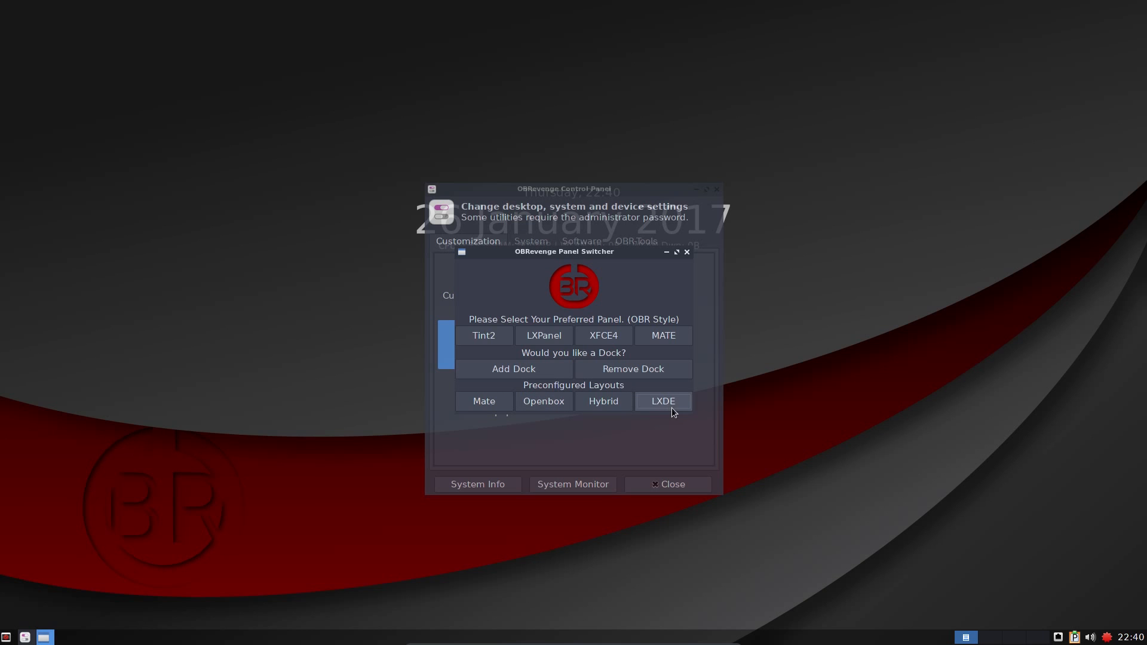
mouse_move(661, 418)
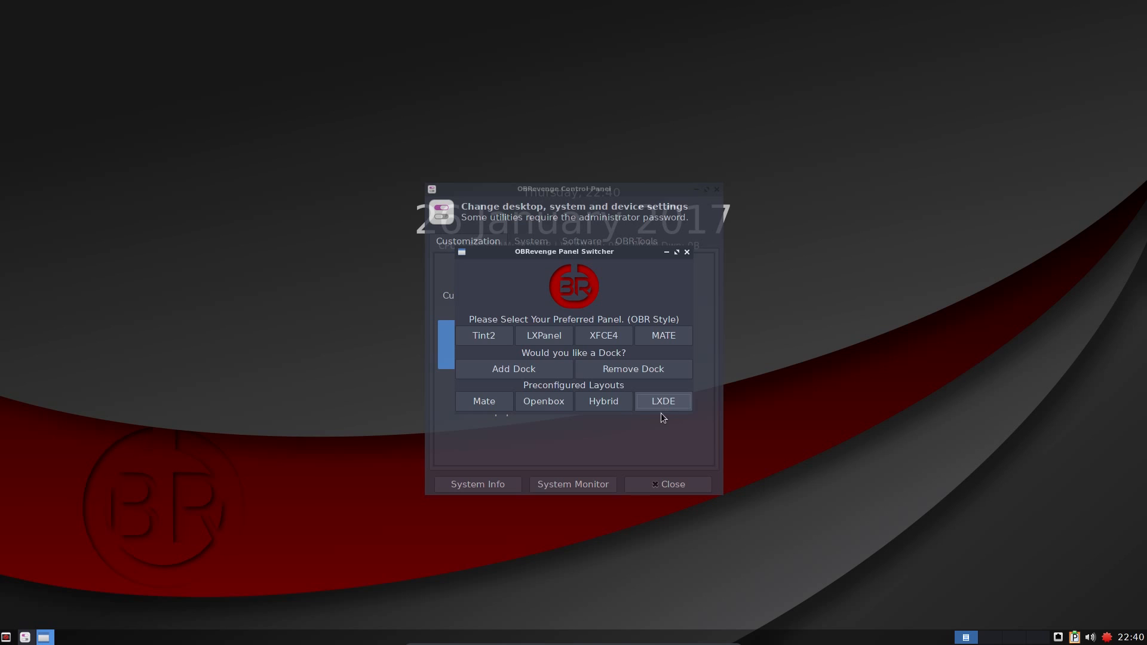
mouse_move(602, 402)
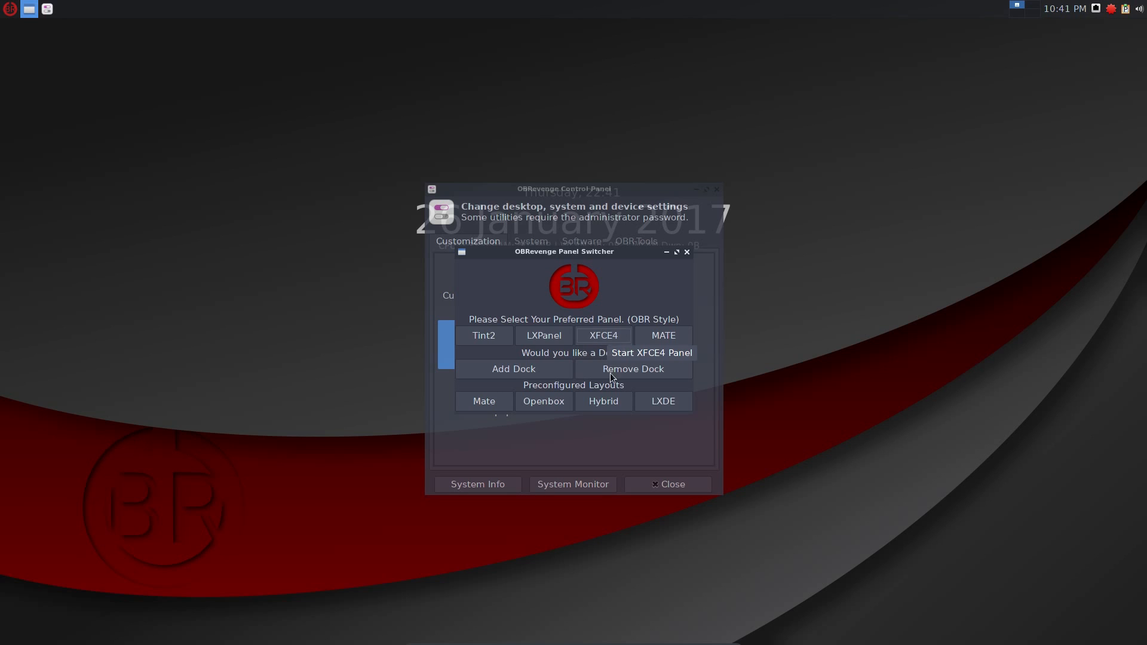
Add a dock along the bottom of the screen and close the Panel Switcher.
click(514, 369)
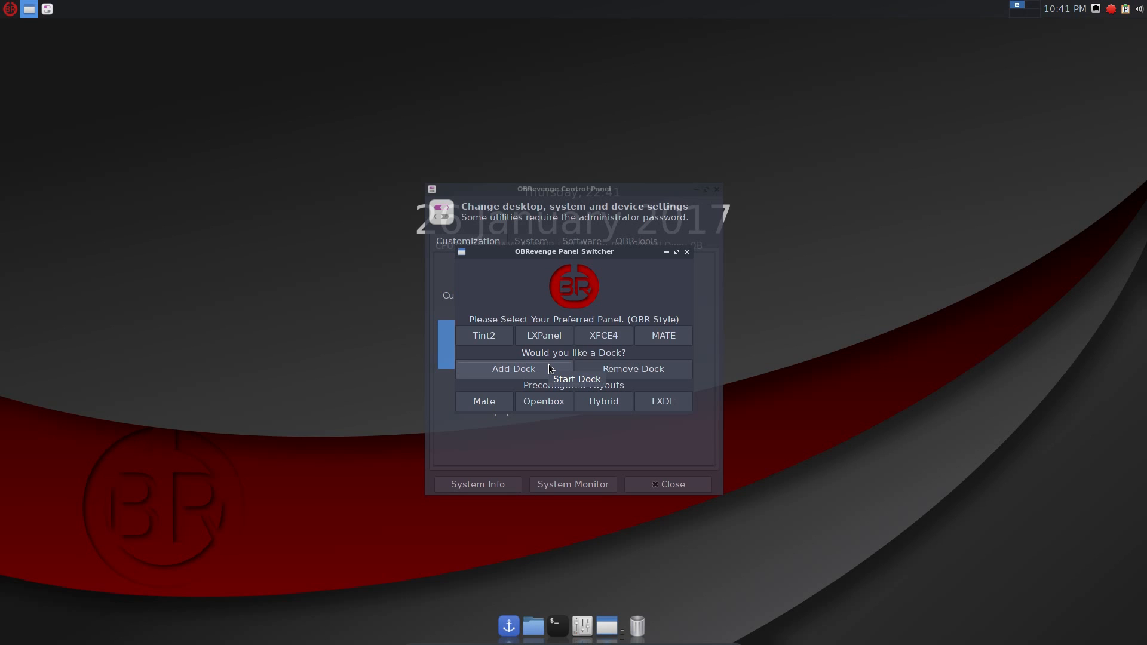
mouse_move(581, 373)
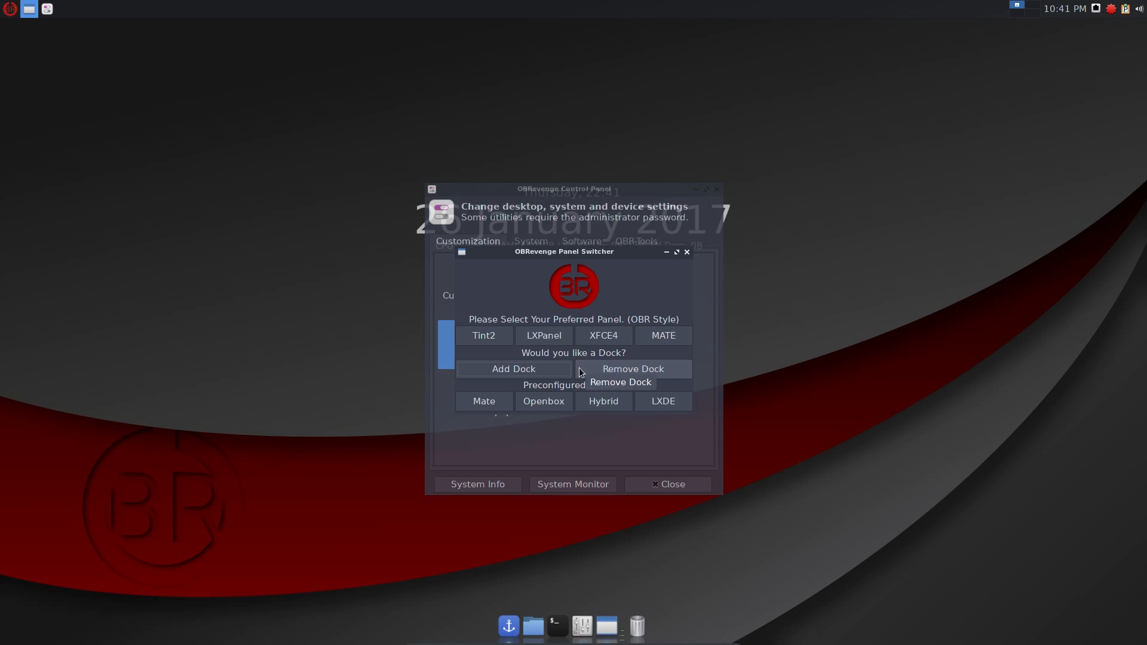
click(686, 252)
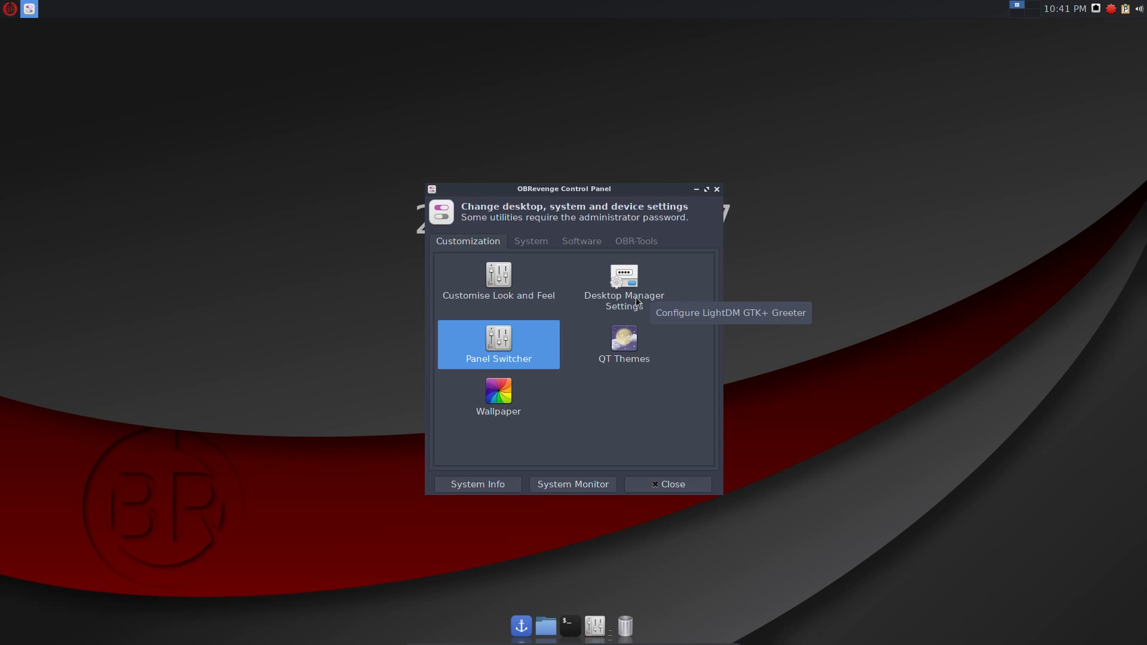
mouse_move(499, 395)
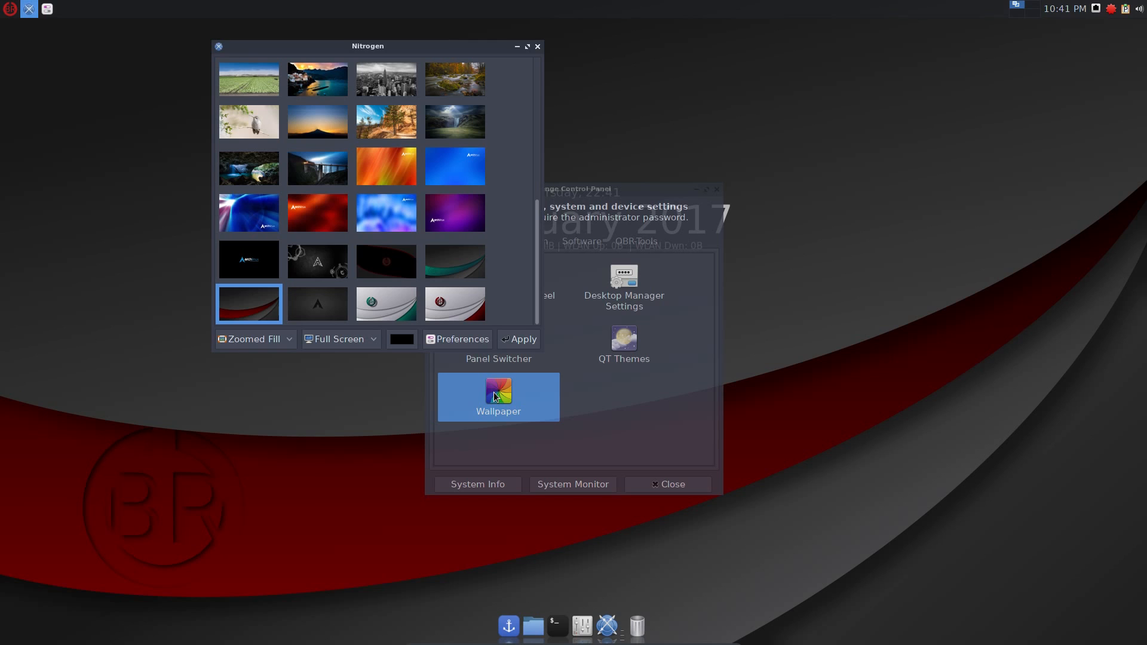
mouse_move(387, 196)
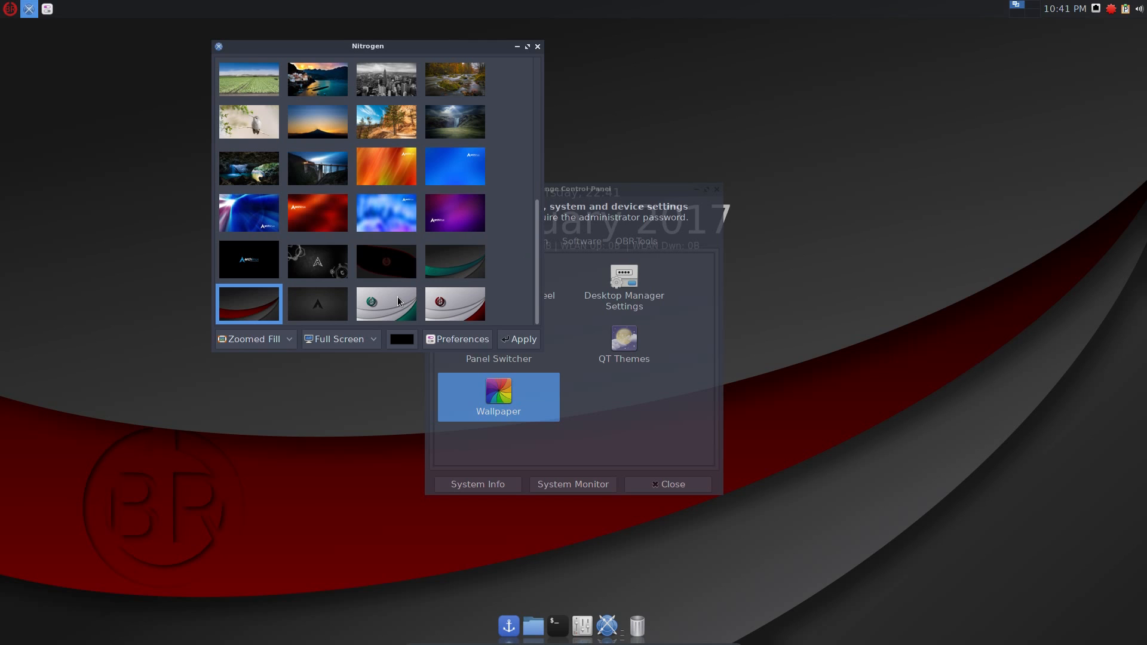
Apply the white wallpaper with the green disk, then select the red-disk one.
click(386, 303)
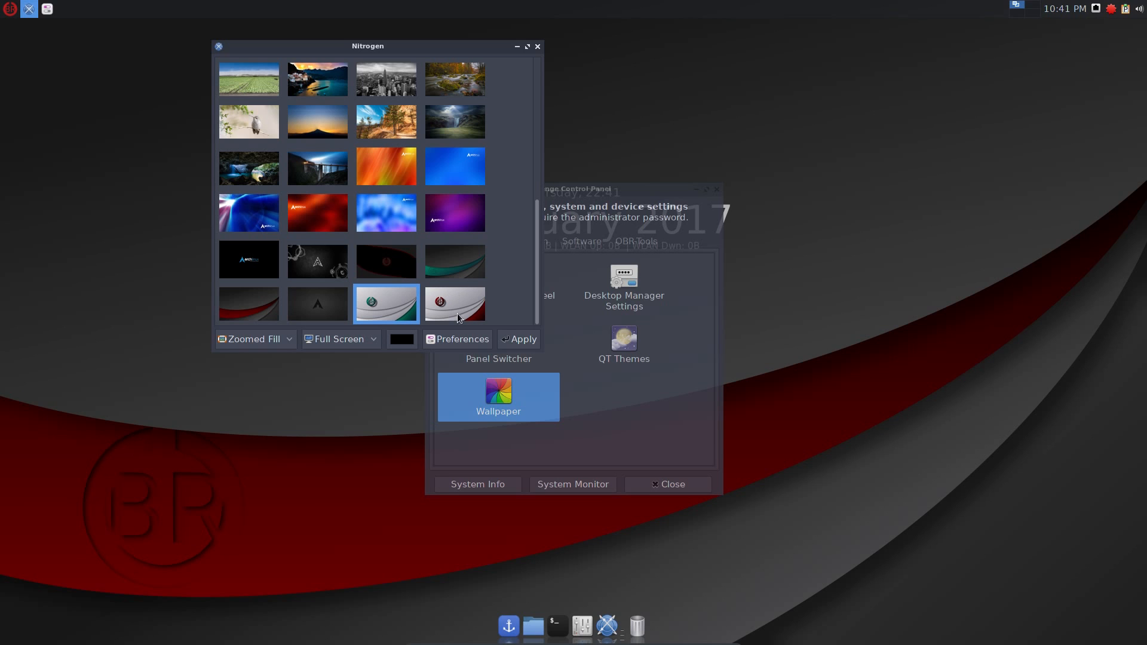
click(522, 338)
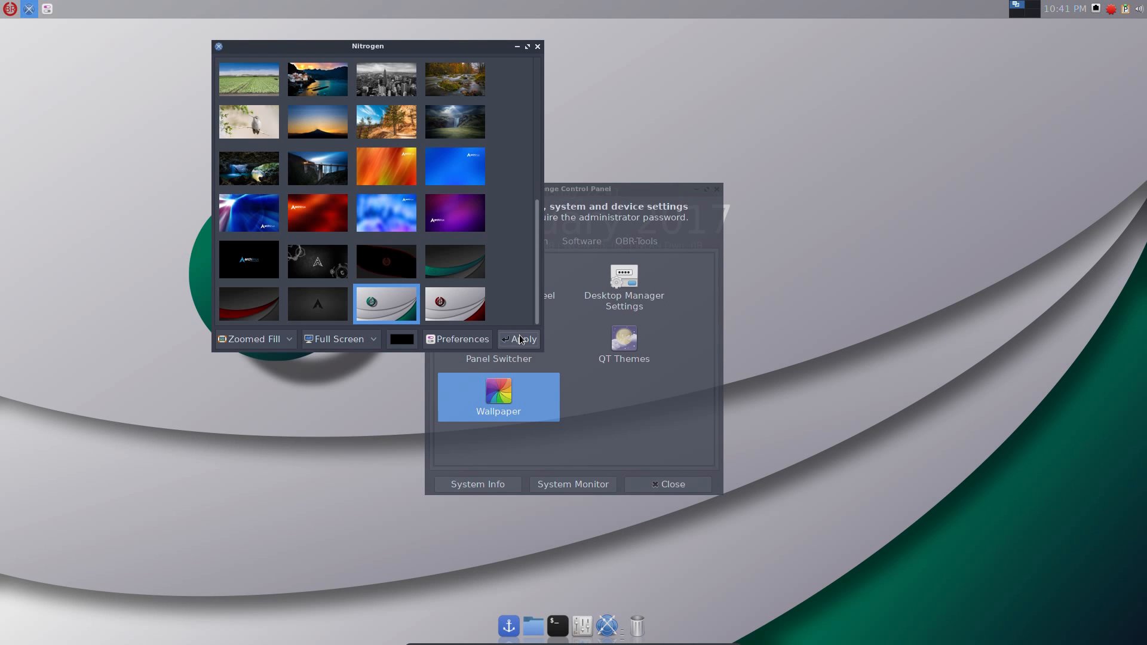
mouse_move(463, 316)
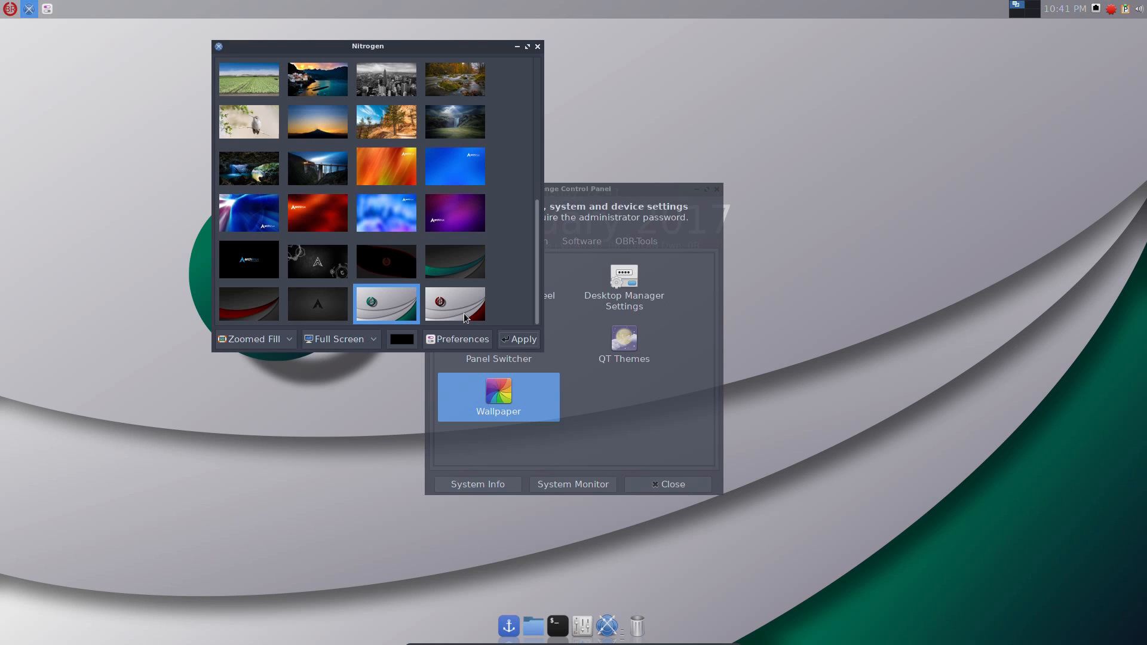
click(249, 303)
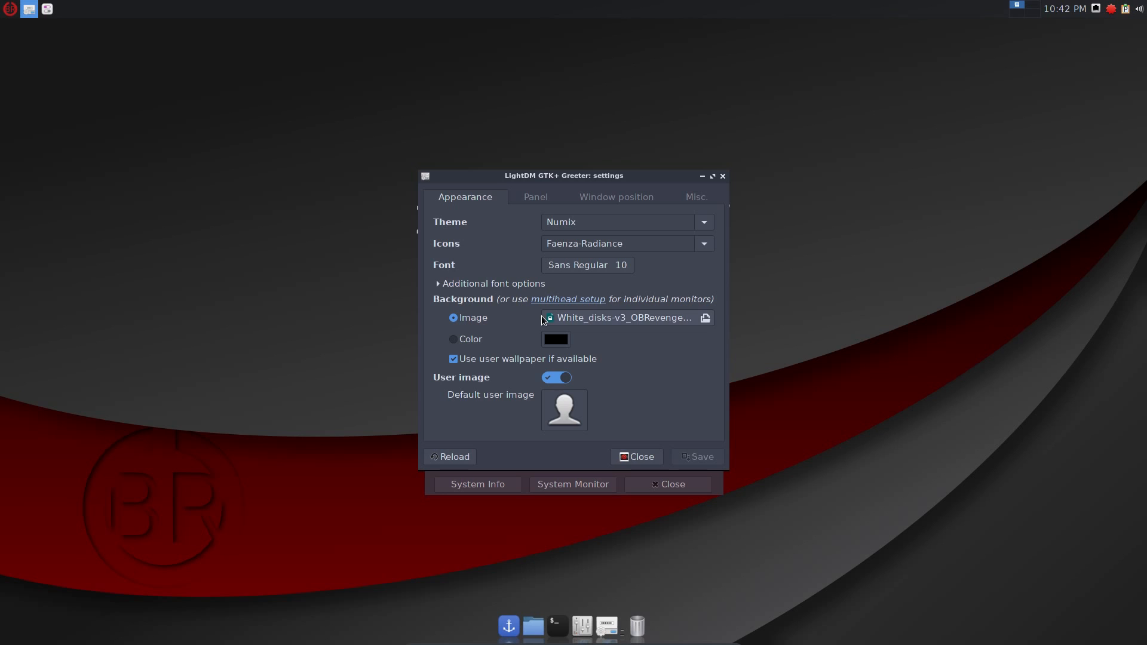
Review the greeter's Panel and Window position settings, then close without saving.
click(535, 197)
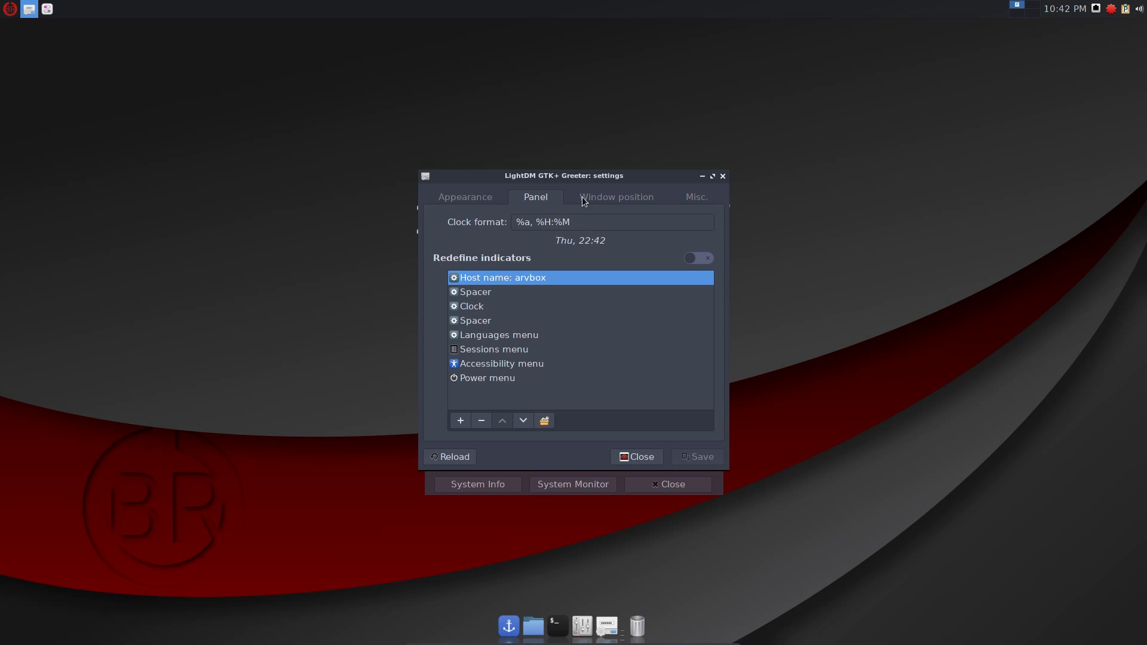
click(695, 197)
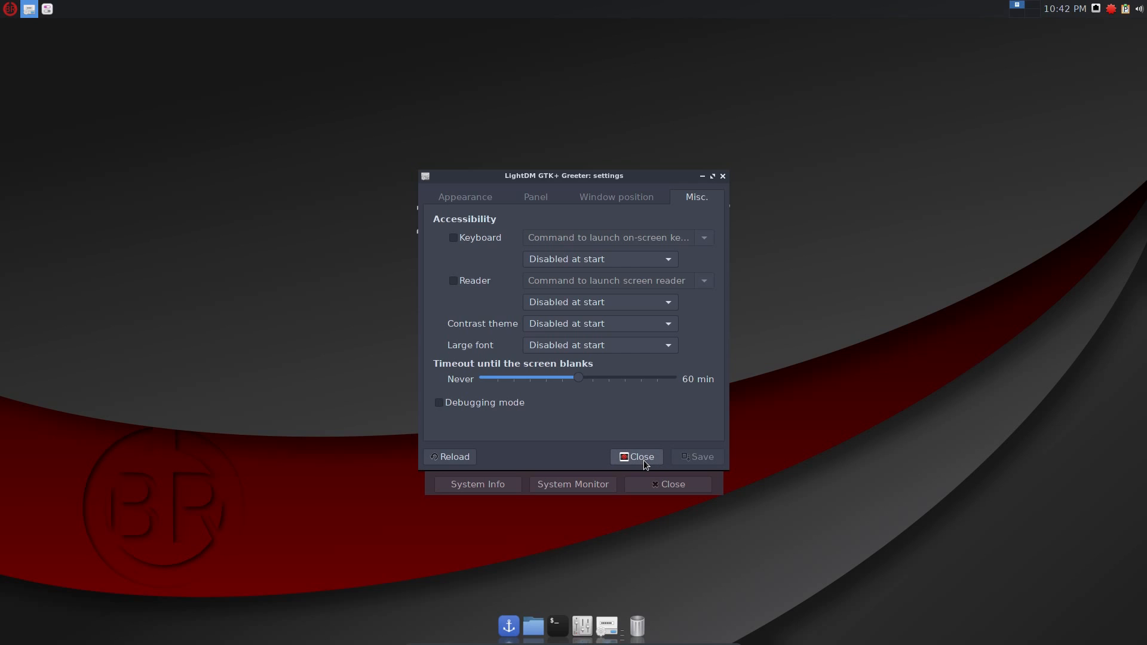
click(635, 457)
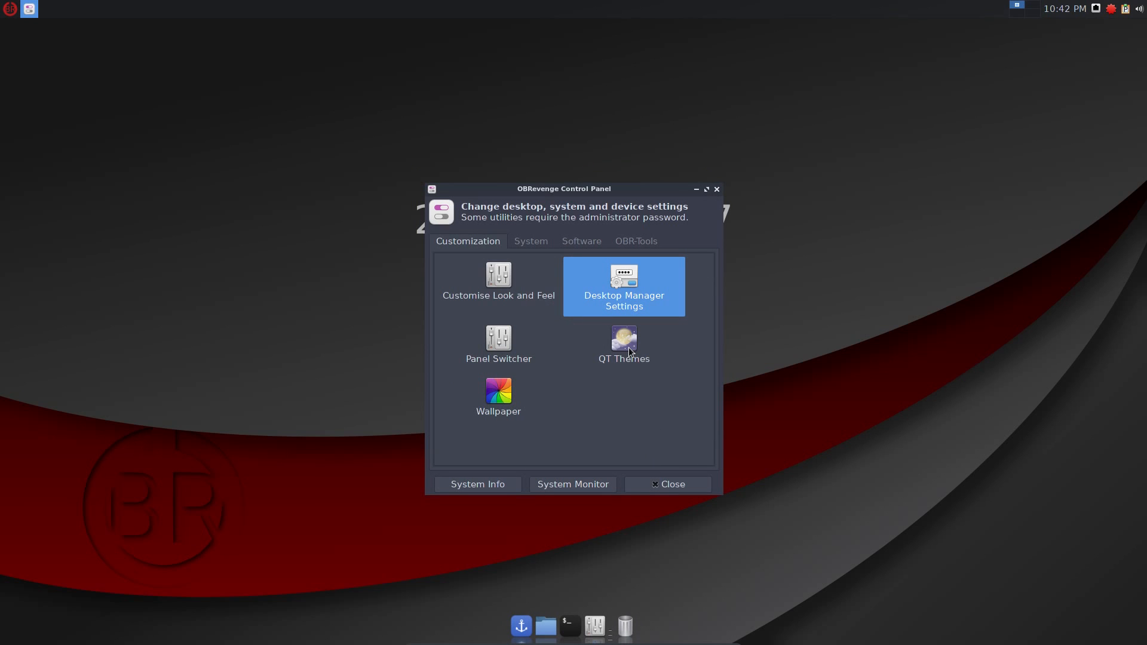
Browse the System tools, dismissing Display Settings and Network Connections unchanged.
click(529, 240)
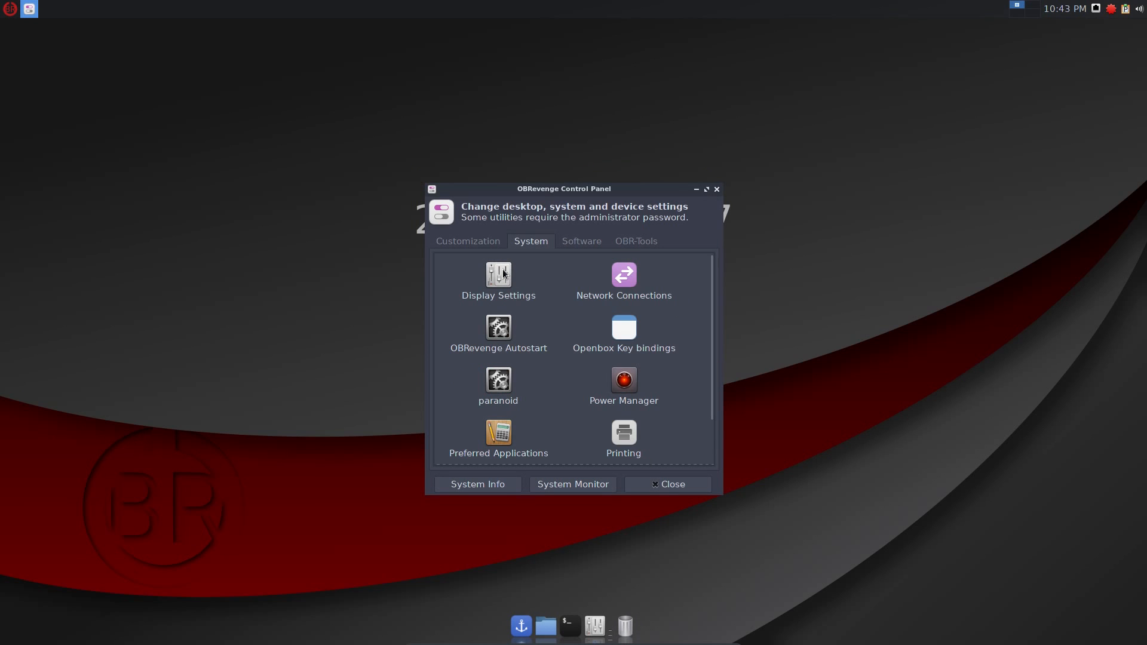
click(498, 280)
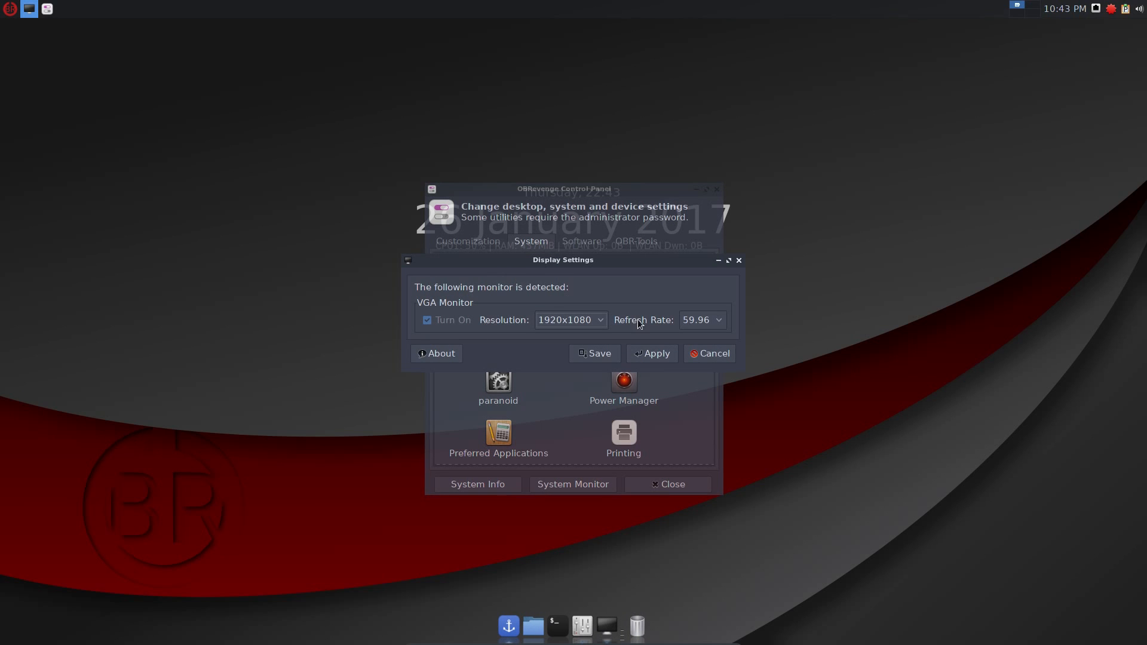
mouse_move(708, 354)
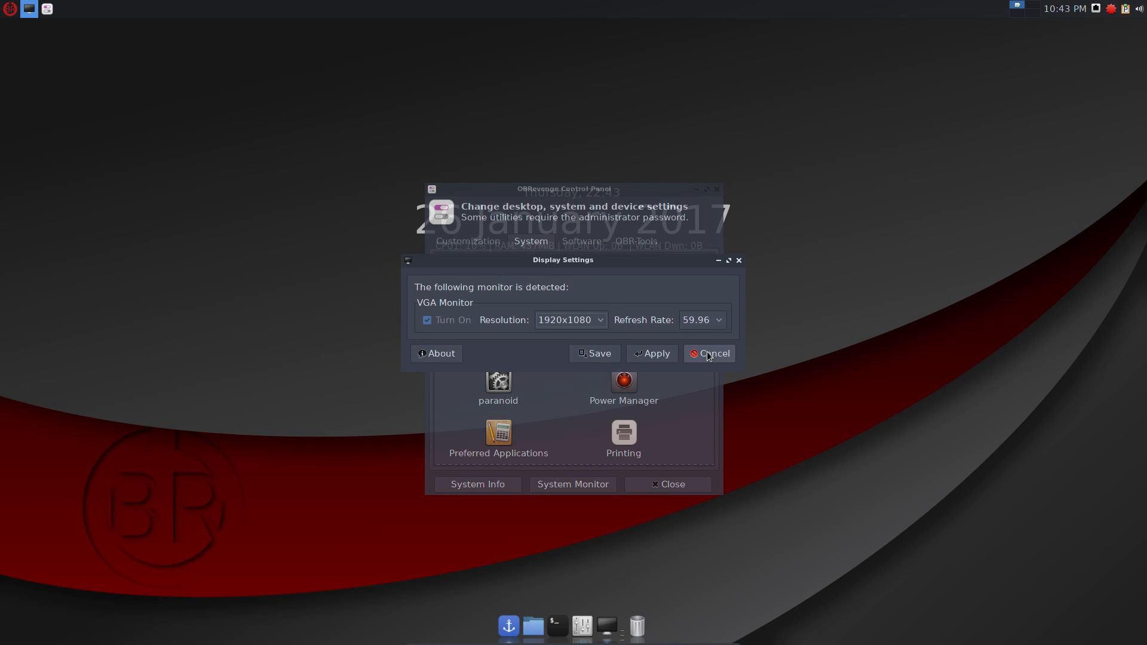
click(708, 354)
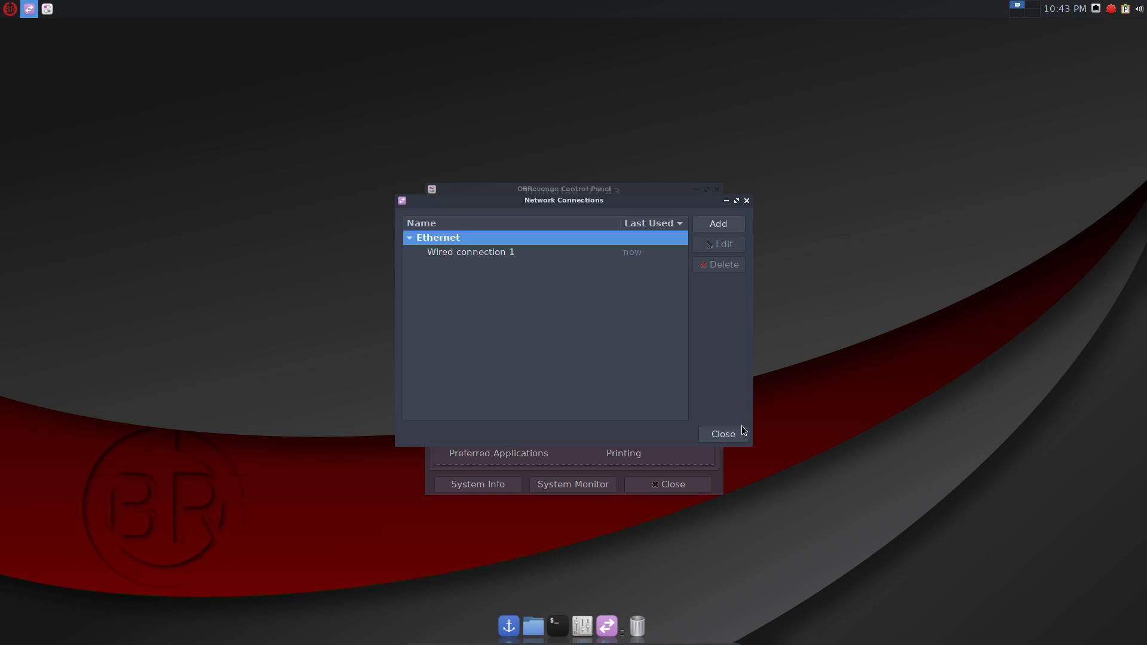
click(722, 433)
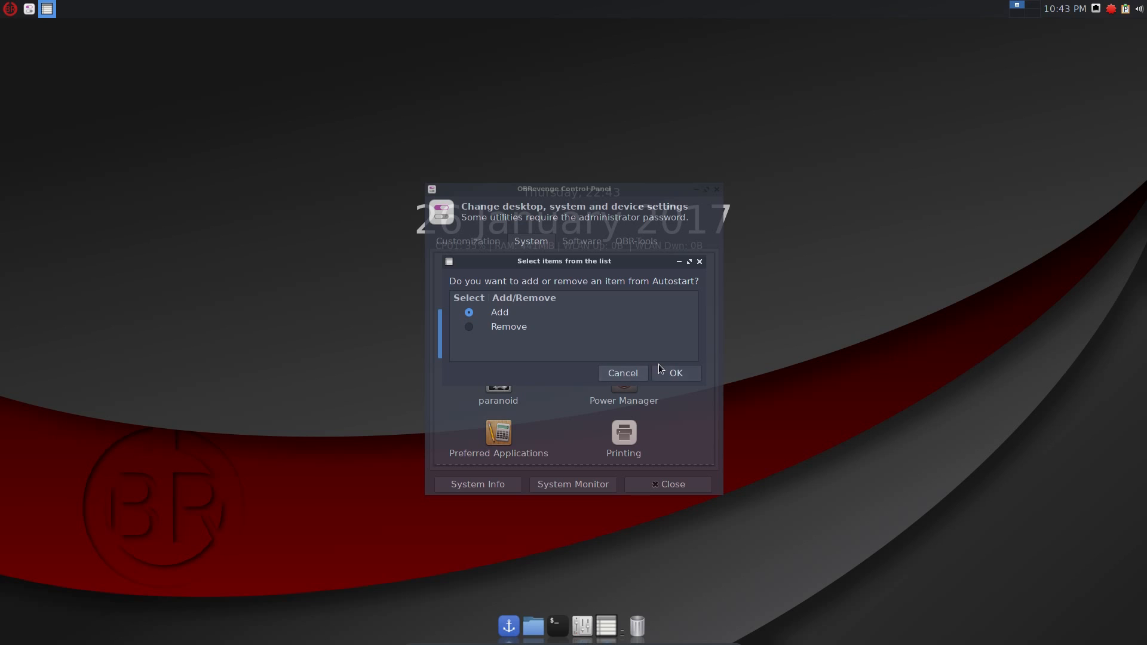
mouse_move(521, 335)
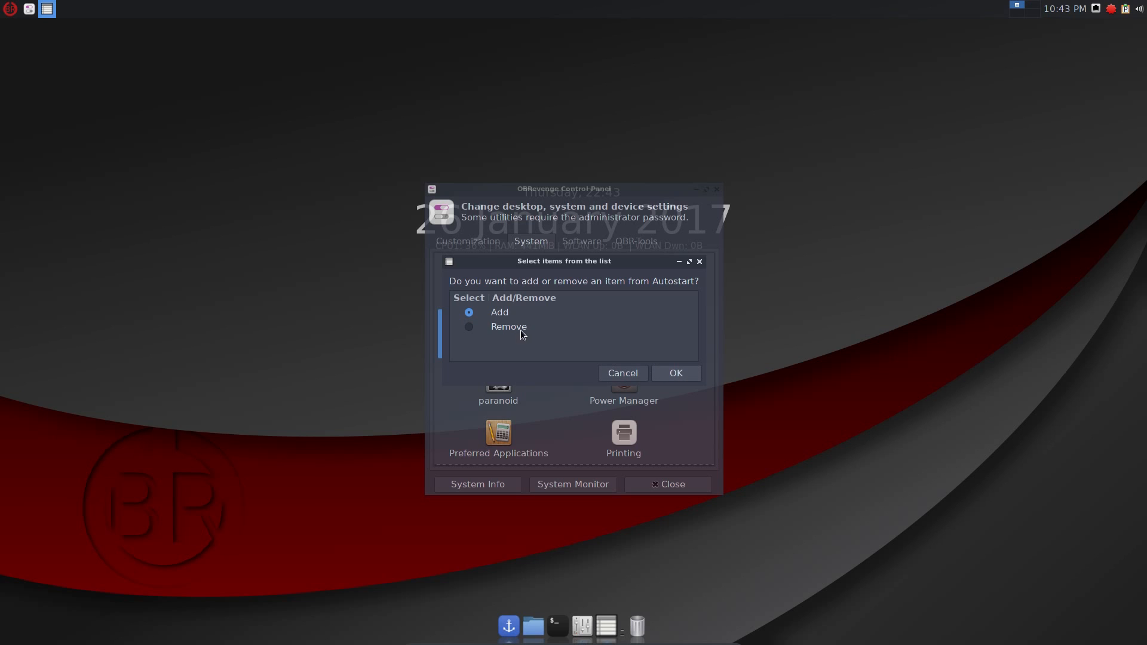
Remove an item via OBRevenge Autostart and scroll through the Openbox key bindings.
click(469, 326)
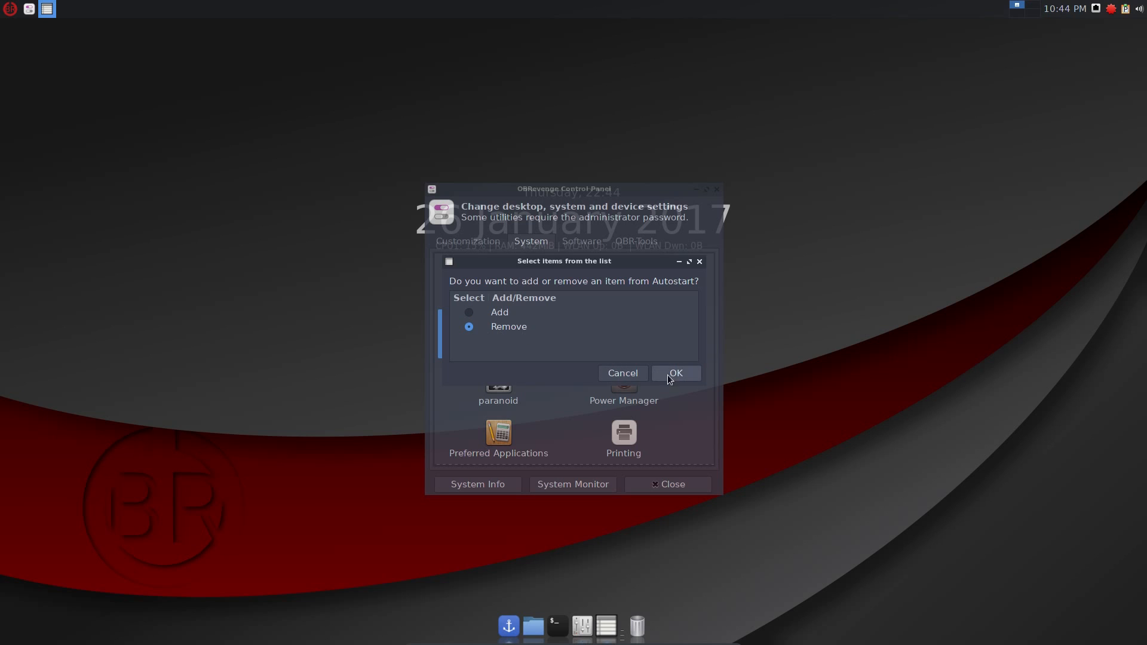
click(675, 373)
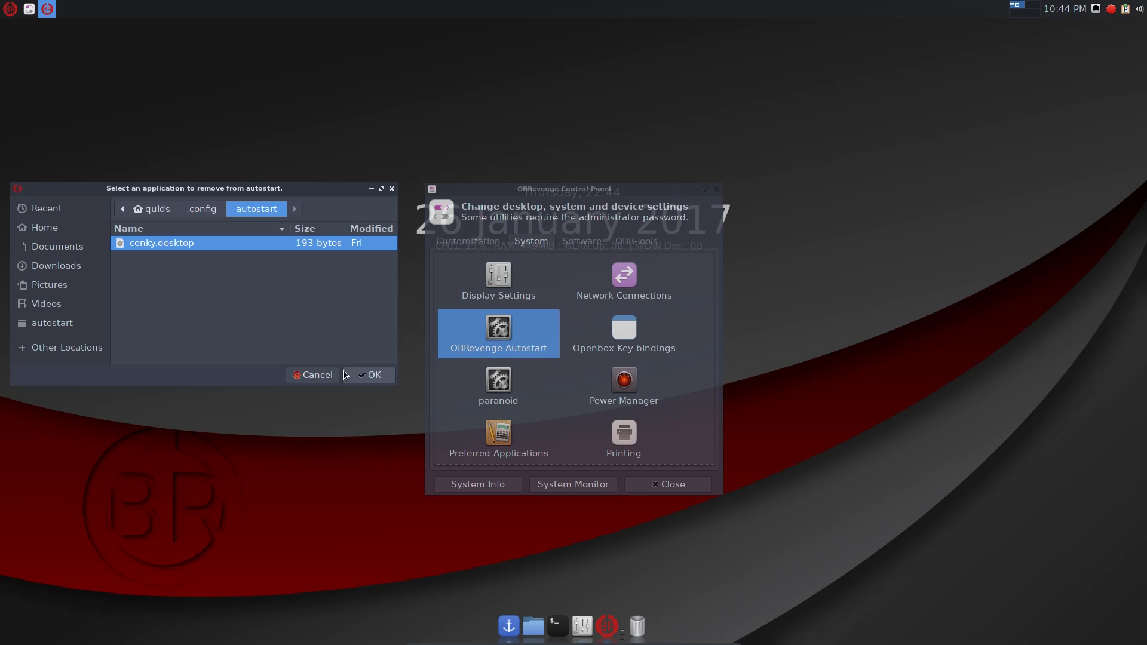
mouse_move(265, 295)
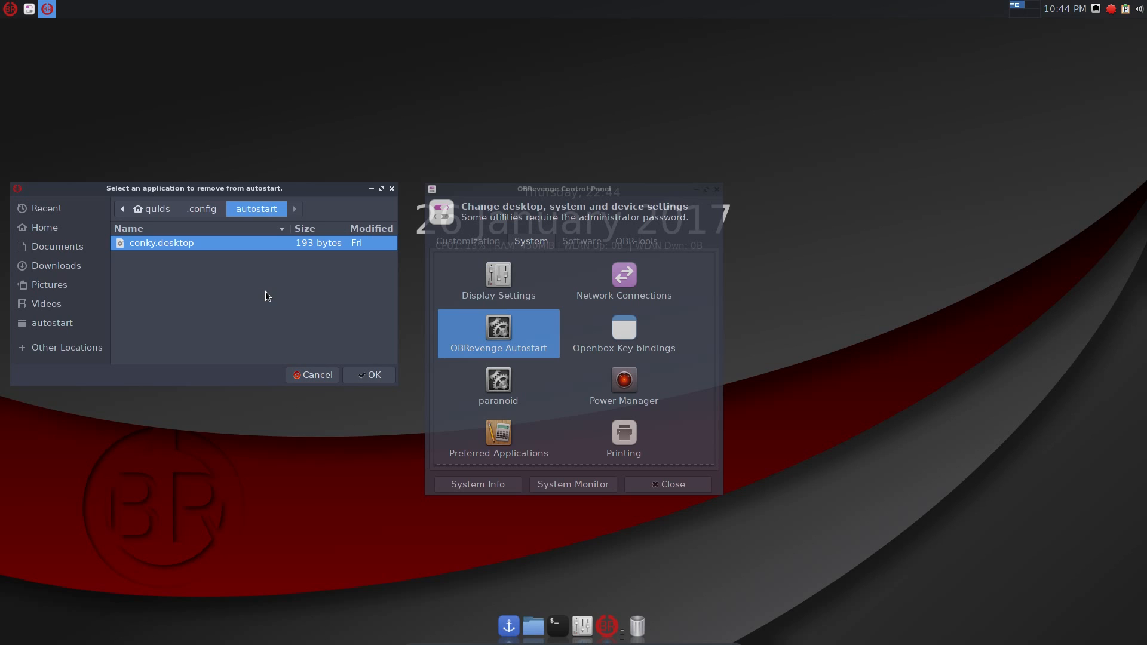
mouse_move(304, 307)
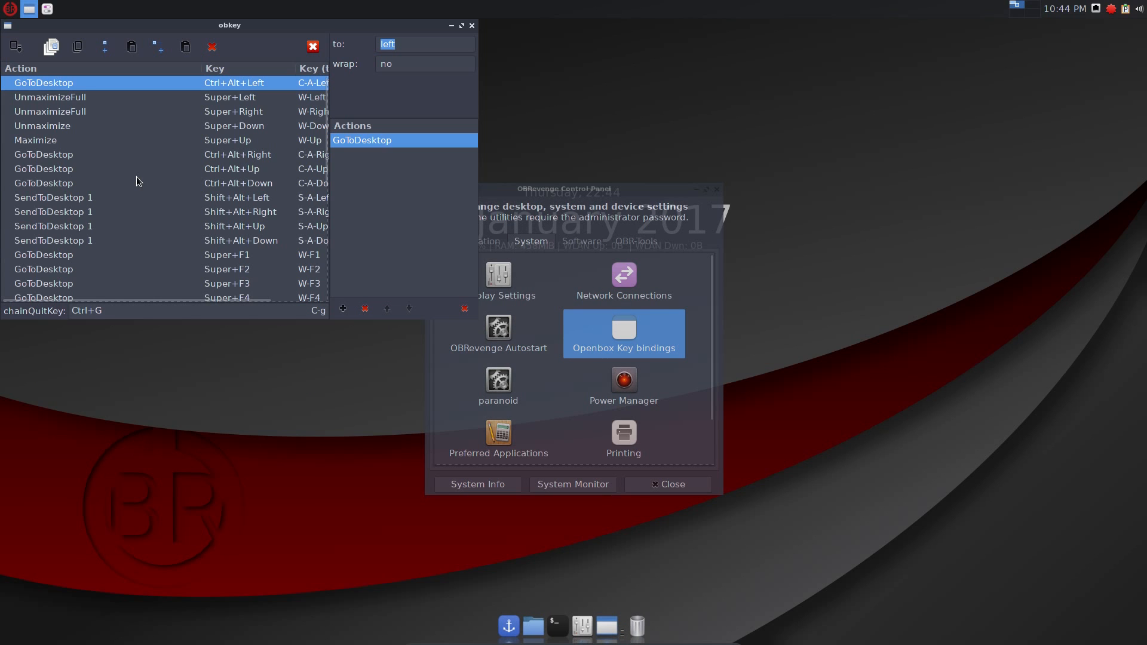
scroll(down, 3)
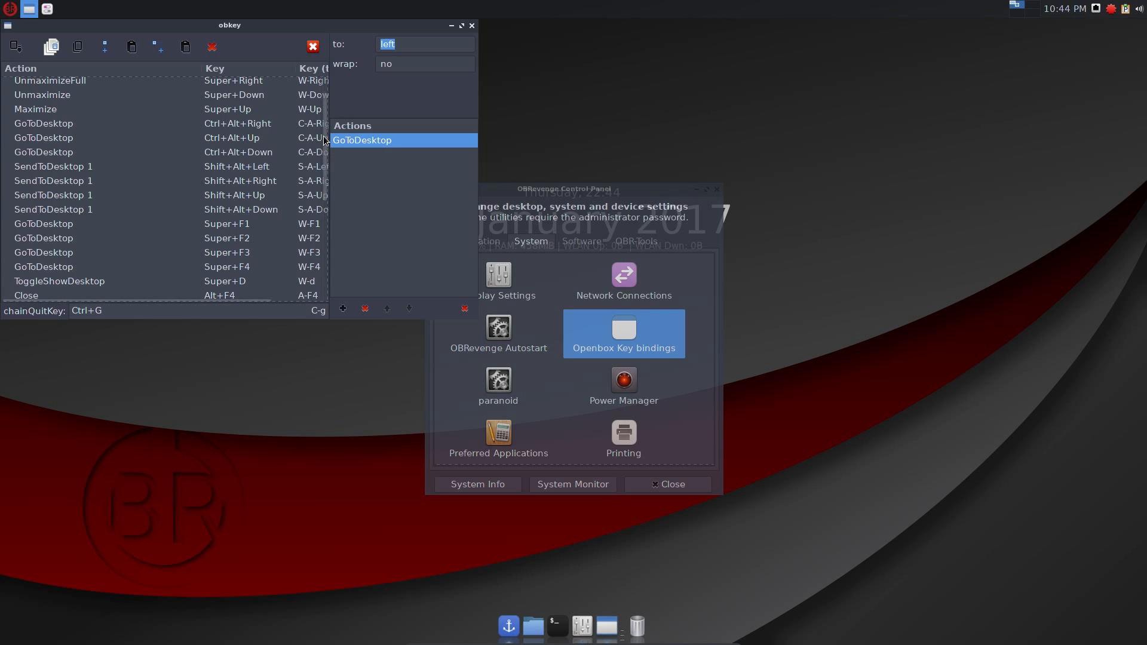
scroll(down, 3)
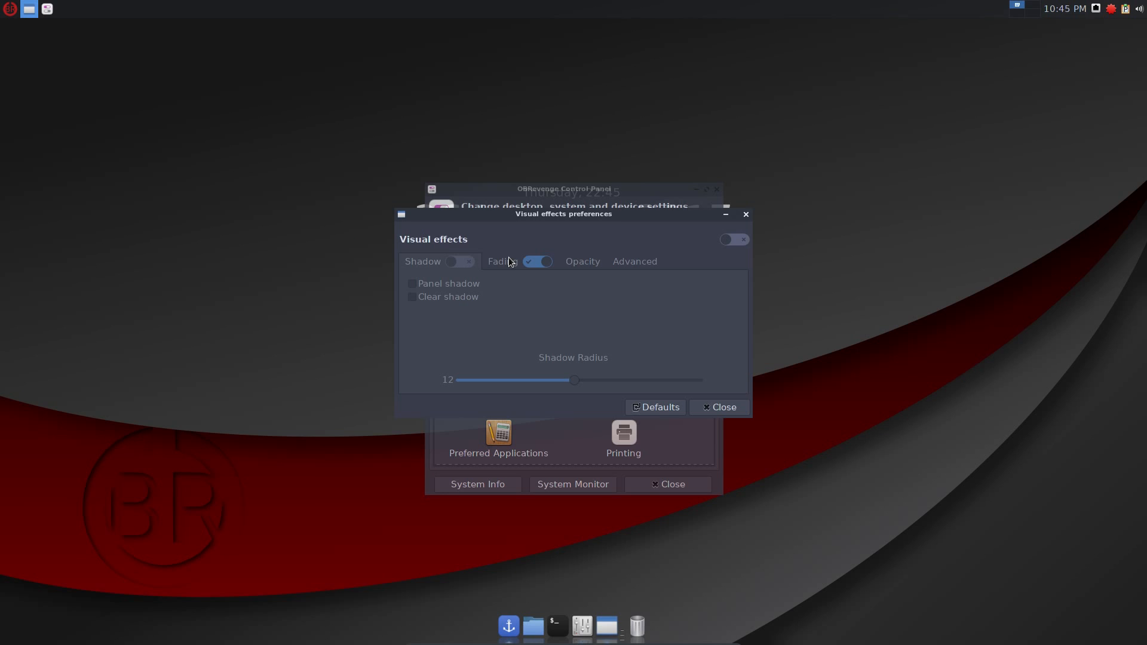
Switch on window visual effects, then review the Opacity and Advanced compositing settings.
click(459, 262)
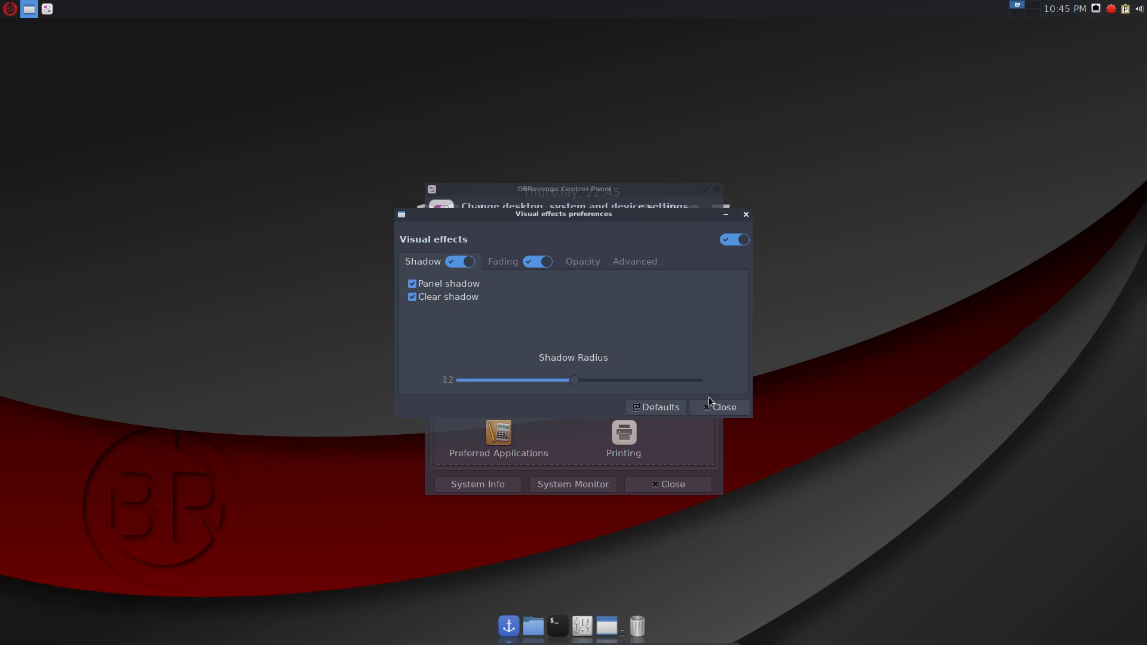
click(724, 407)
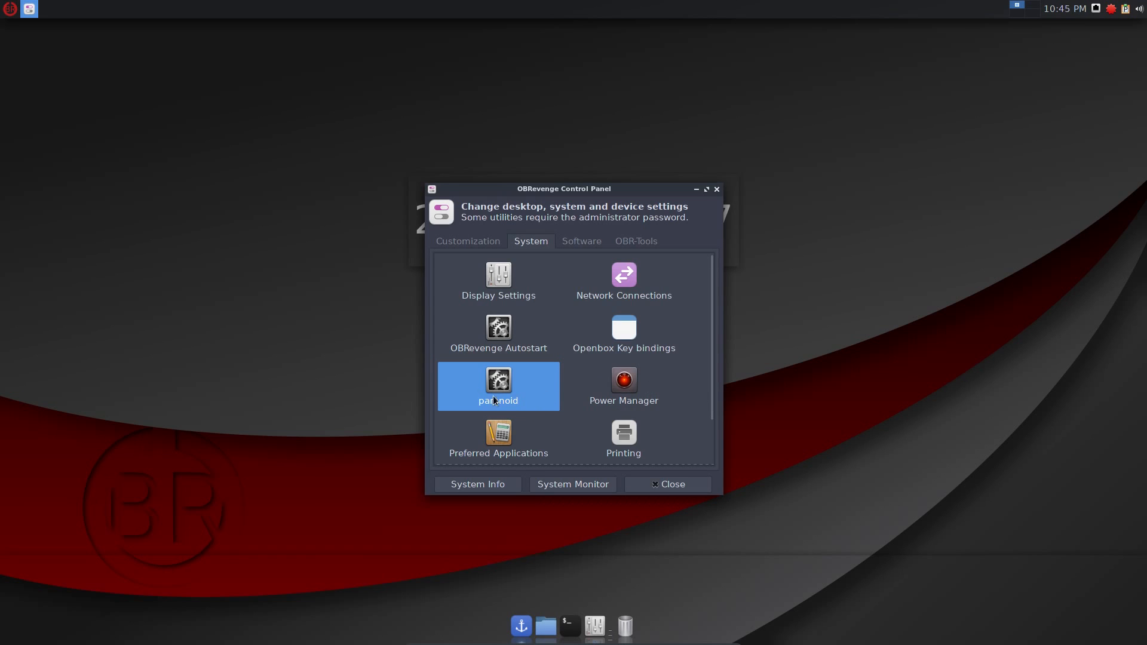
double_click(498, 386)
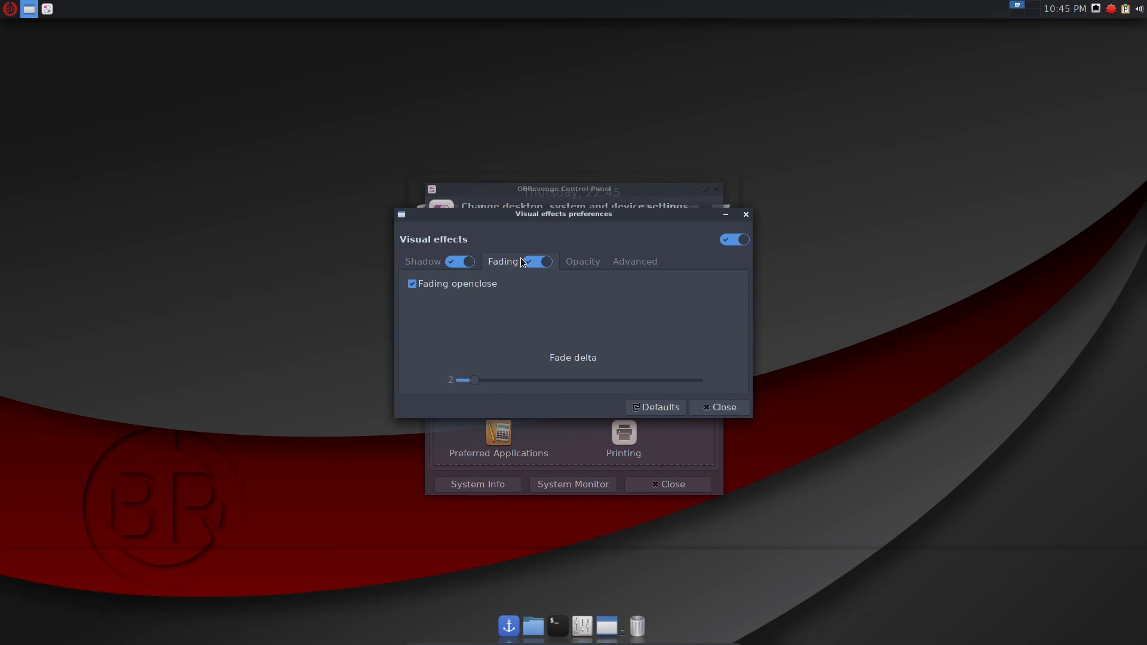
click(582, 261)
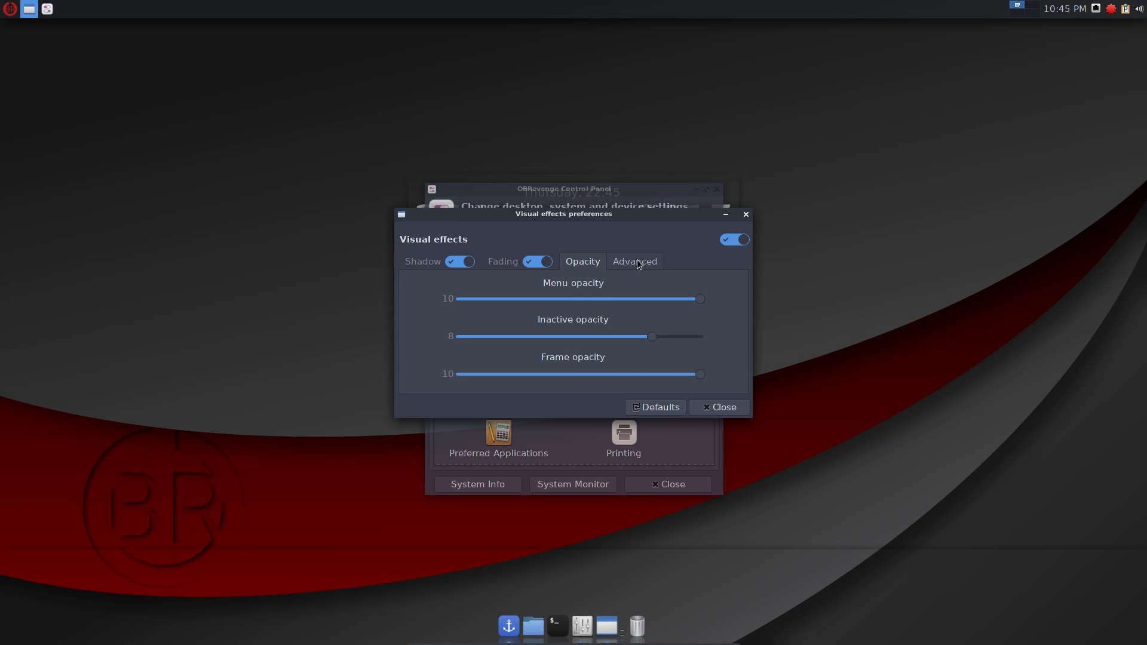
click(633, 262)
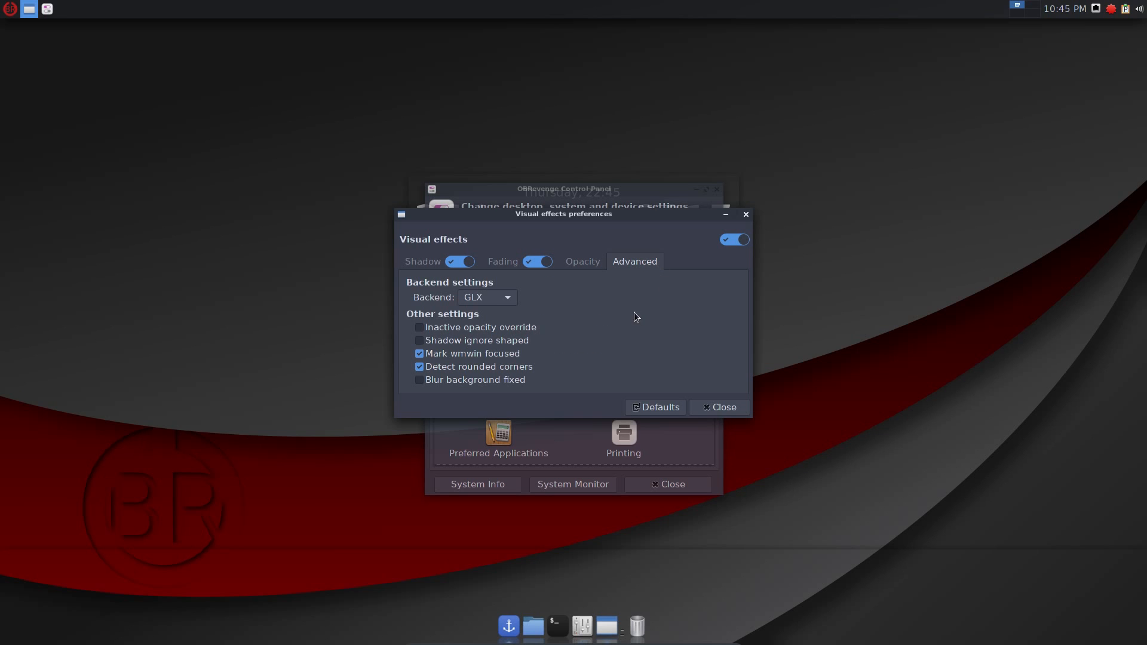
click(486, 298)
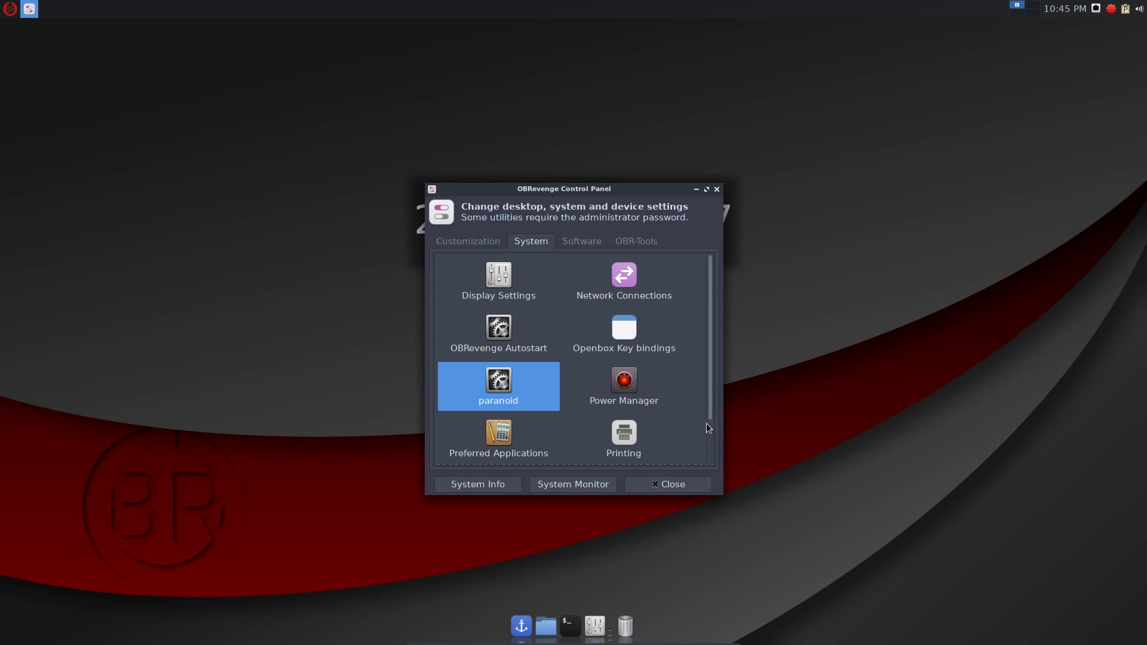
Check Power Manager, then show Preferred Applications' default file manager and terminal.
double_click(624, 380)
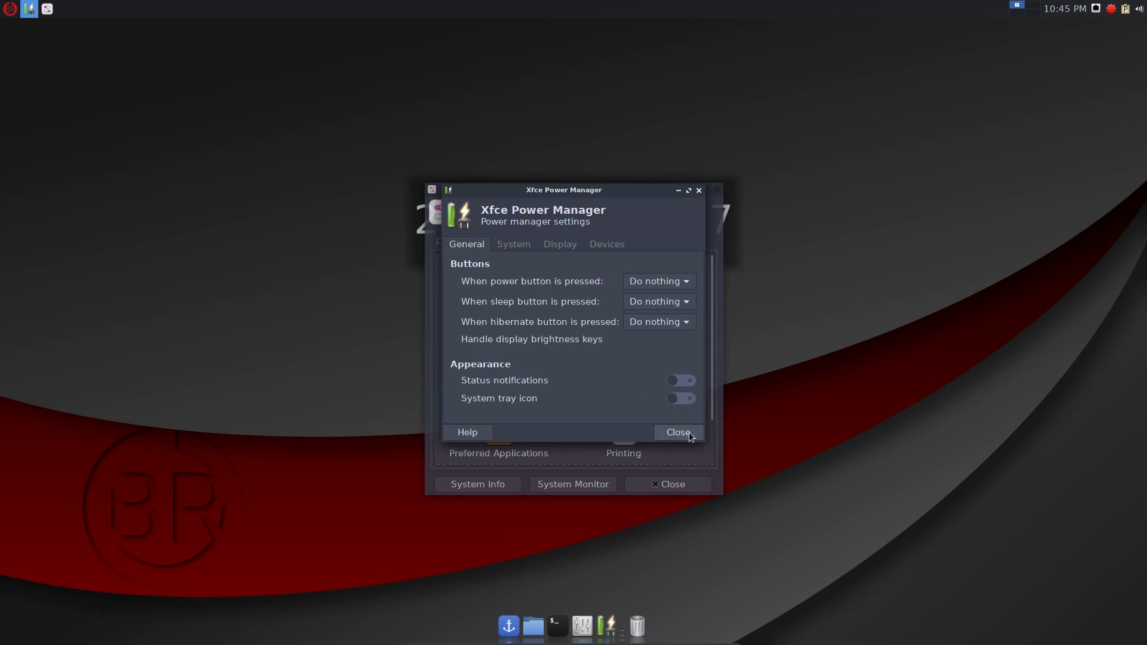
click(676, 431)
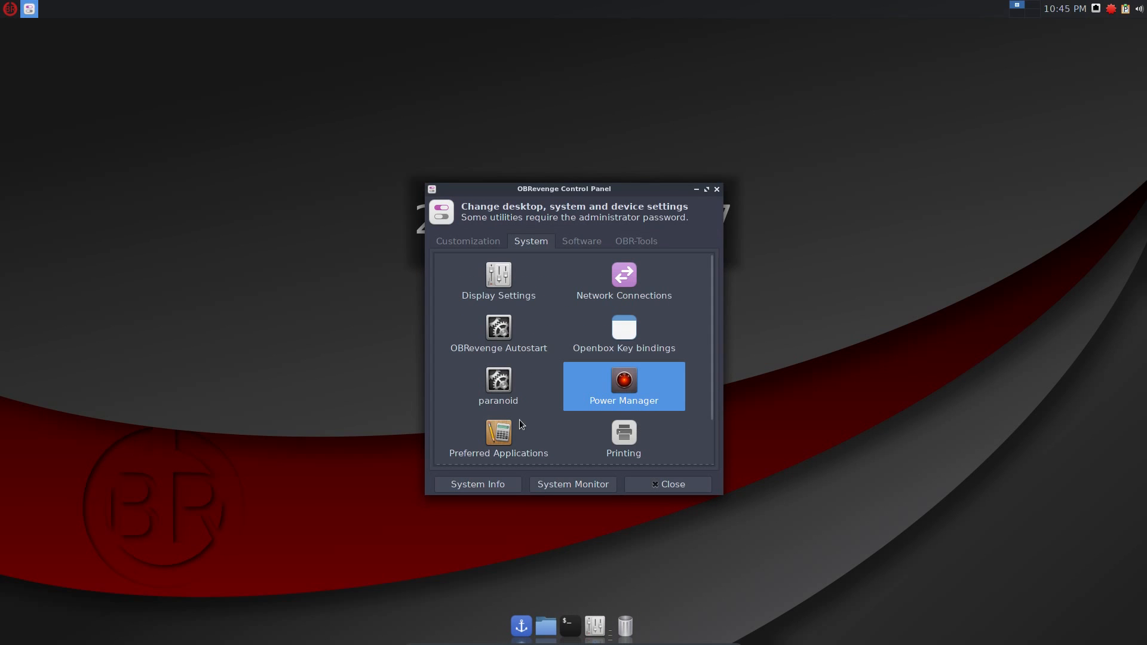
double_click(498, 439)
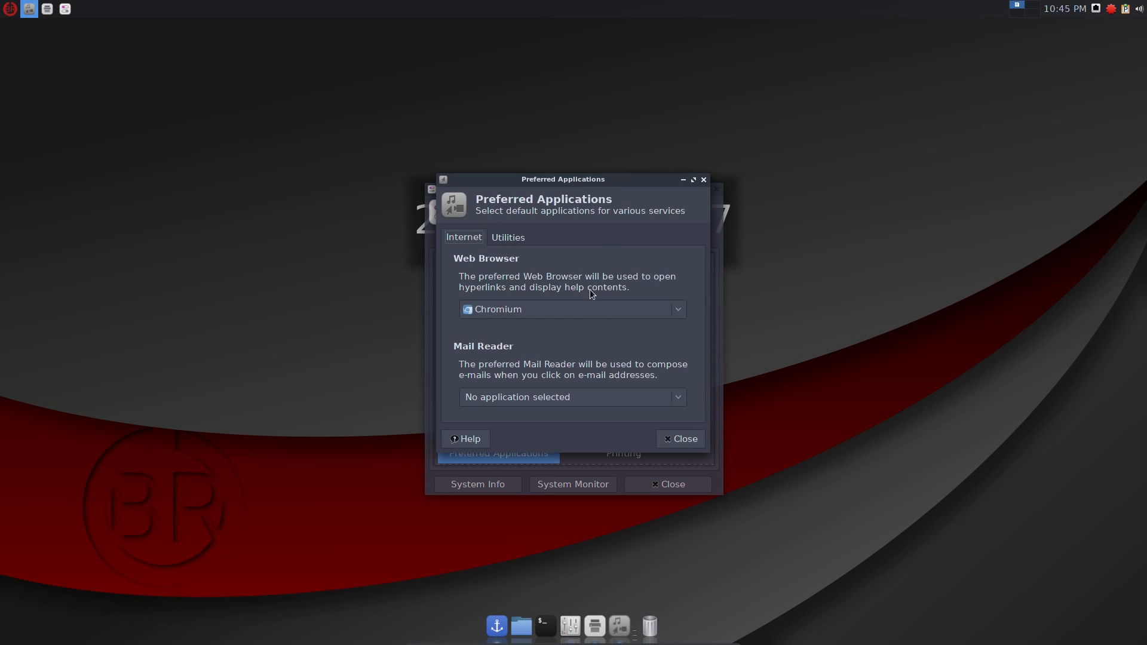
click(508, 236)
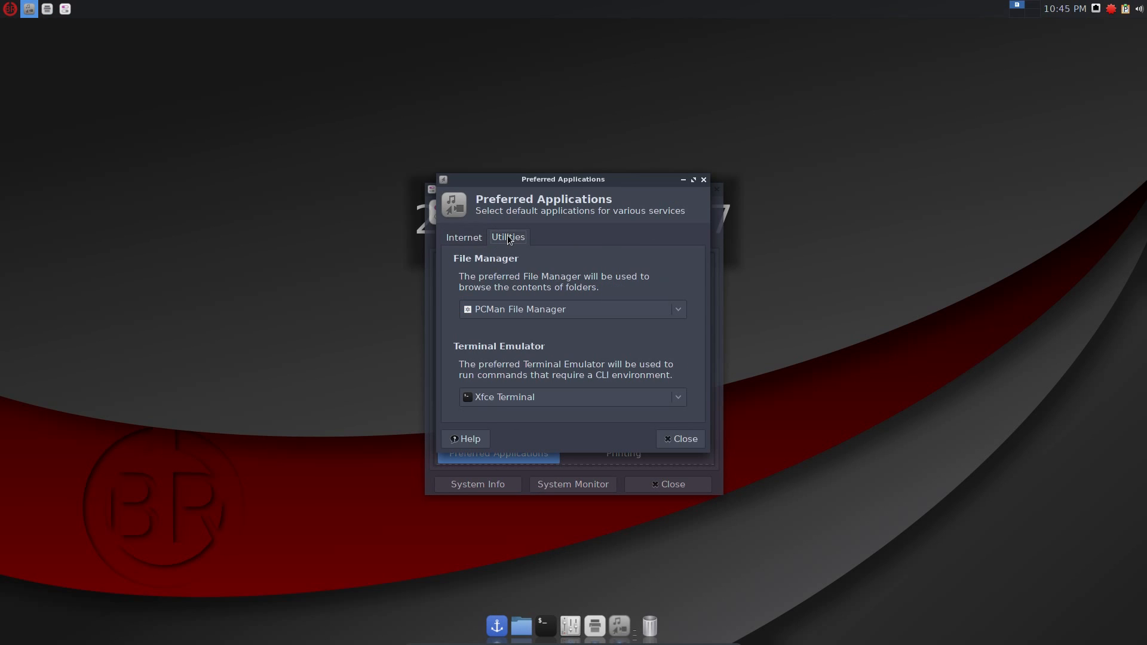
mouse_move(537, 325)
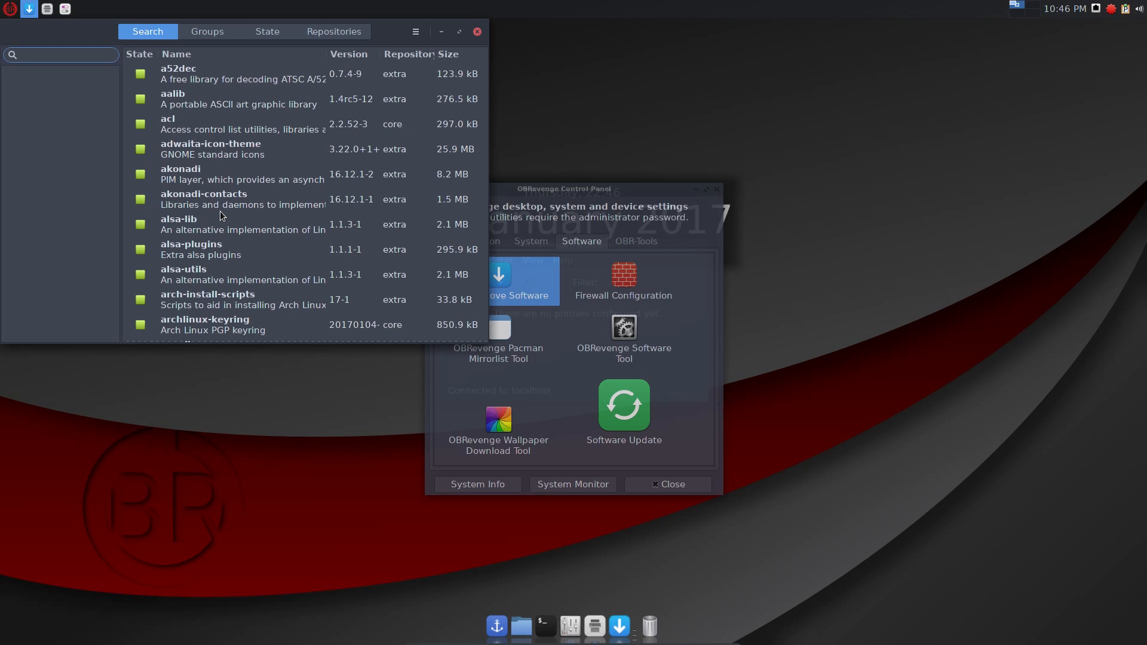
Browse Add/Remove Software packages by repository: extra, core and revenge_repo.
click(334, 32)
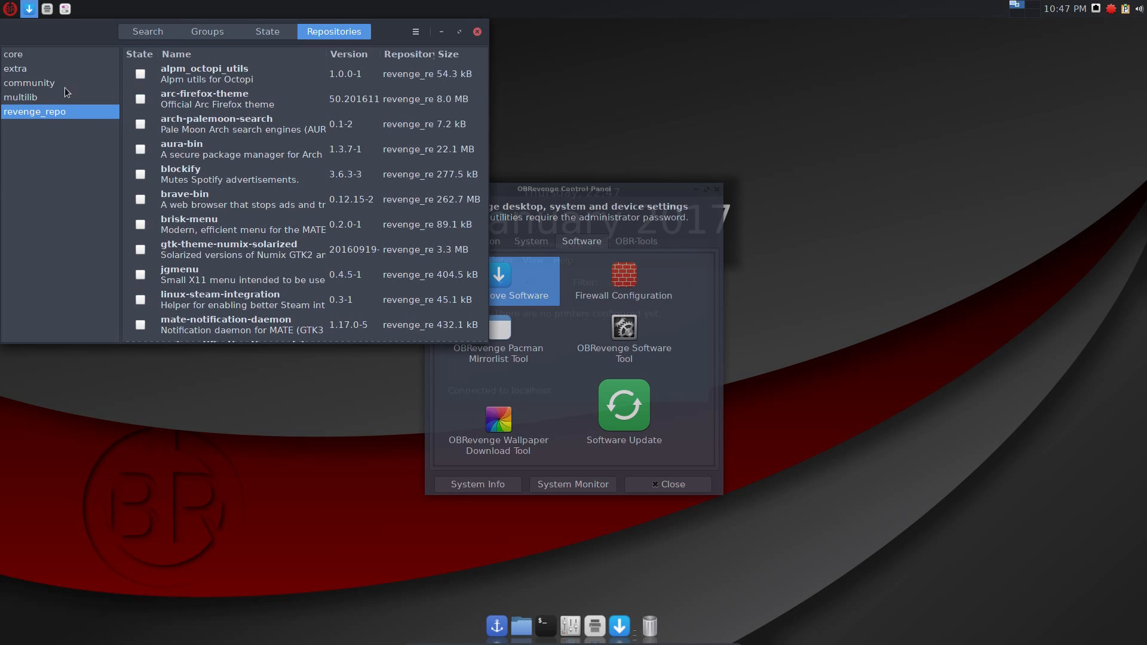
click(15, 68)
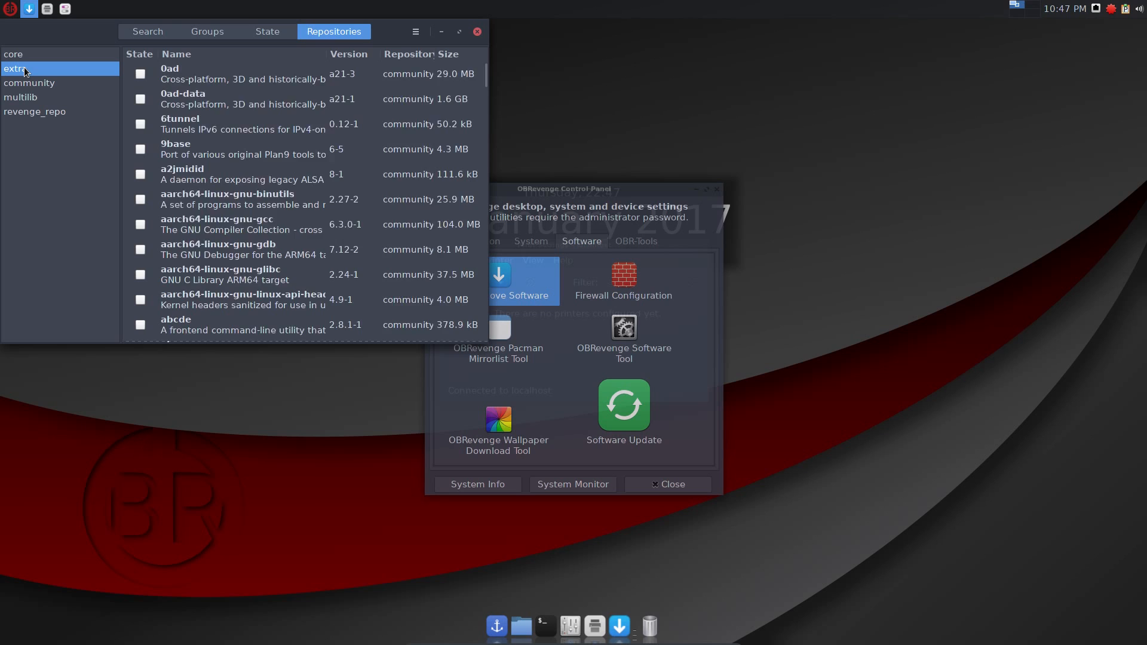
click(13, 54)
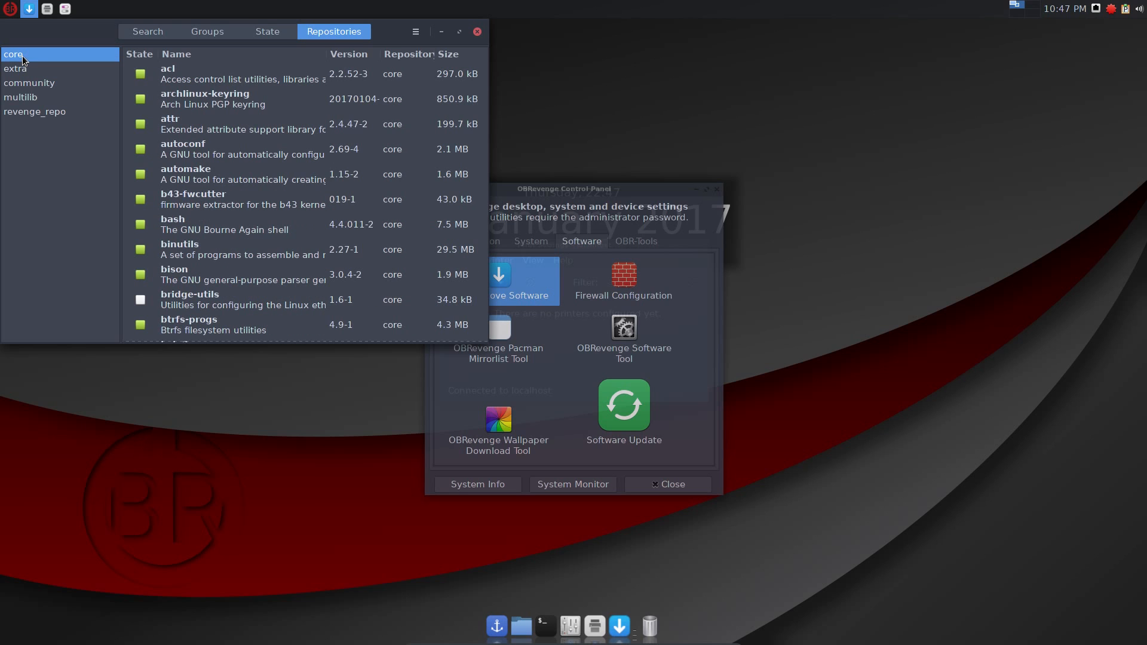
click(35, 111)
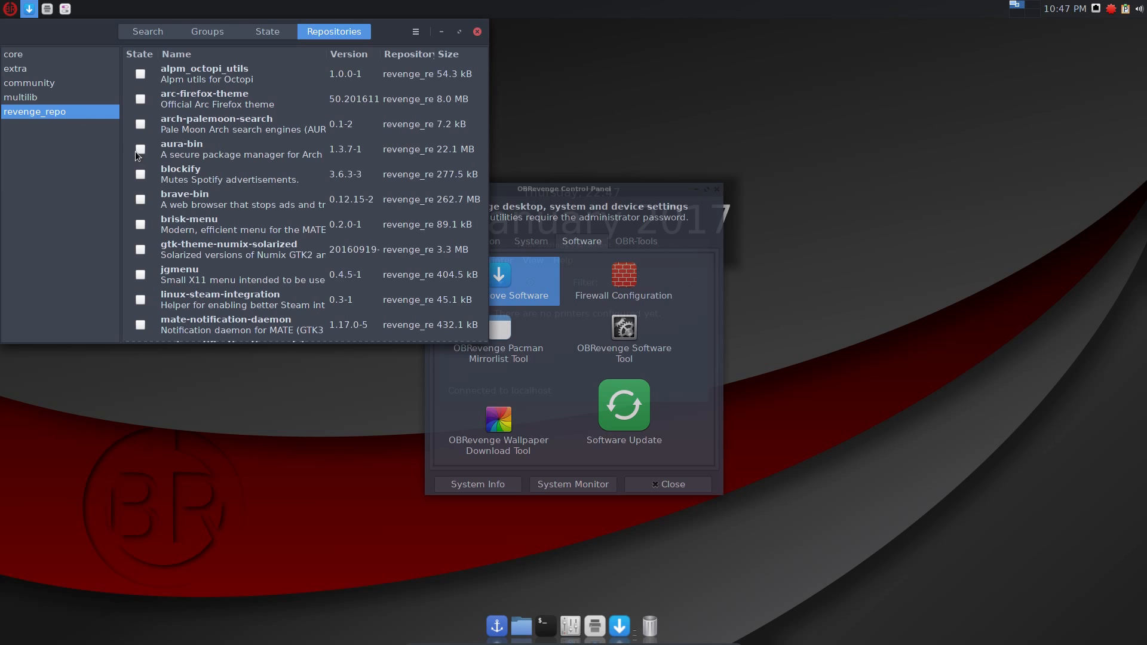
Launch Firewall Configuration and the Software Install Tool with the admin password, then Software Update.
click(623, 279)
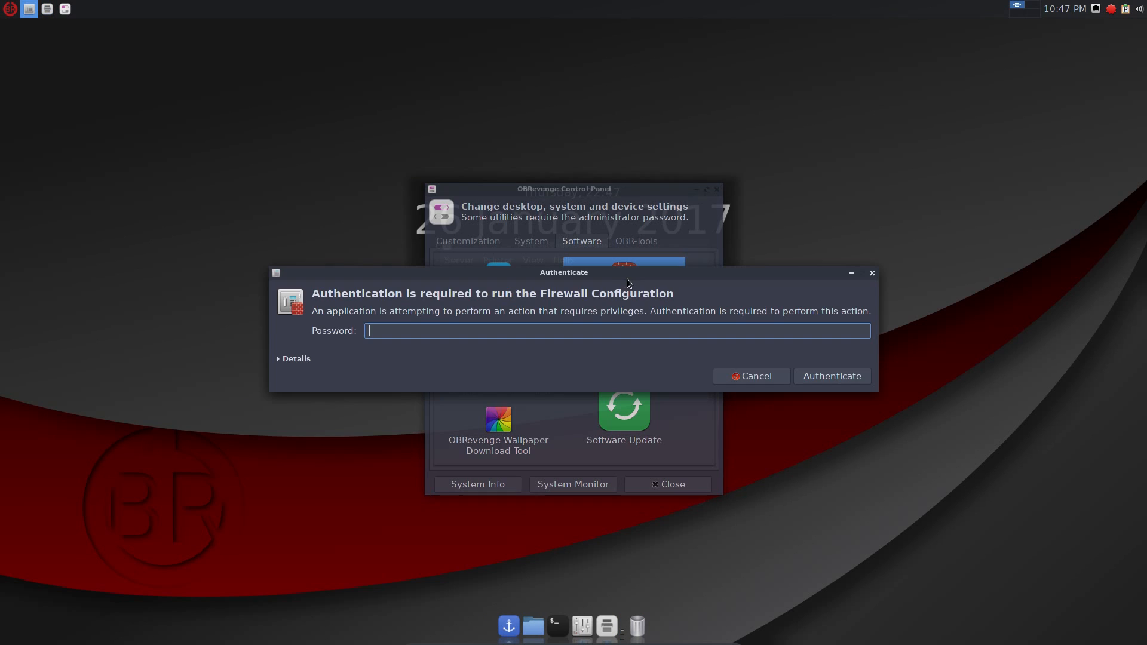
click(832, 376)
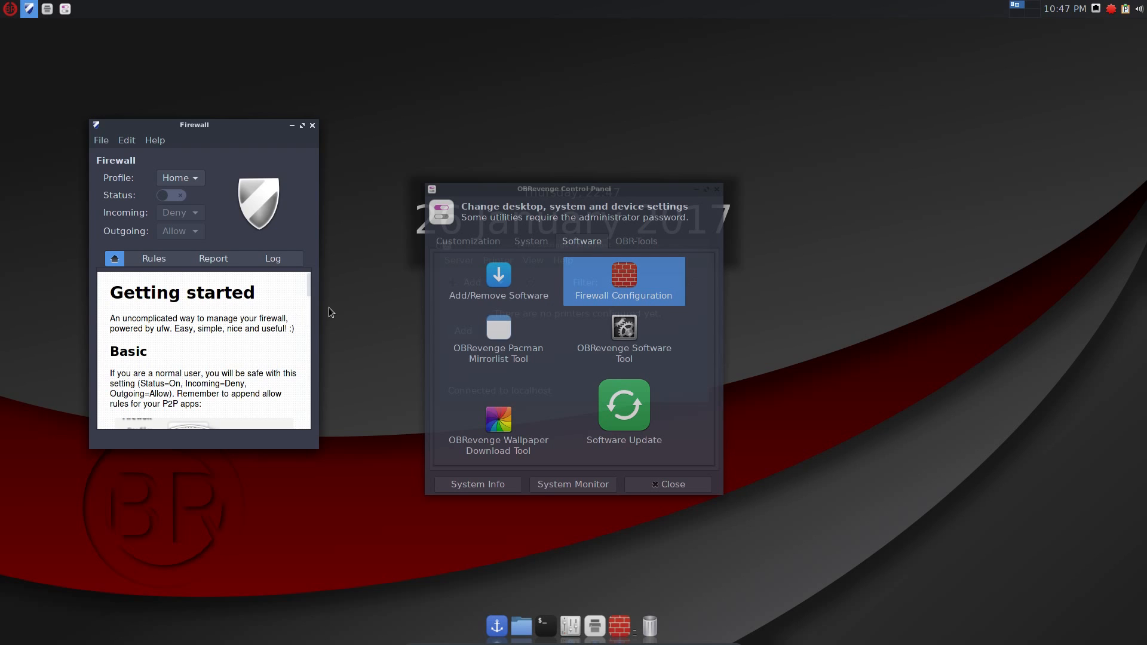
mouse_move(270, 330)
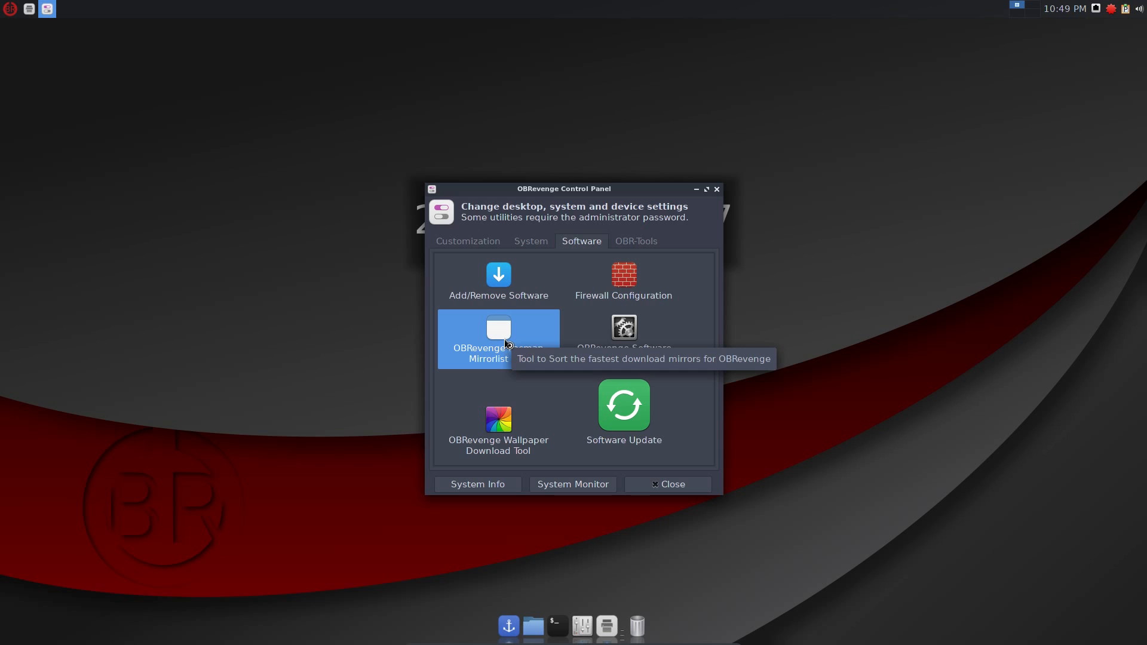
mouse_move(624, 328)
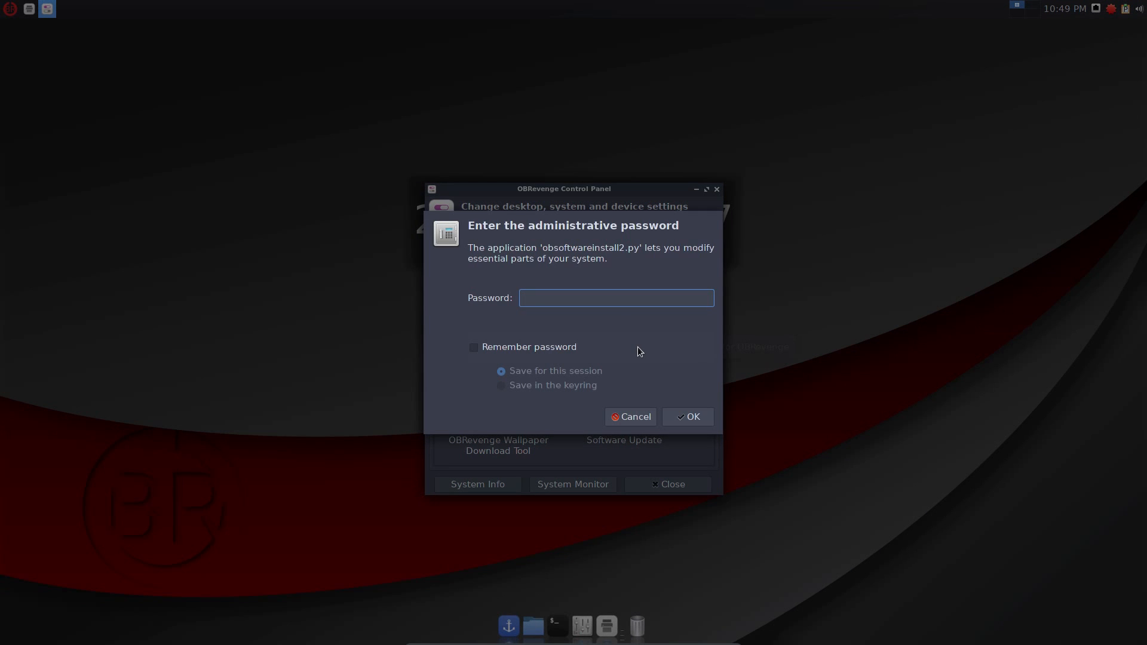
click(686, 416)
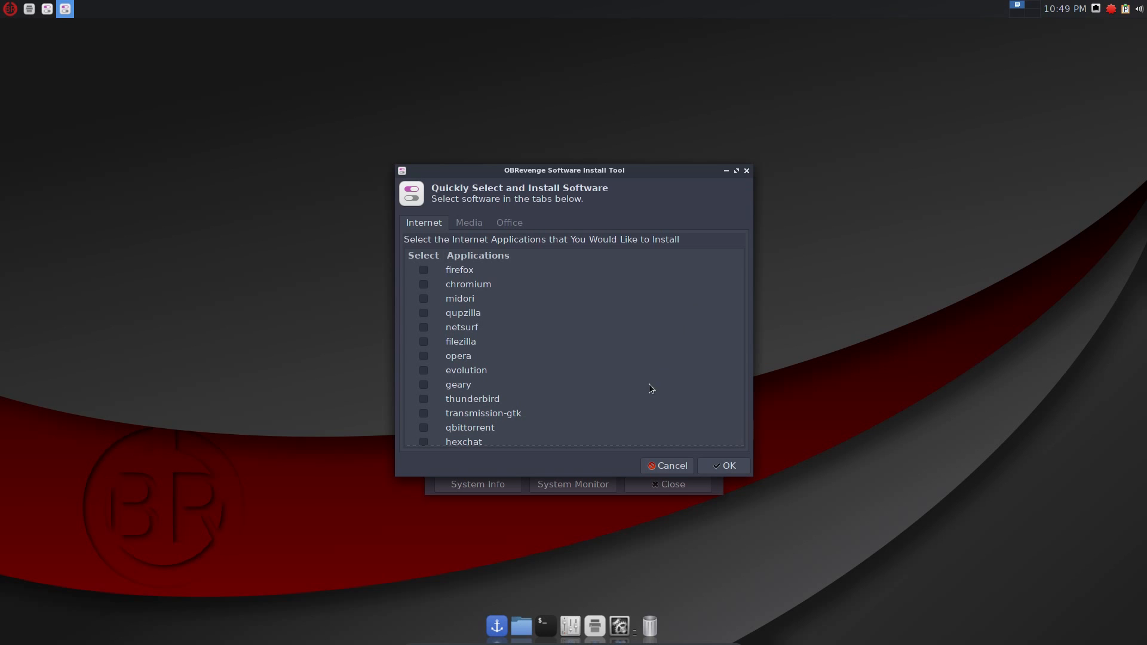
click(623, 405)
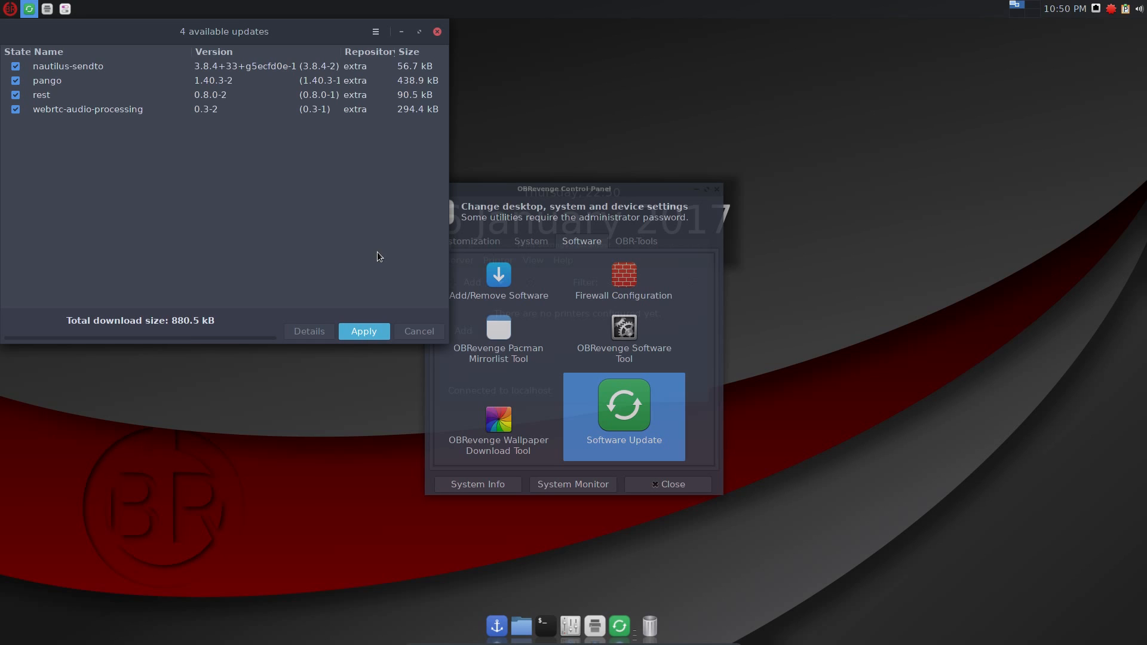
mouse_move(431, 61)
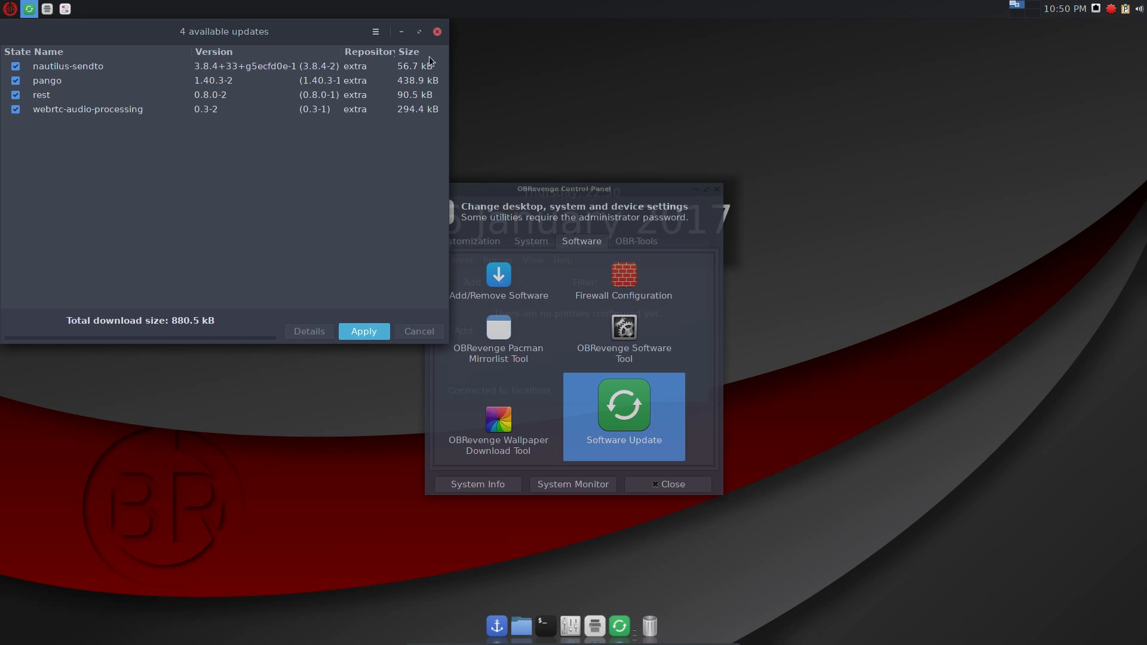
mouse_move(453, 27)
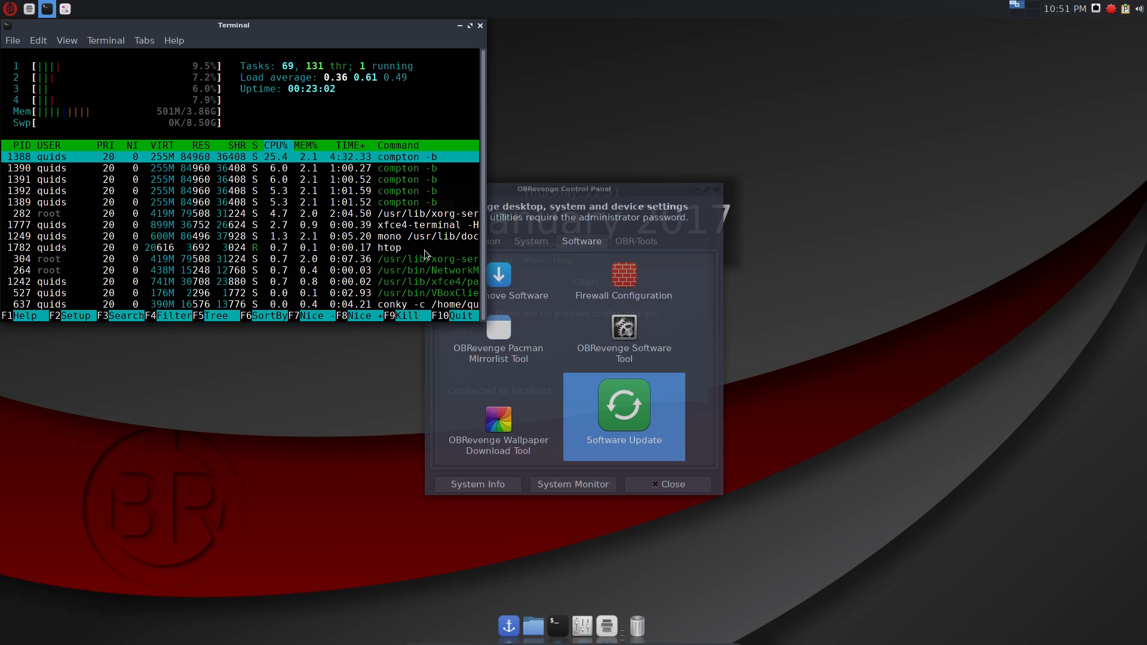
Show the OBR-Tools set of utilities in the Control Panel.
click(635, 241)
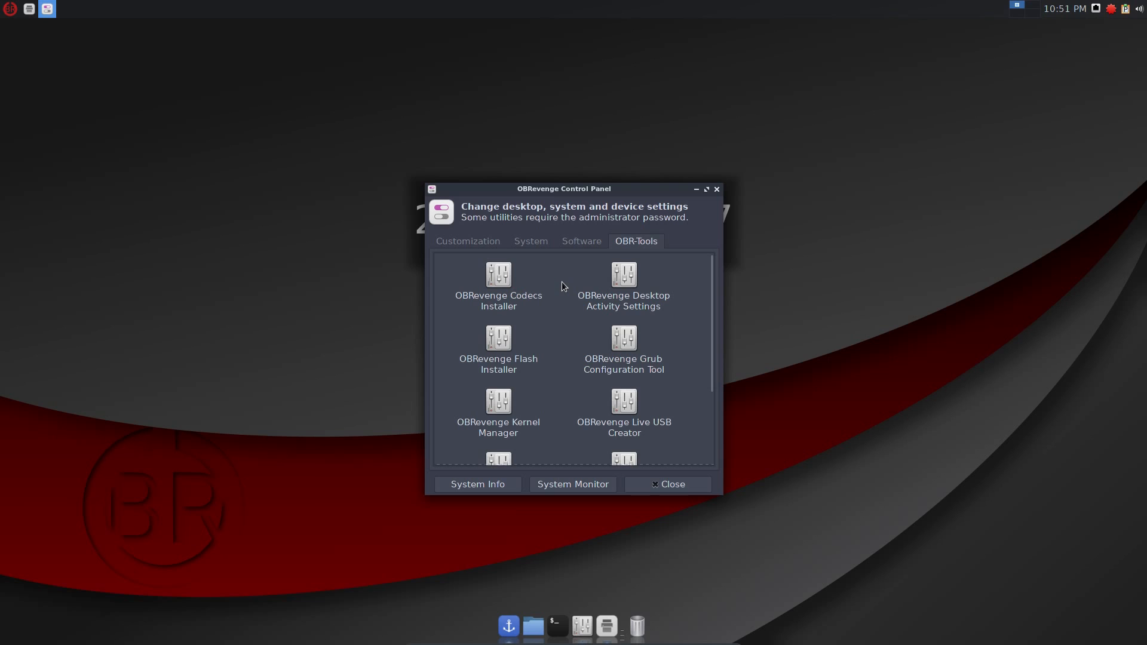
mouse_move(504, 282)
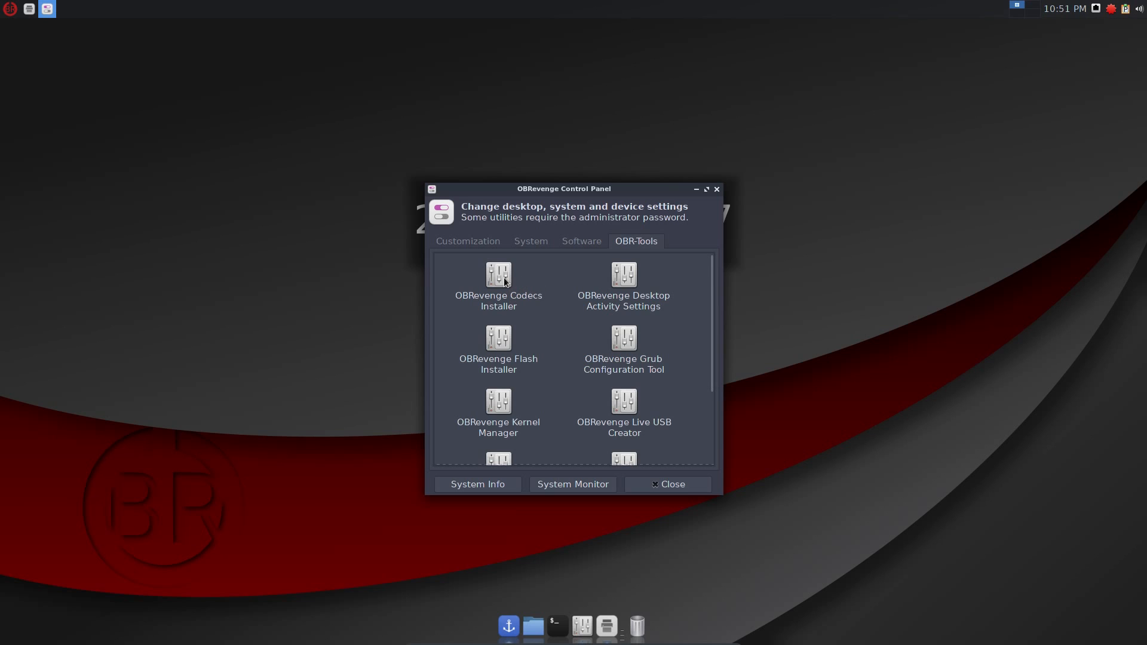
mouse_move(514, 360)
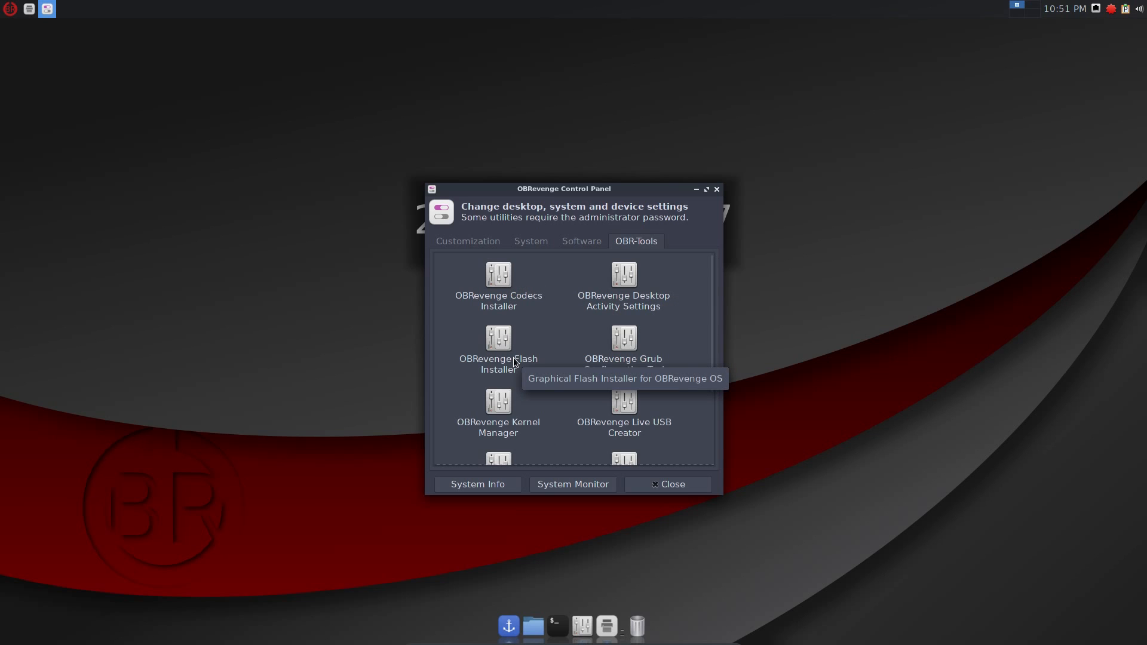
mouse_move(504, 291)
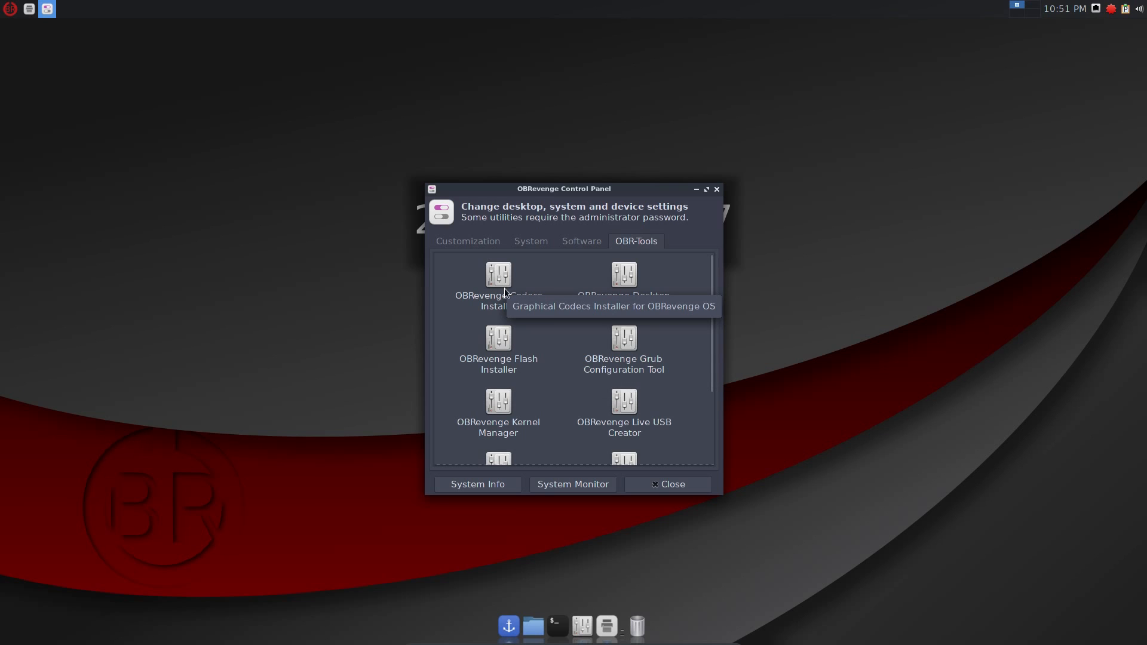
mouse_move(522, 331)
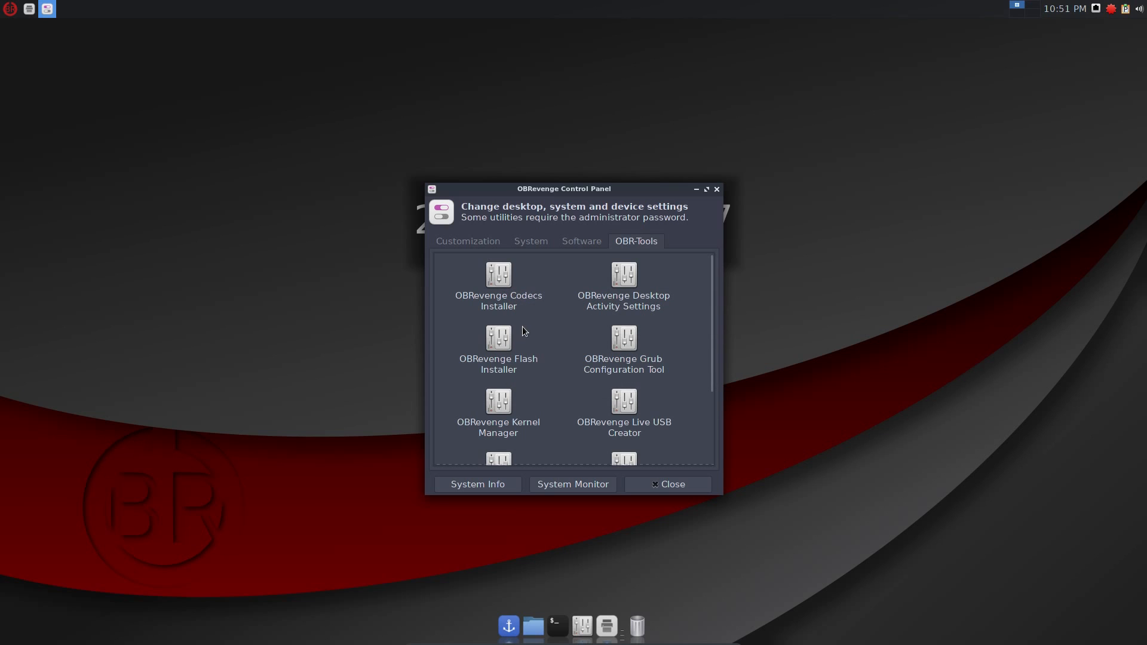
mouse_move(499, 339)
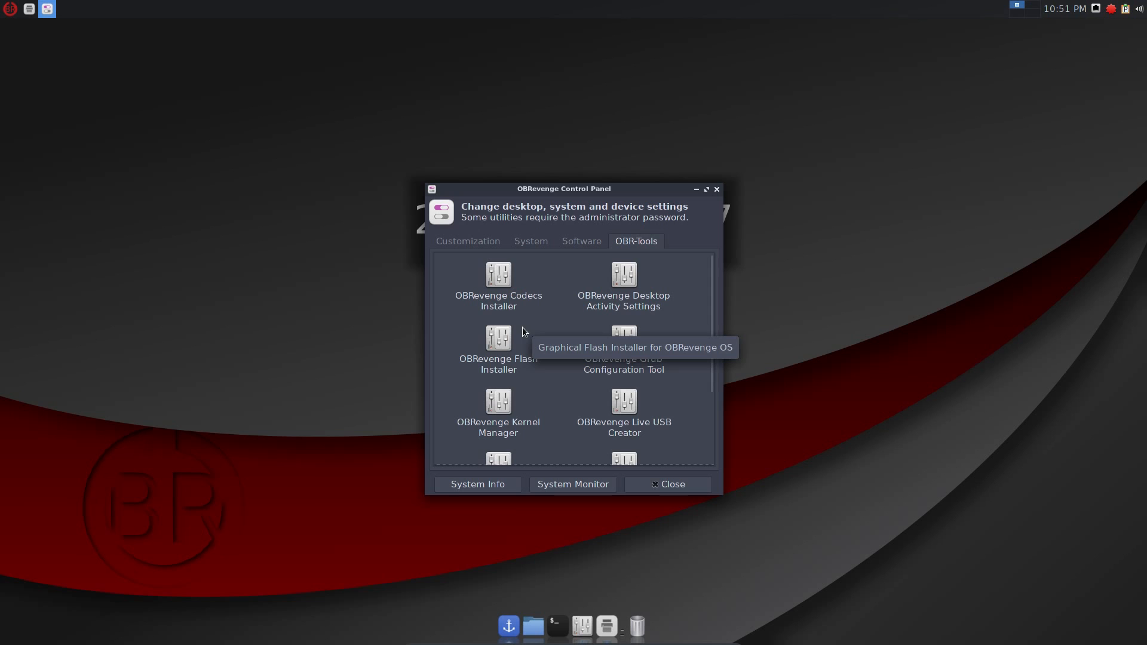
Exit the Kernel Manager chooser without installing any kernel.
scroll(down, 3)
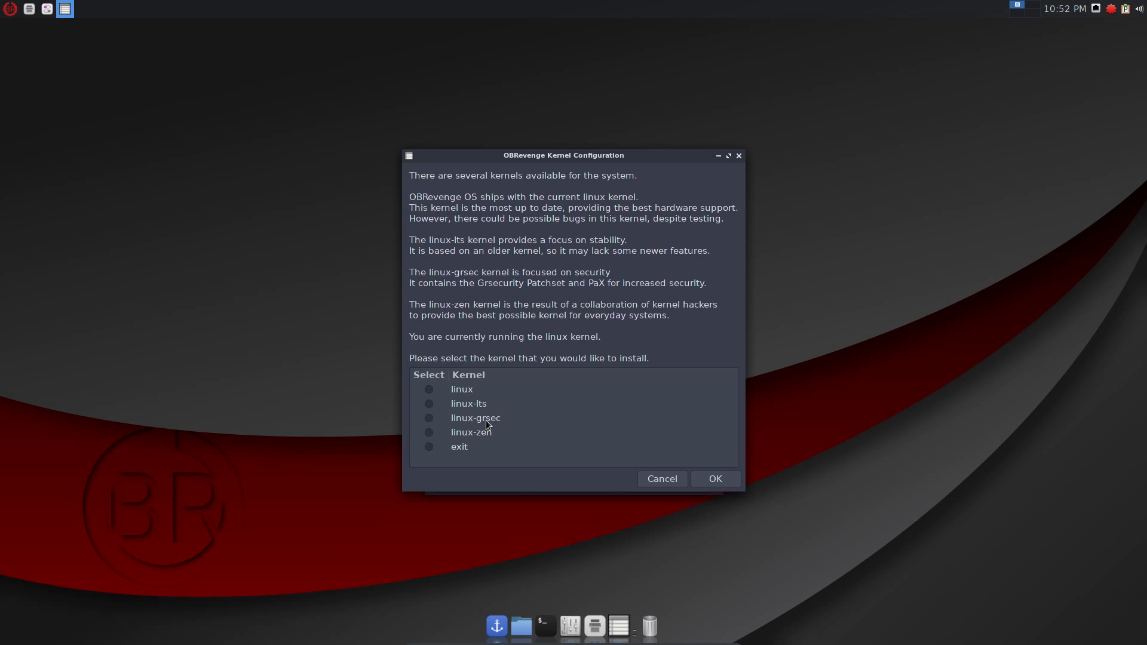
mouse_move(621, 360)
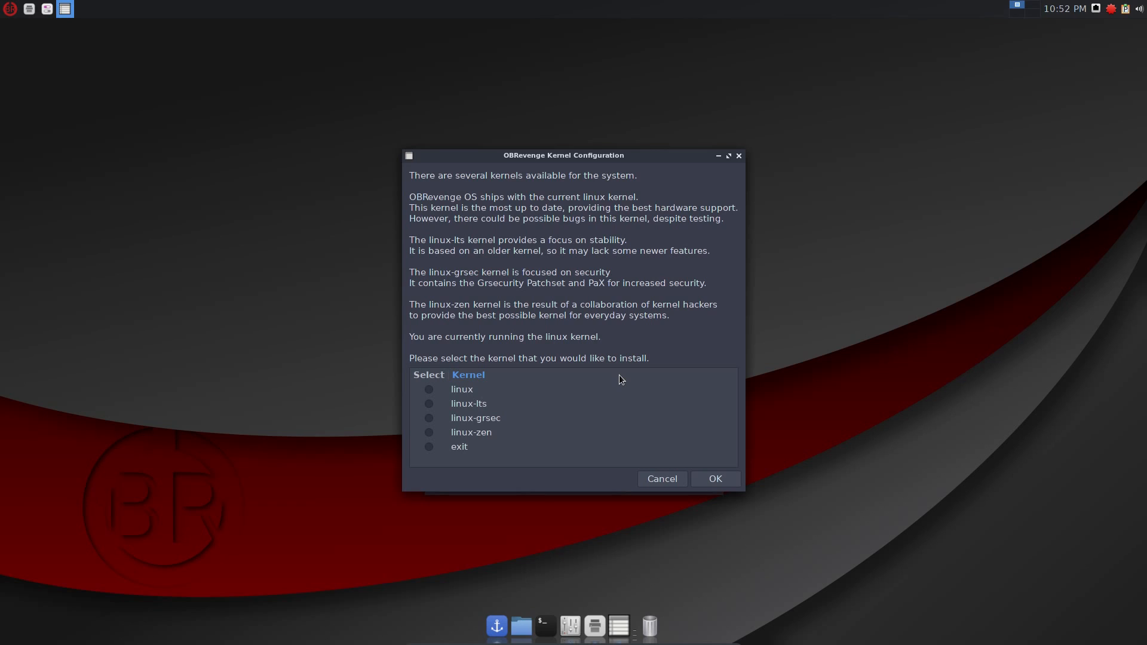
click(429, 446)
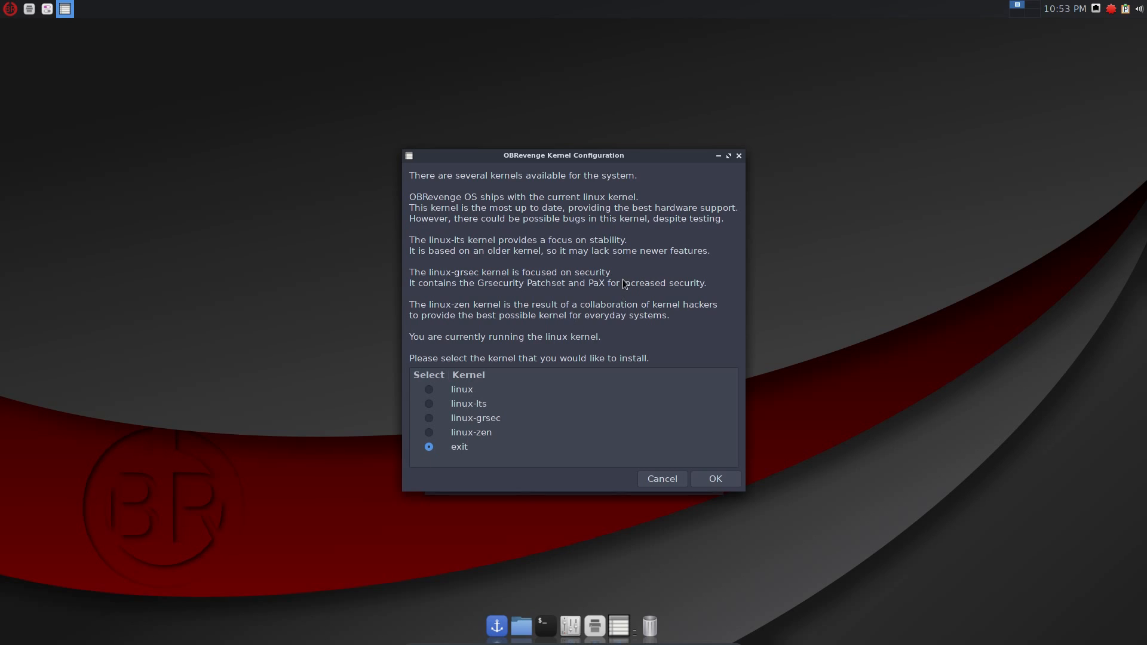
mouse_move(592, 320)
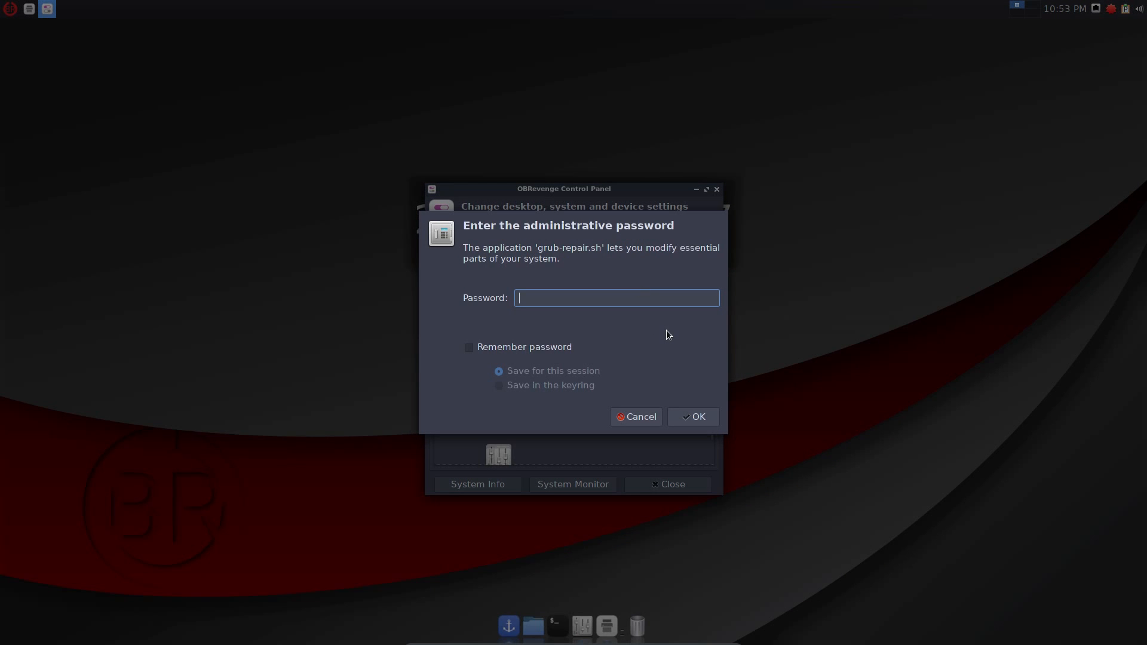
Authenticate for grub repair, review its options and cancel without changes.
click(692, 416)
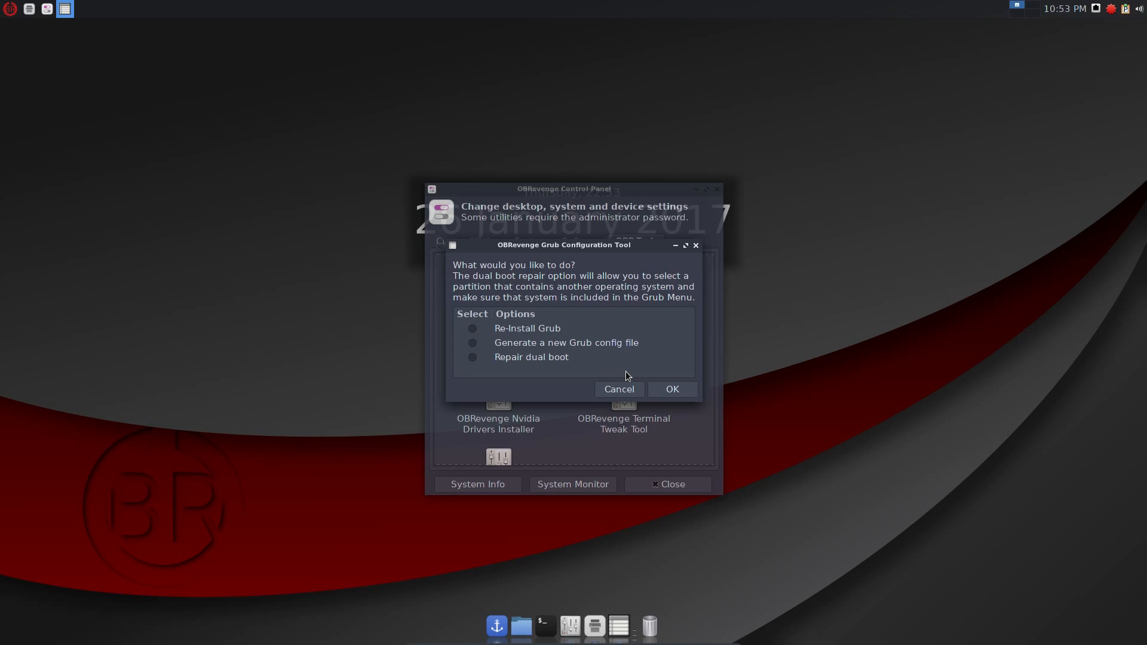
mouse_move(619, 388)
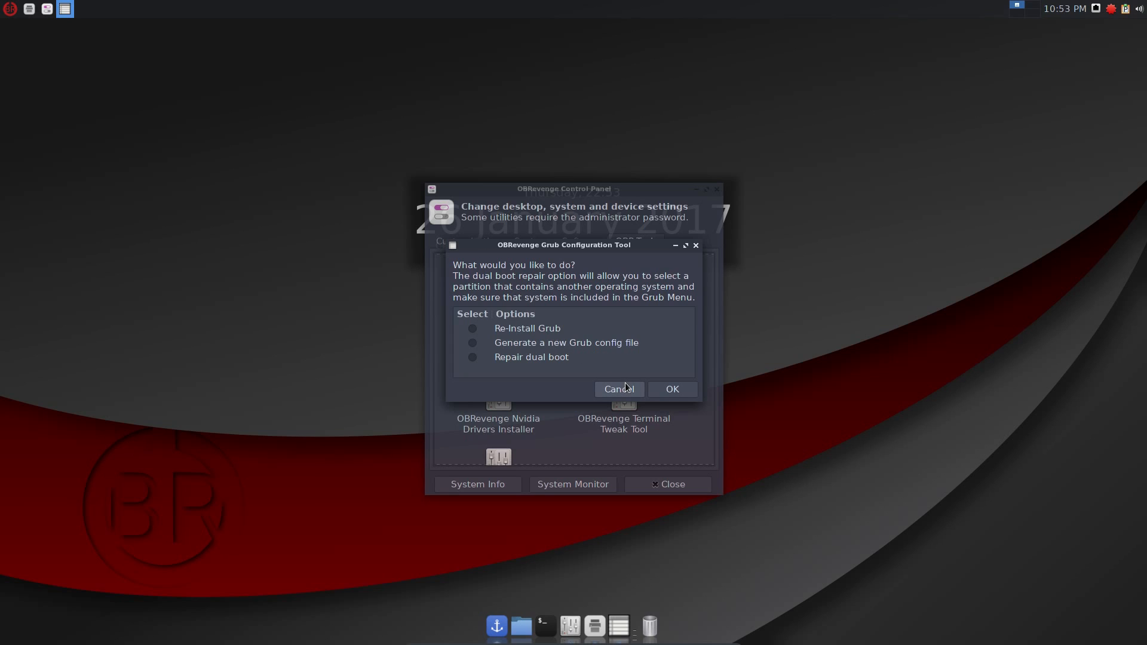
click(619, 389)
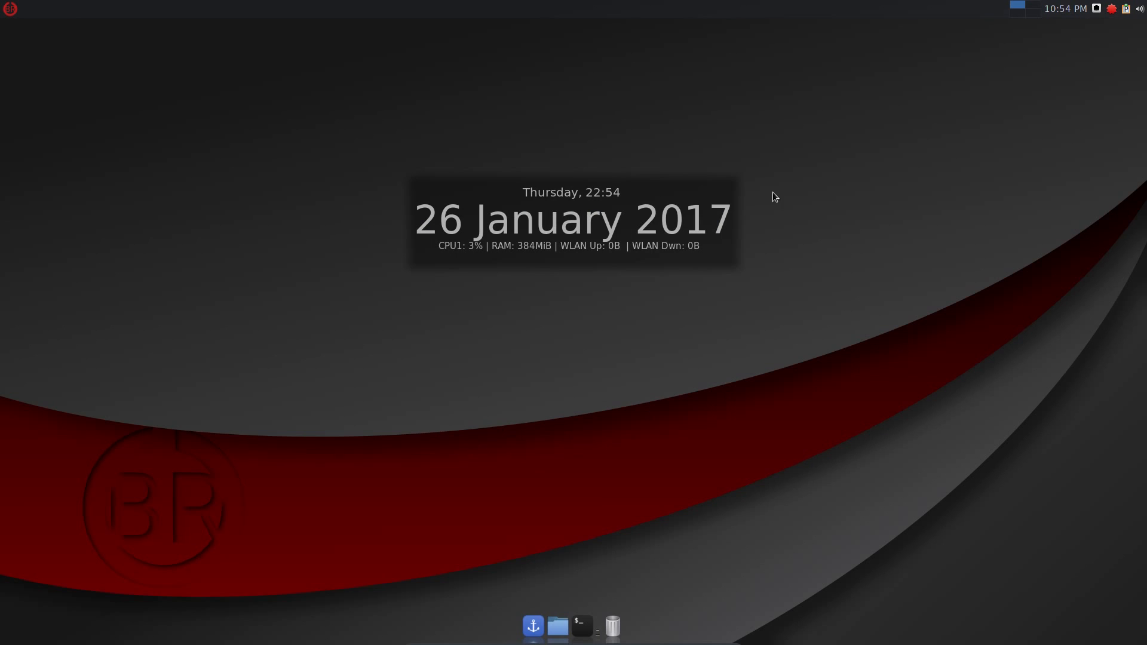
mouse_move(337, 224)
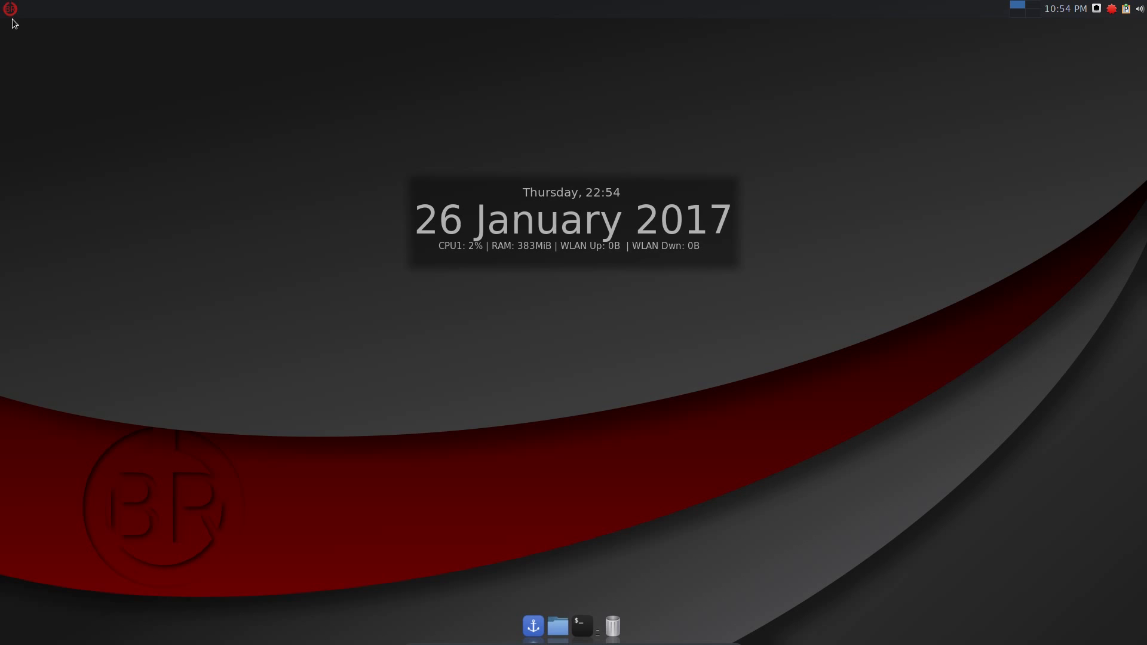
Search the Whisker Menu for 'con' and launch Conky Manager.
click(9, 8)
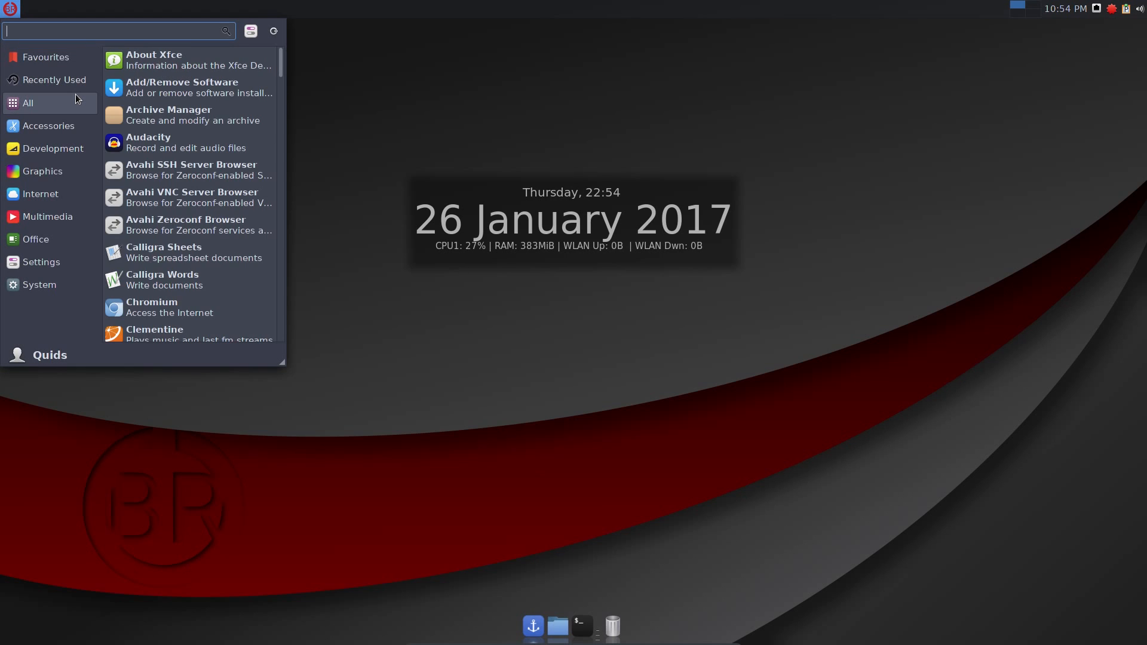
text(con)
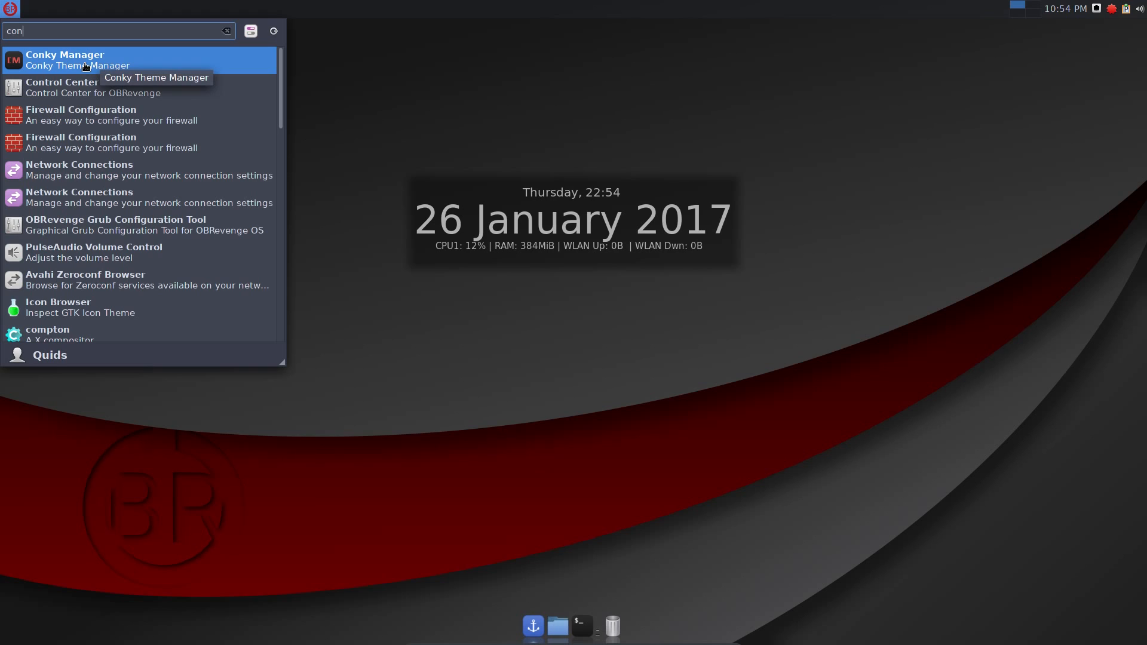
click(64, 60)
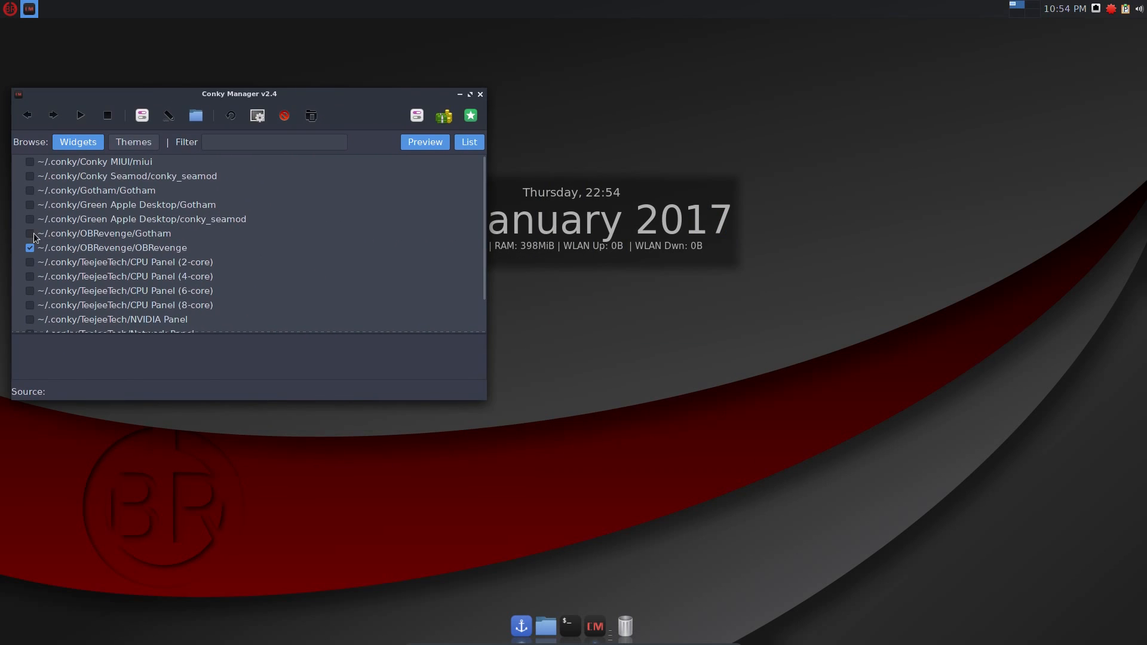
Try the MIUI flip clock and CPU Panel widgets, keep only the OBRevenge widget, and close Conky Manager.
click(30, 233)
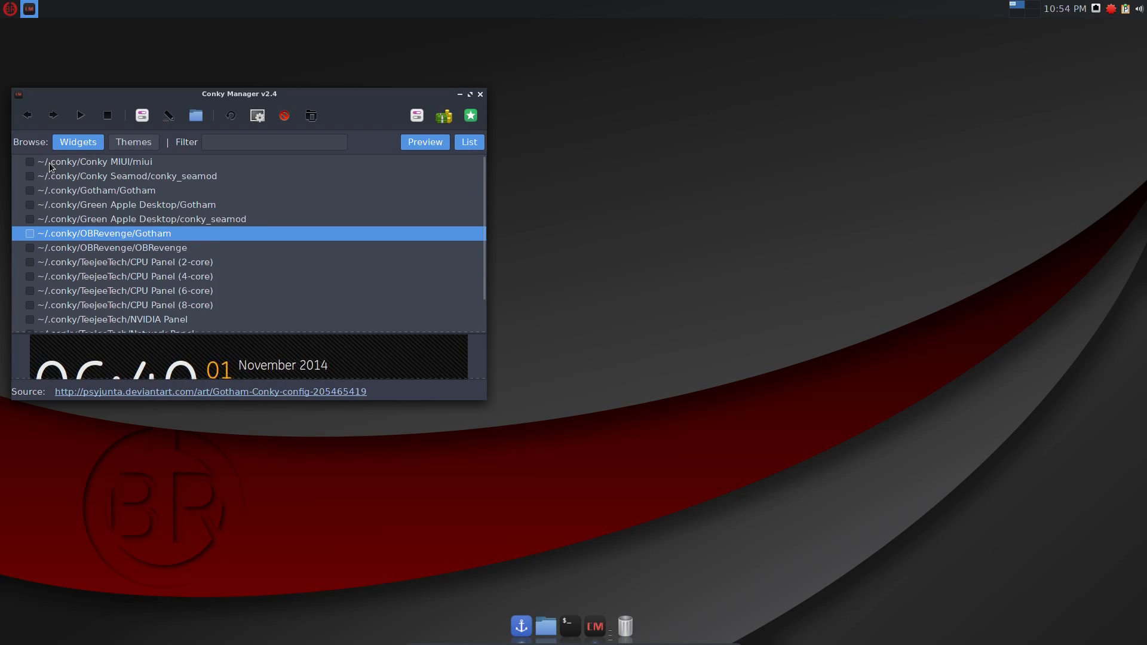
click(30, 161)
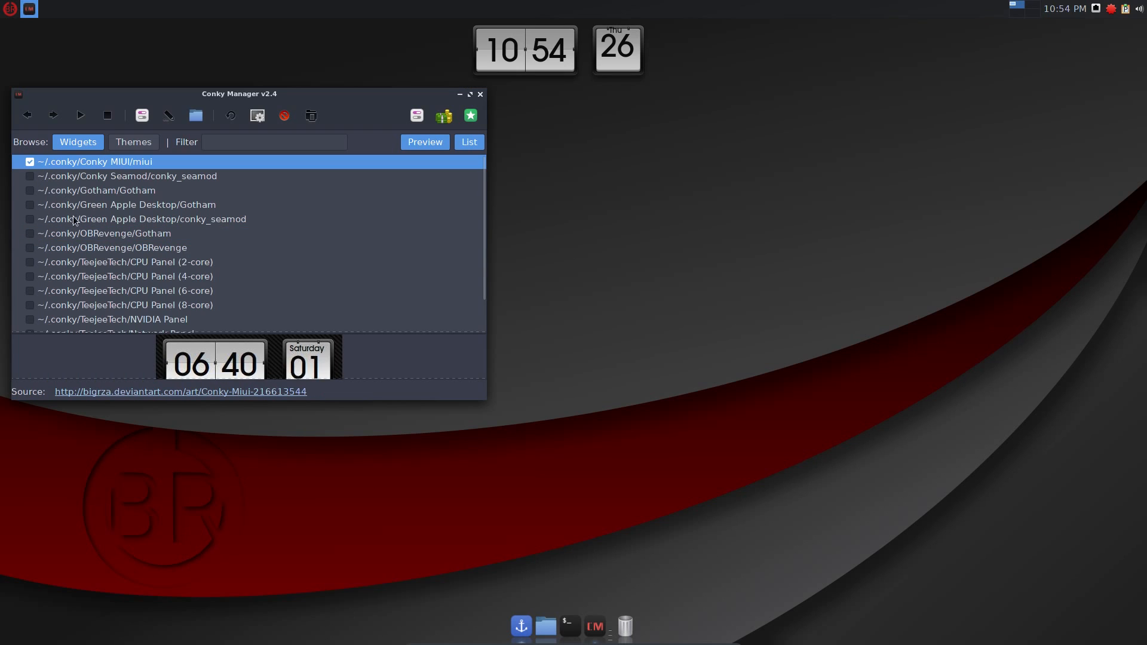
click(124, 290)
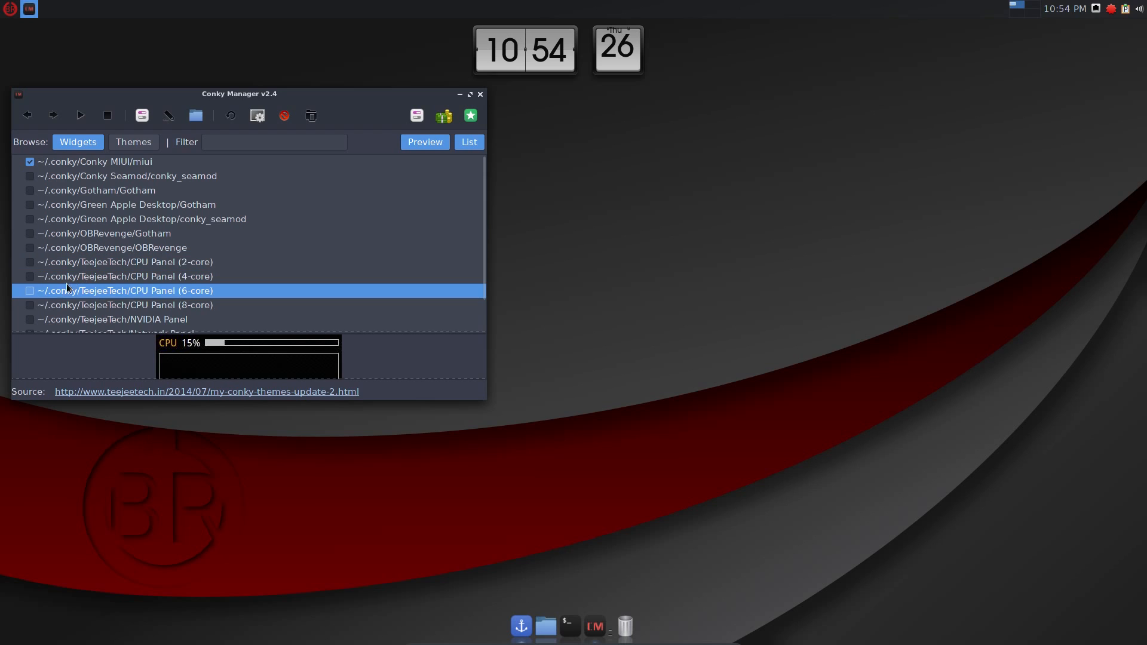
click(125, 277)
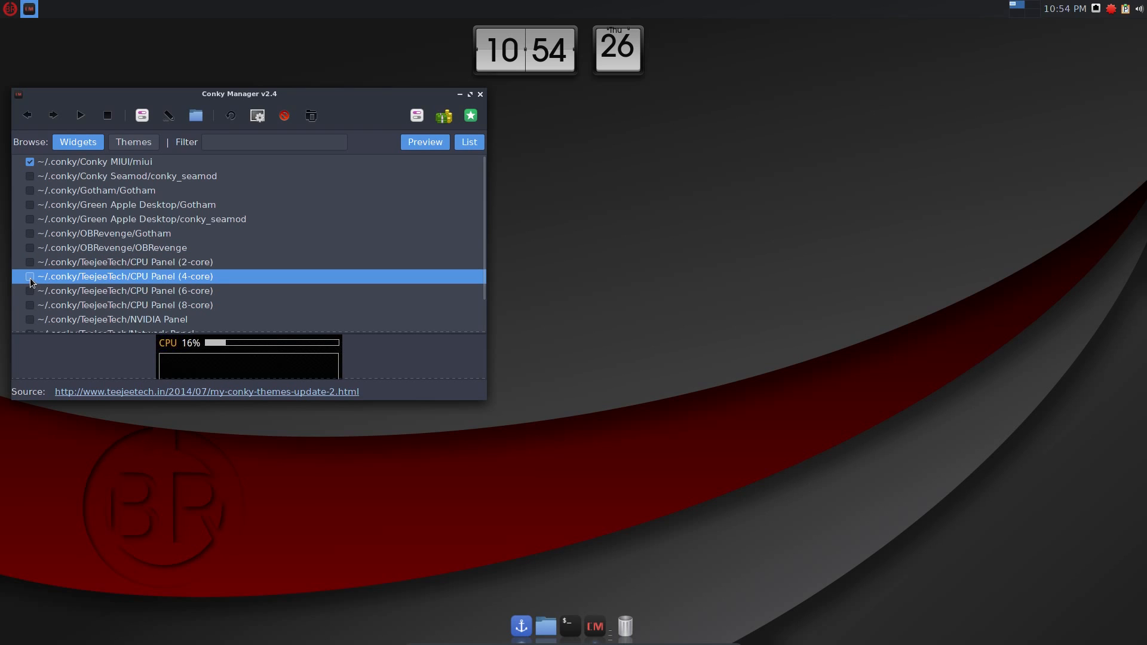
click(29, 276)
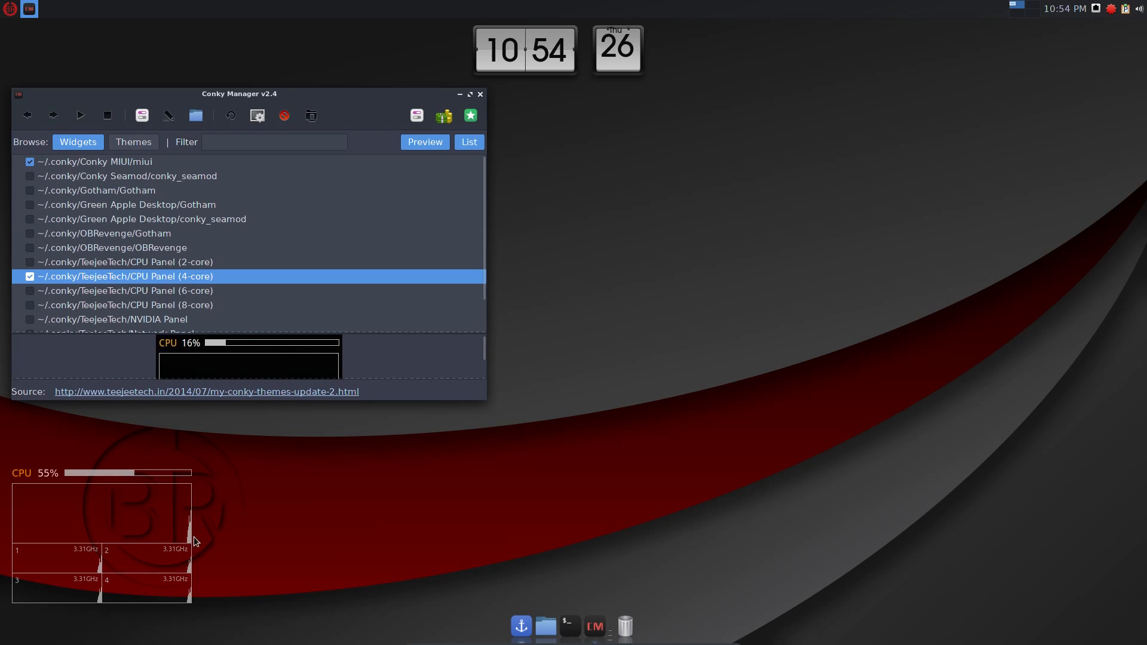
click(29, 277)
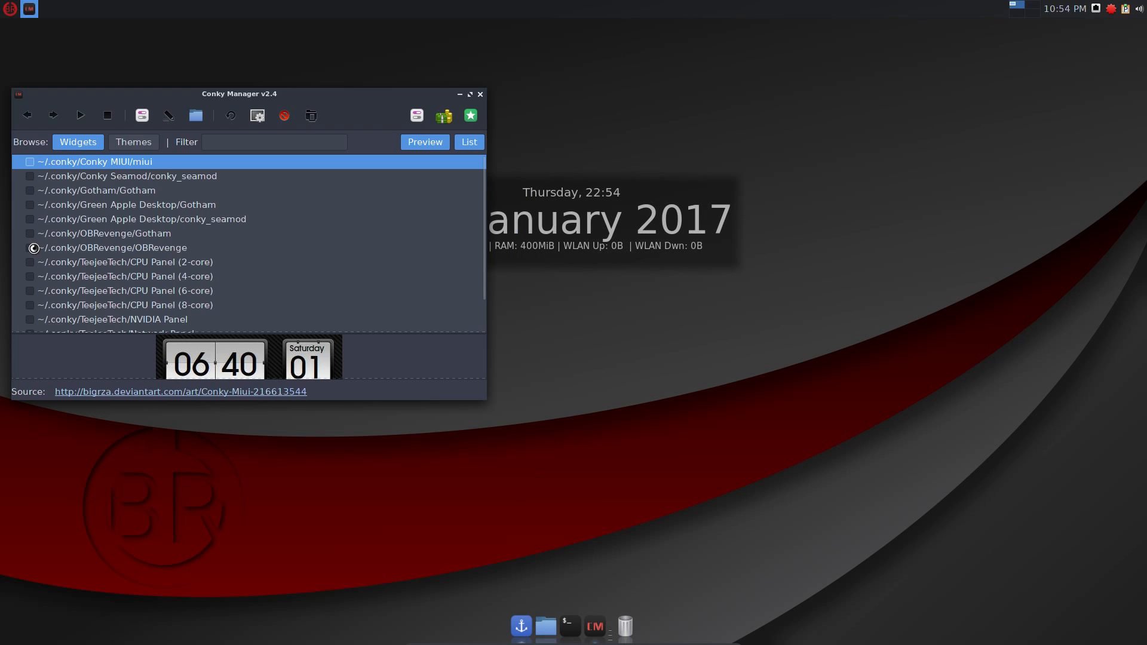
click(30, 247)
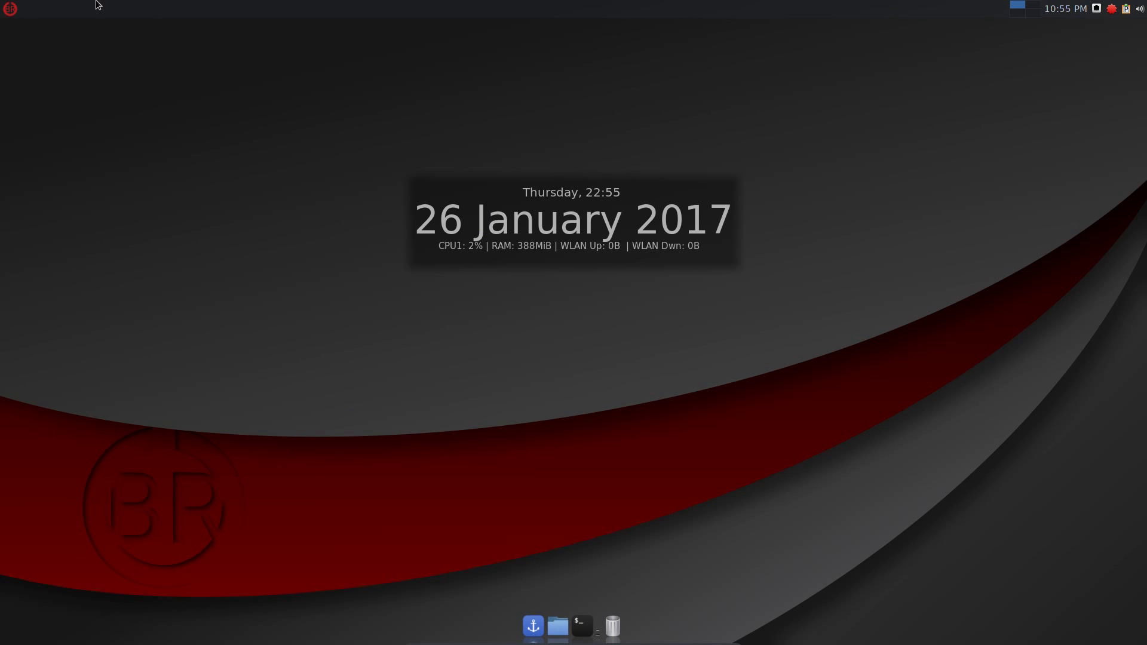
Launch PCManFM file manager from the Whisker Menu's Accessories category.
click(9, 9)
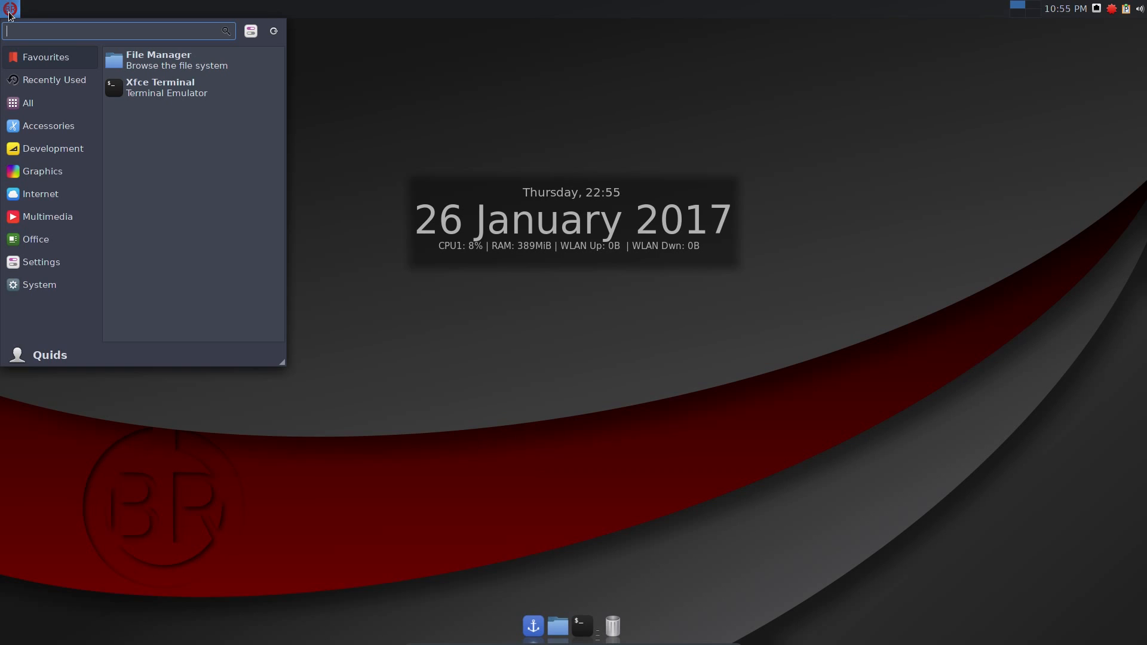
click(48, 125)
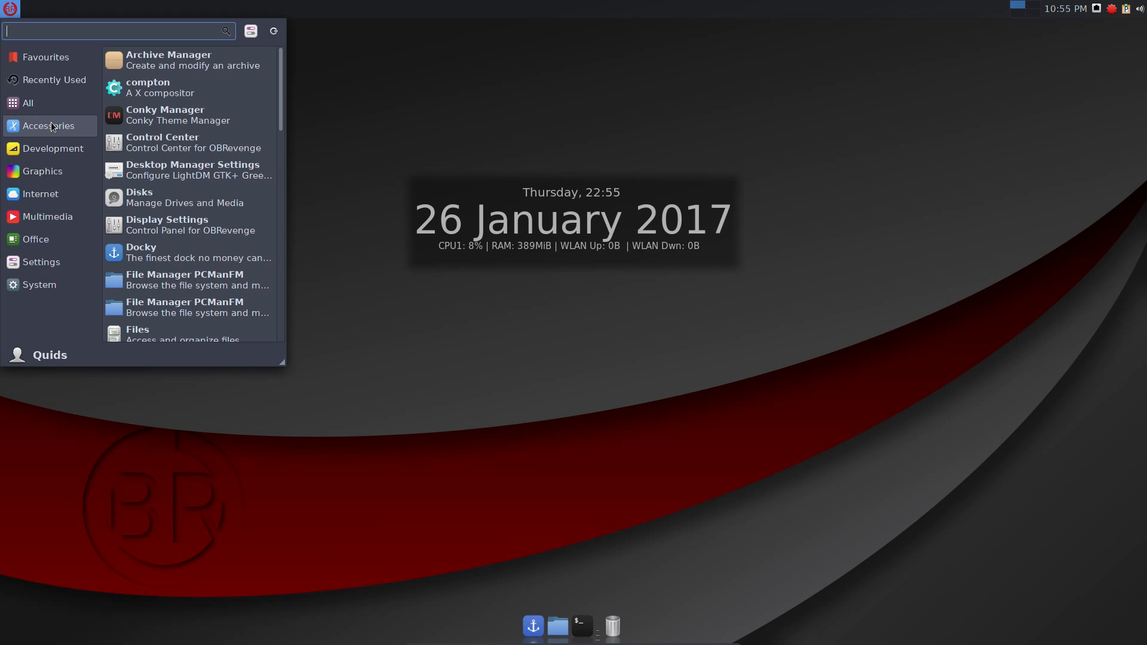
mouse_move(189, 197)
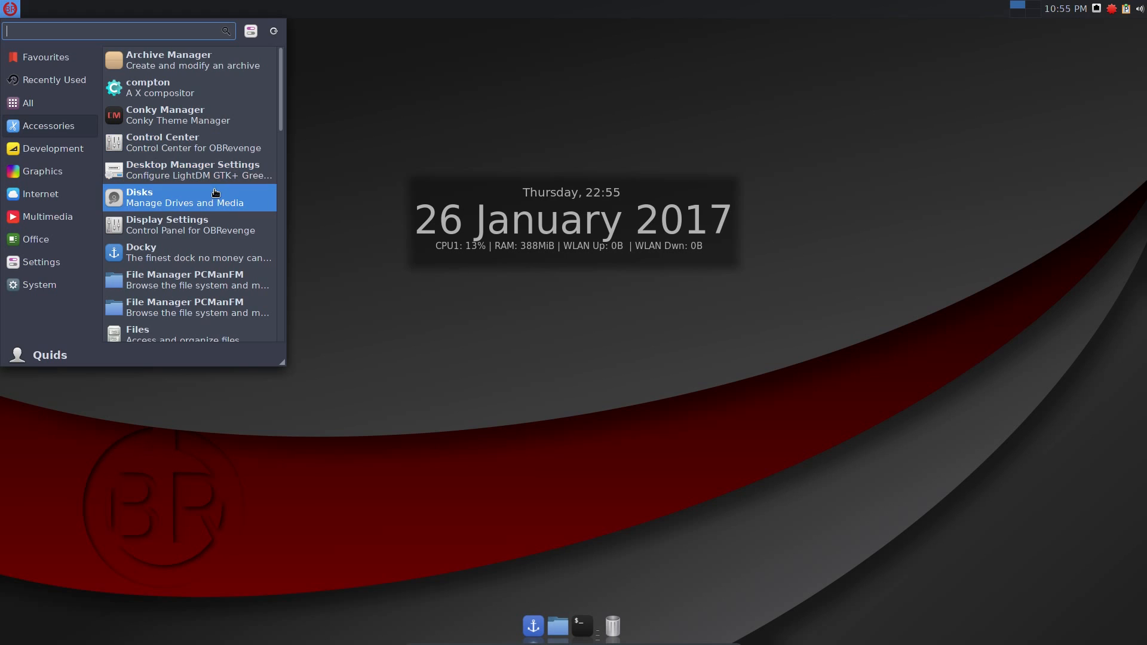
mouse_move(201, 170)
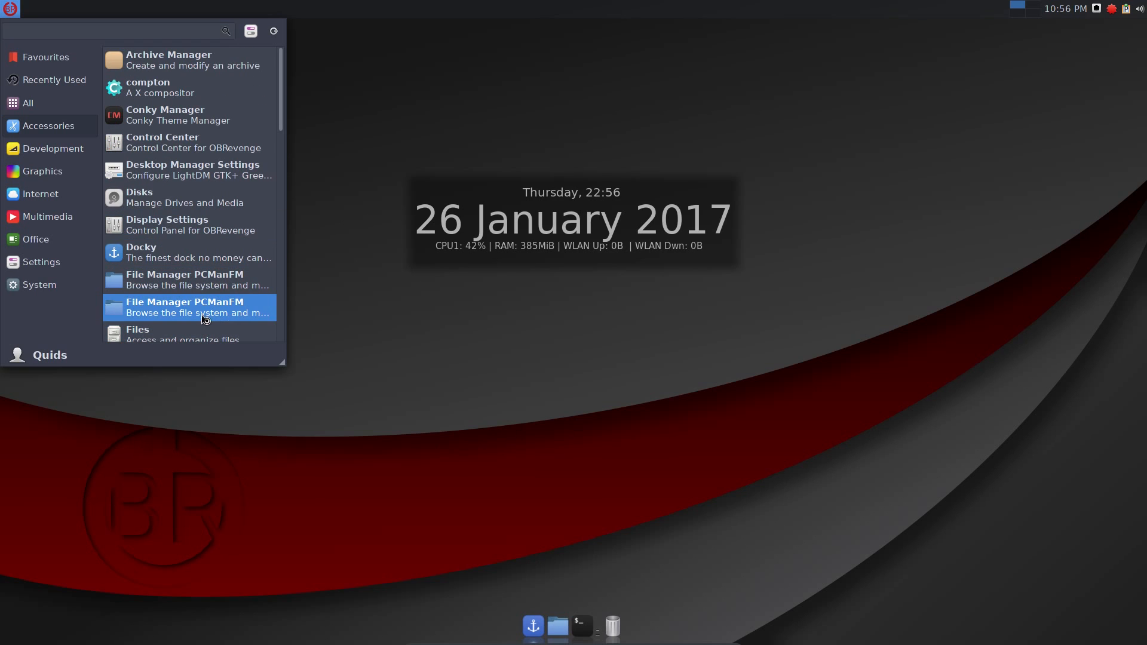
click(184, 307)
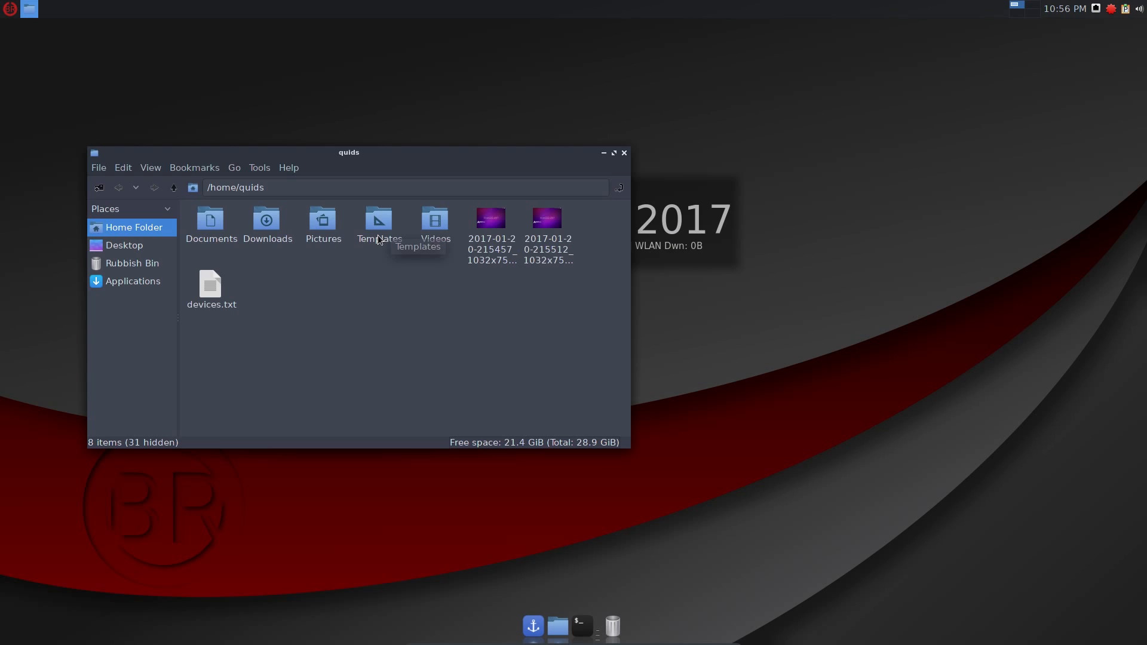
mouse_move(360, 243)
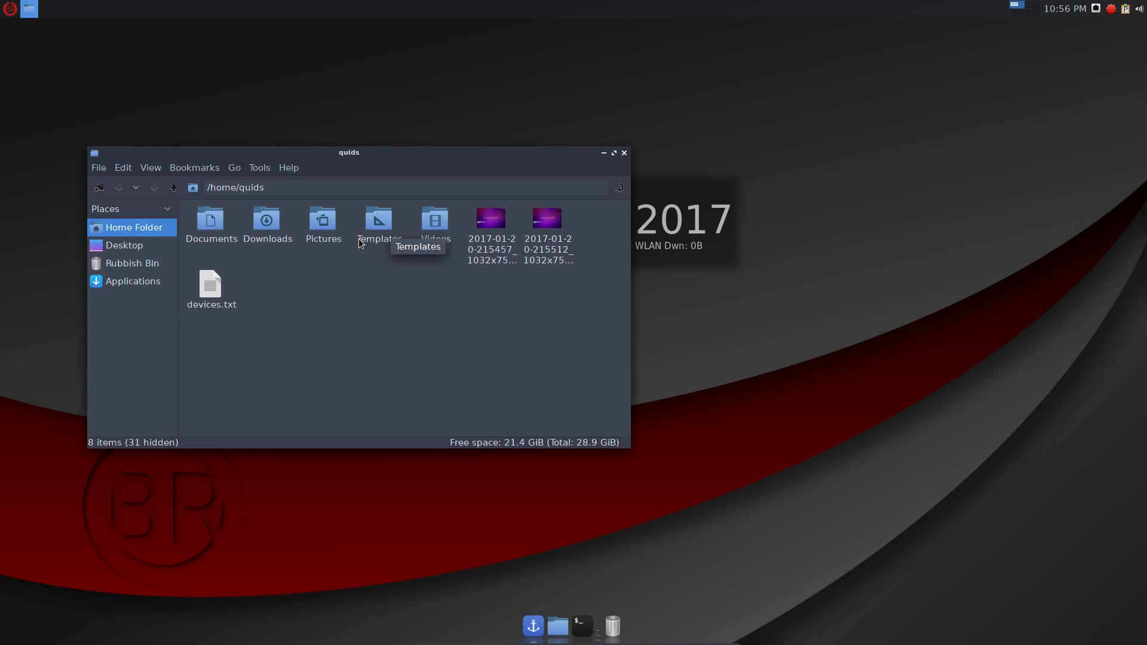
mouse_move(198, 246)
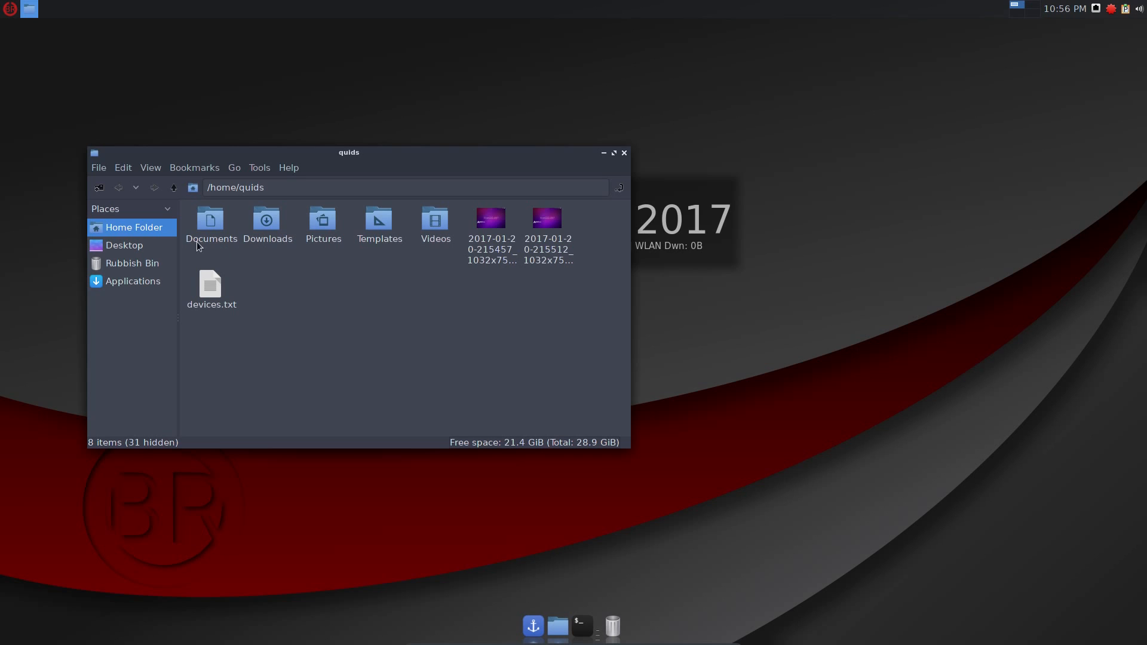
mouse_move(265, 252)
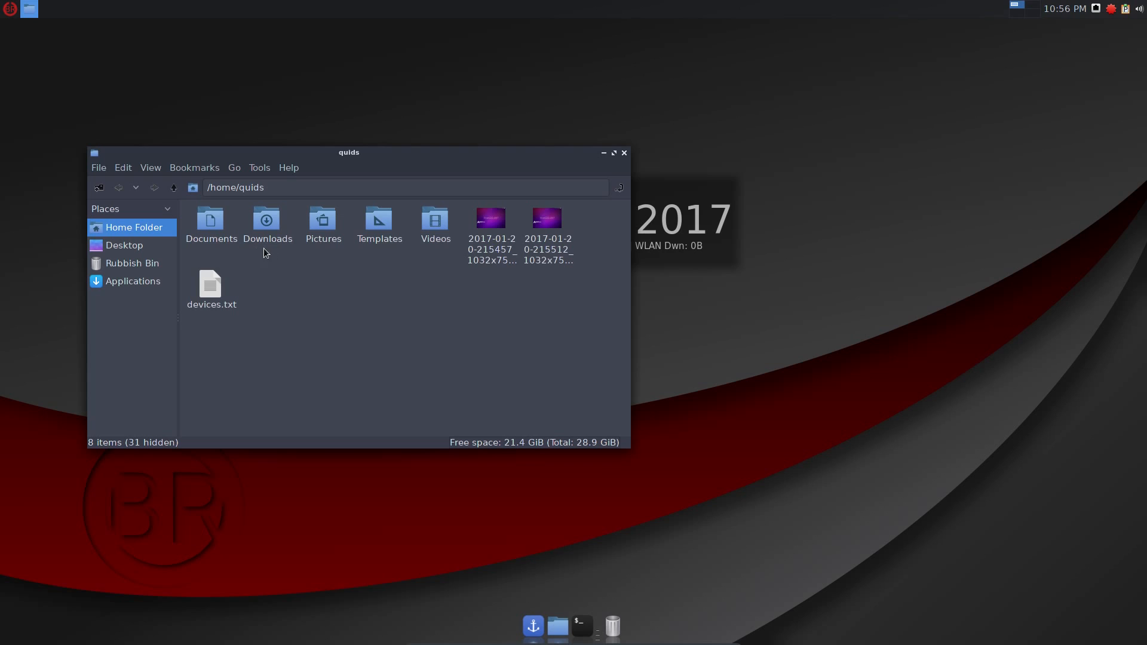
mouse_move(466, 253)
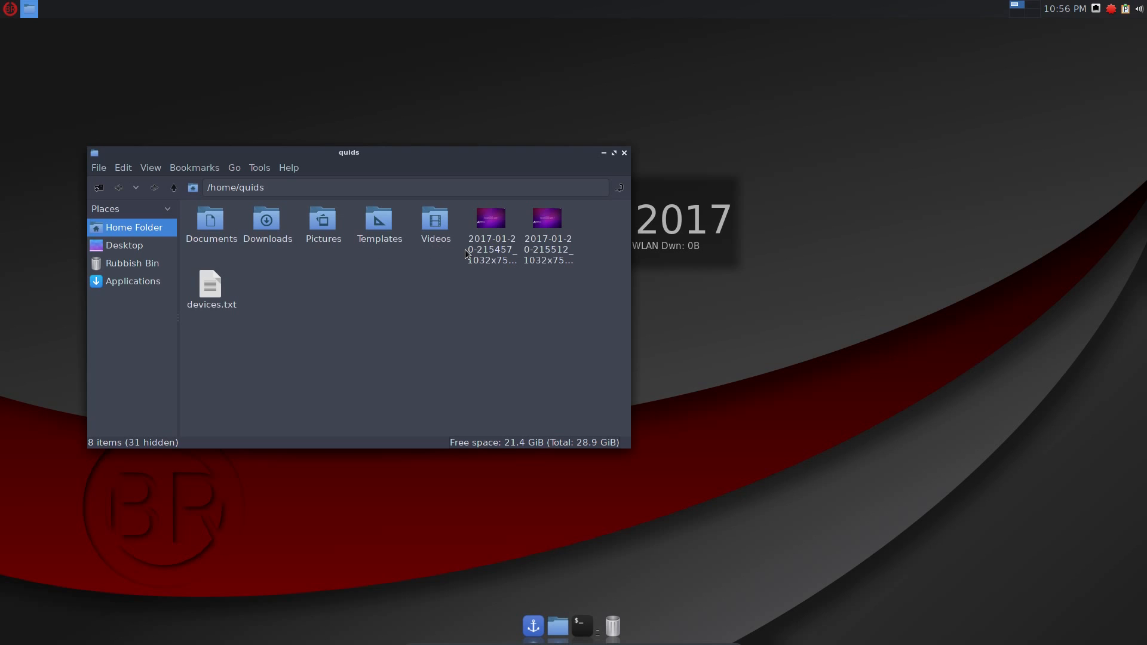
mouse_move(271, 211)
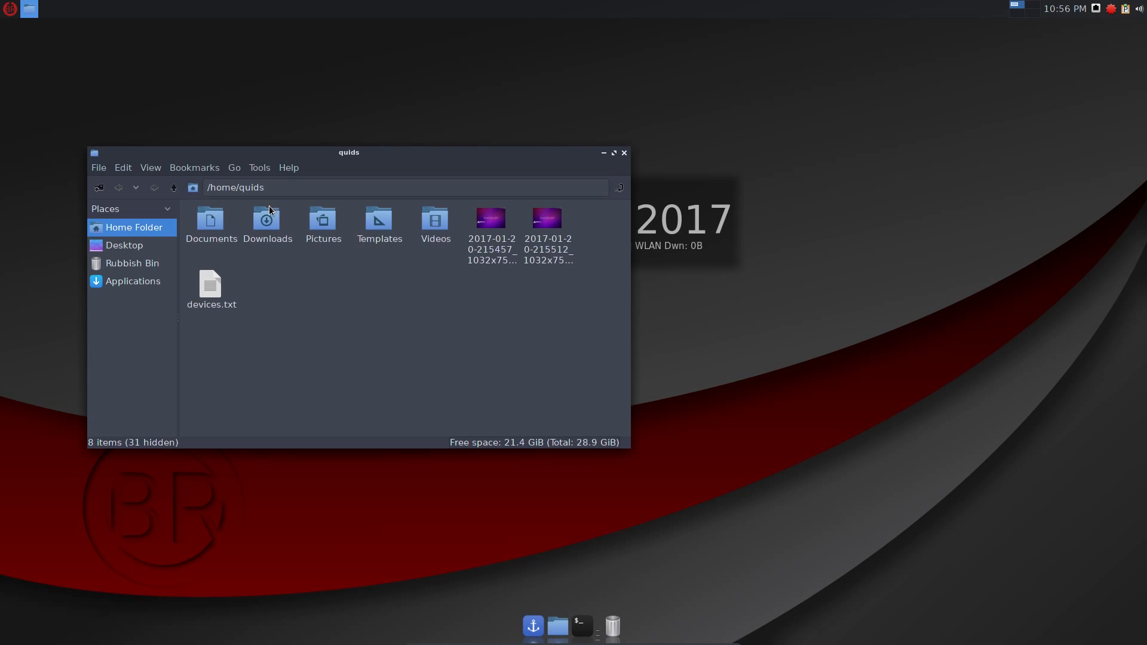
mouse_move(478, 231)
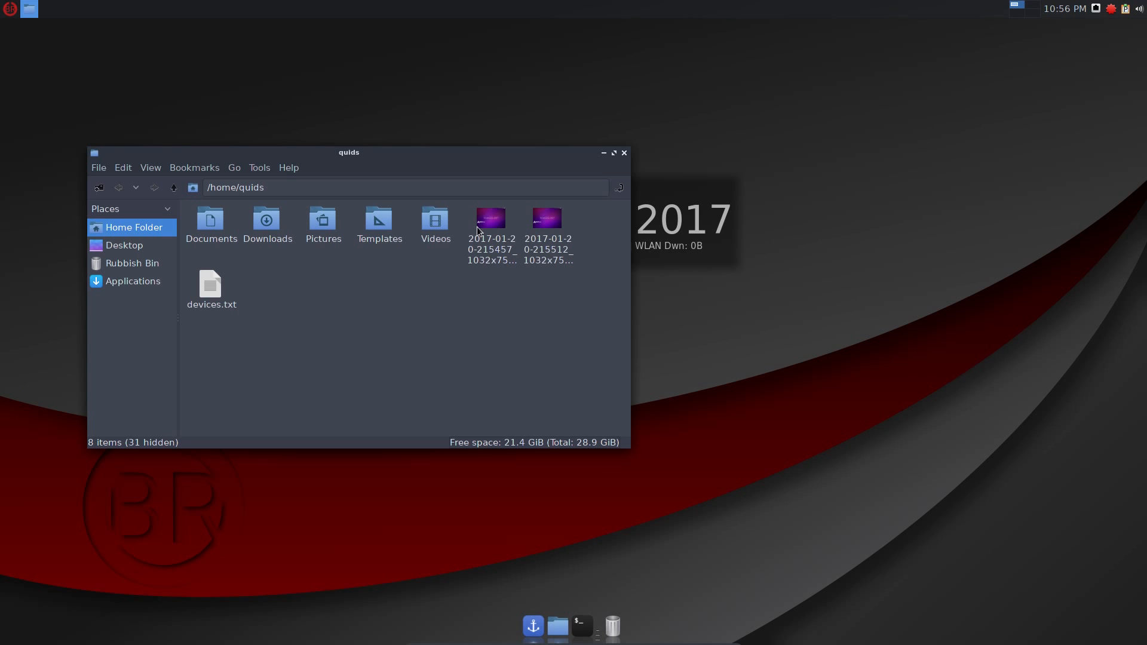
Reopen the Whisker Menu on the Development category after closing PCManFM.
click(9, 9)
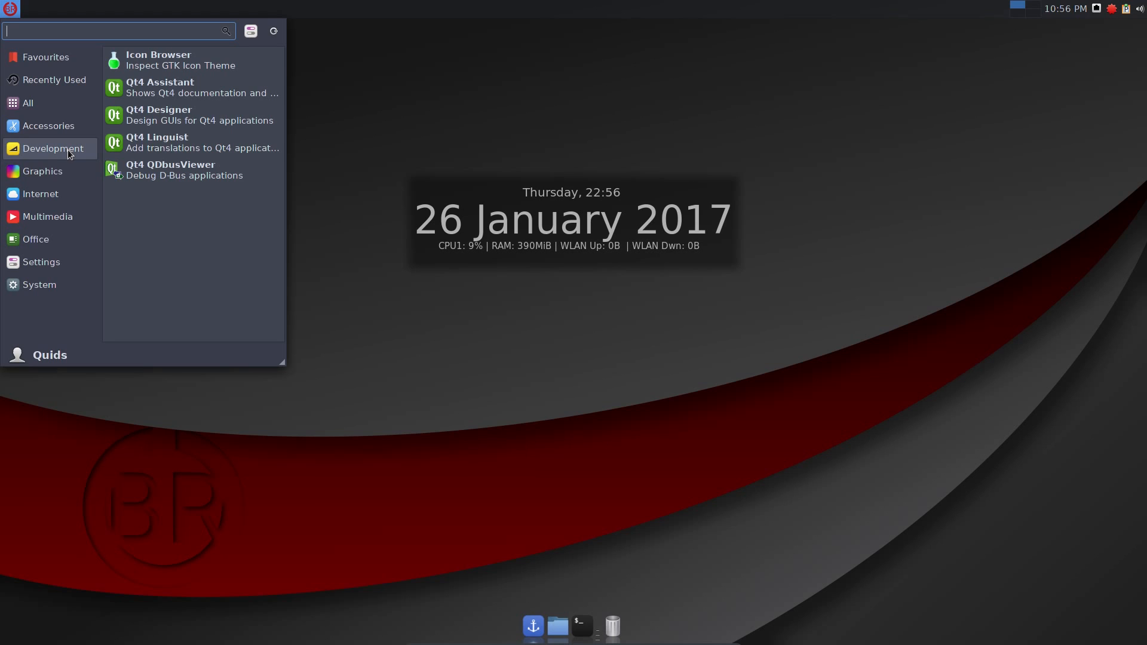
Browse the Graphics and Internet categories, then show the Settings applications.
click(43, 171)
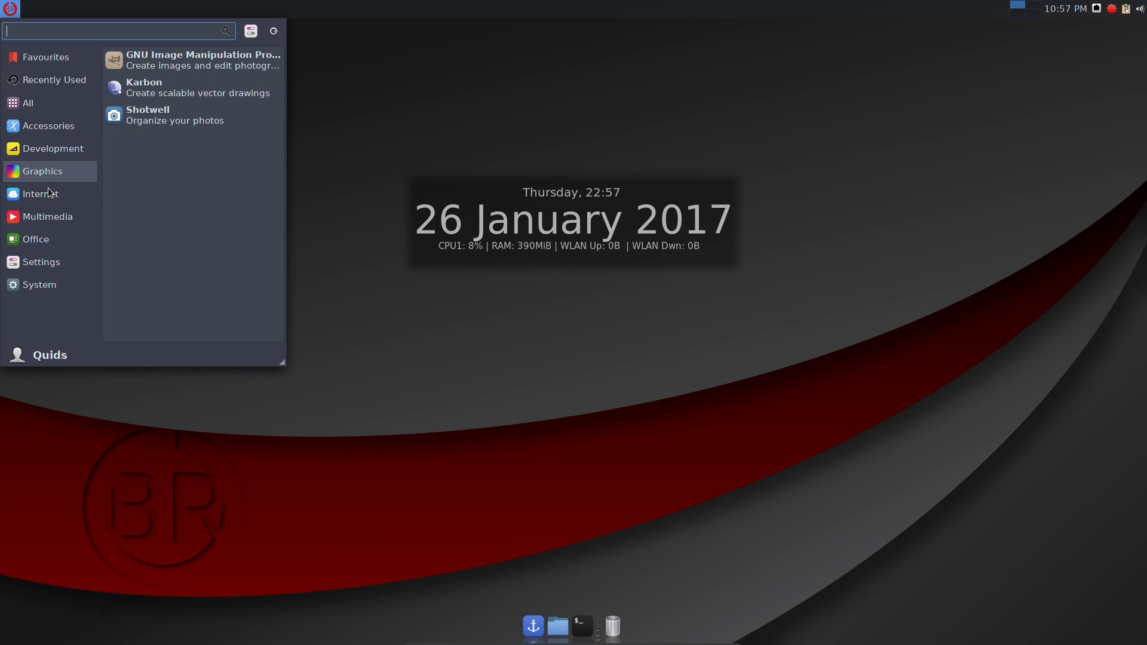
click(40, 193)
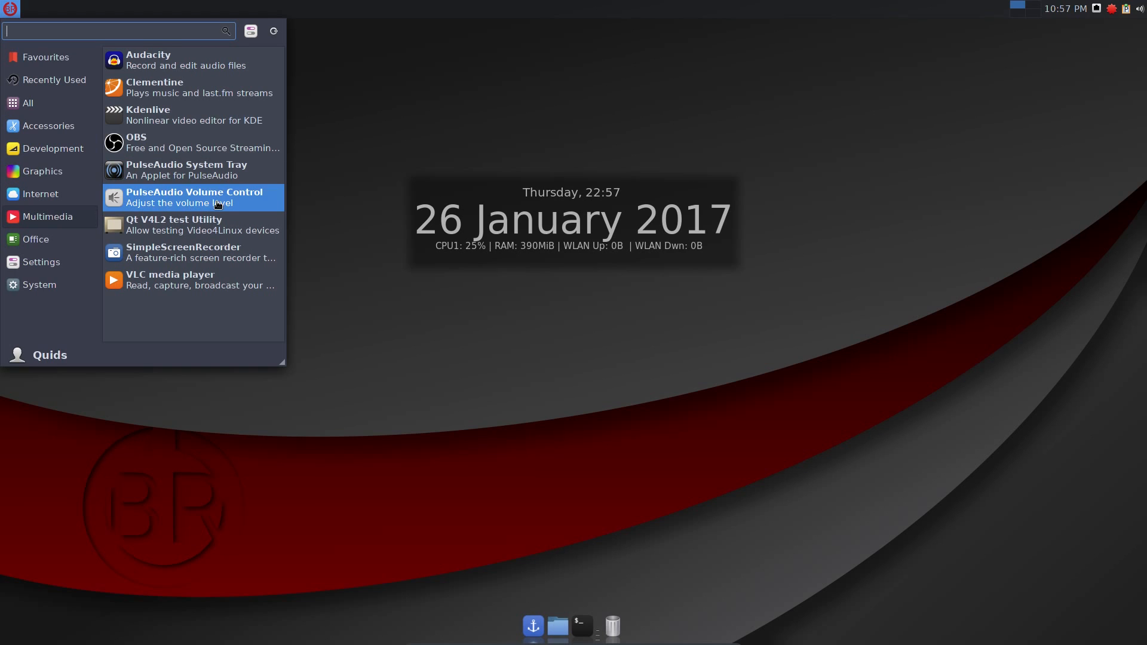
mouse_move(213, 114)
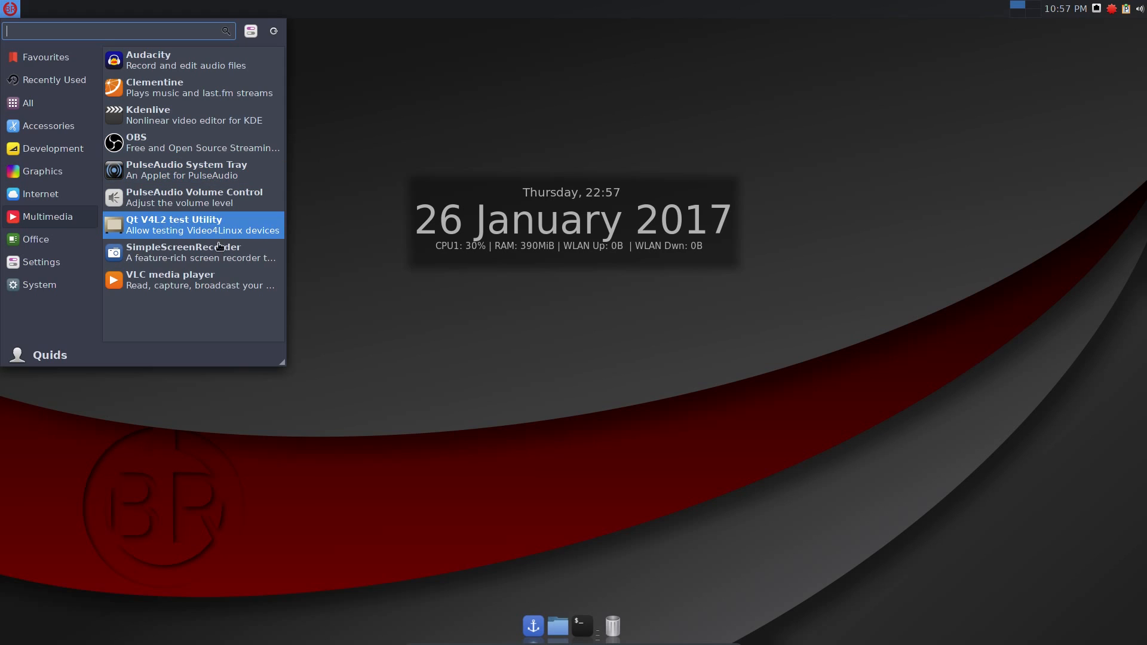
mouse_move(183, 252)
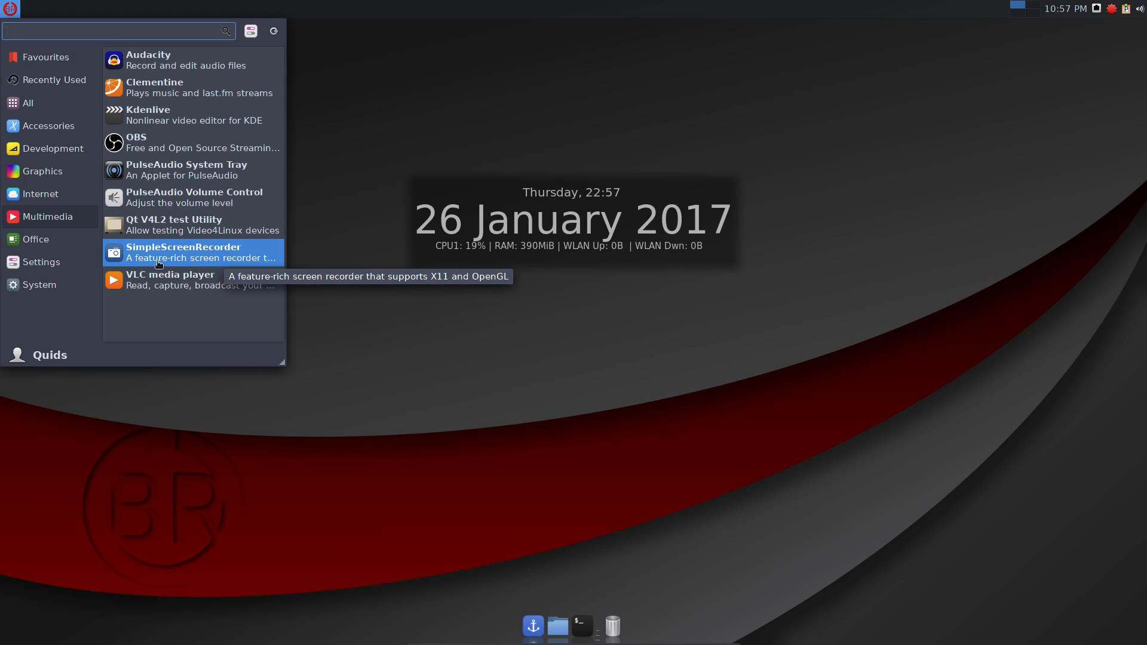
click(34, 239)
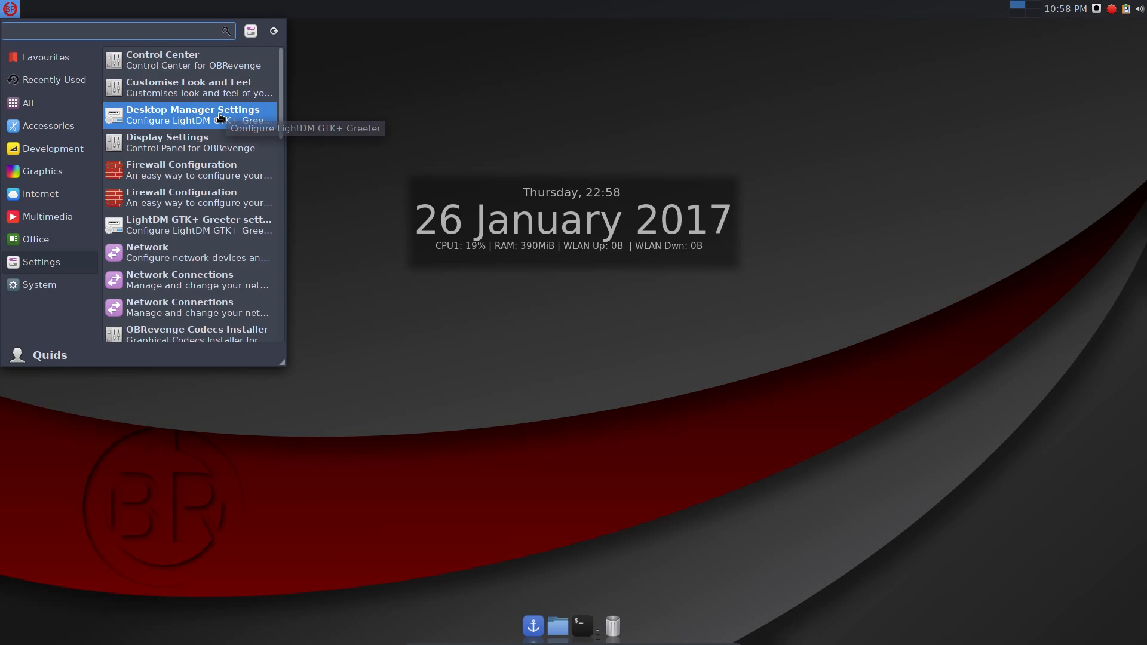
Scroll the Settings list, then browse the System applications category.
scroll(down, 3)
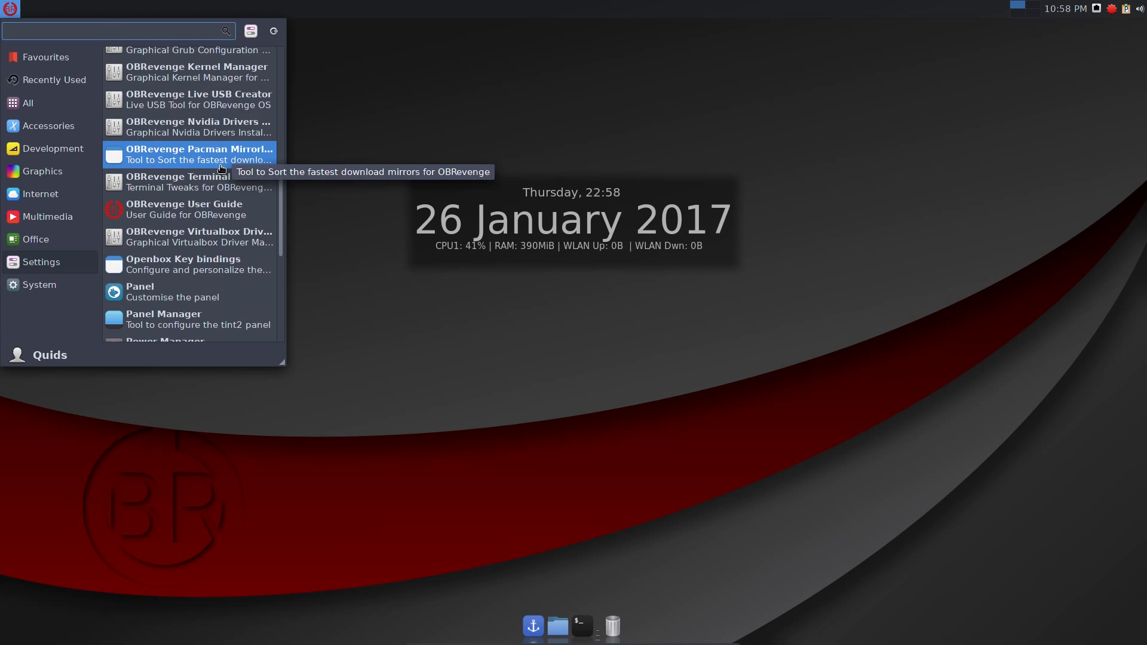
scroll(down, 3)
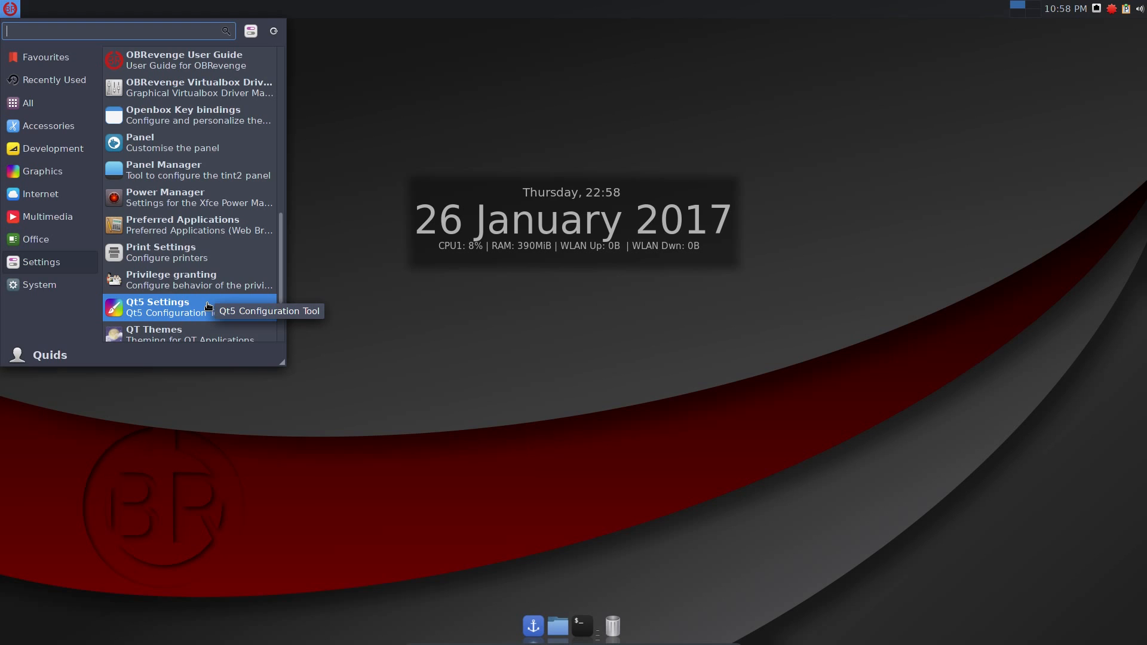
click(157, 303)
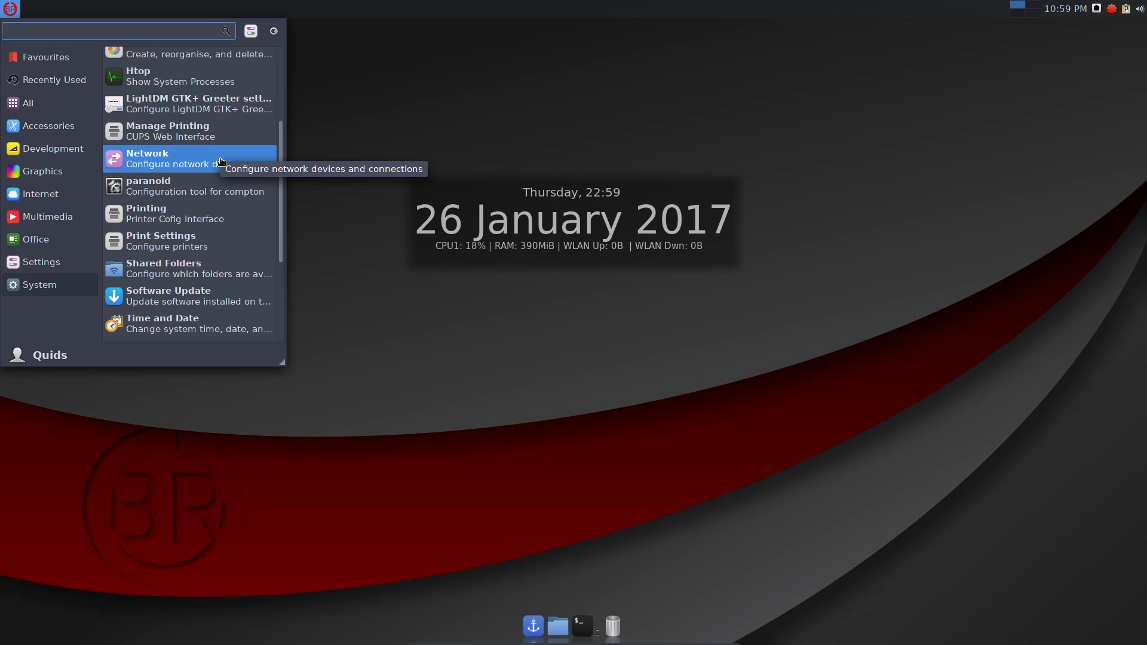
scroll(down, 3)
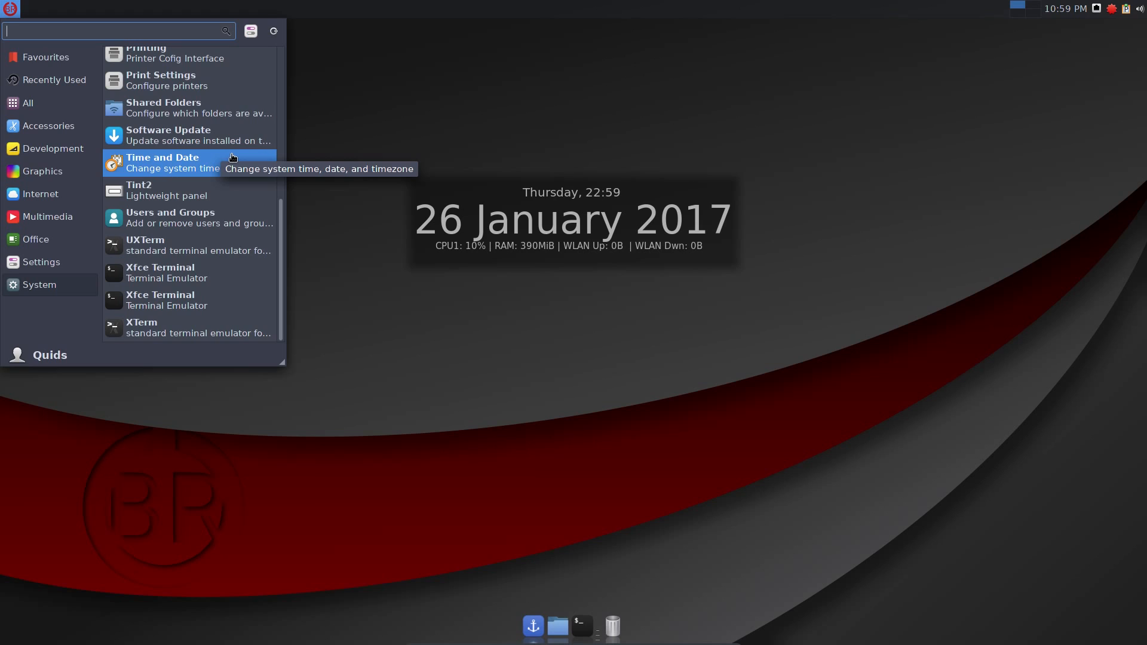
Open the OBRevenge OS website and go to its About section.
click(515, 70)
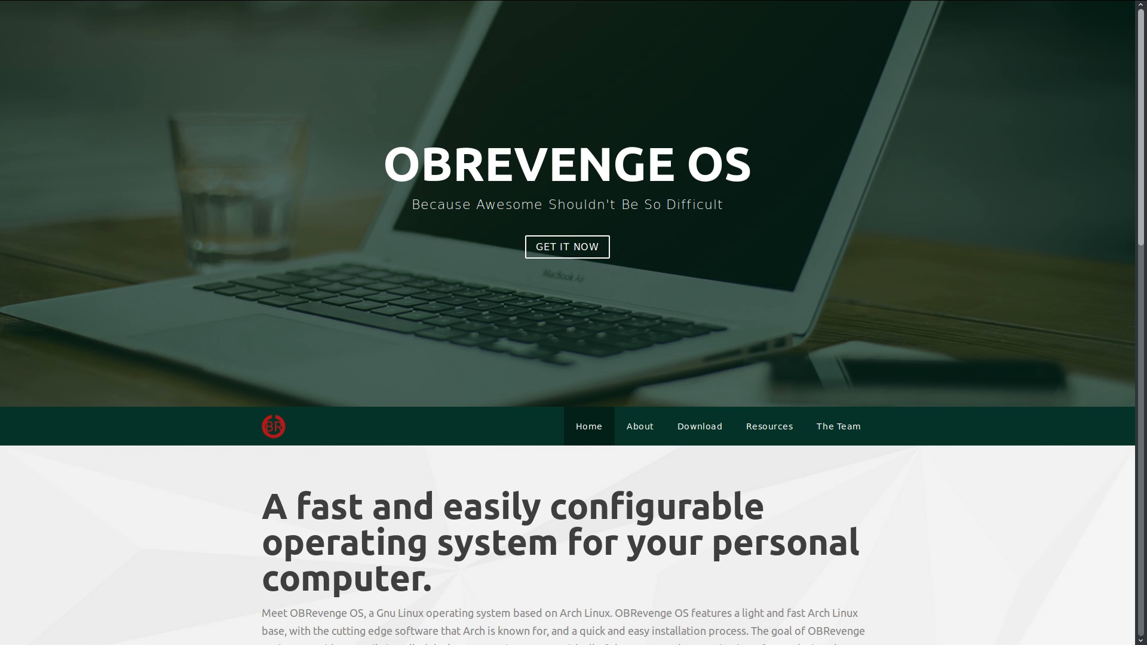
click(640, 426)
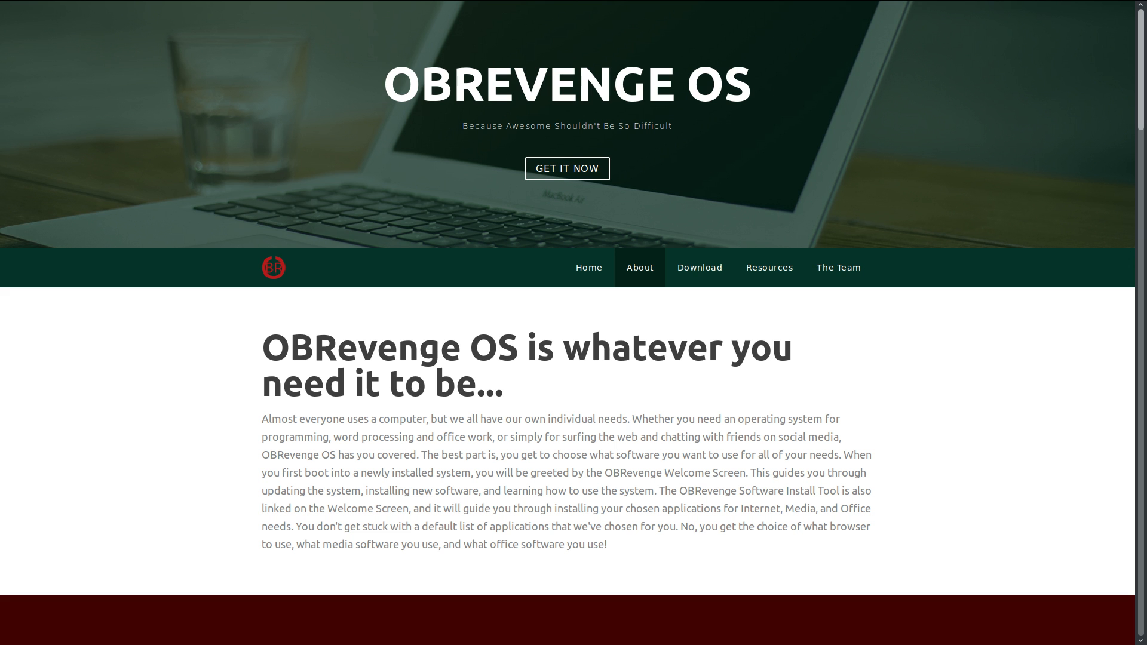